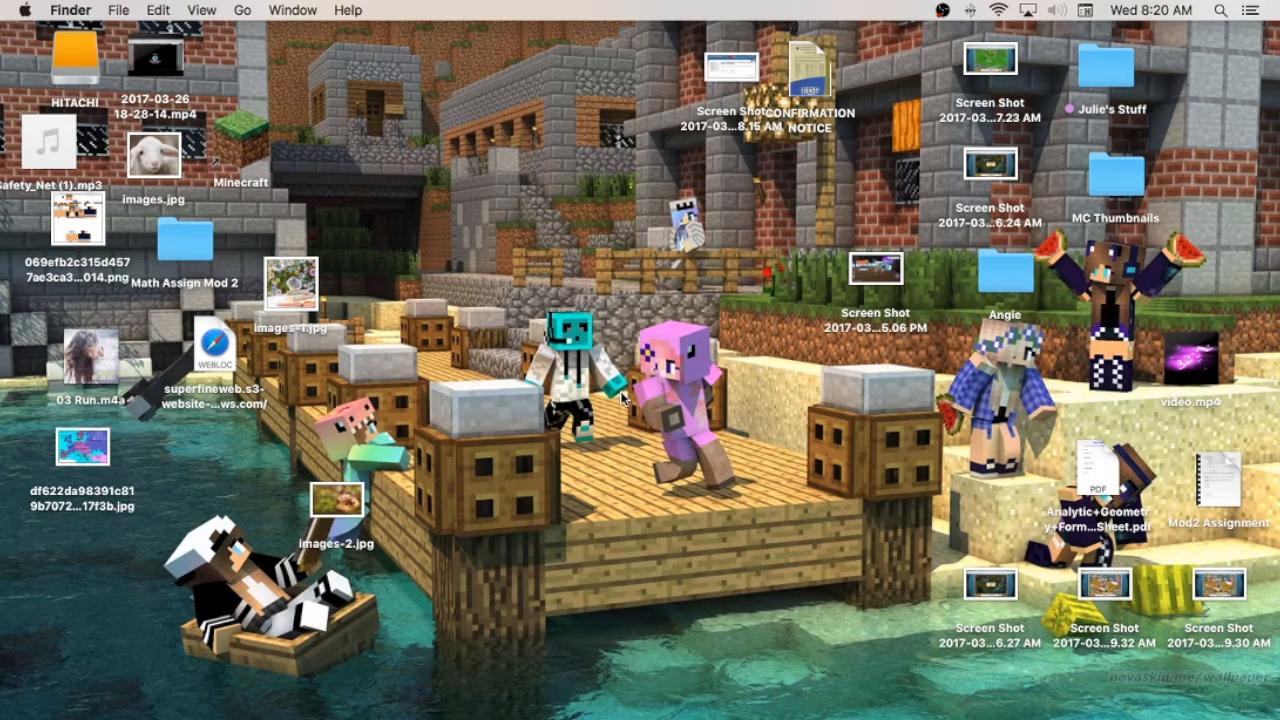
mouse_move(658, 245)
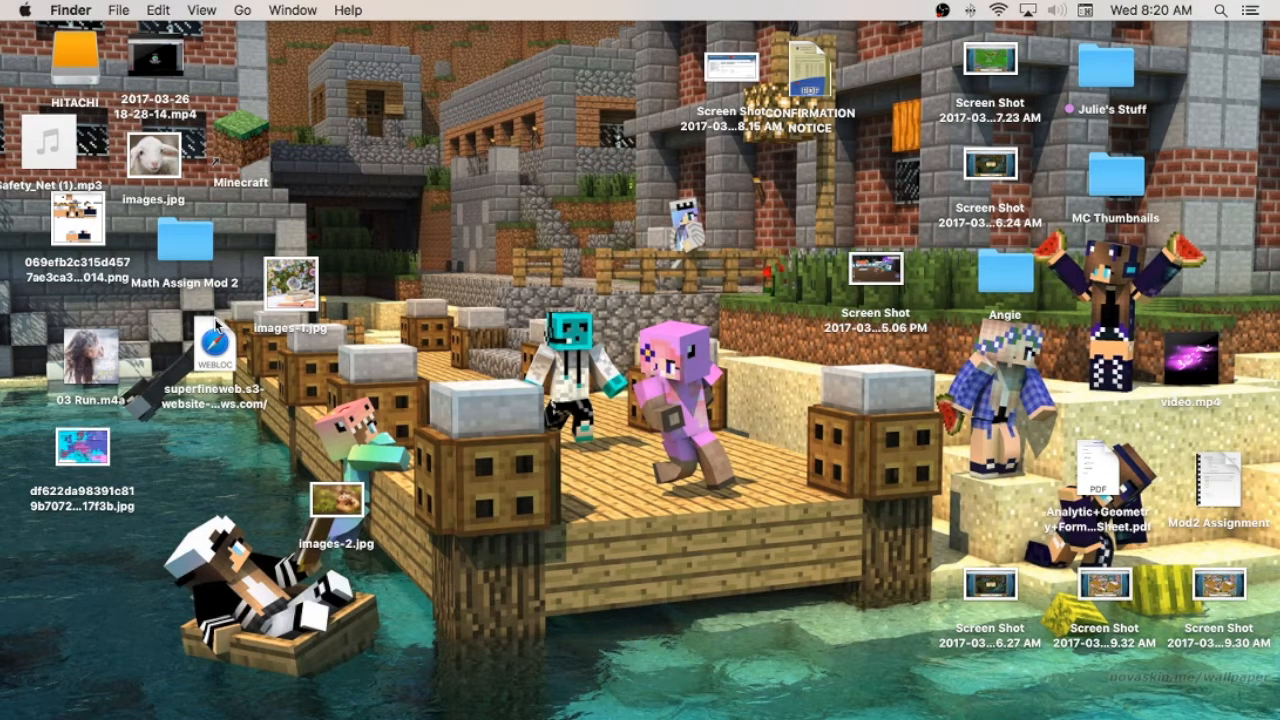
mouse_move(189, 282)
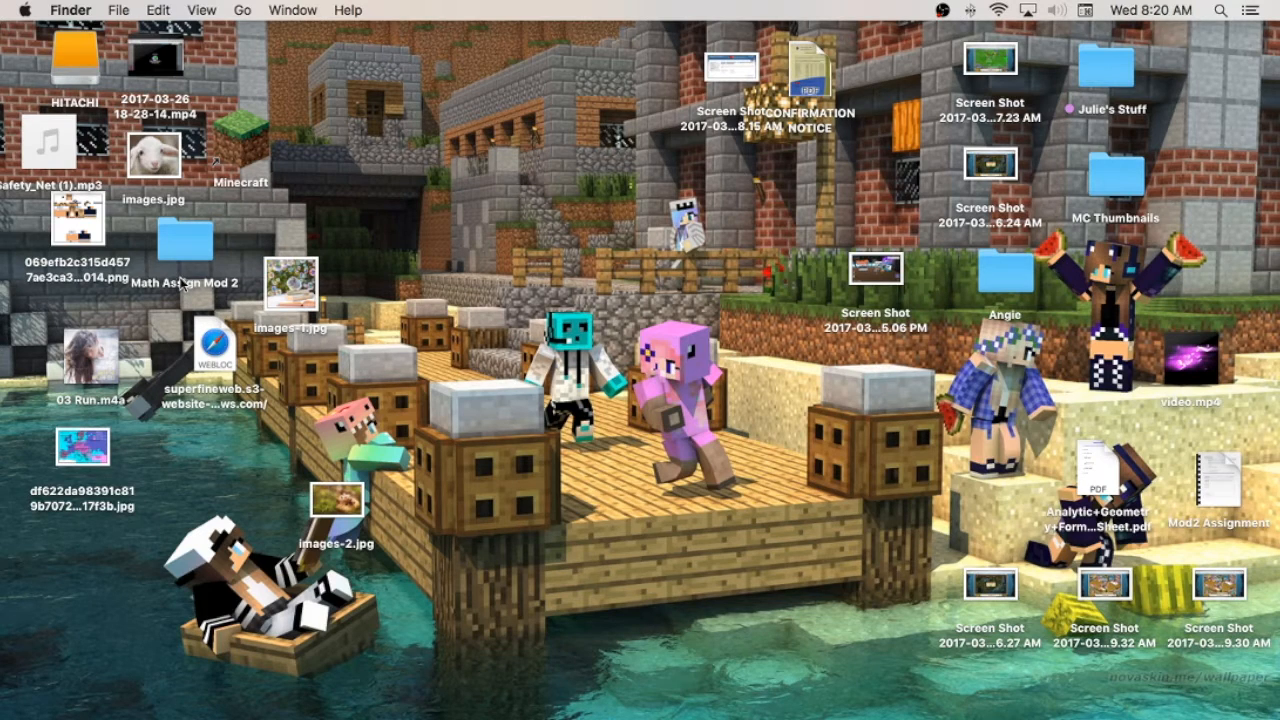
mouse_move(570, 315)
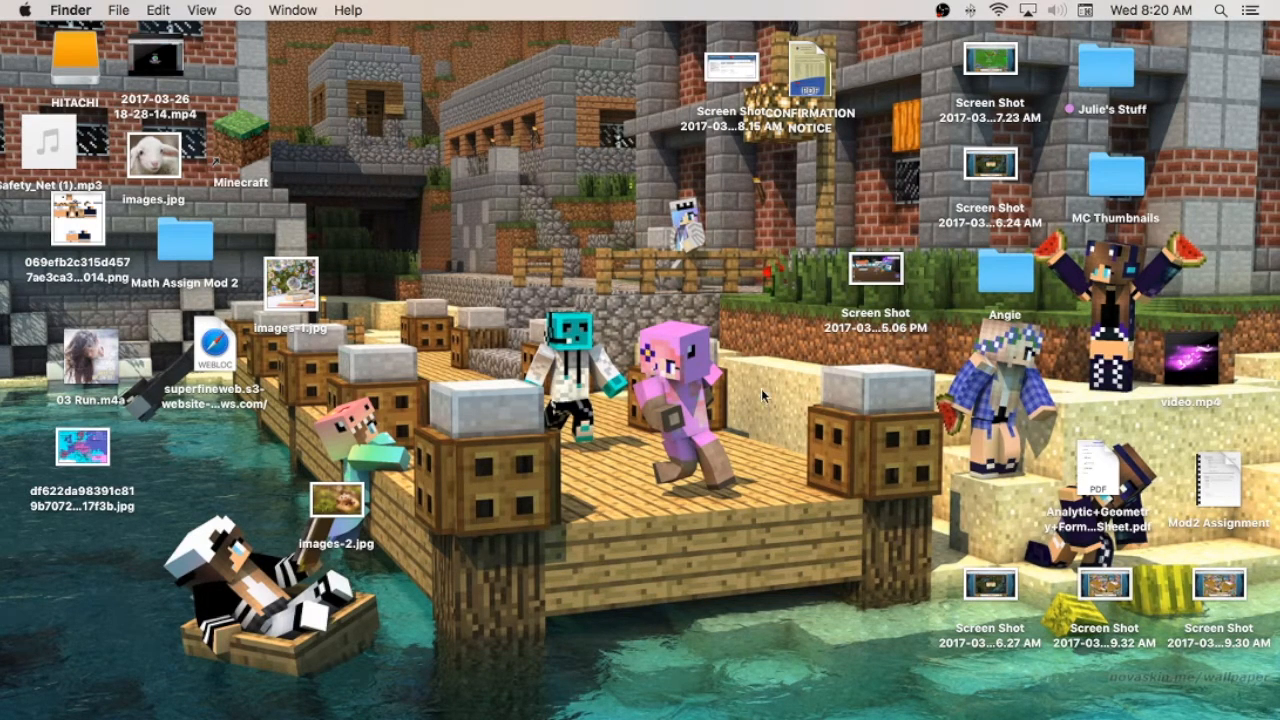
mouse_move(222, 84)
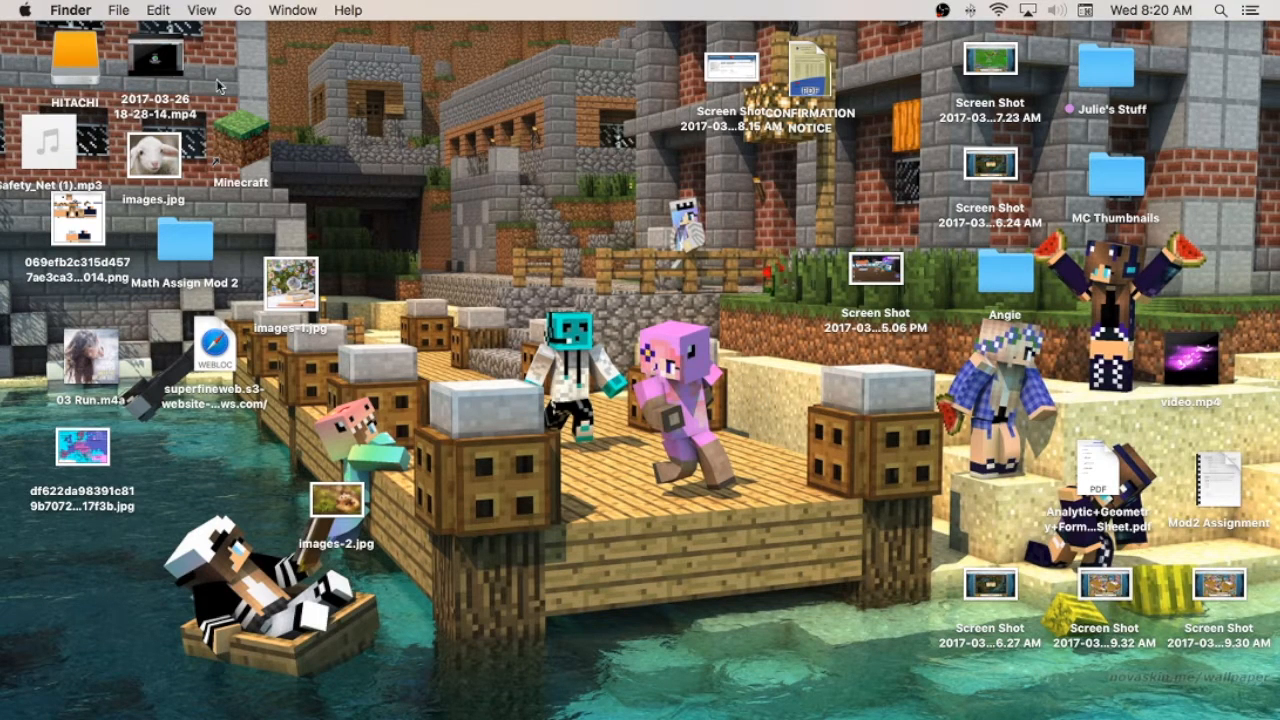
mouse_move(143, 115)
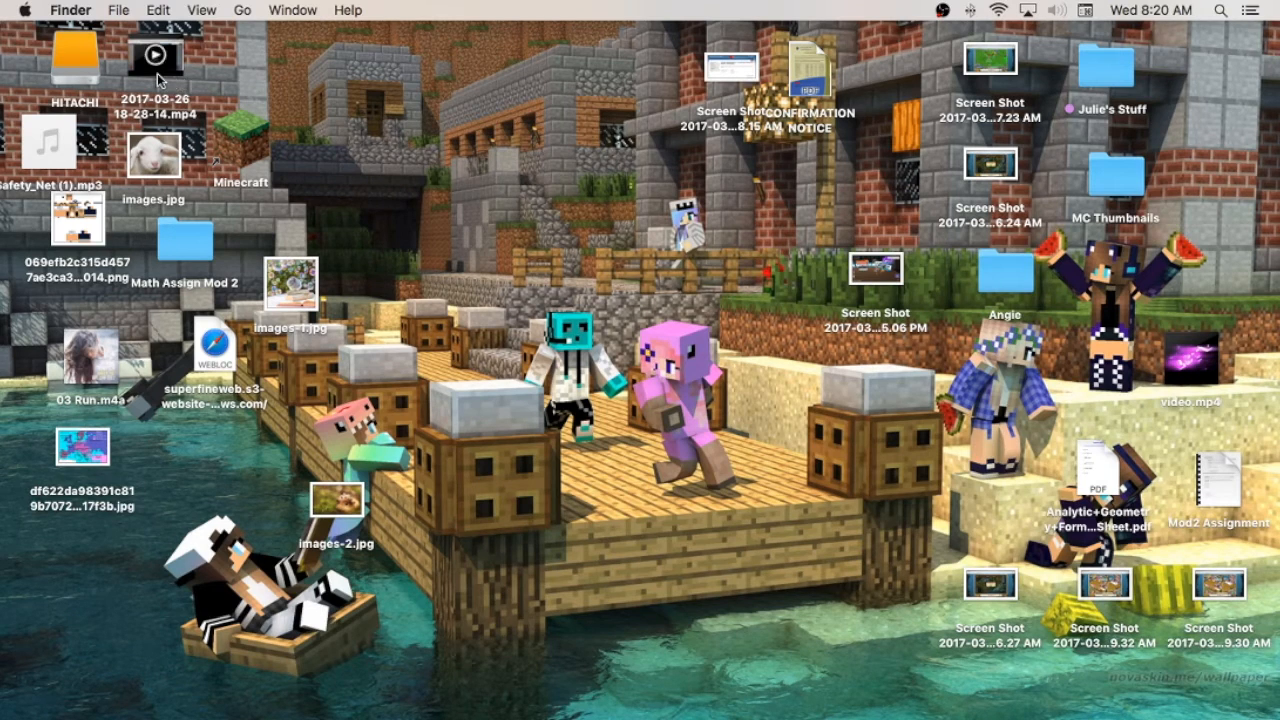
mouse_move(750, 228)
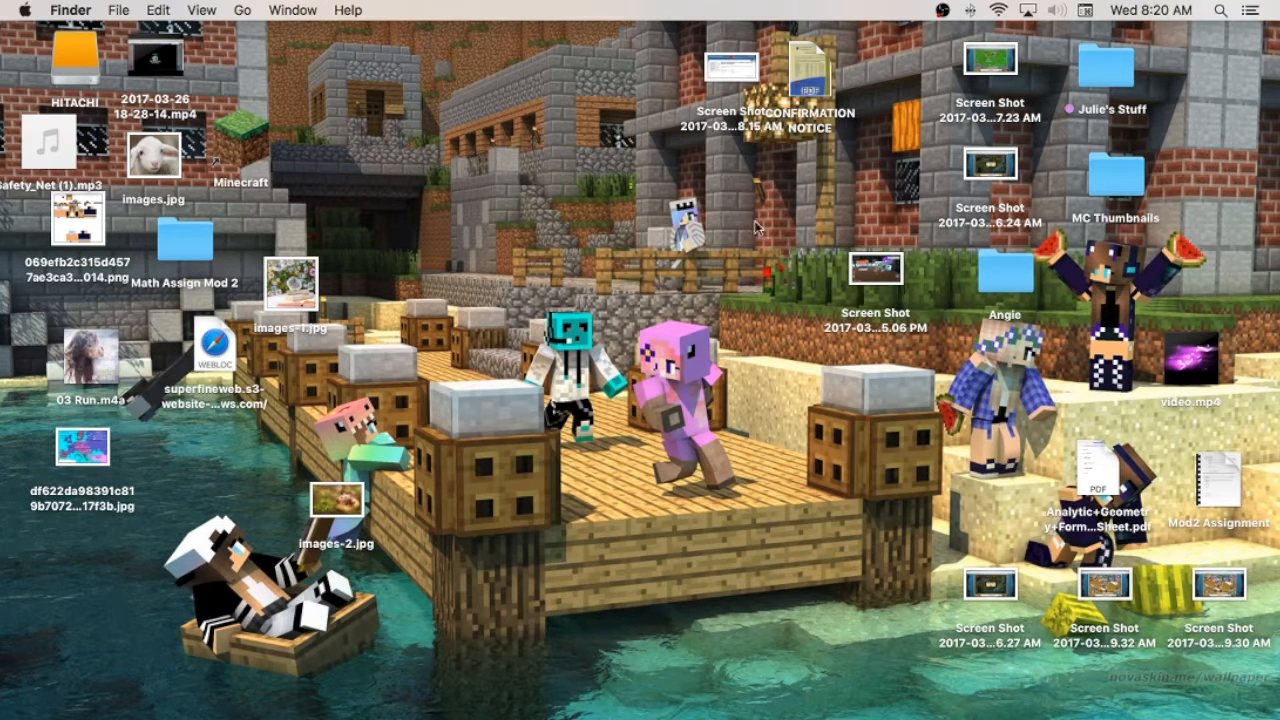
mouse_move(512, 166)
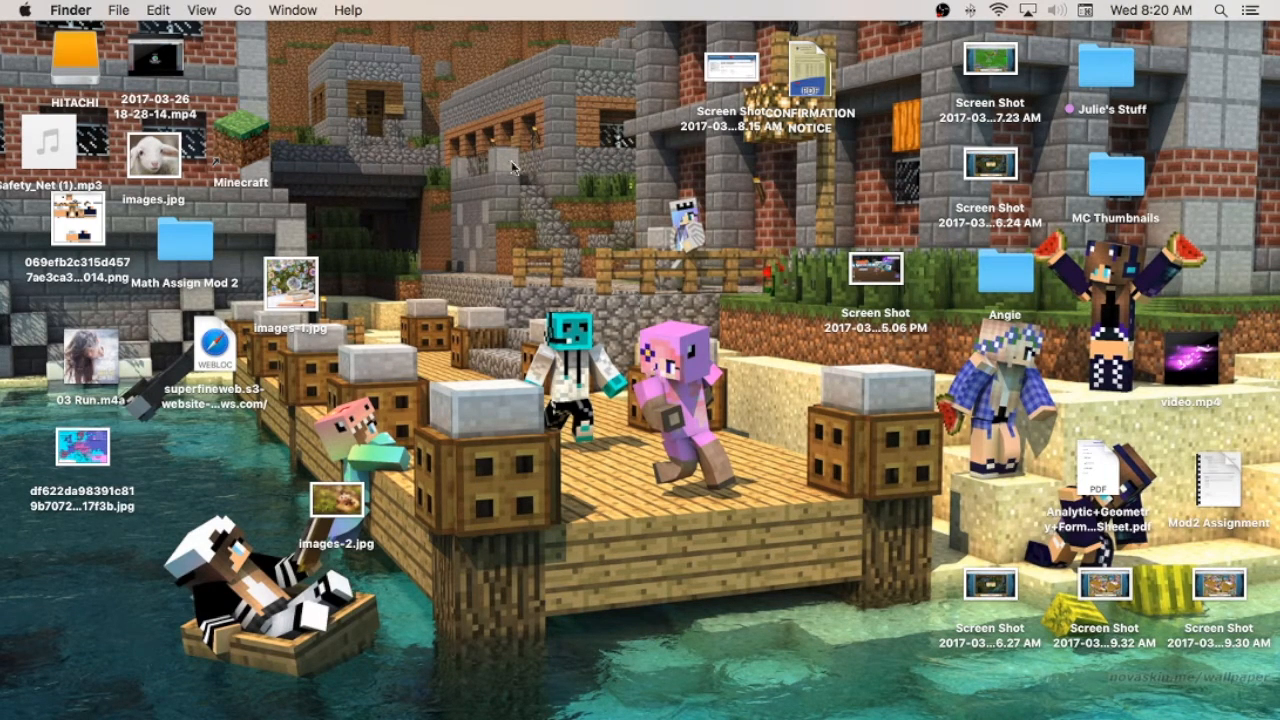
mouse_move(196, 96)
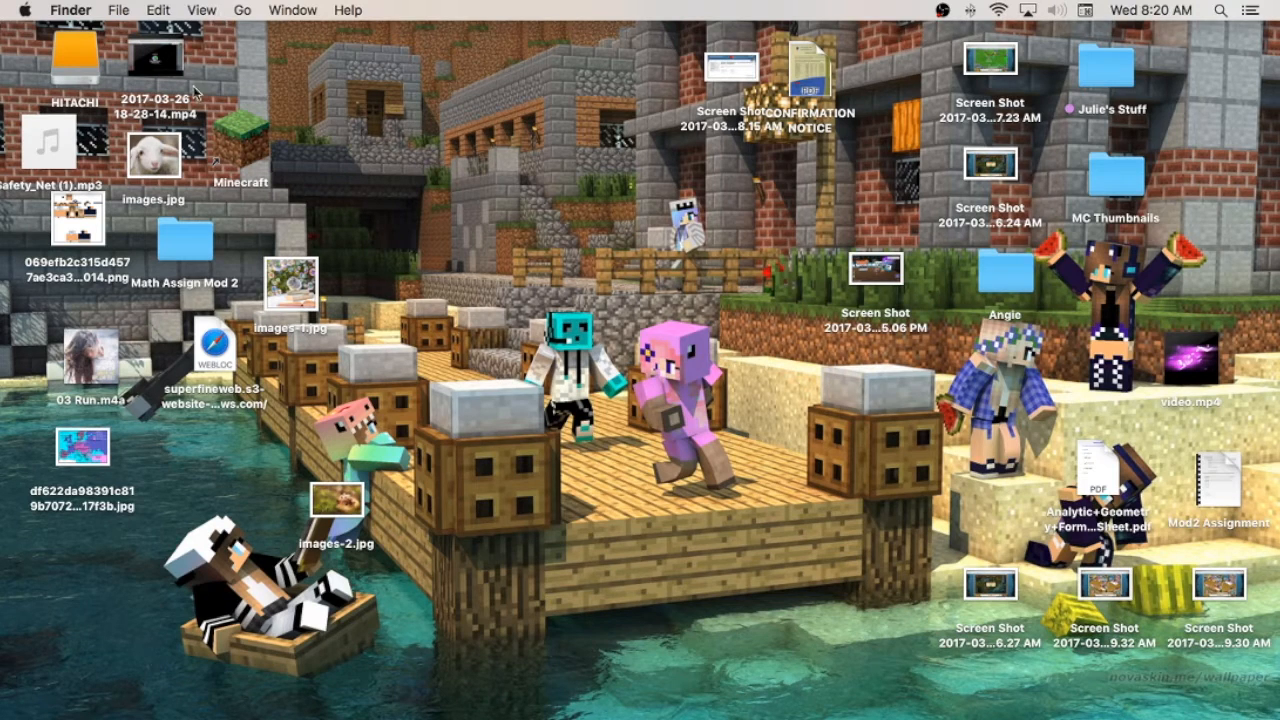
mouse_move(666, 148)
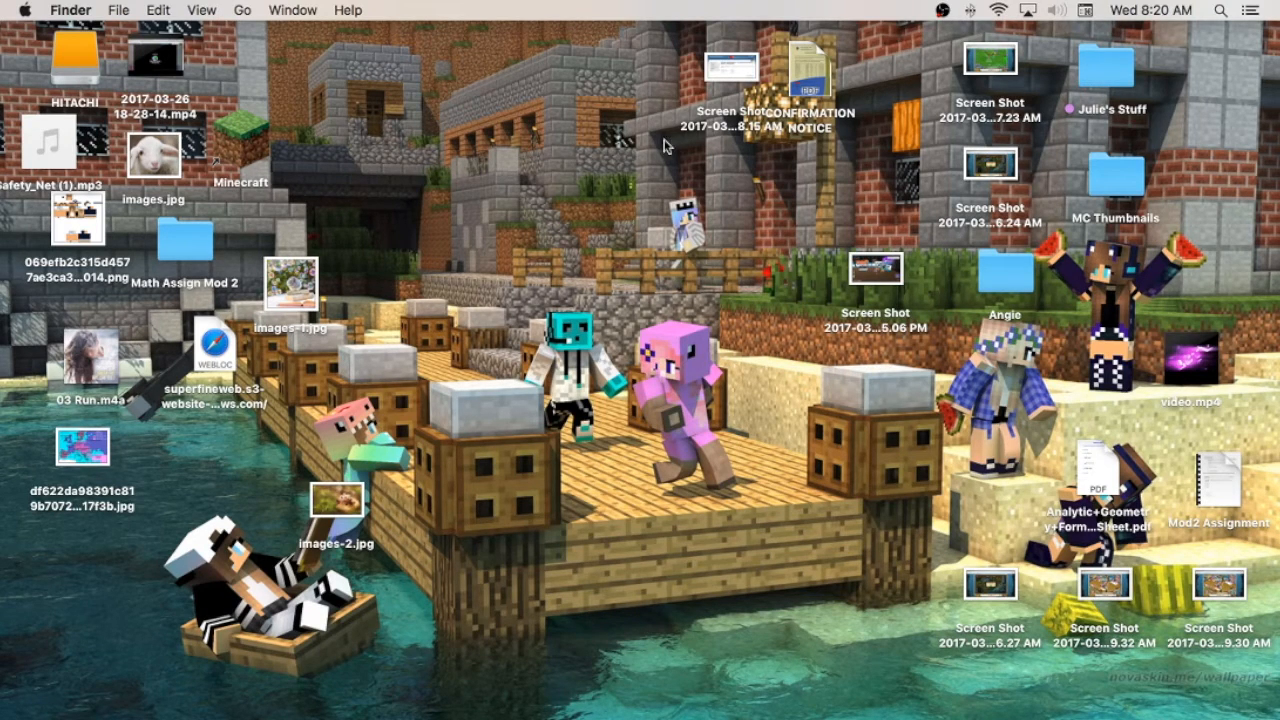
Locate and select the iMovie icon in Finder's Applications folder.
click(242, 10)
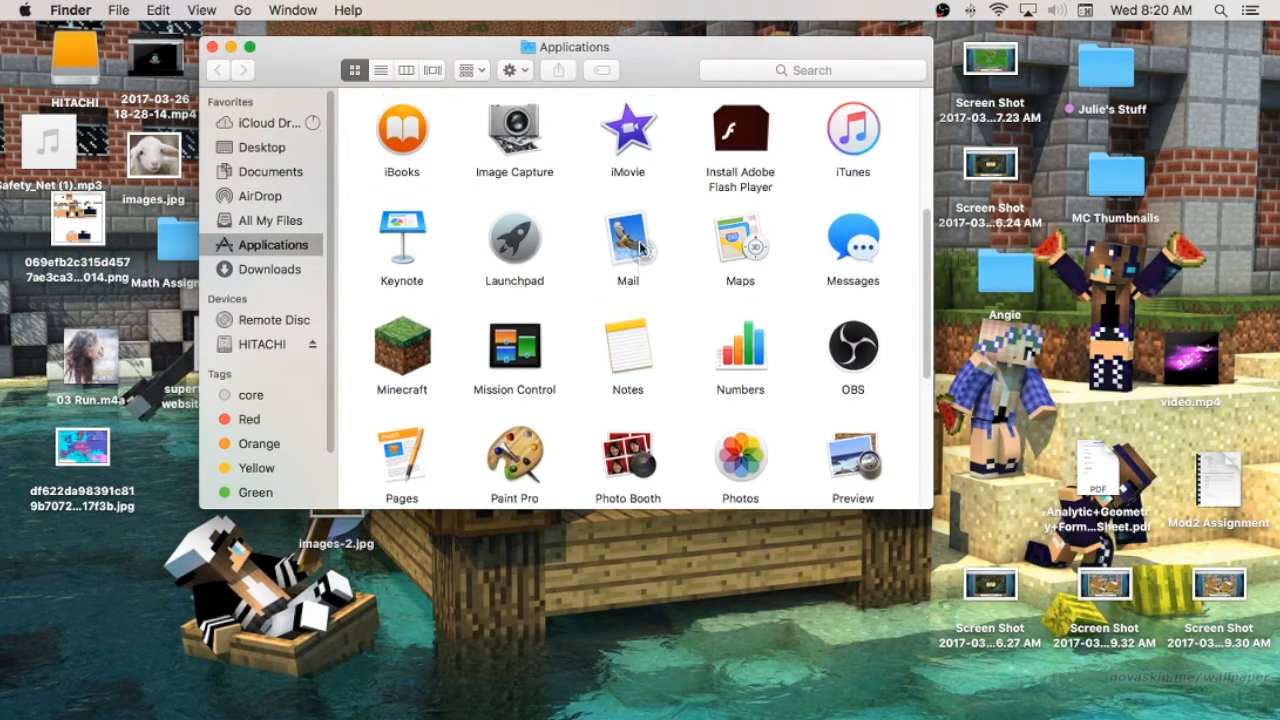
scroll(up, 3)
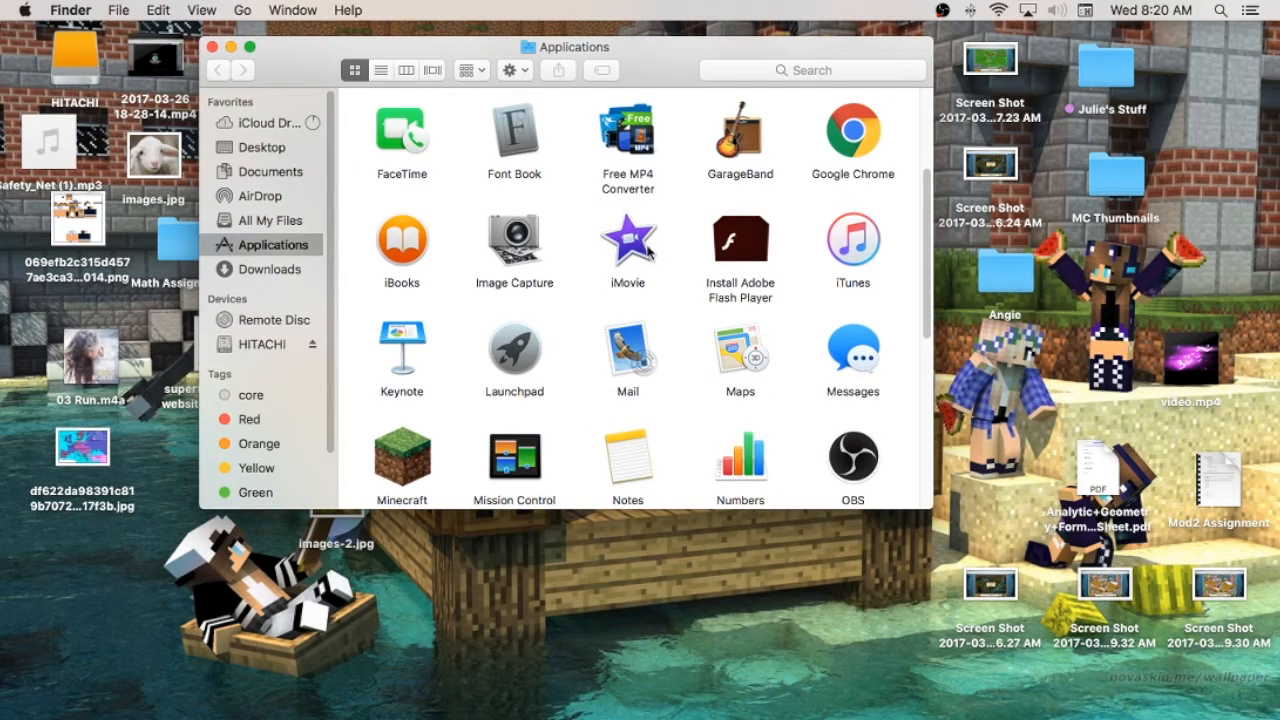
click(627, 240)
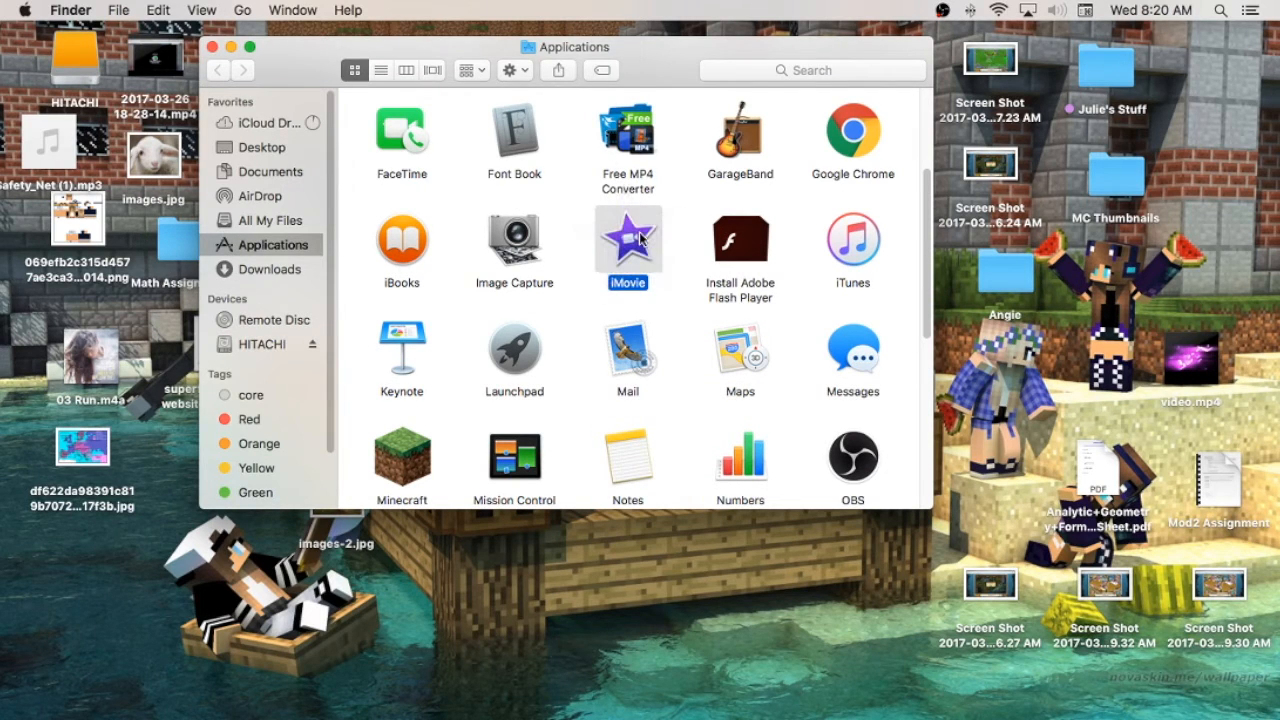
Launch iMovie, browse existing projects, and reveal the Movie/Trailer new-project options.
double_click(627, 240)
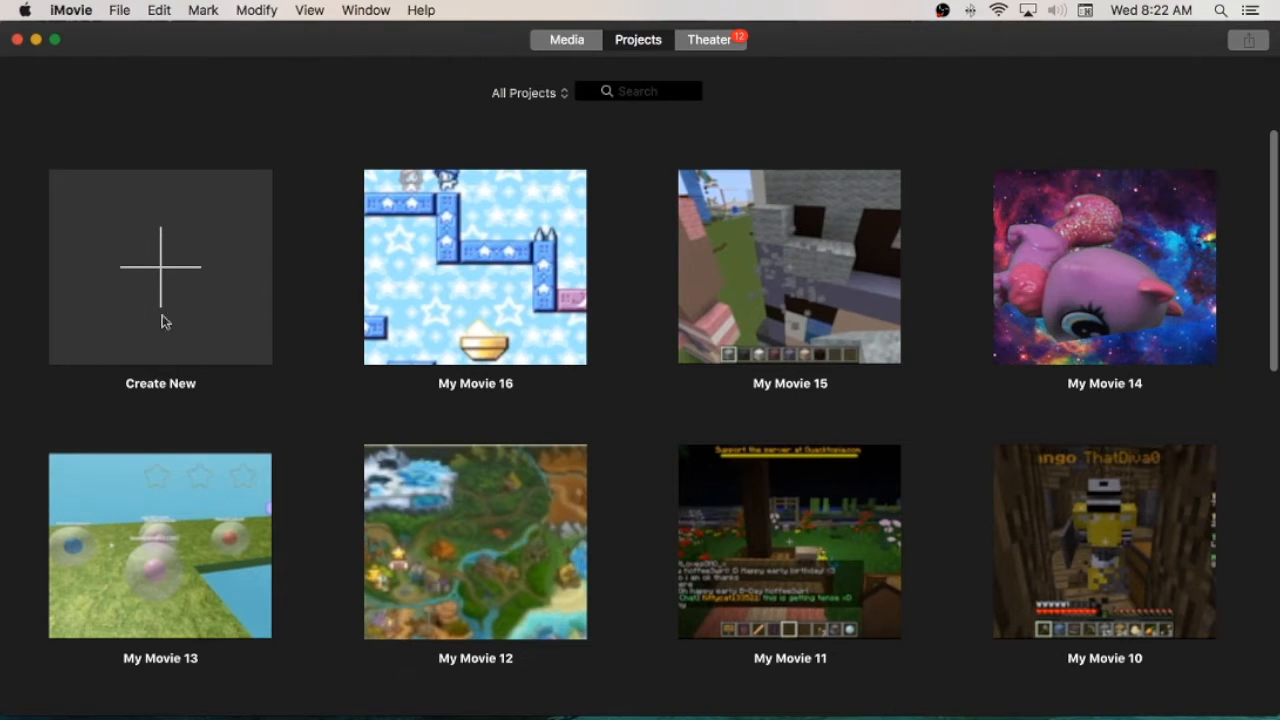
mouse_move(549, 293)
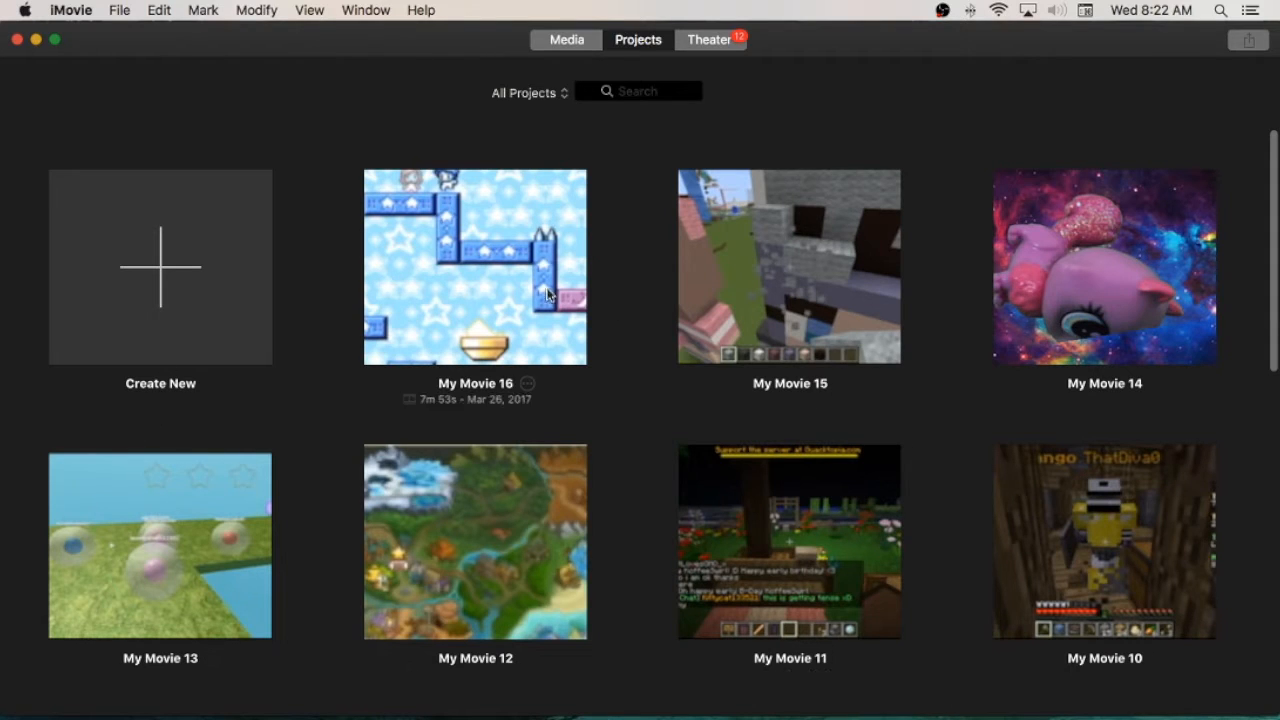
scroll(down, 3)
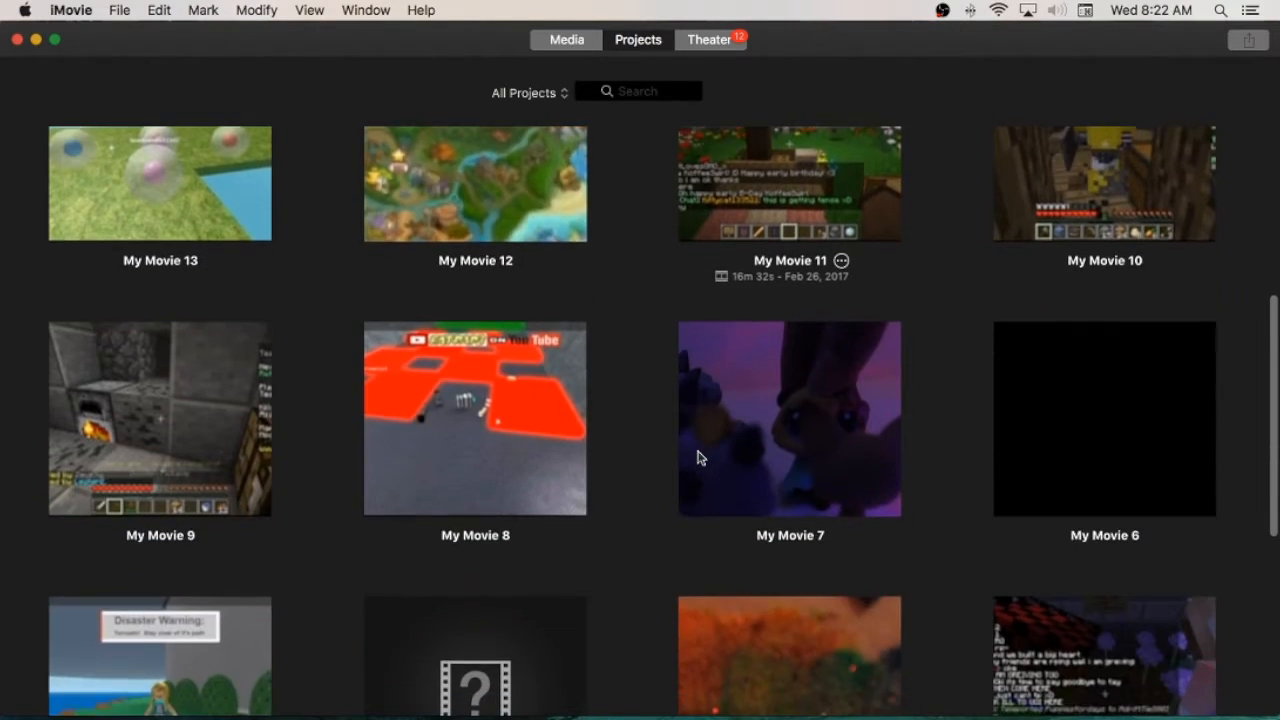
scroll(down, 3)
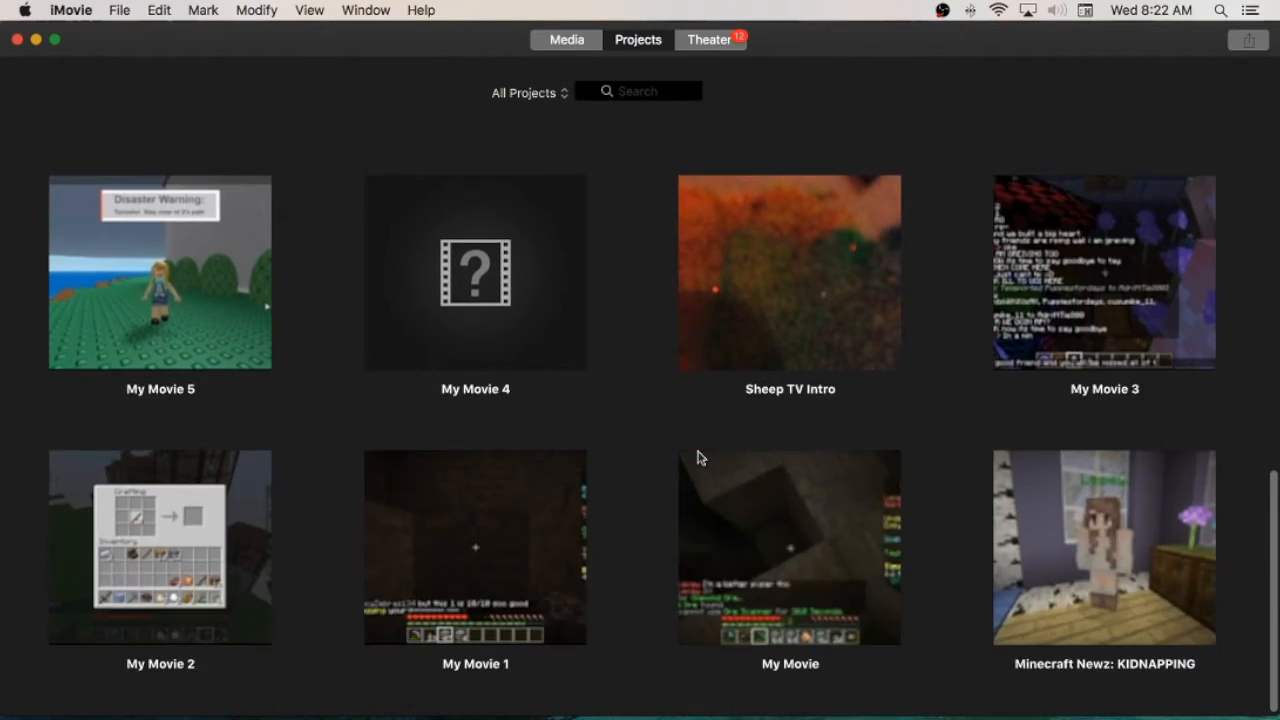
scroll(down, 3)
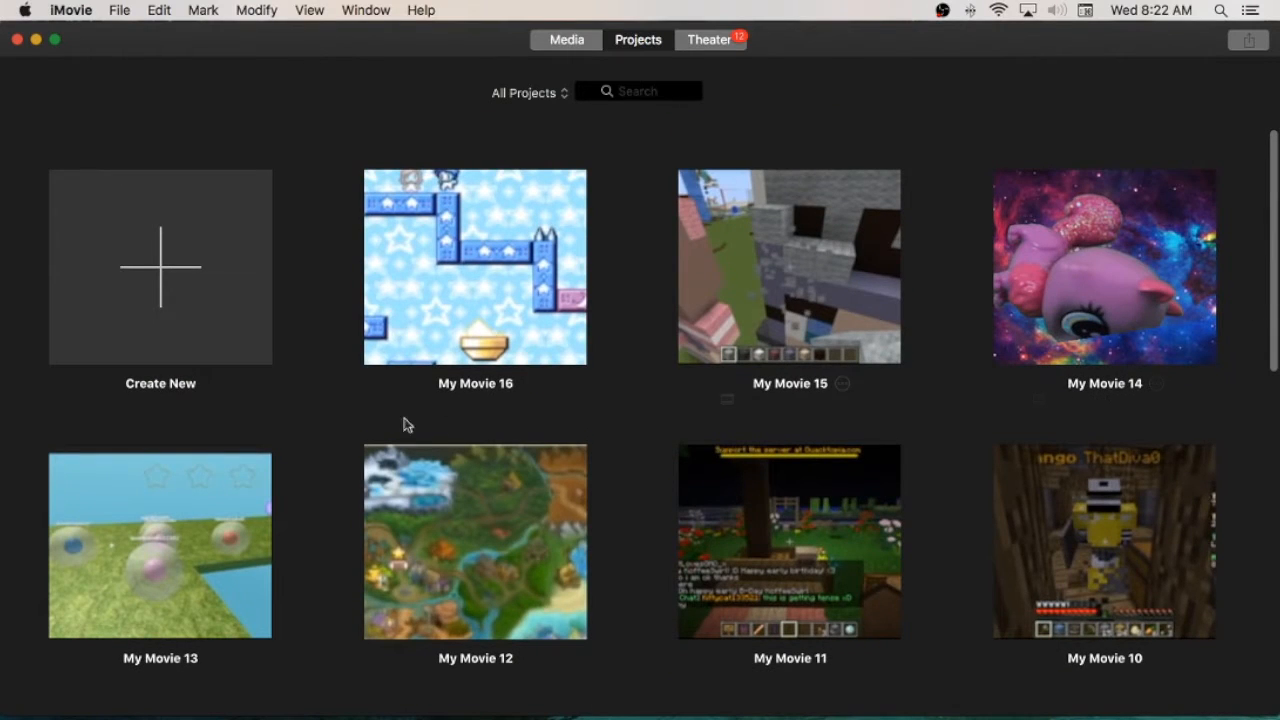
mouse_move(1205, 320)
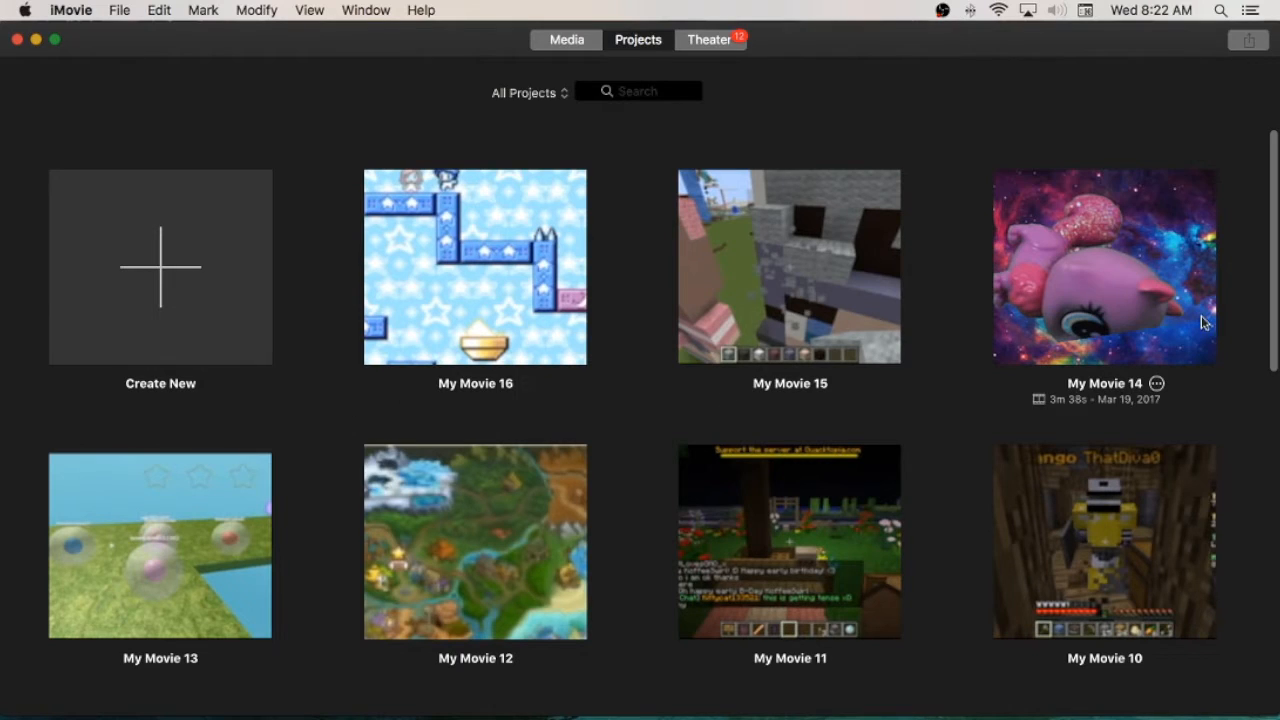
mouse_move(400, 579)
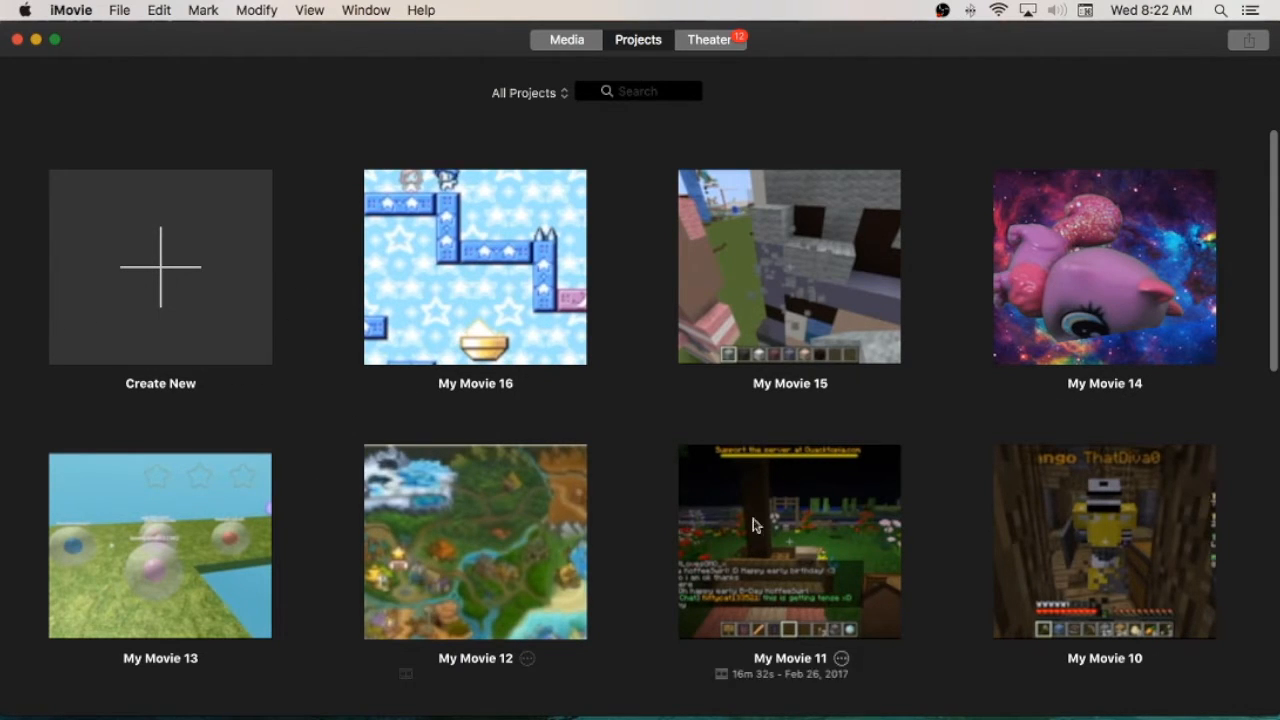
click(160, 267)
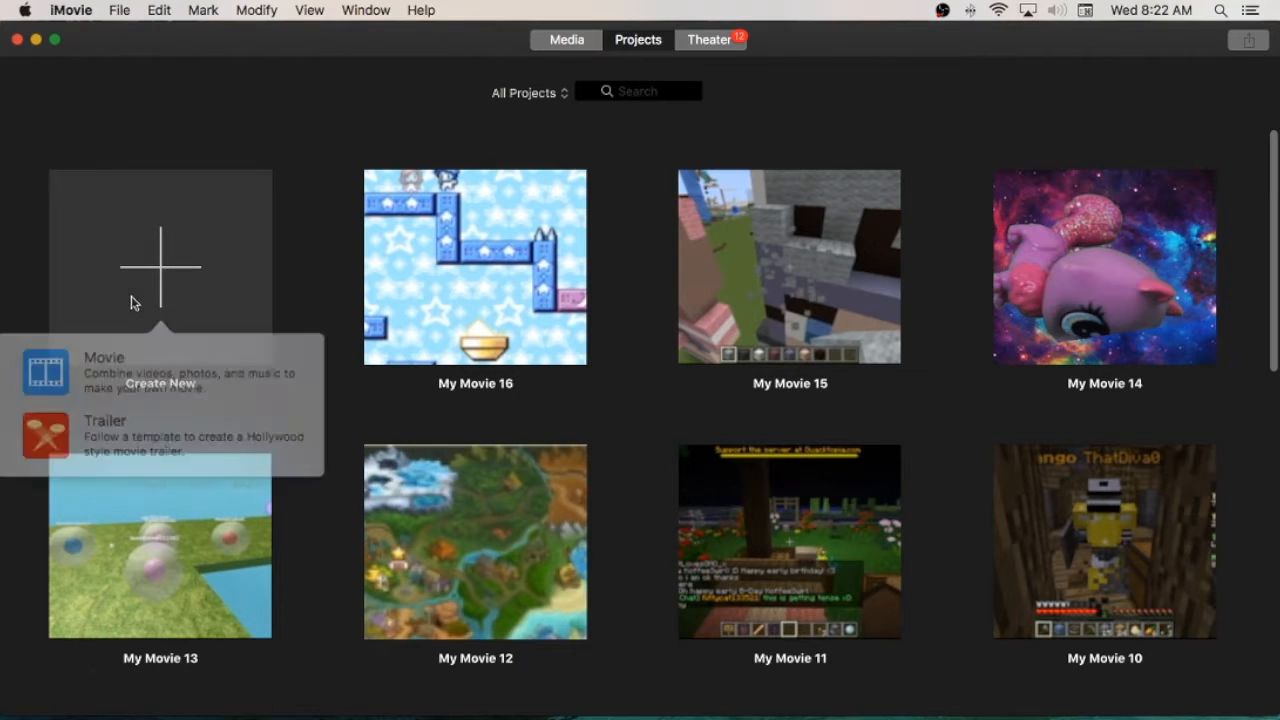
mouse_move(573, 585)
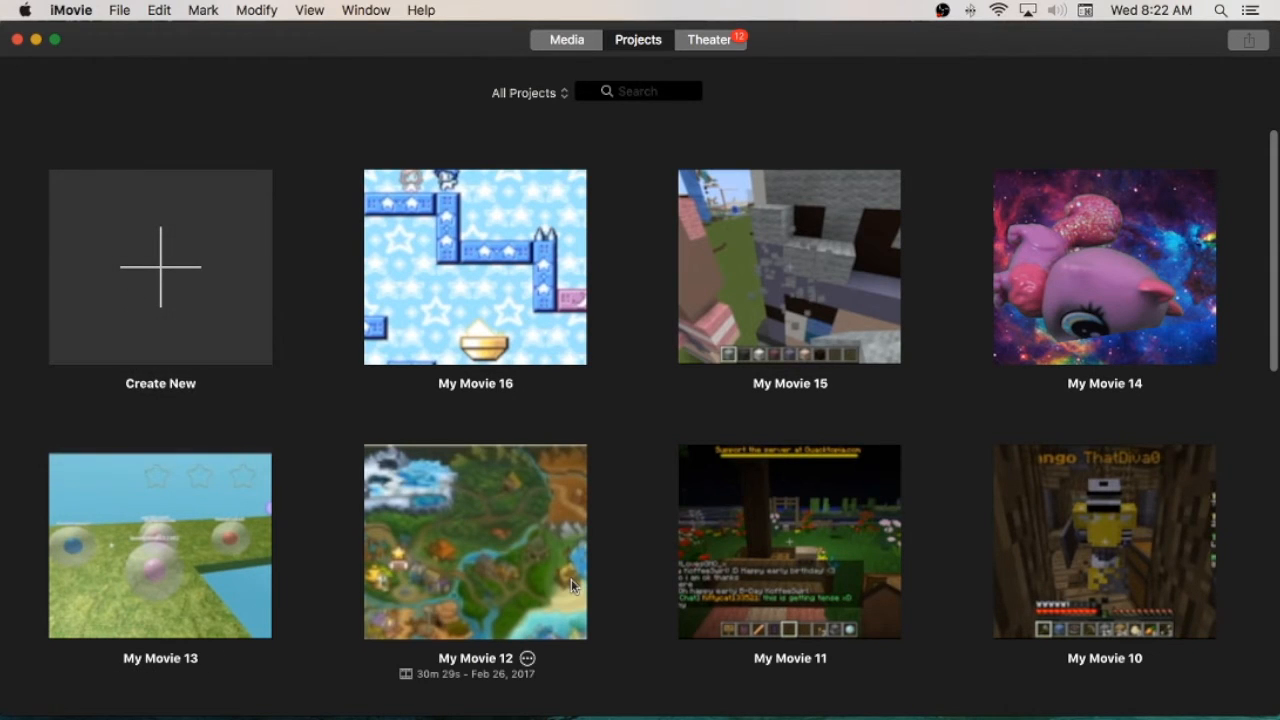
mouse_move(96, 420)
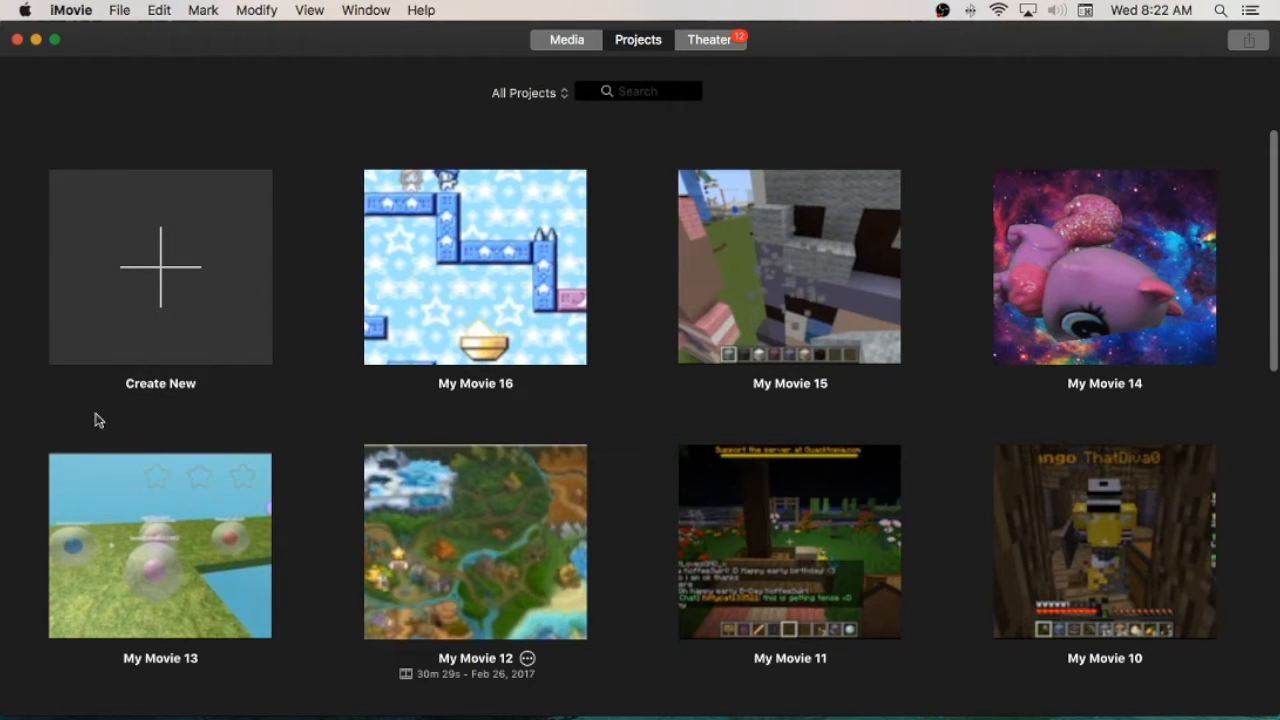
Create movie project My Movie 17, import the game recording, and place it on the timeline.
click(160, 267)
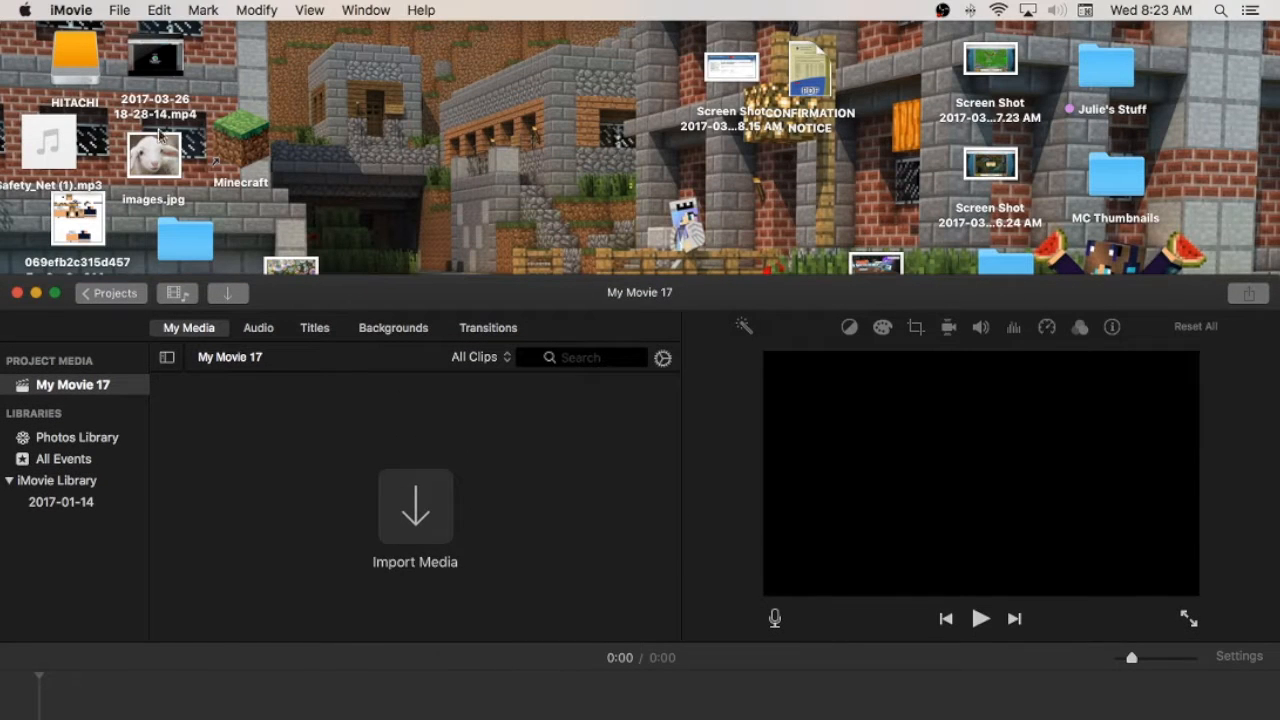
mouse_move(484, 213)
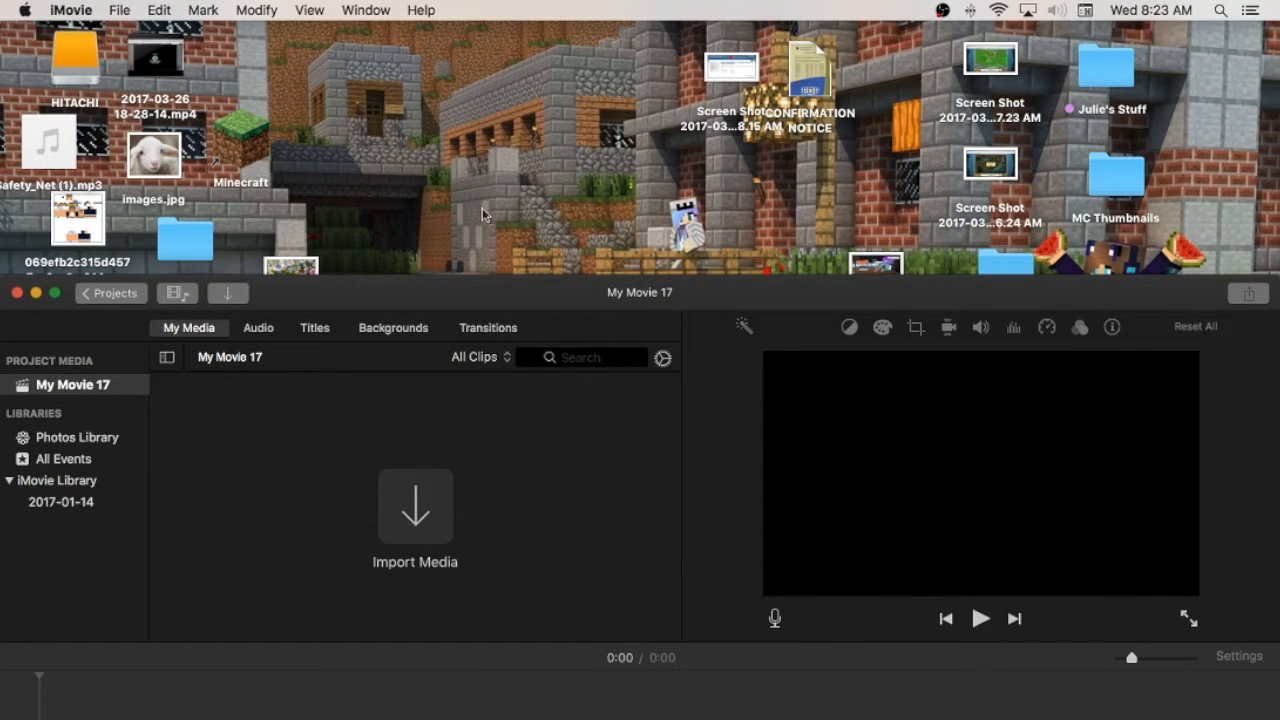
drag(155, 55, 355, 490)
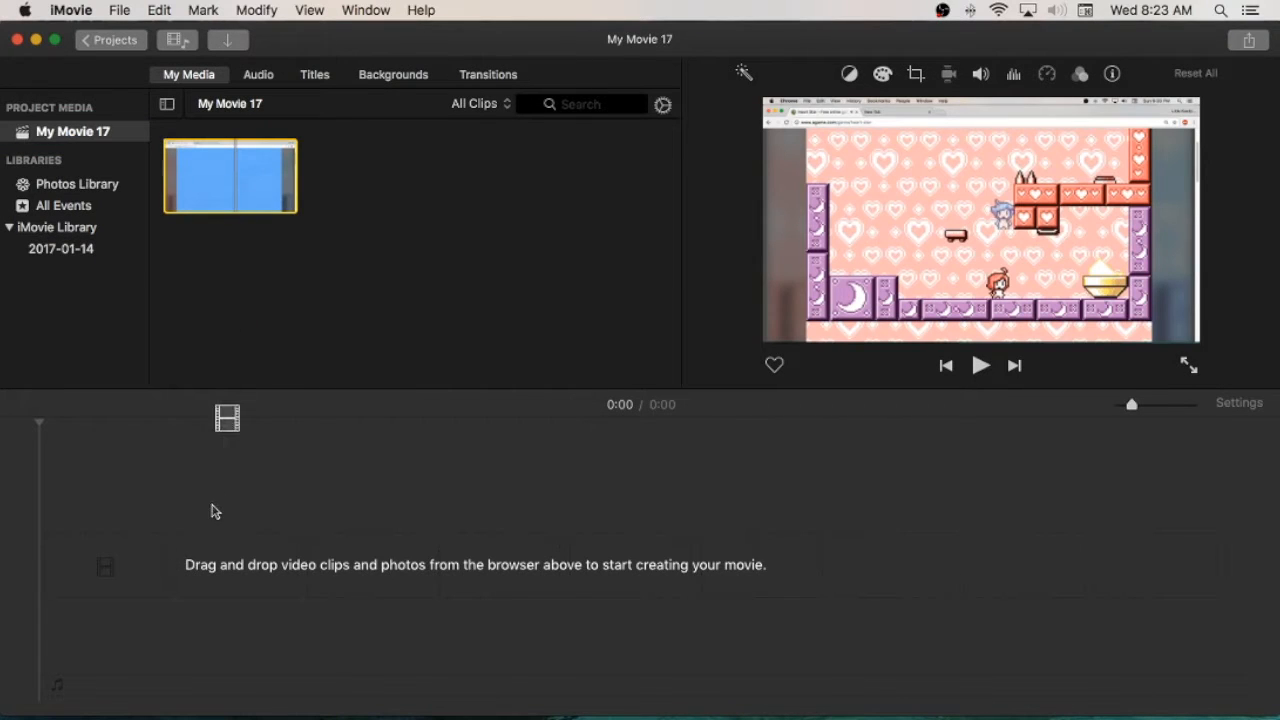
drag(230, 176, 83, 565)
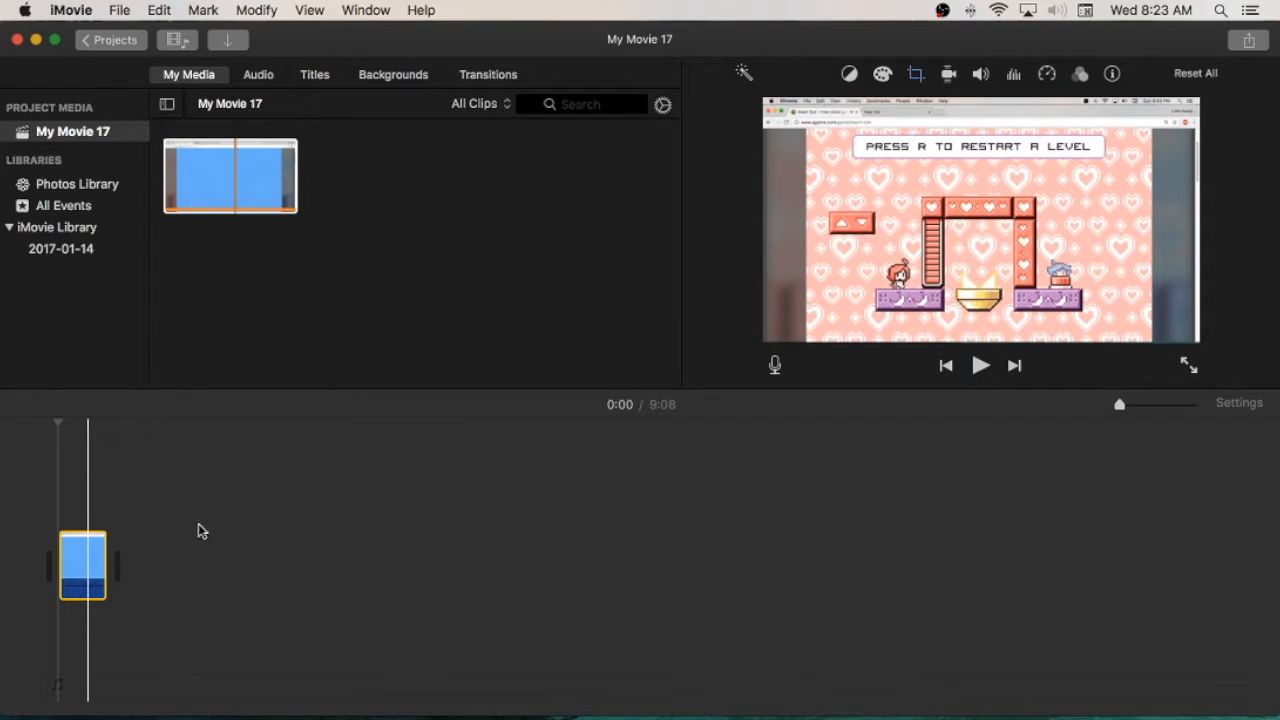
mouse_move(350, 10)
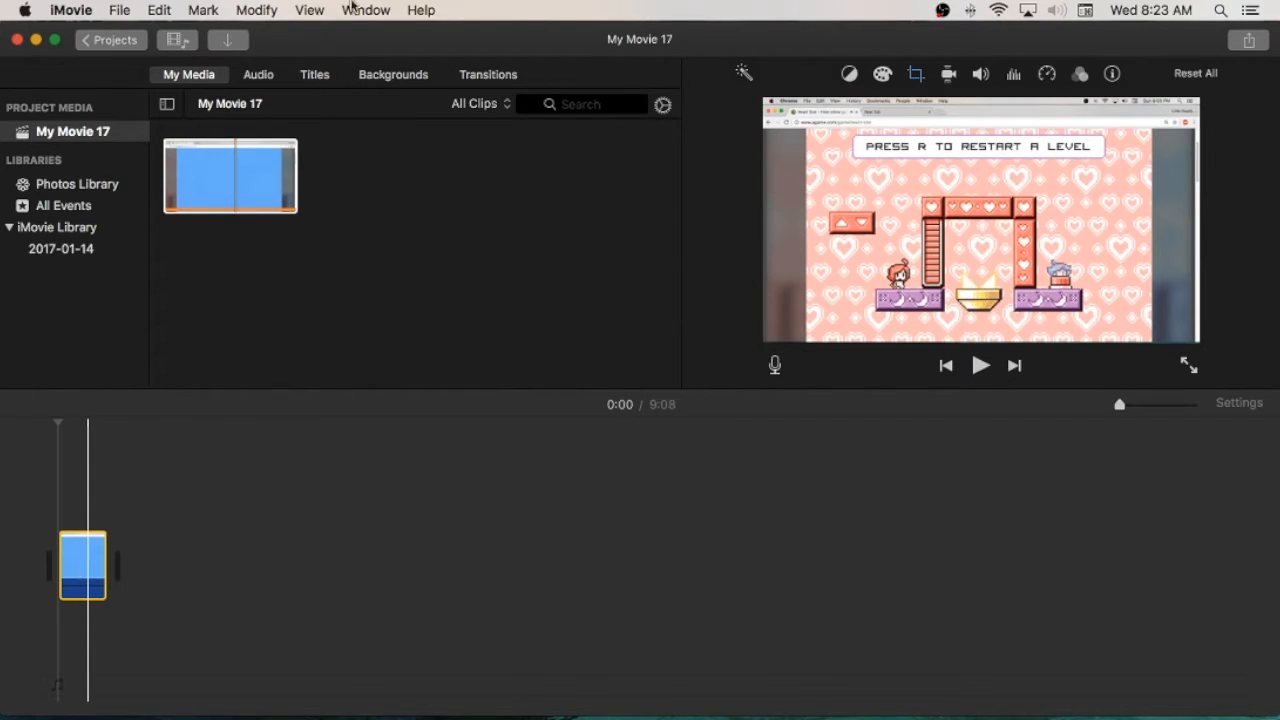
click(309, 10)
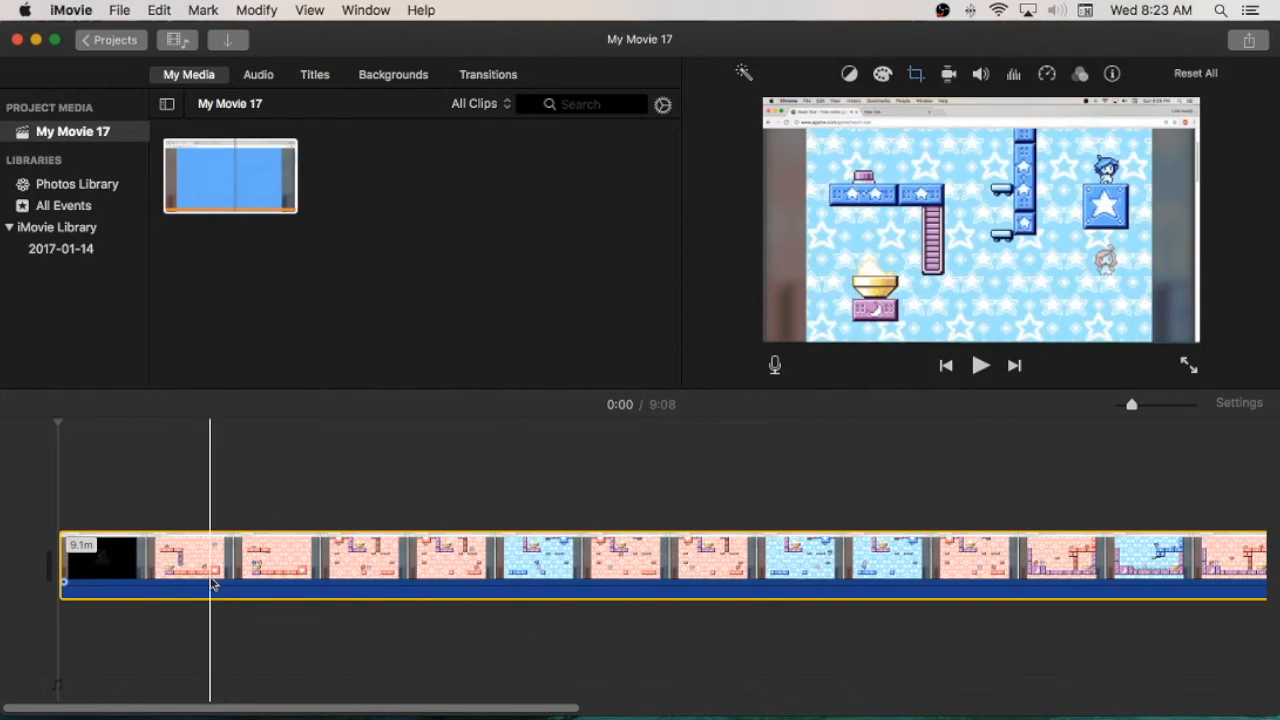
click(160, 573)
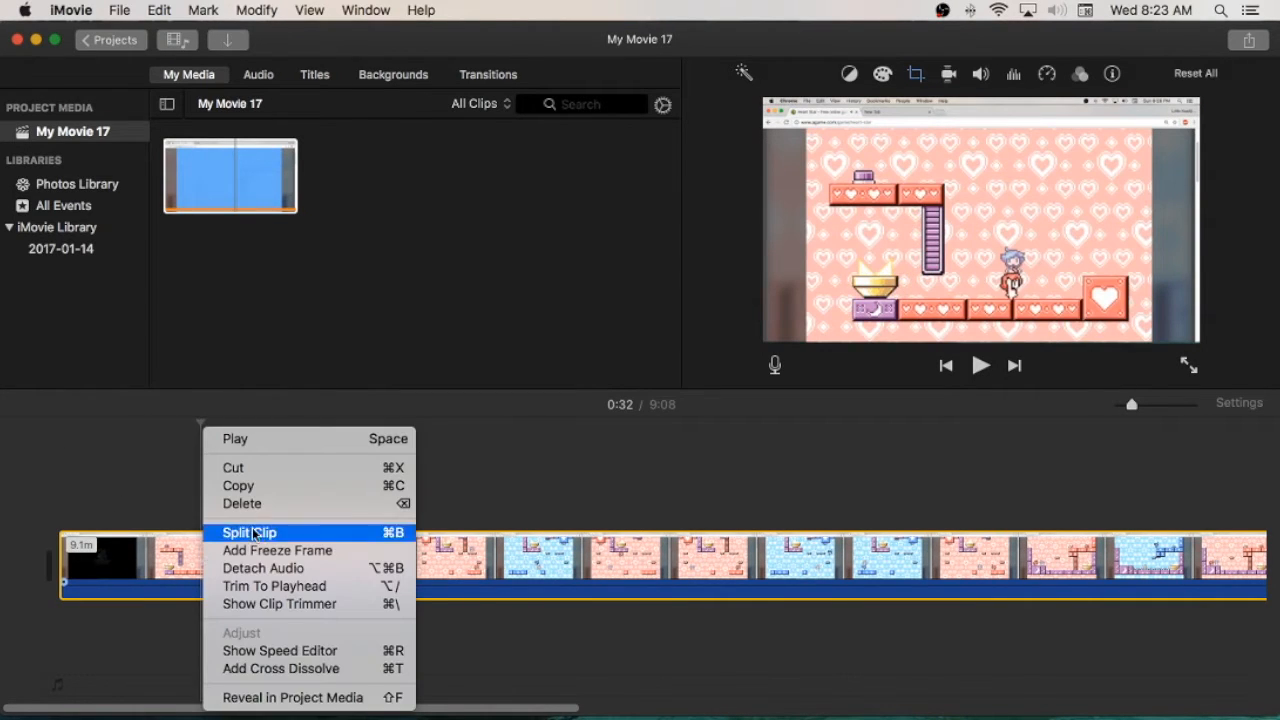
click(249, 532)
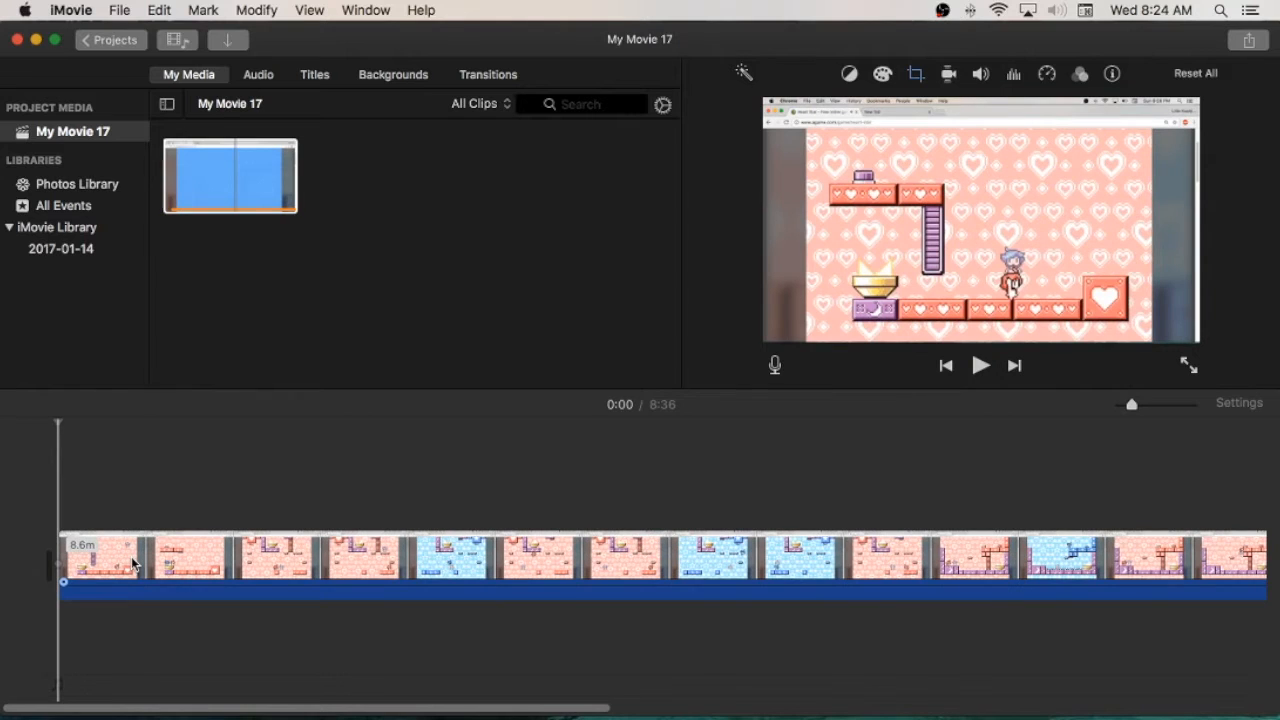
mouse_move(135, 564)
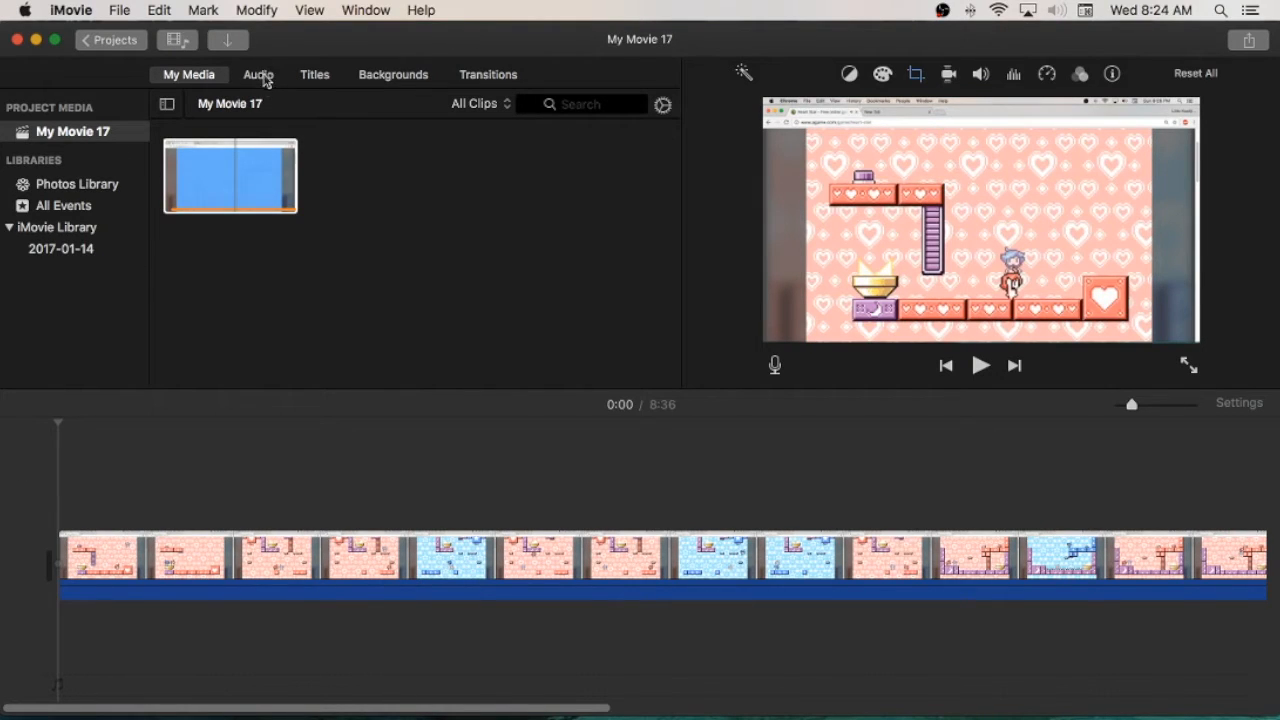
Open the Audio library and scroll through the sound effects jingles.
click(258, 74)
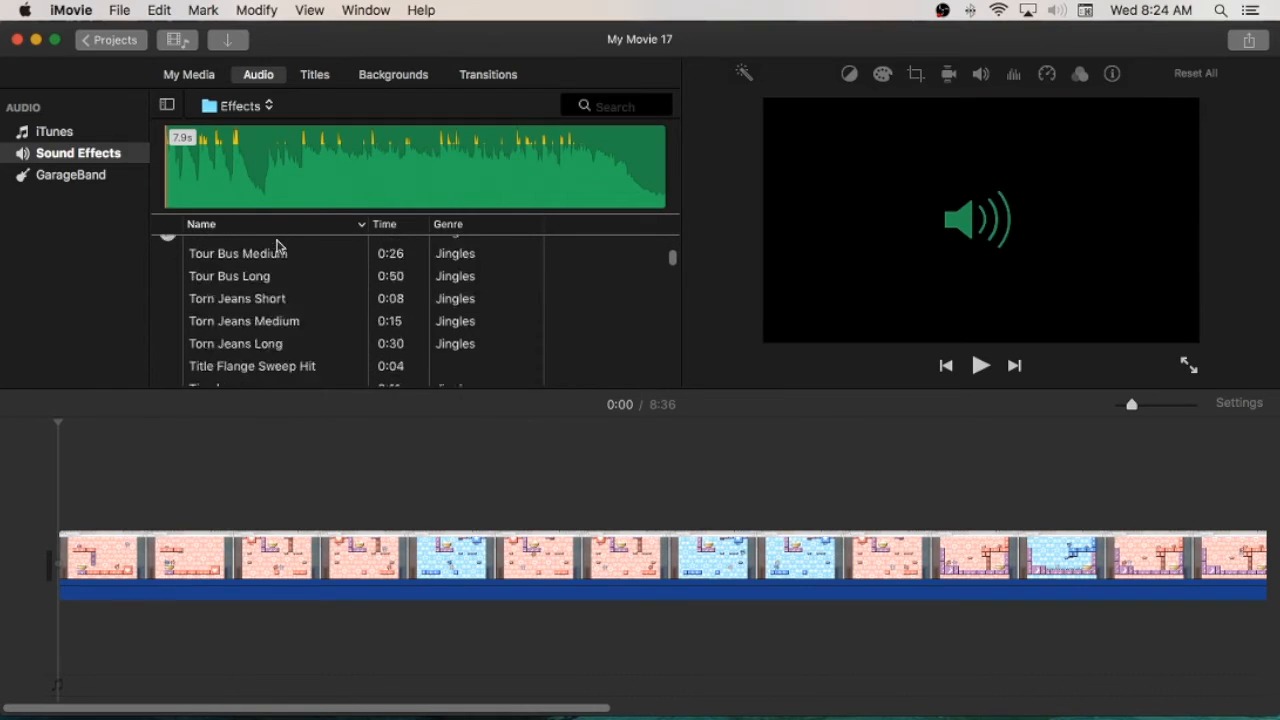
scroll(down, 3)
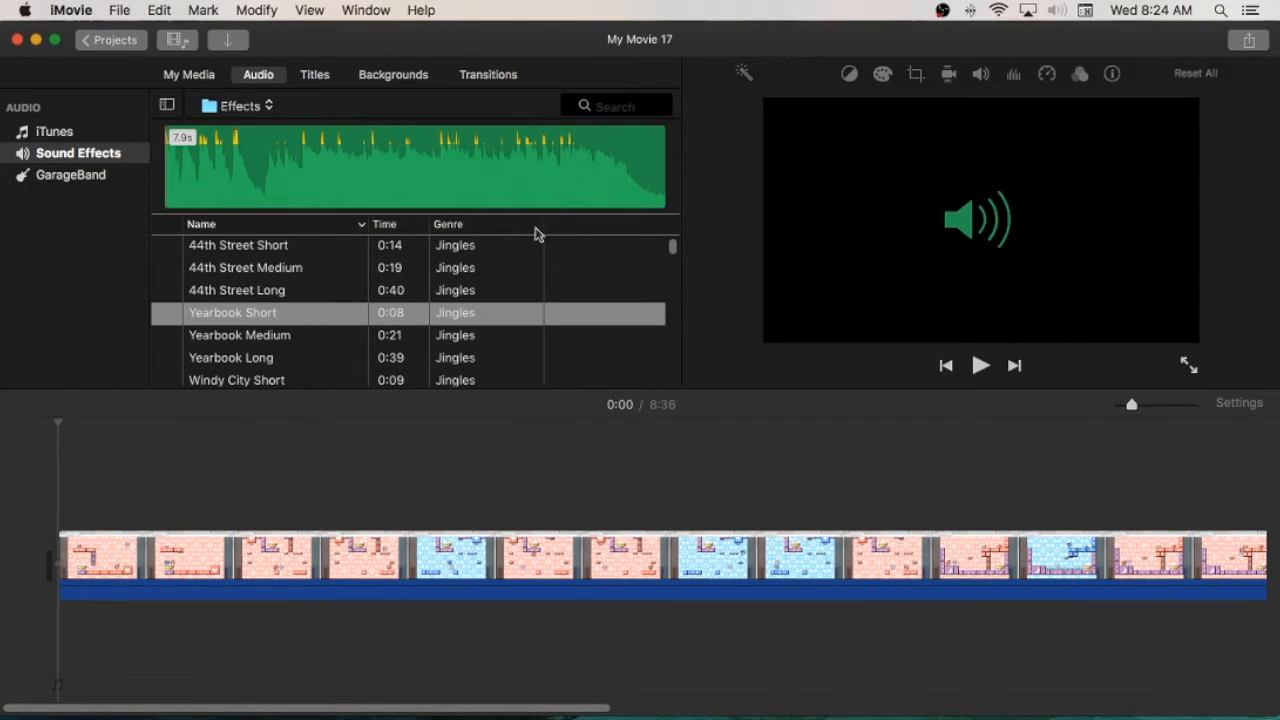
mouse_move(371, 84)
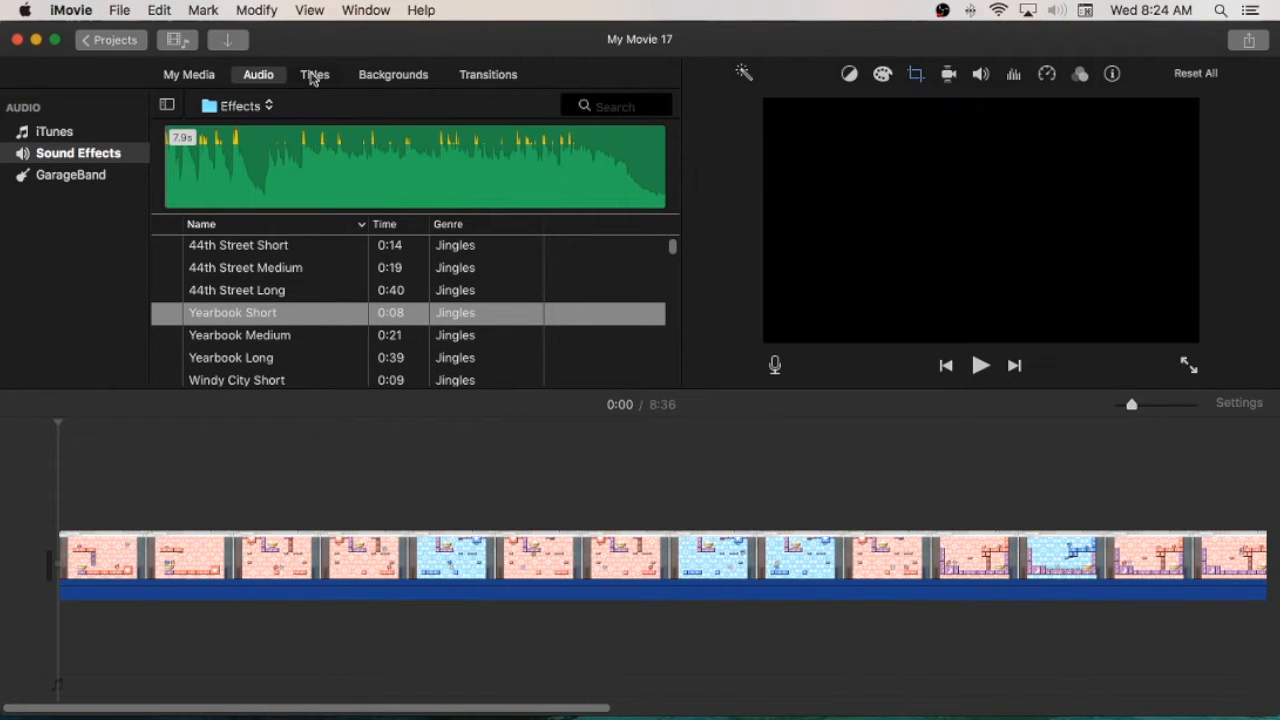
Add an Expand title reading 'test' at the movie start, stretched to about 35.6 seconds.
click(314, 74)
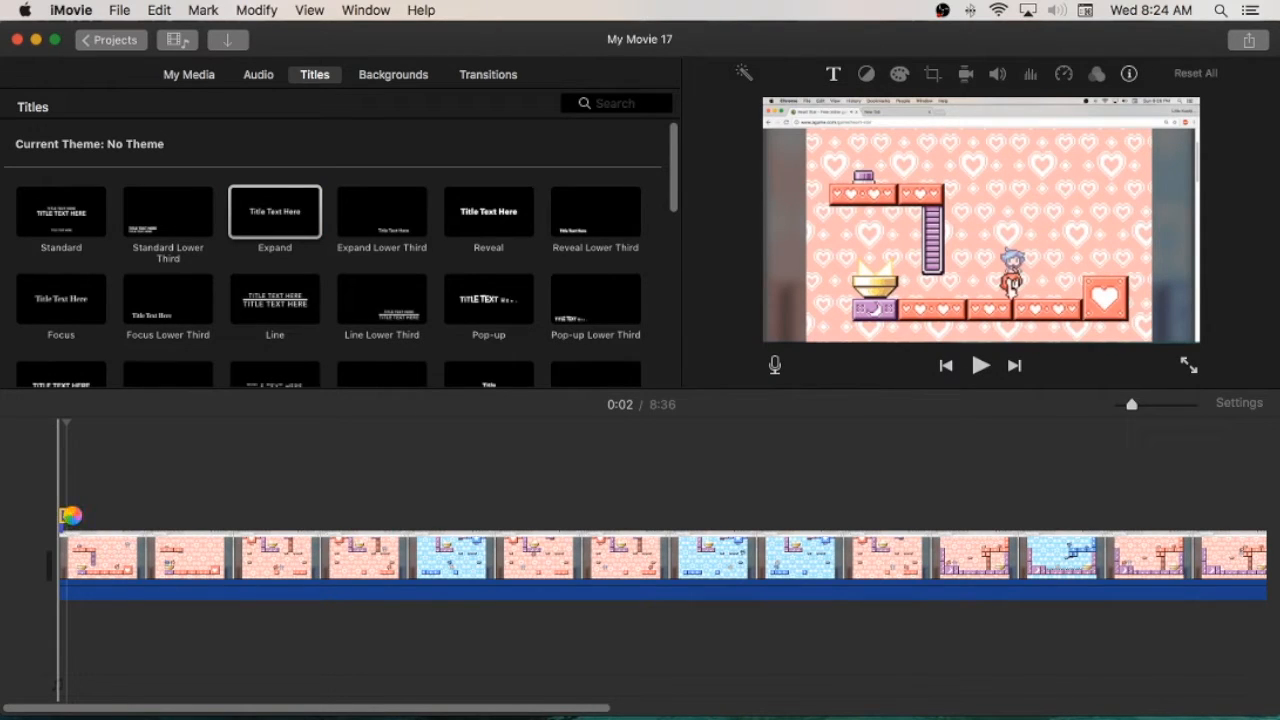
double_click(274, 211)
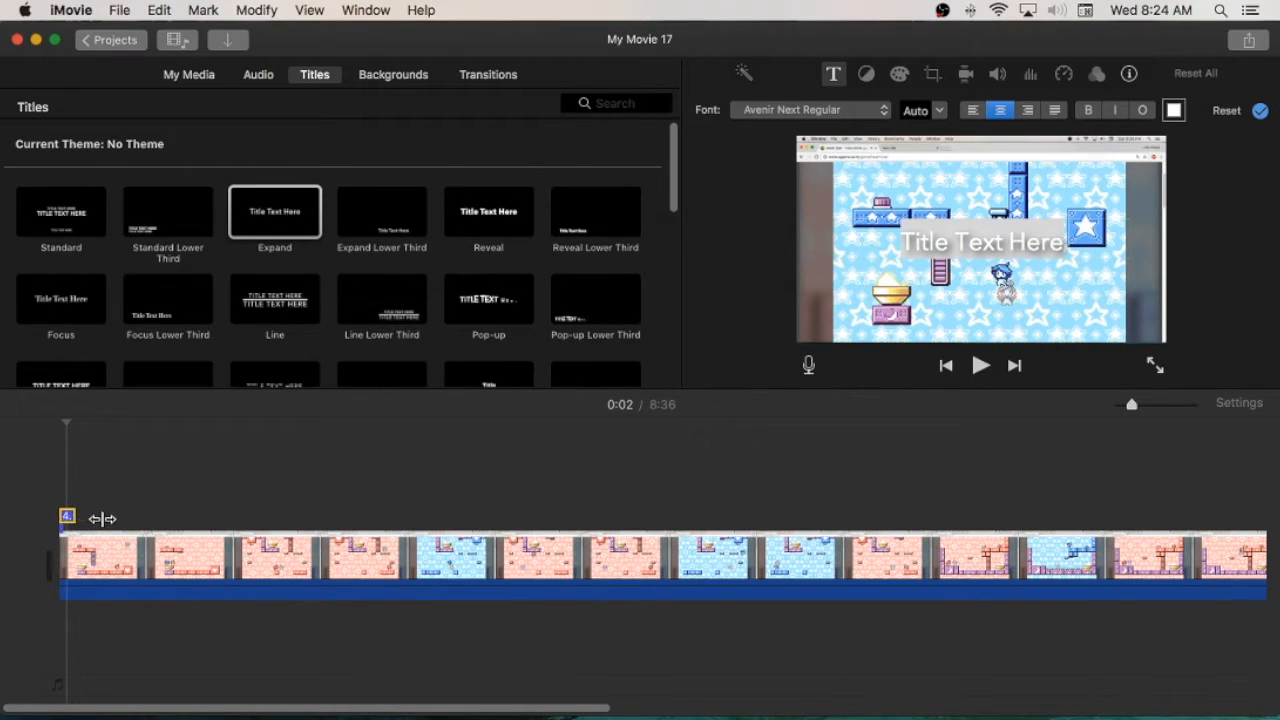
mouse_move(110, 518)
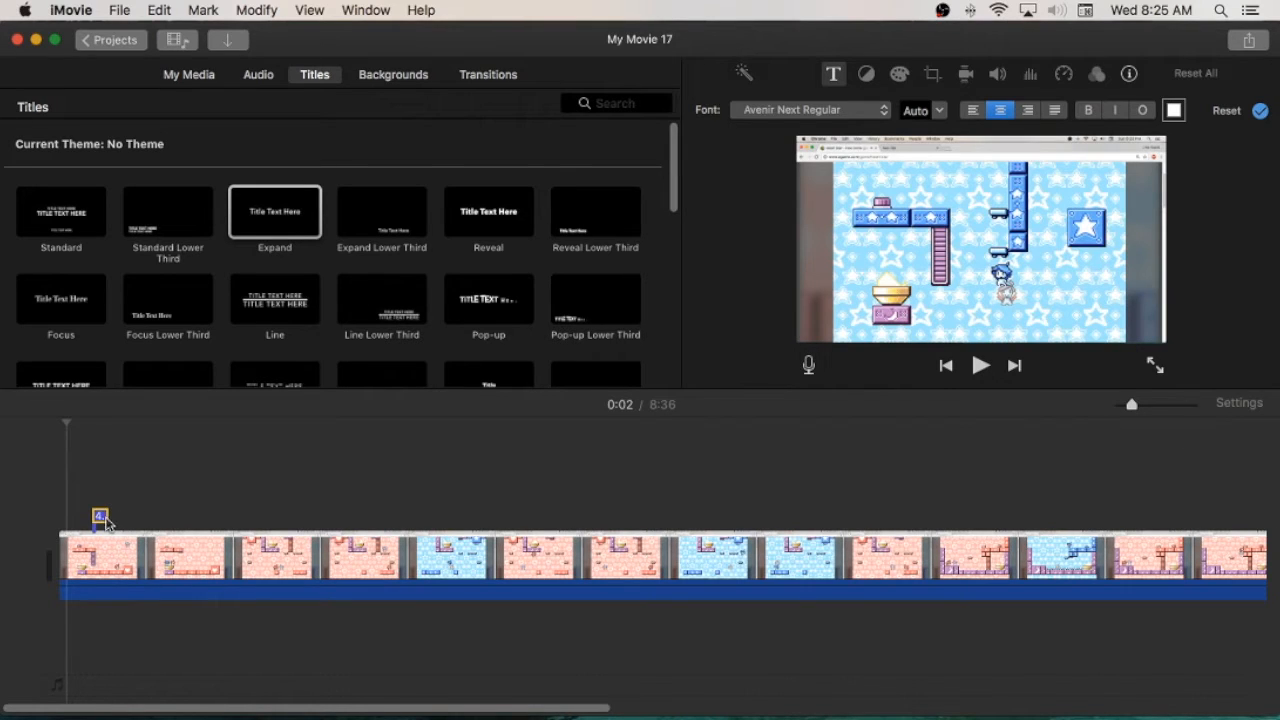
drag(100, 515, 160, 516)
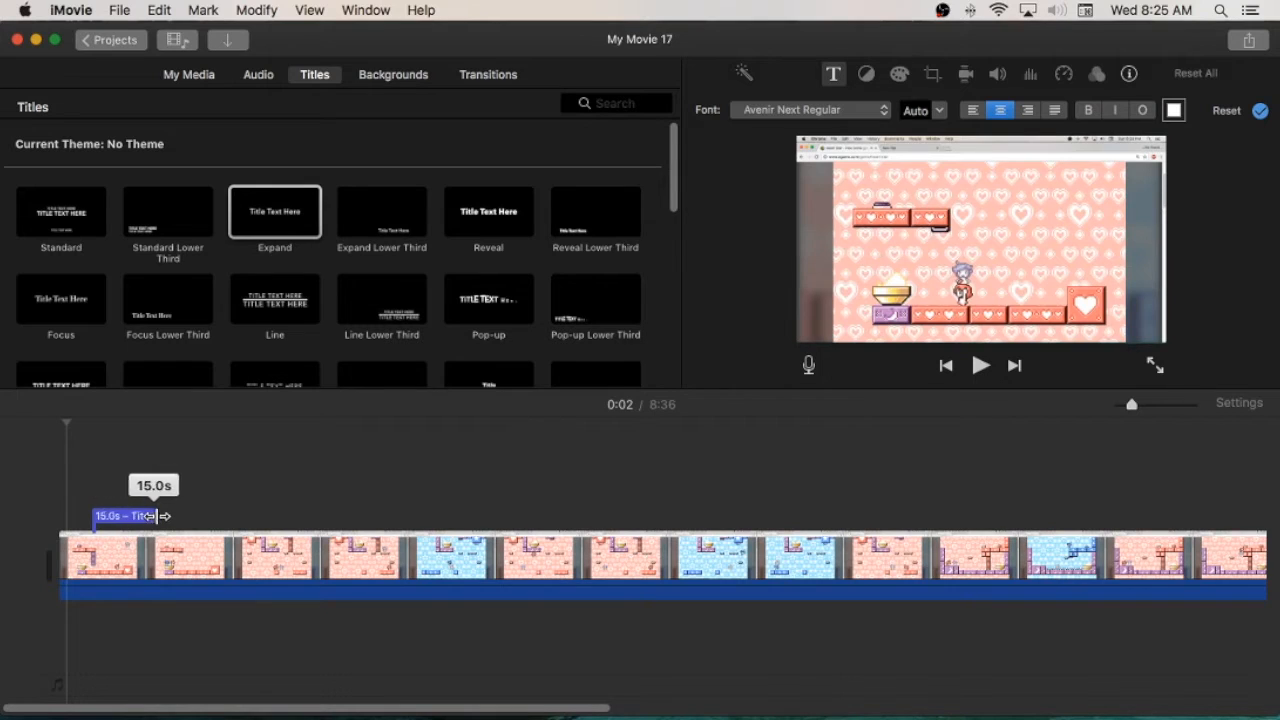
drag(155, 516, 245, 516)
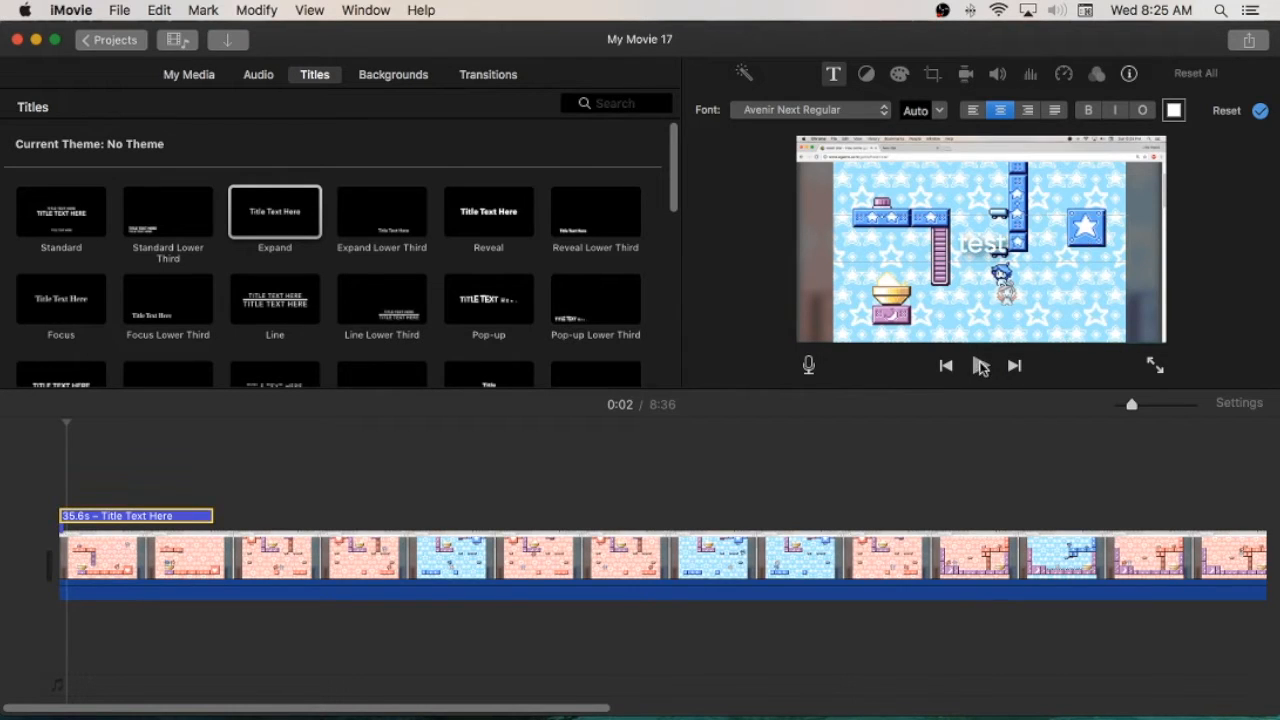
Preview the 'test' title, colour it orange, and try bold, italic and outline styles.
click(980, 366)
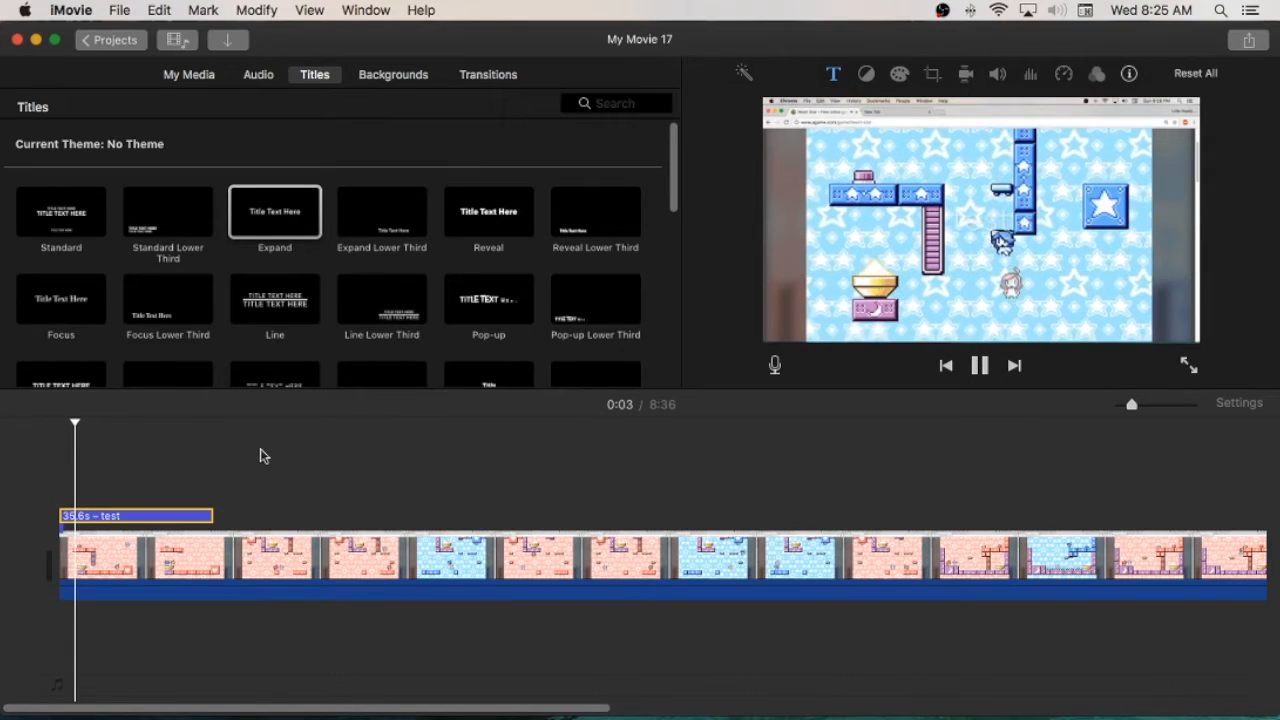
click(980, 366)
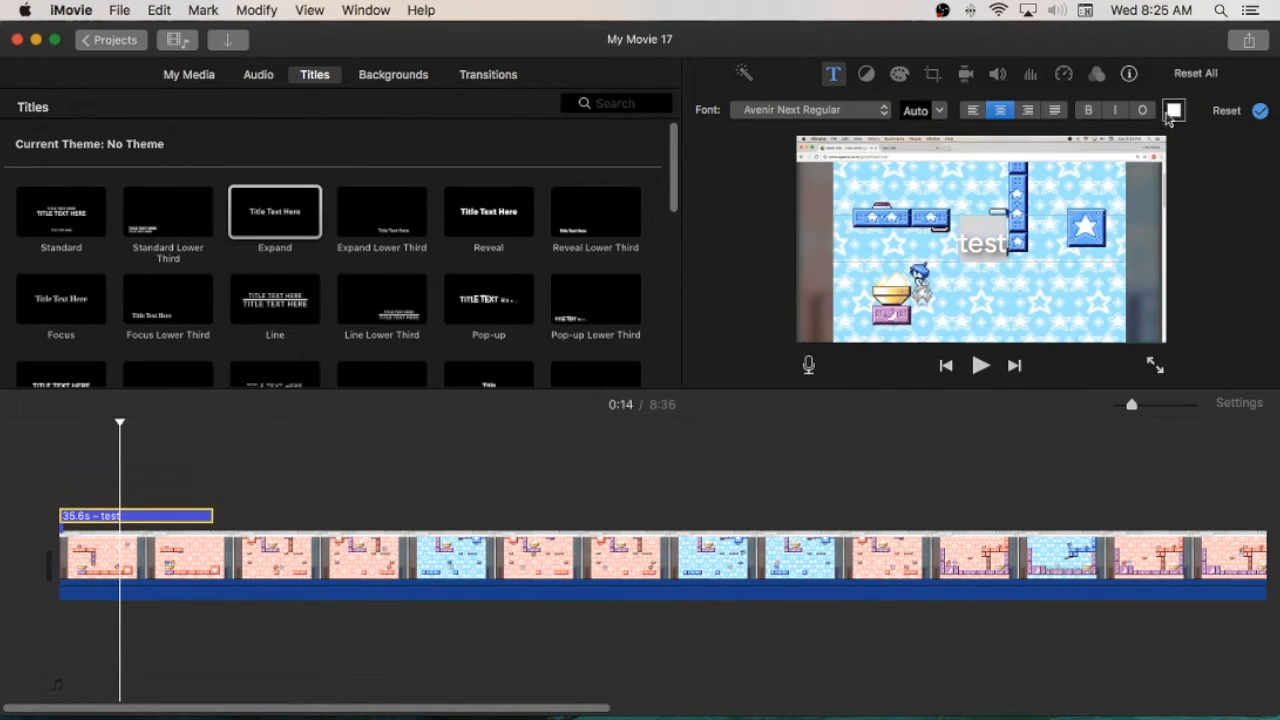
click(1169, 110)
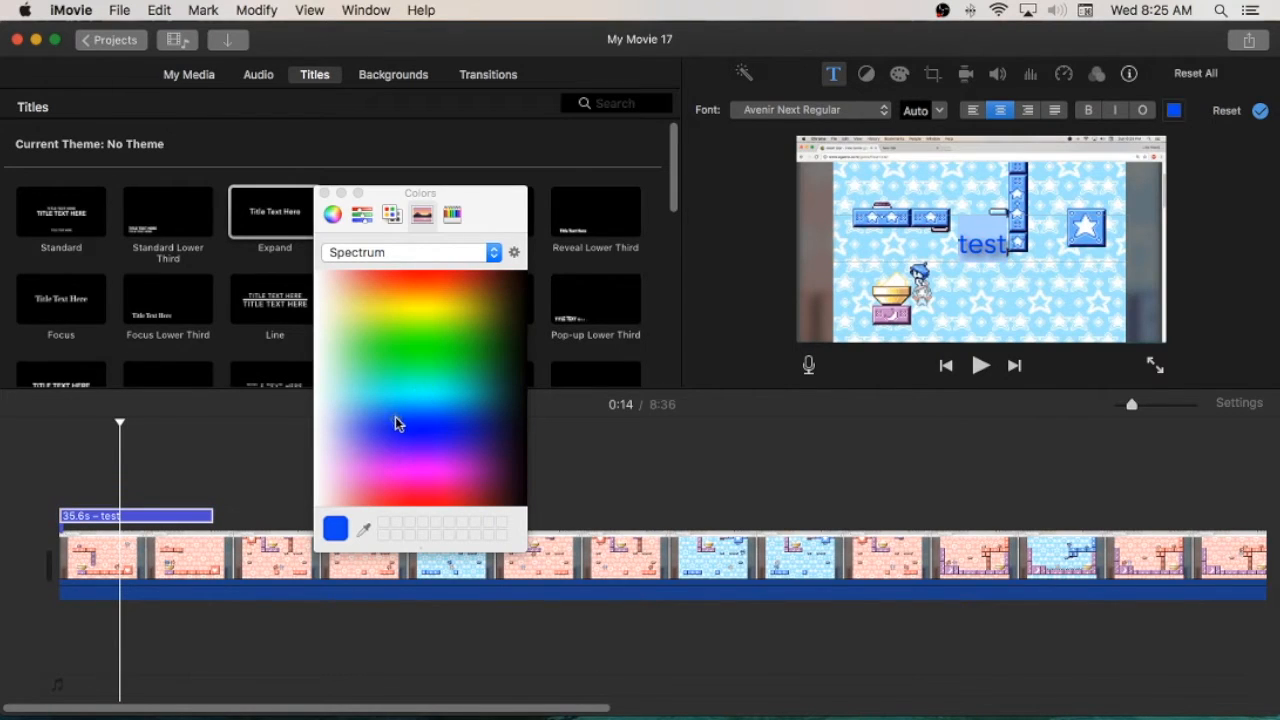
click(473, 321)
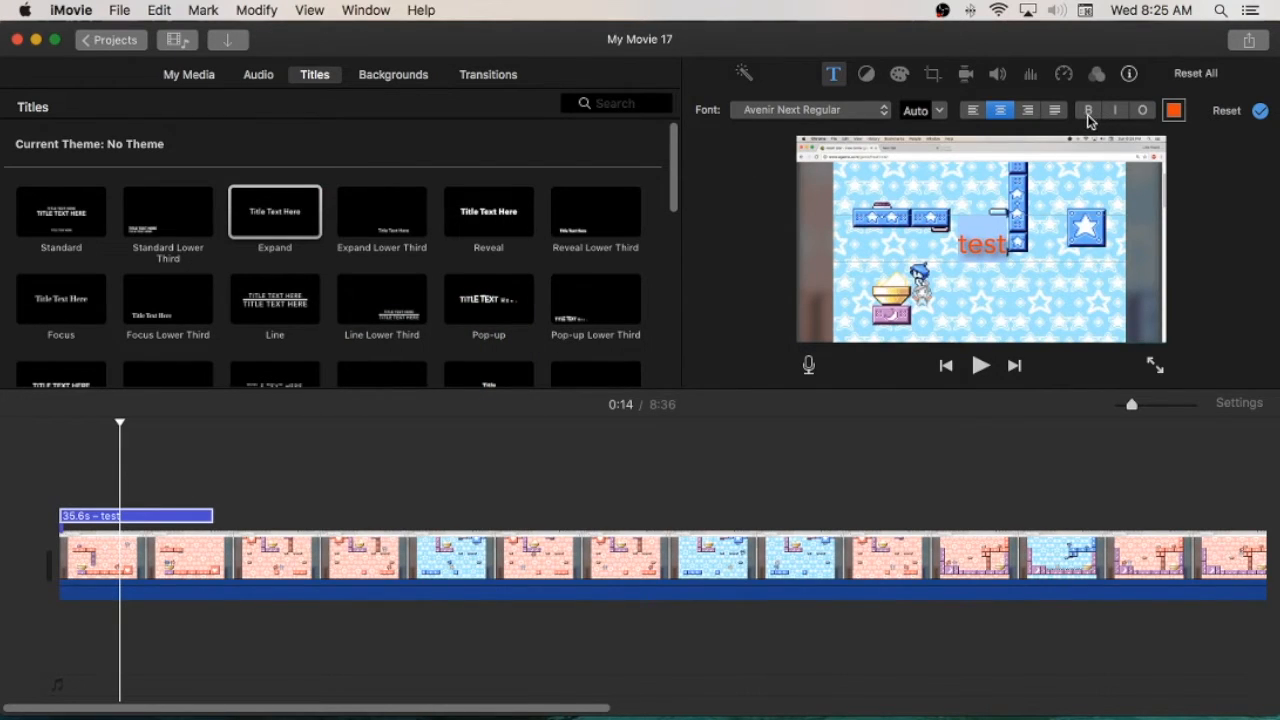
click(1087, 110)
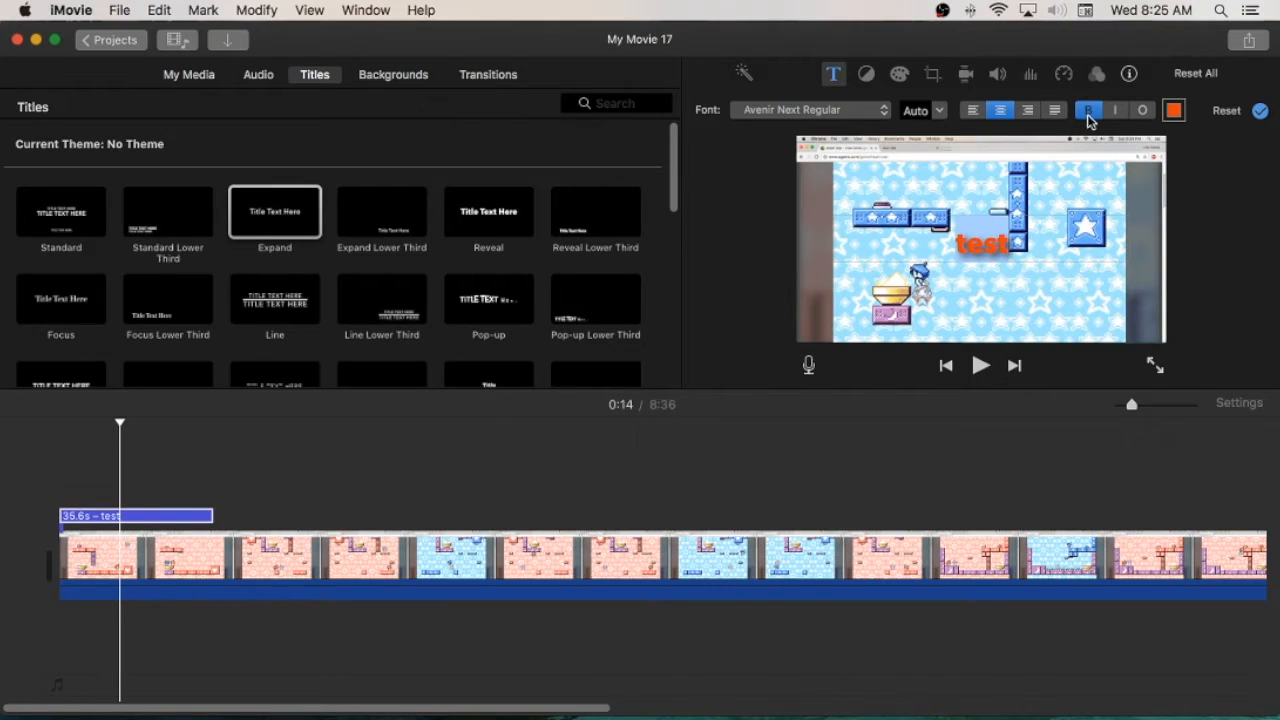
click(1112, 110)
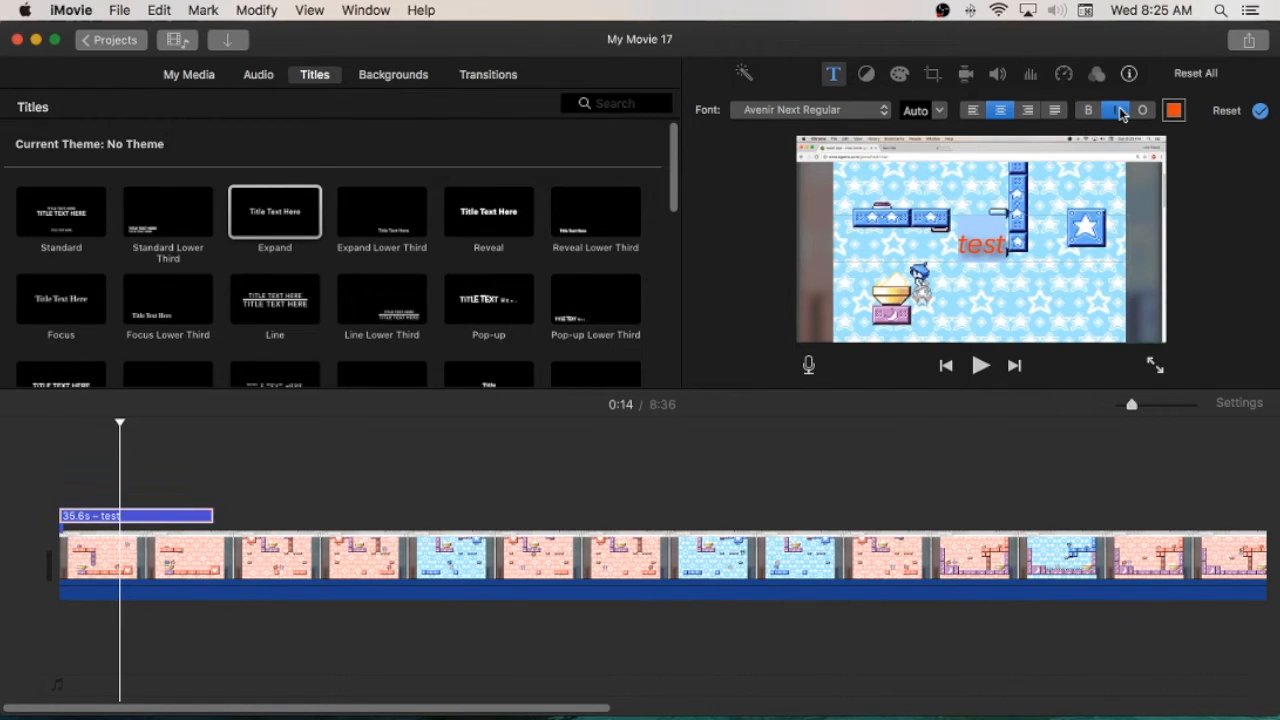
click(1115, 110)
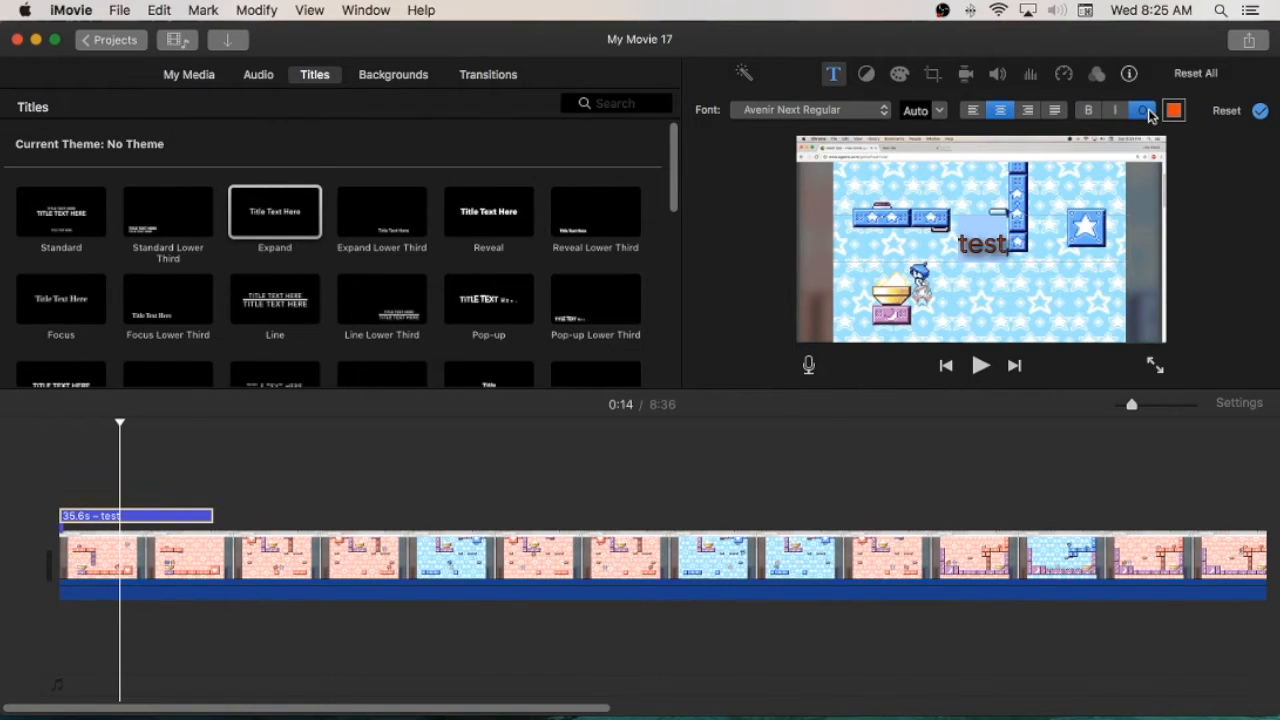
click(1143, 110)
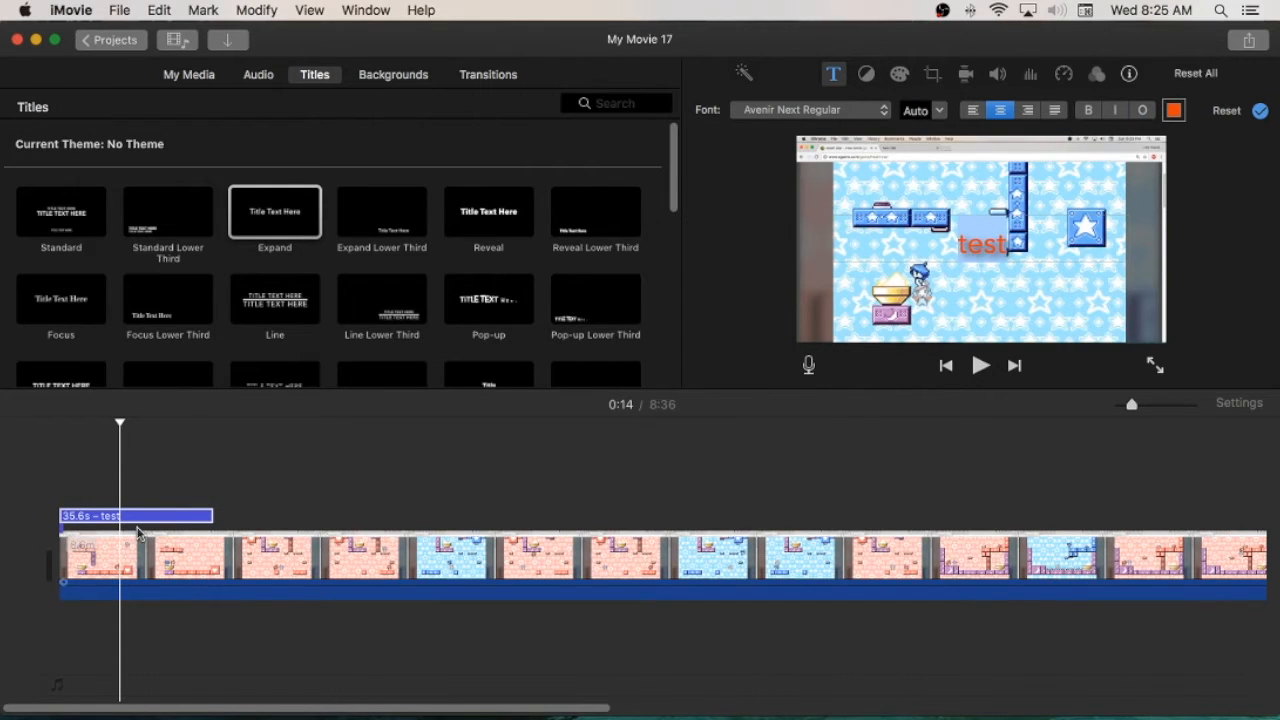
mouse_move(155, 523)
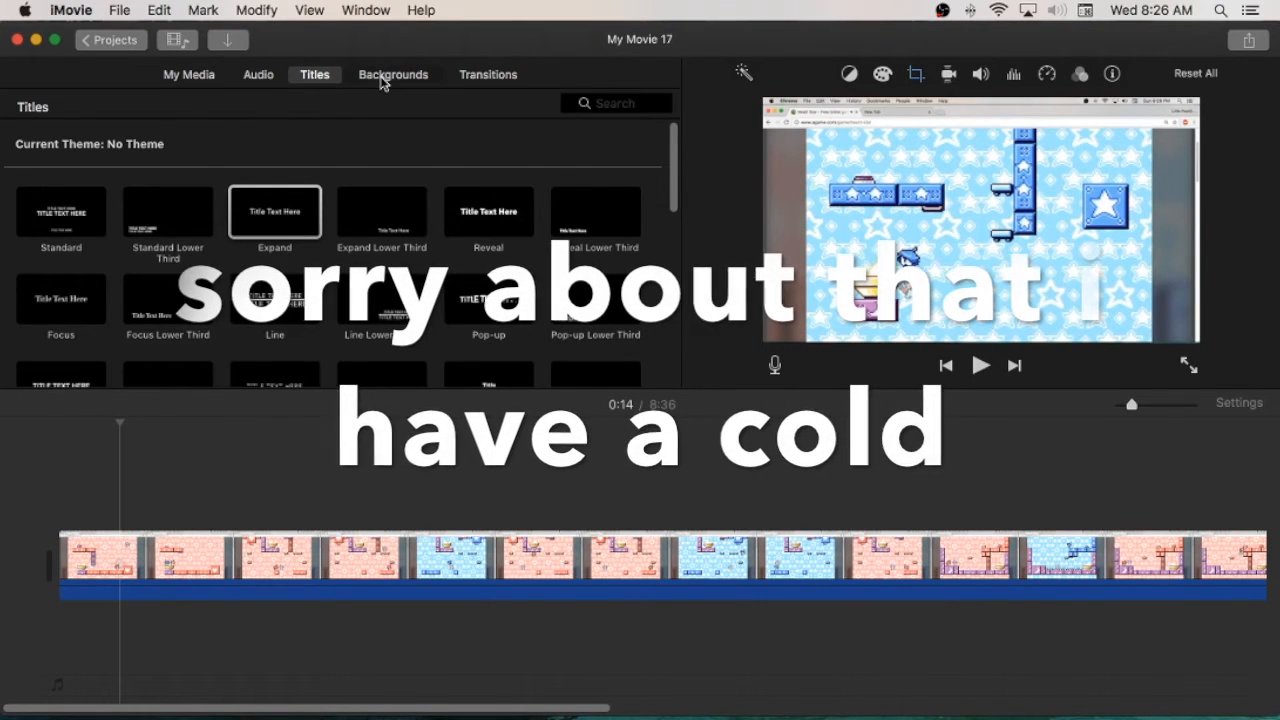
Browse and skim the thumbnails in the Maps & Backgrounds library.
click(393, 74)
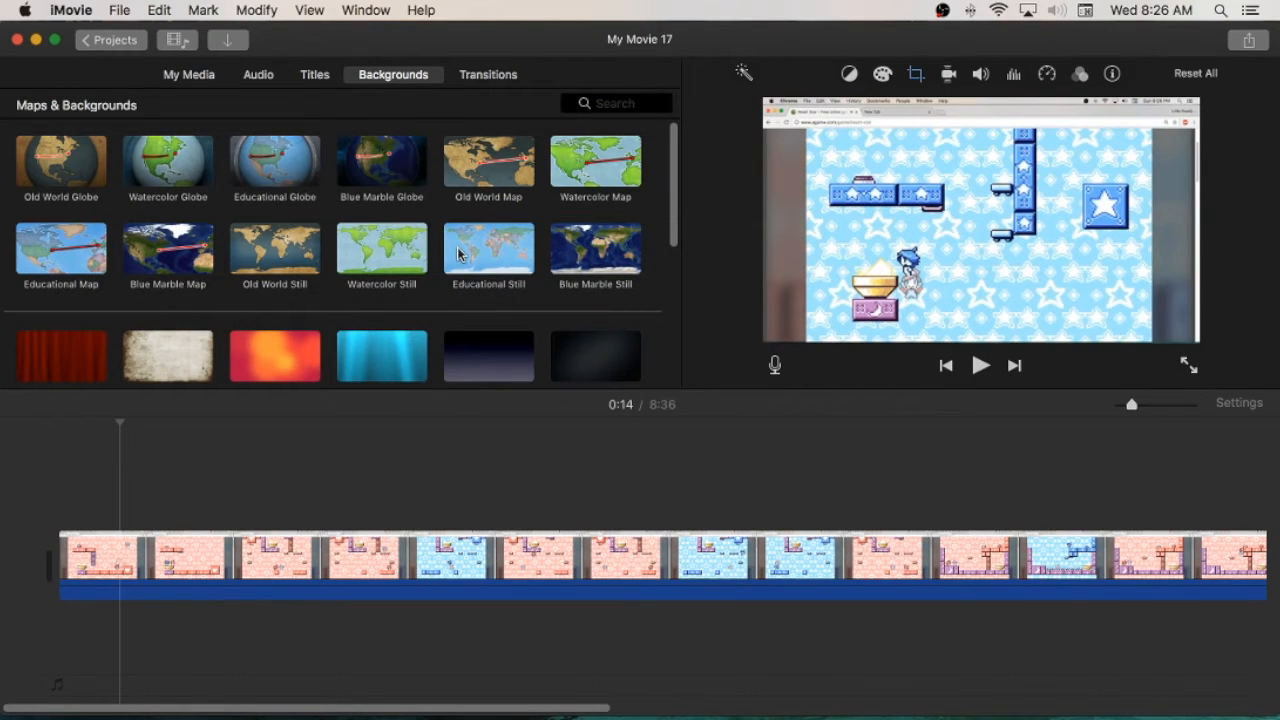
mouse_move(420, 272)
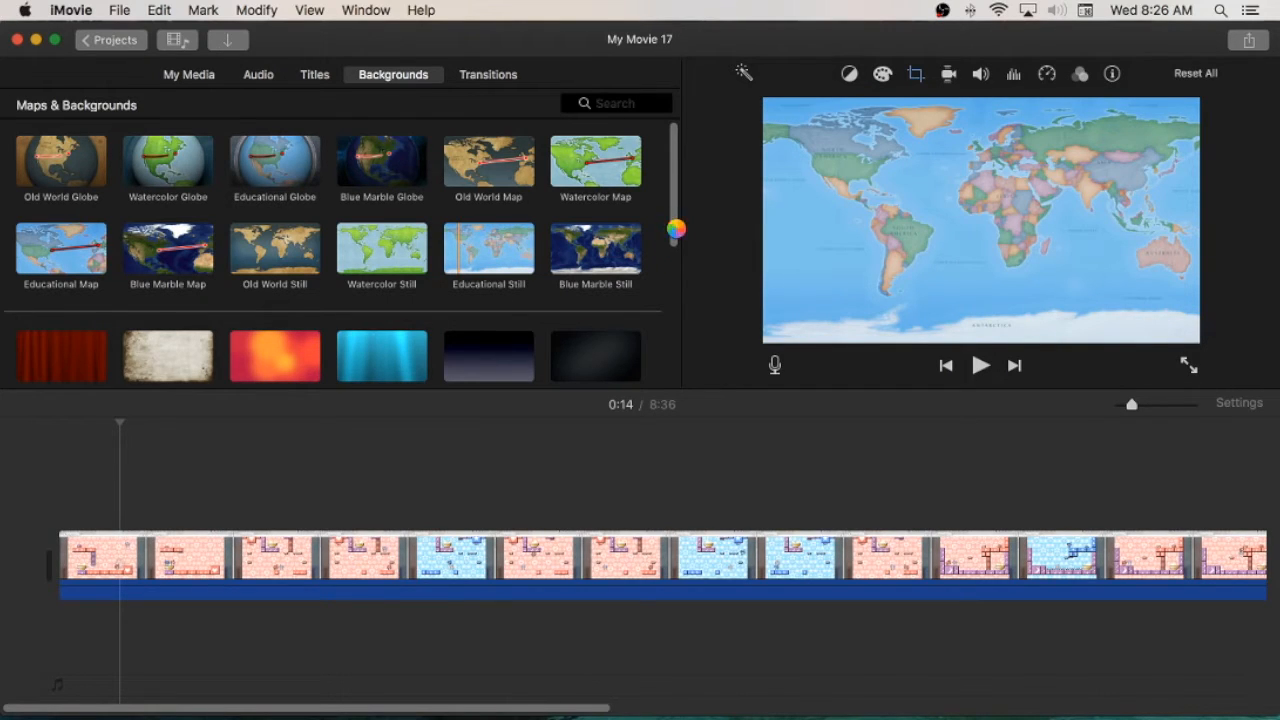
scroll(down, 3)
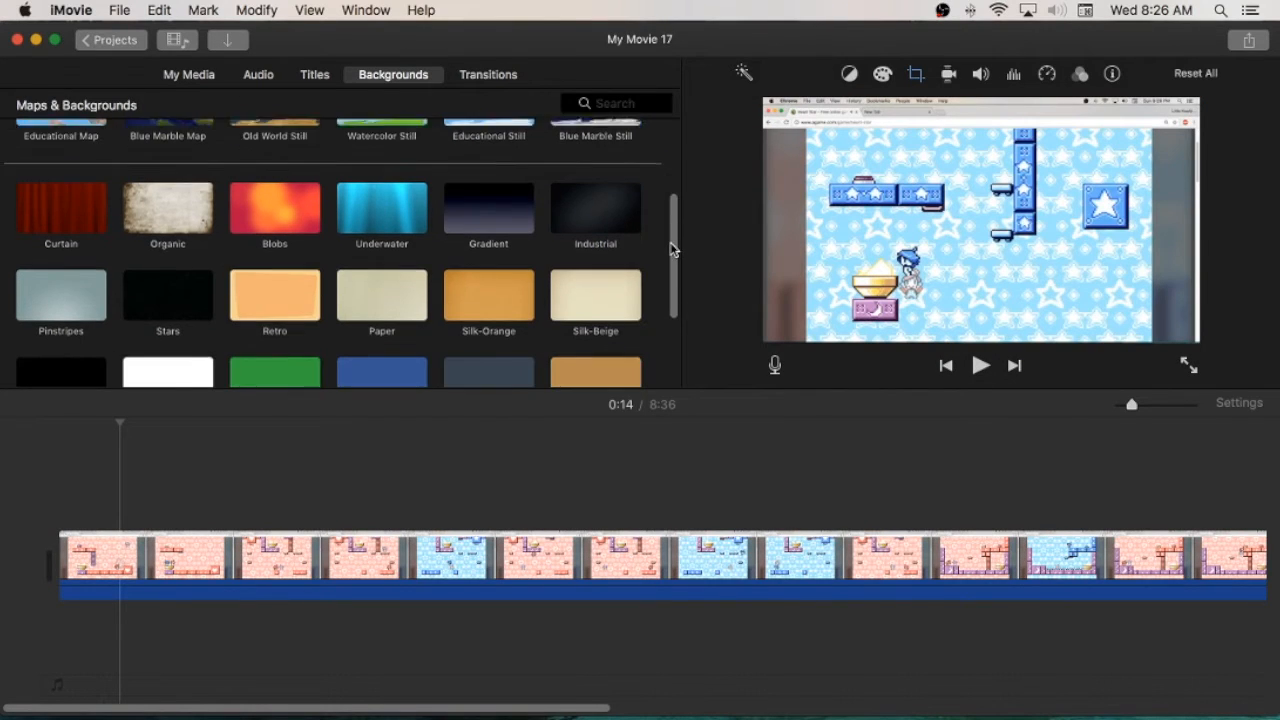
scroll(down, 3)
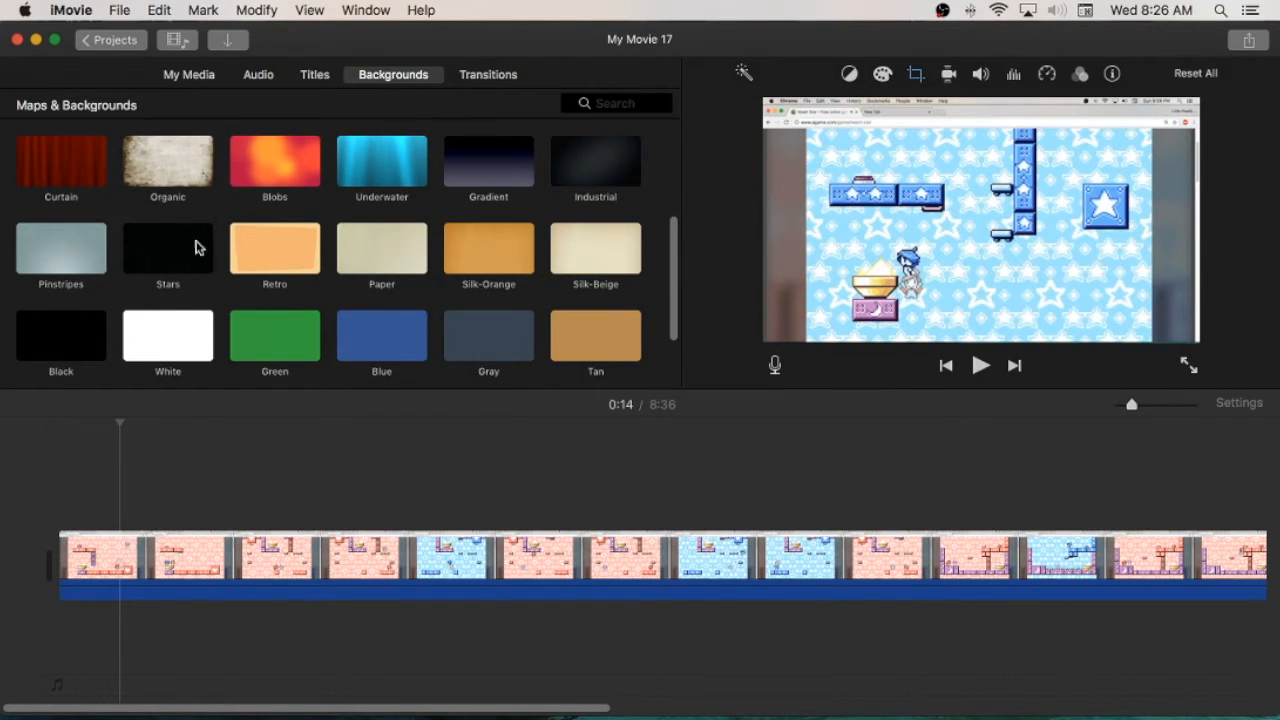
click(274, 162)
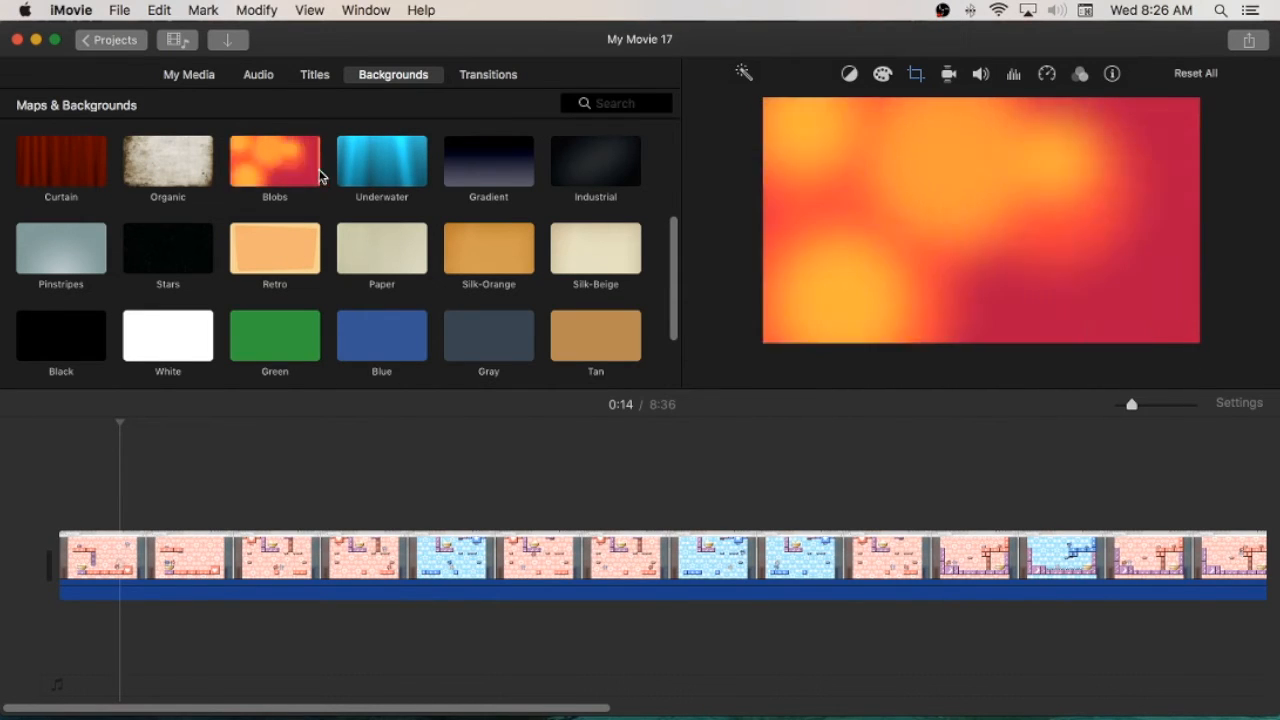
click(381, 161)
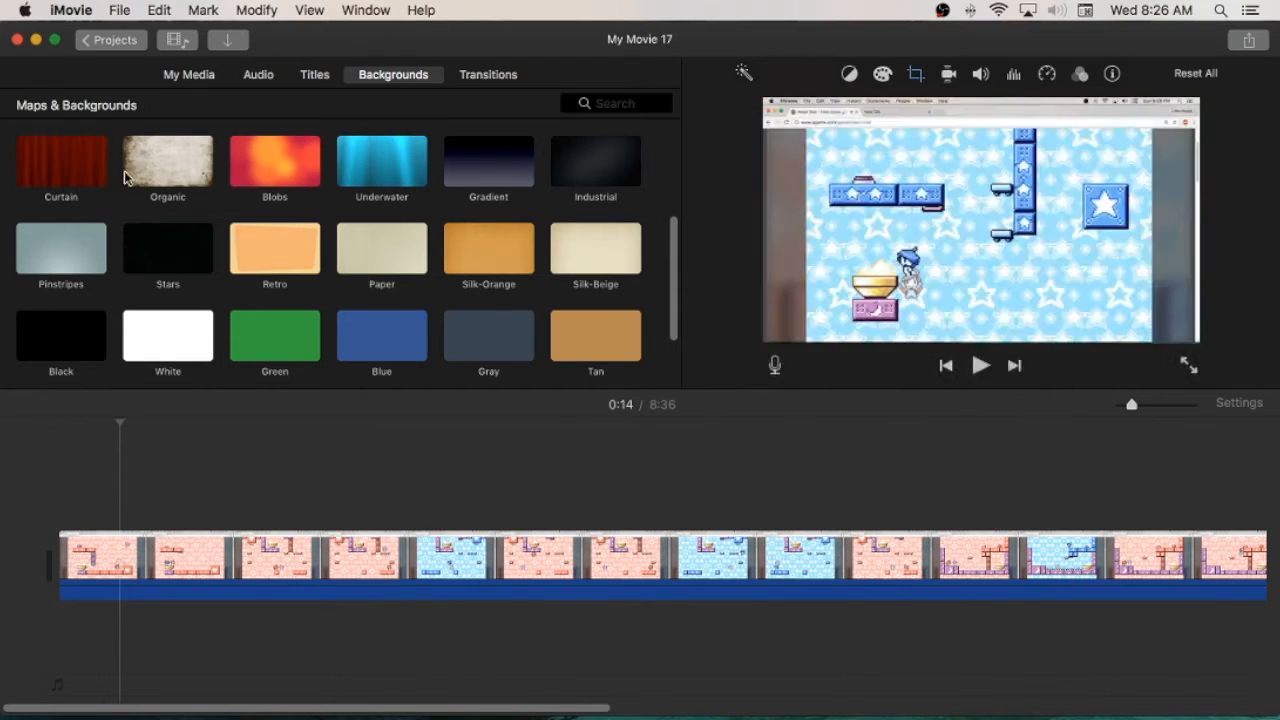
scroll(down, 3)
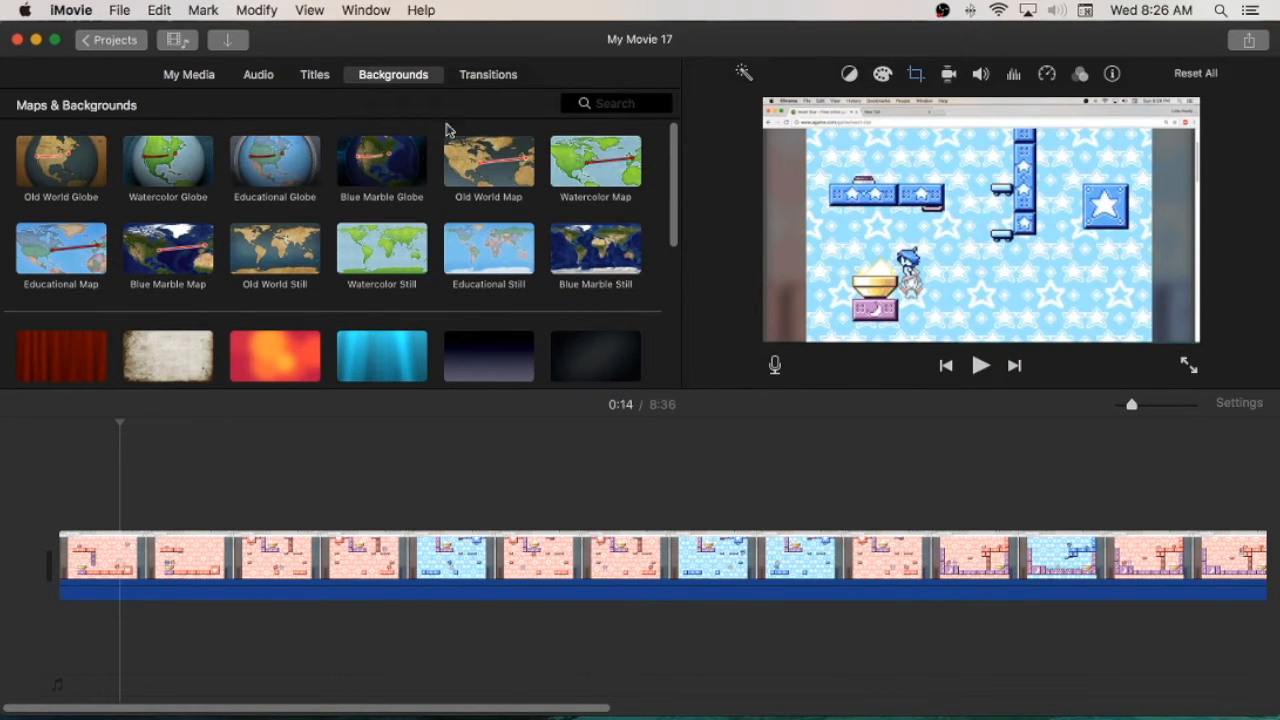
Split the game clip near the 14-second mark and play back through the cut.
click(487, 74)
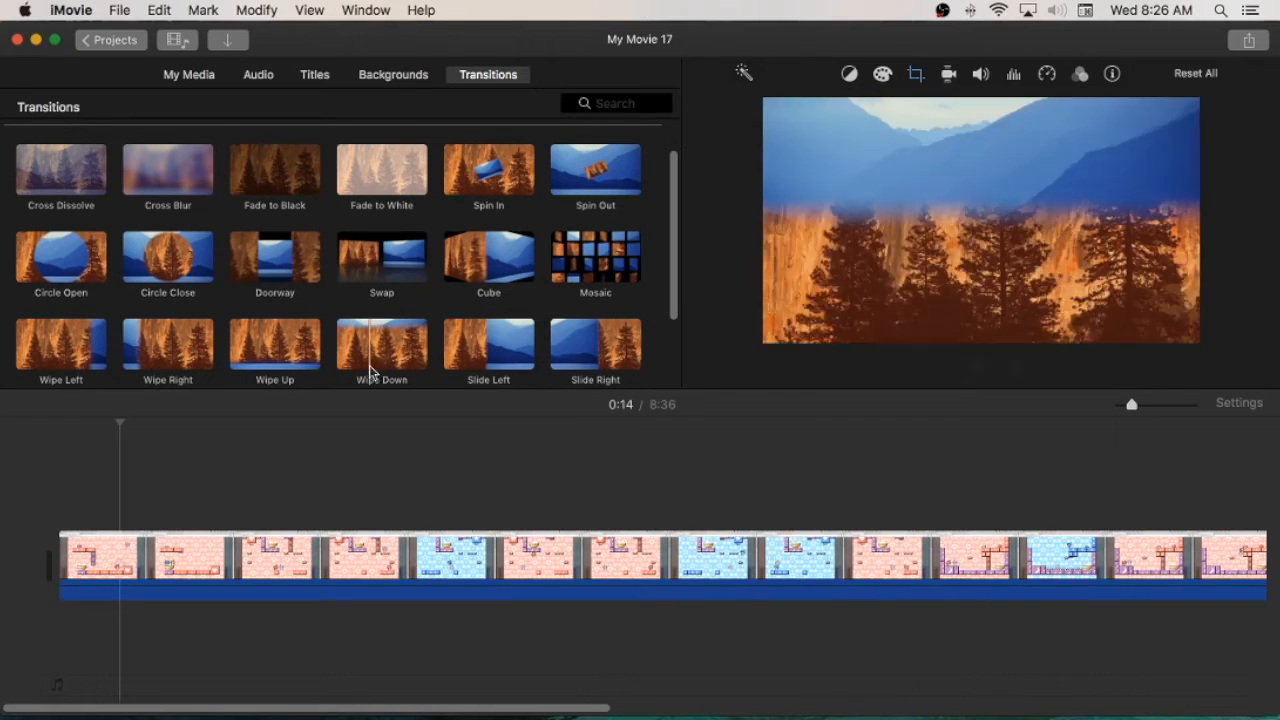
right_click(110, 570)
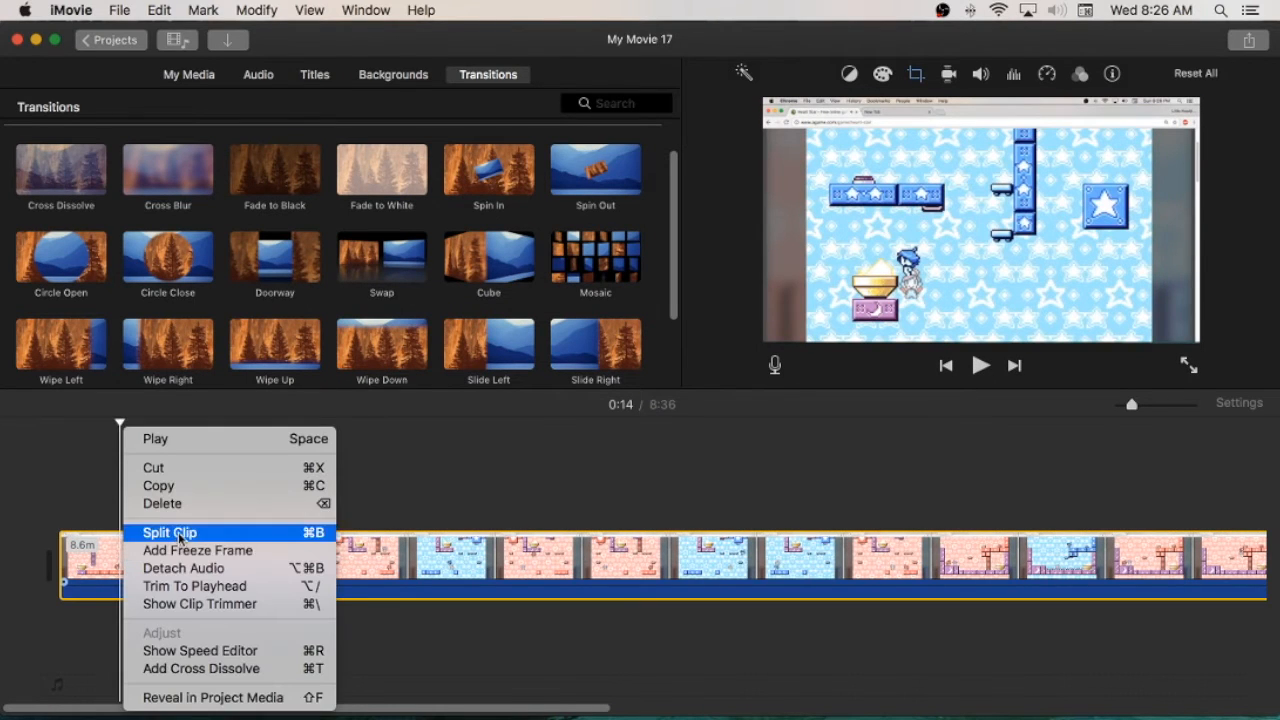
click(168, 532)
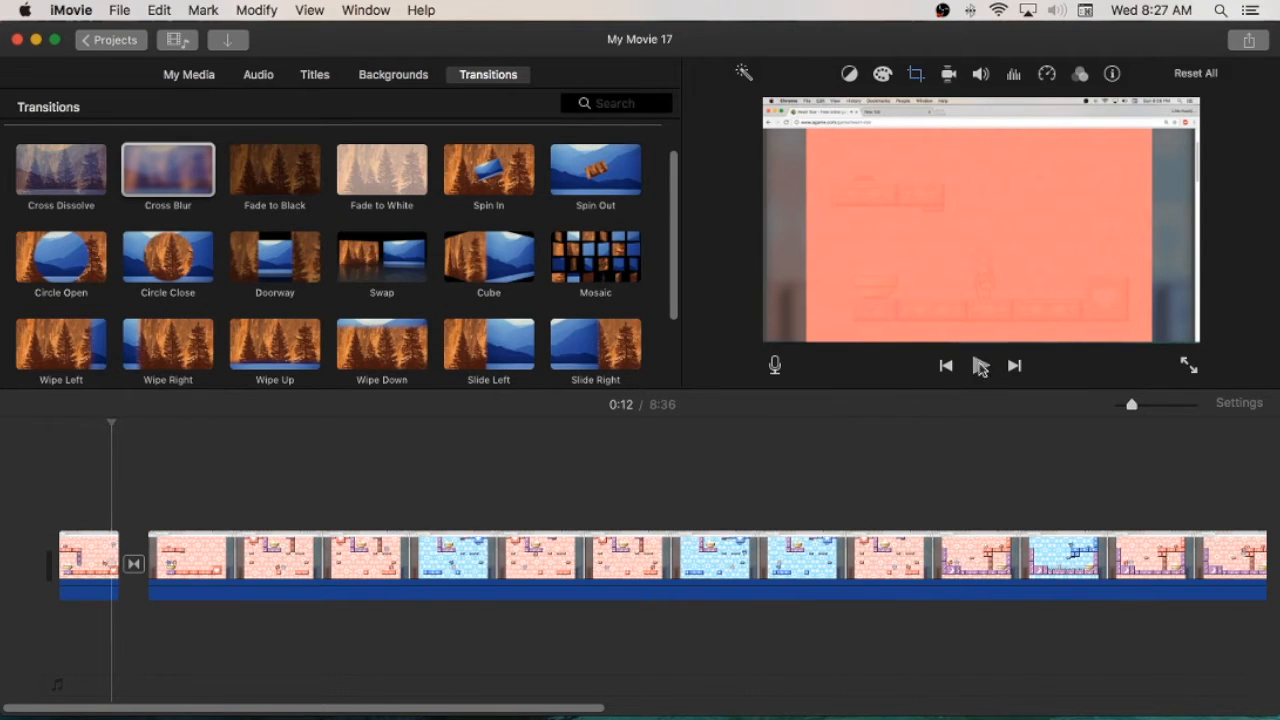
click(980, 365)
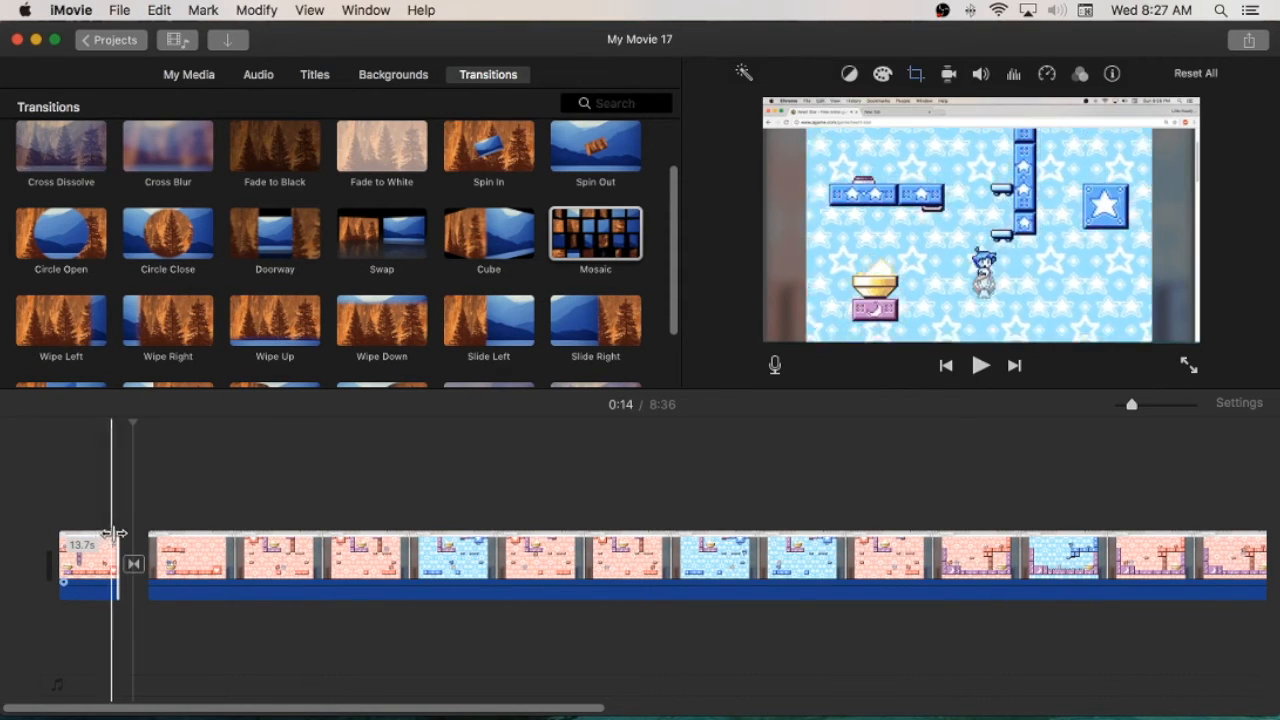
click(980, 365)
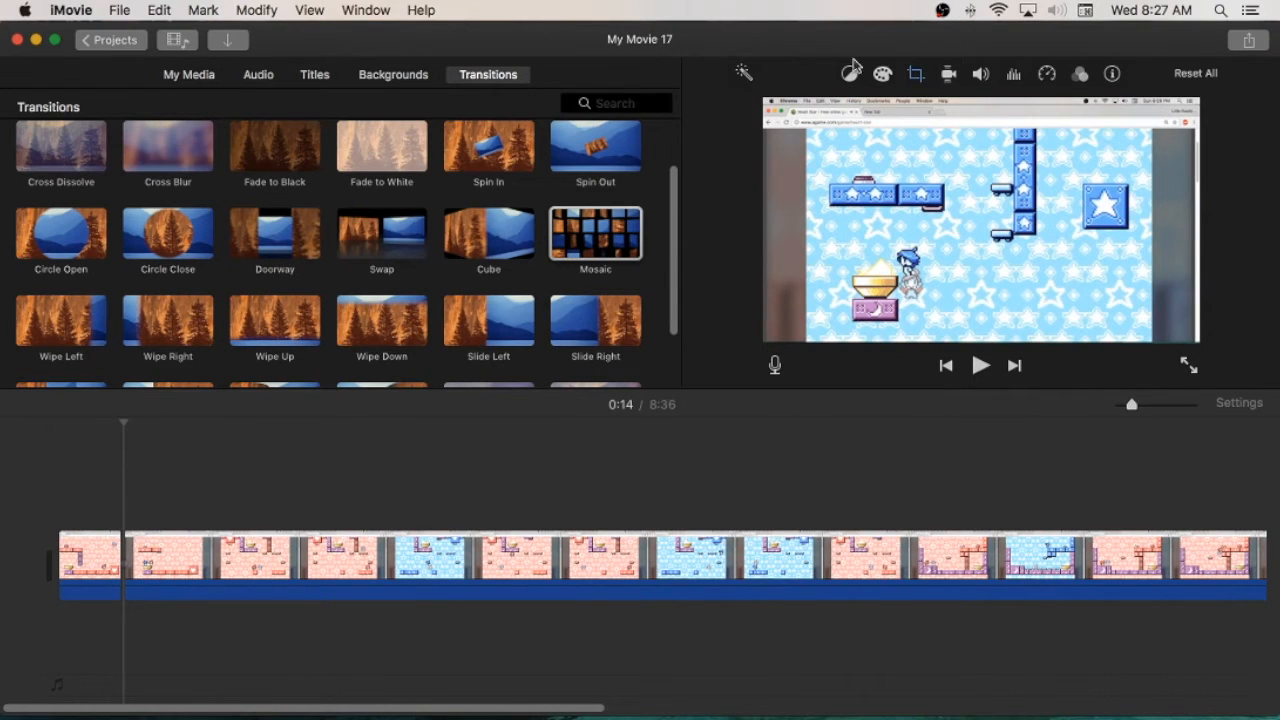
Turn a short opening range of footage into a cutaway above the timeline, leaving 8:05.
click(75, 570)
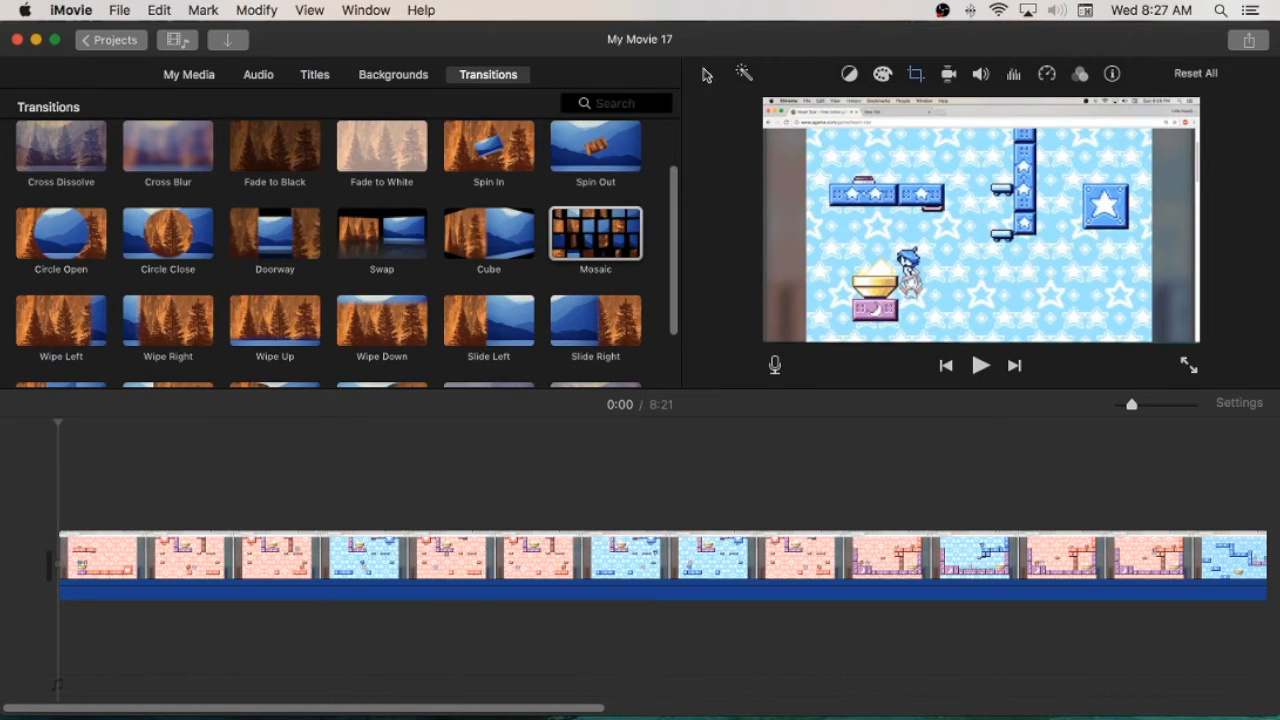
click(134, 560)
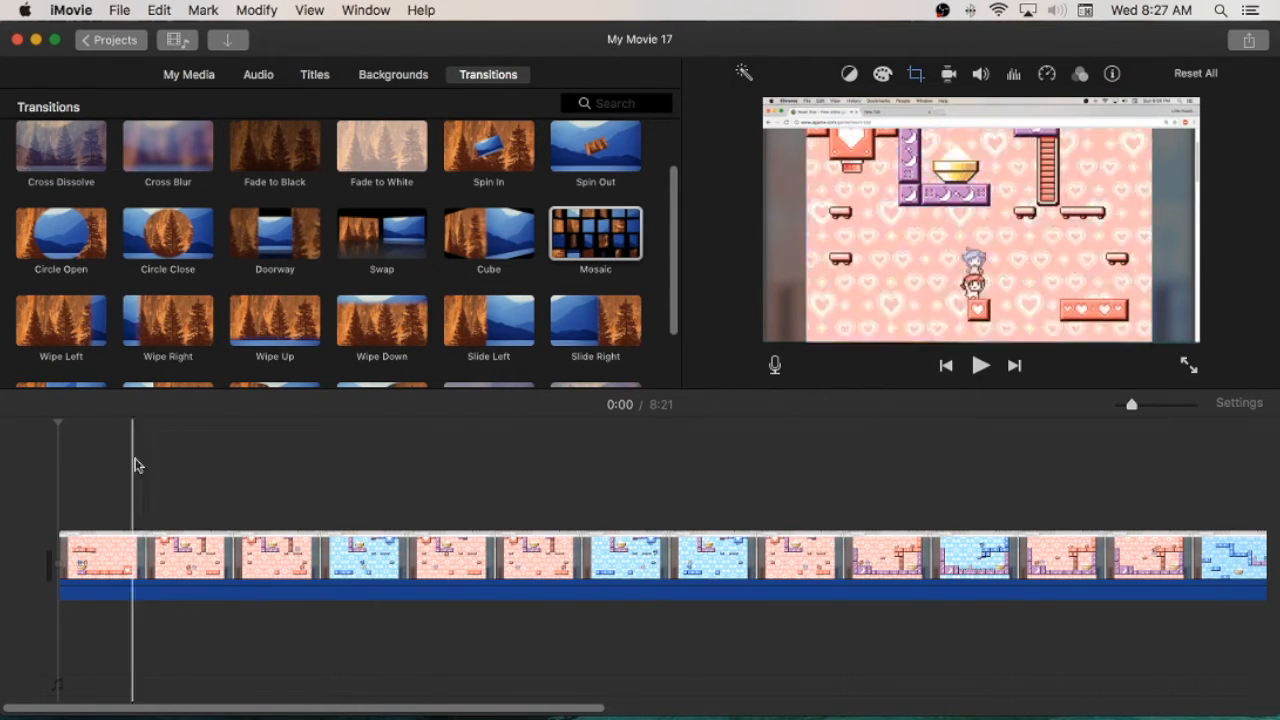
click(303, 565)
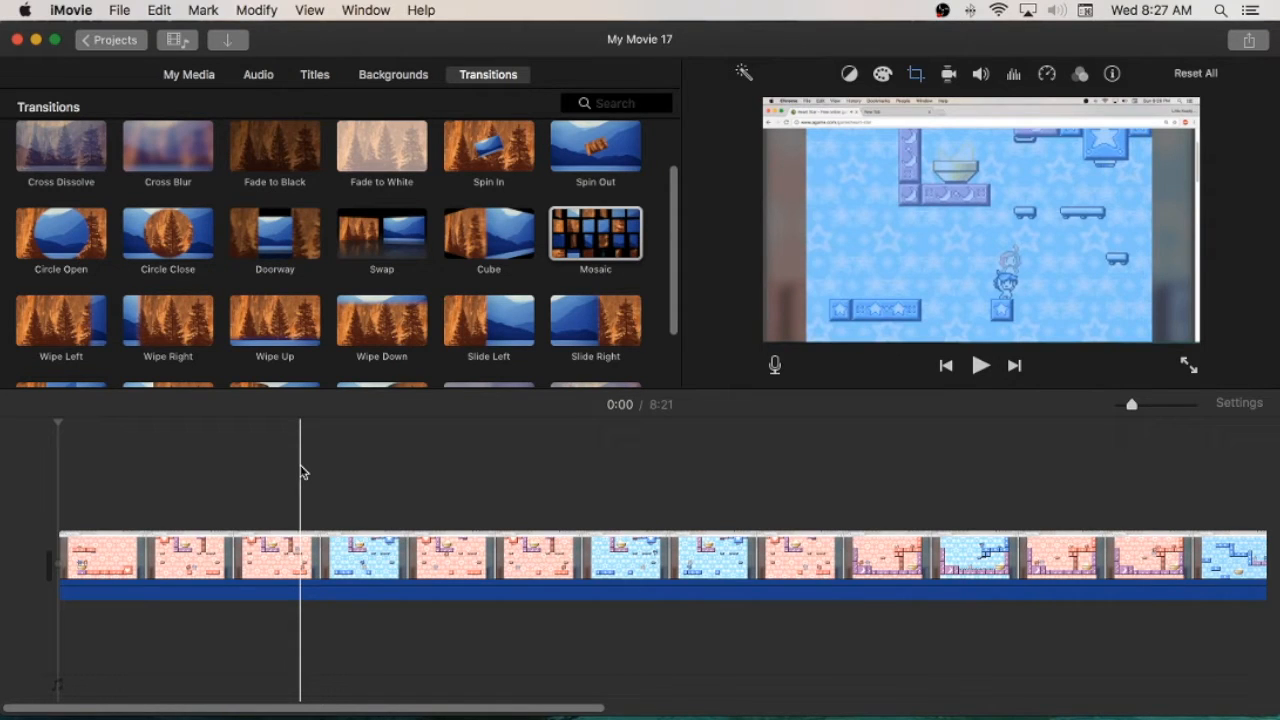
click(128, 554)
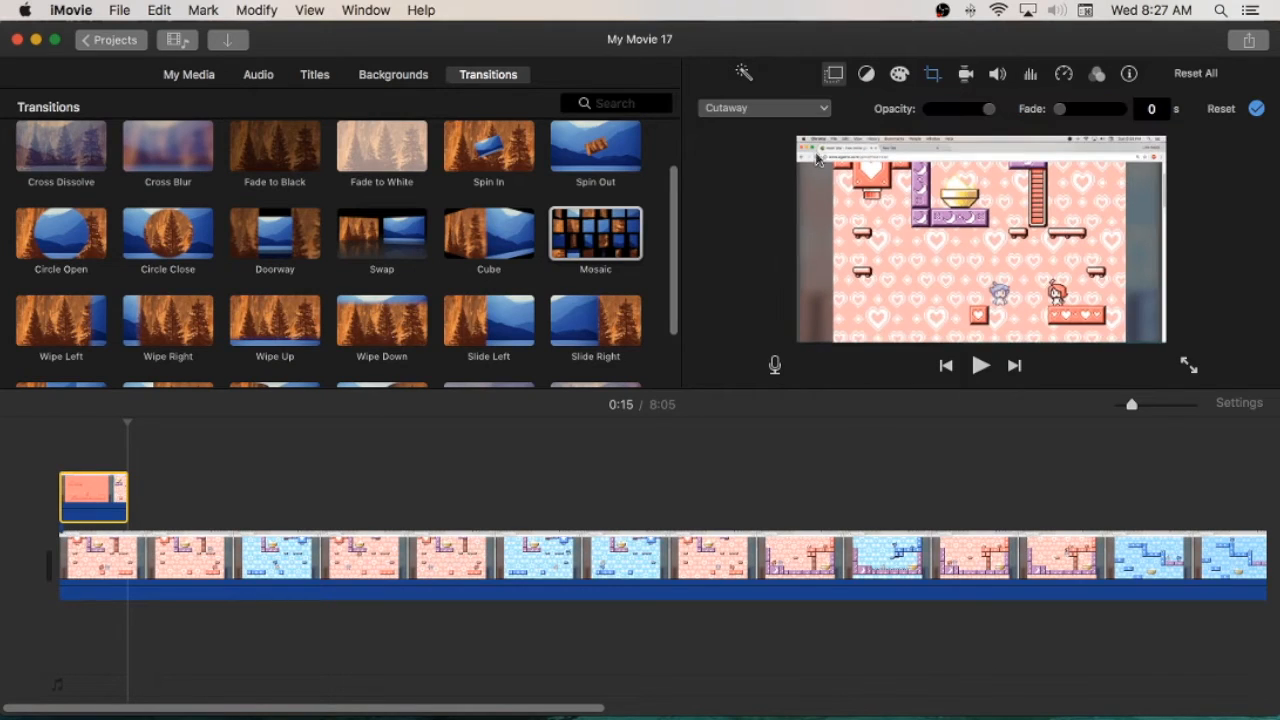
Set the overlay clip to Split Screen, trying the right side before settling on left.
click(763, 108)
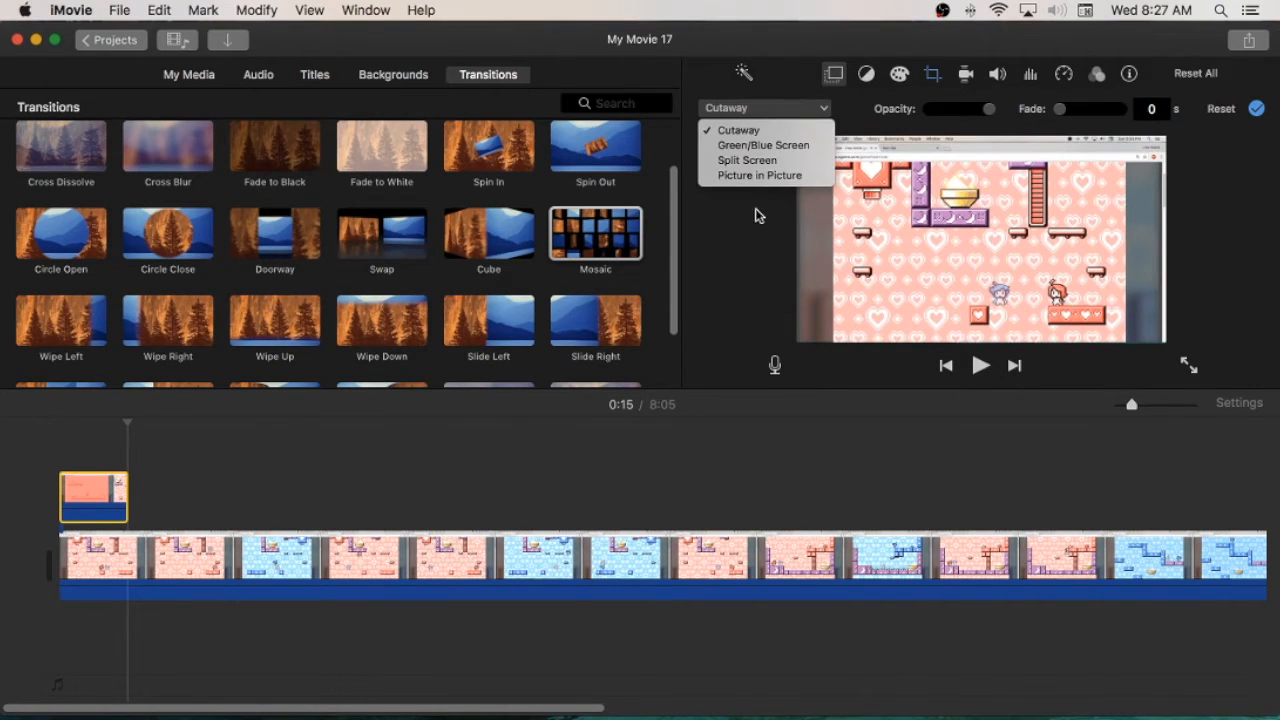
mouse_move(765, 145)
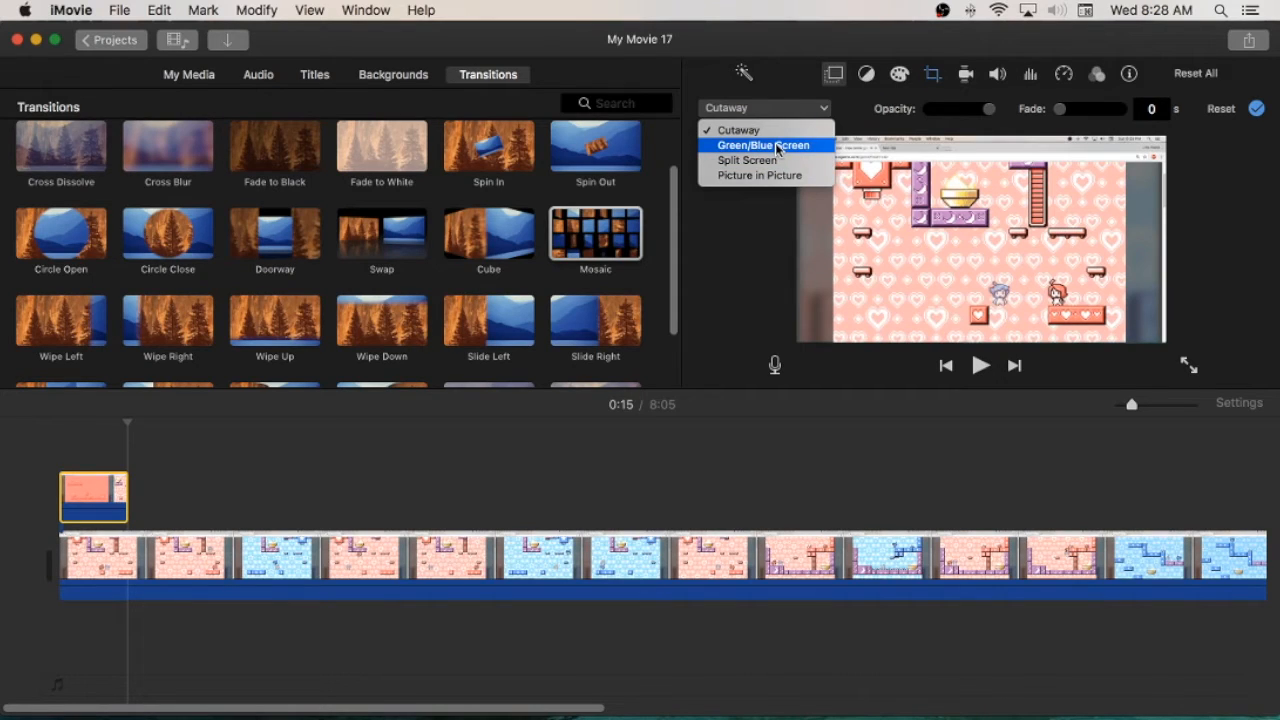
mouse_move(958, 222)
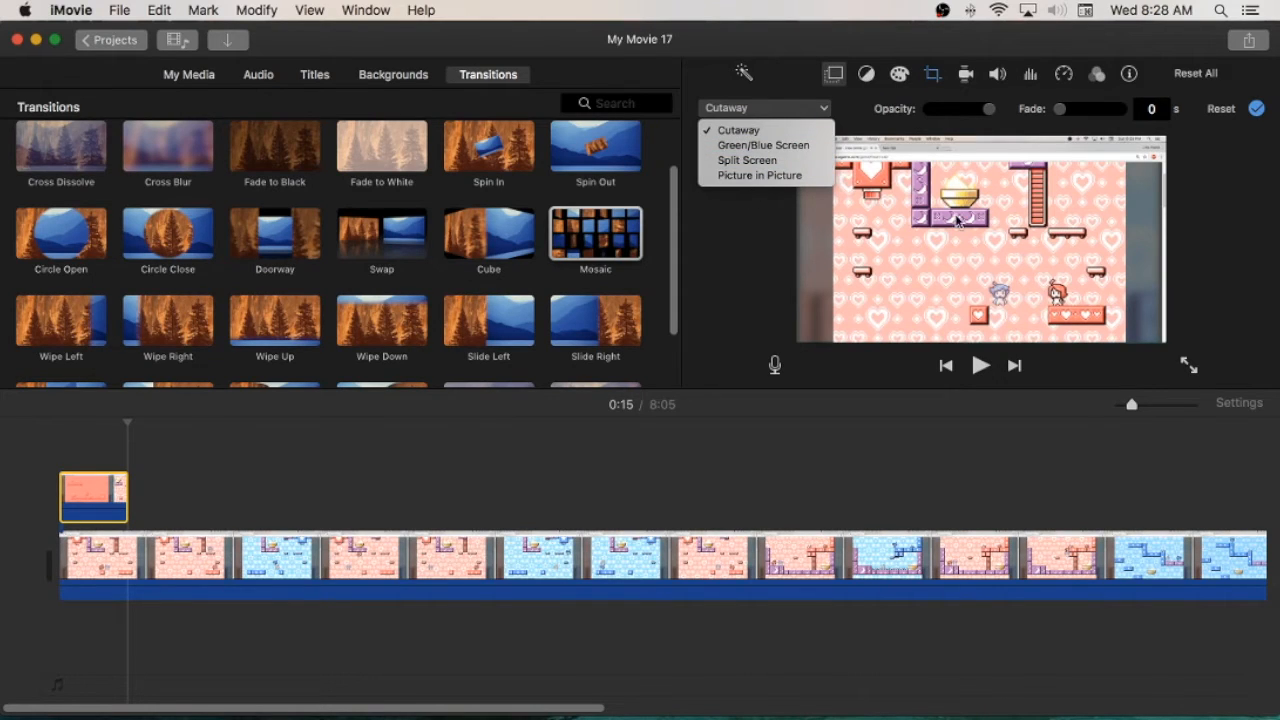
mouse_move(84, 612)
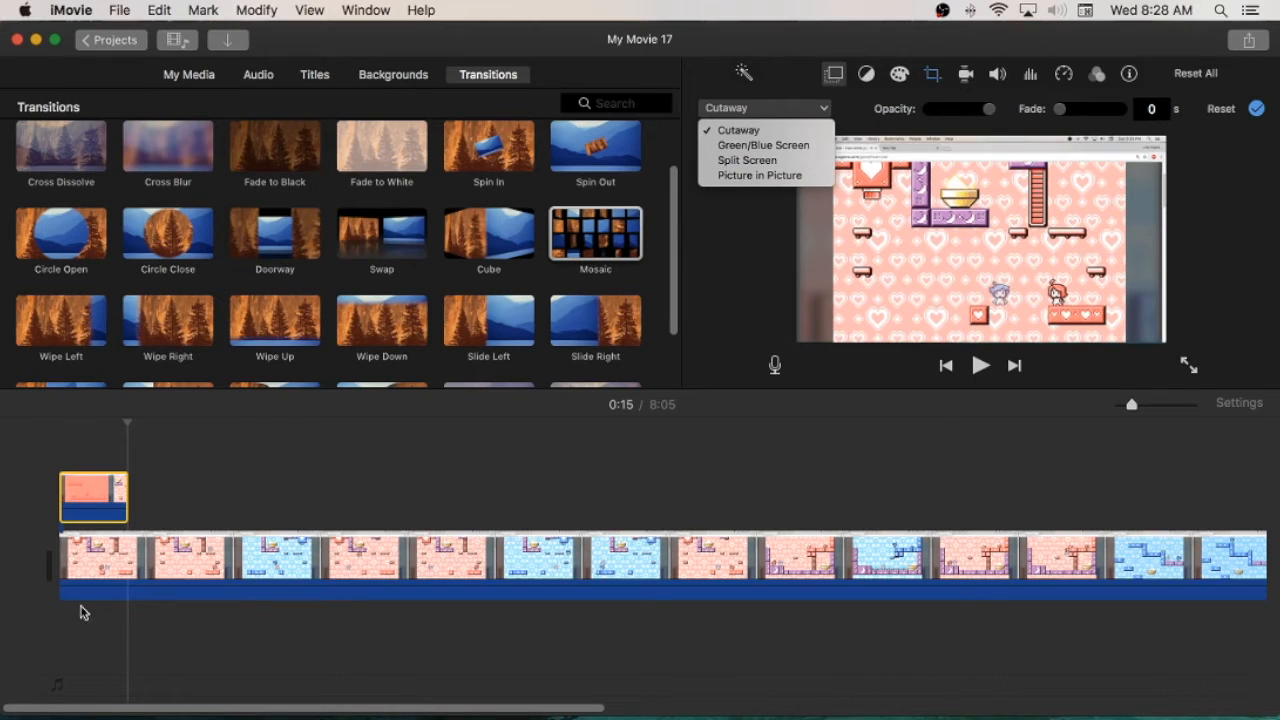
mouse_move(210, 602)
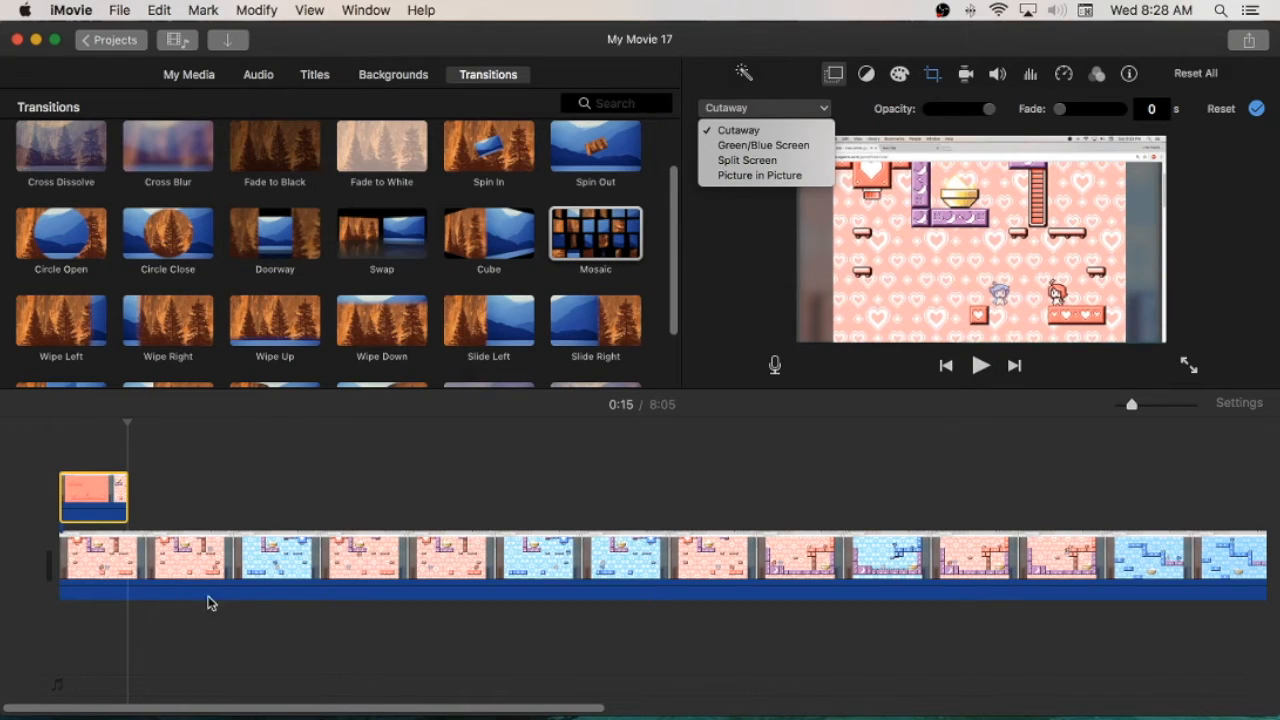
click(747, 160)
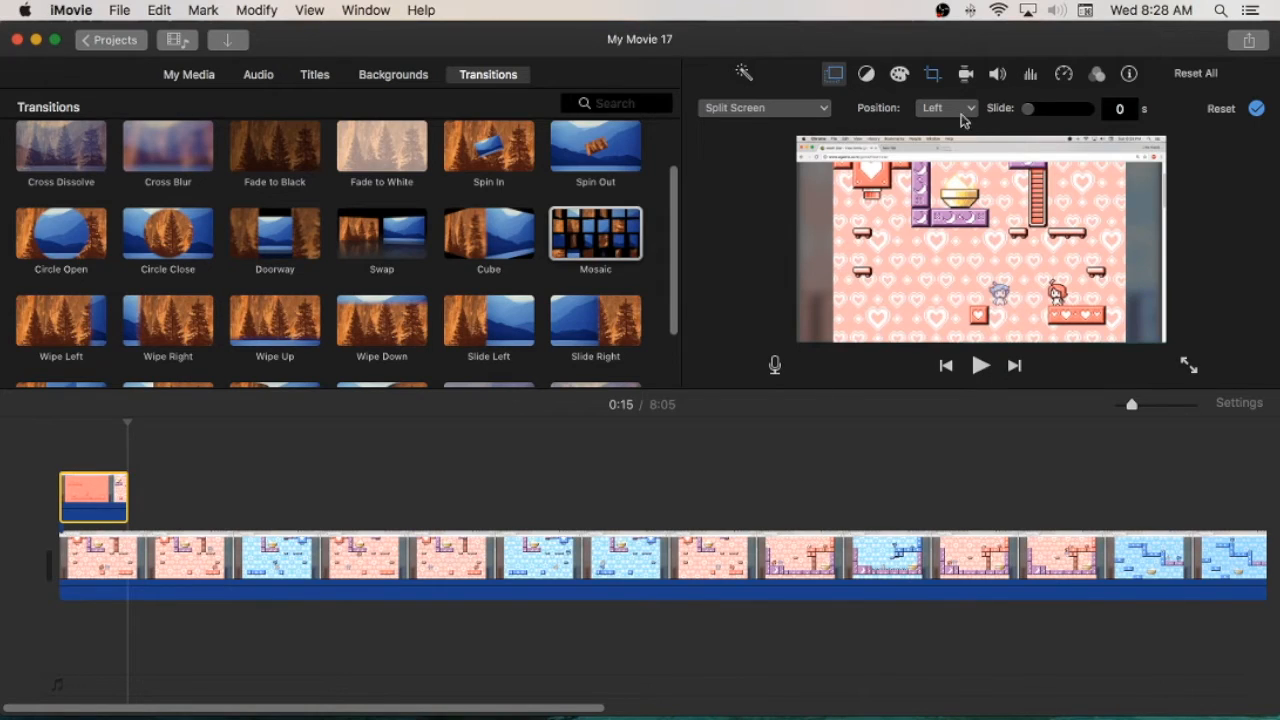
click(945, 108)
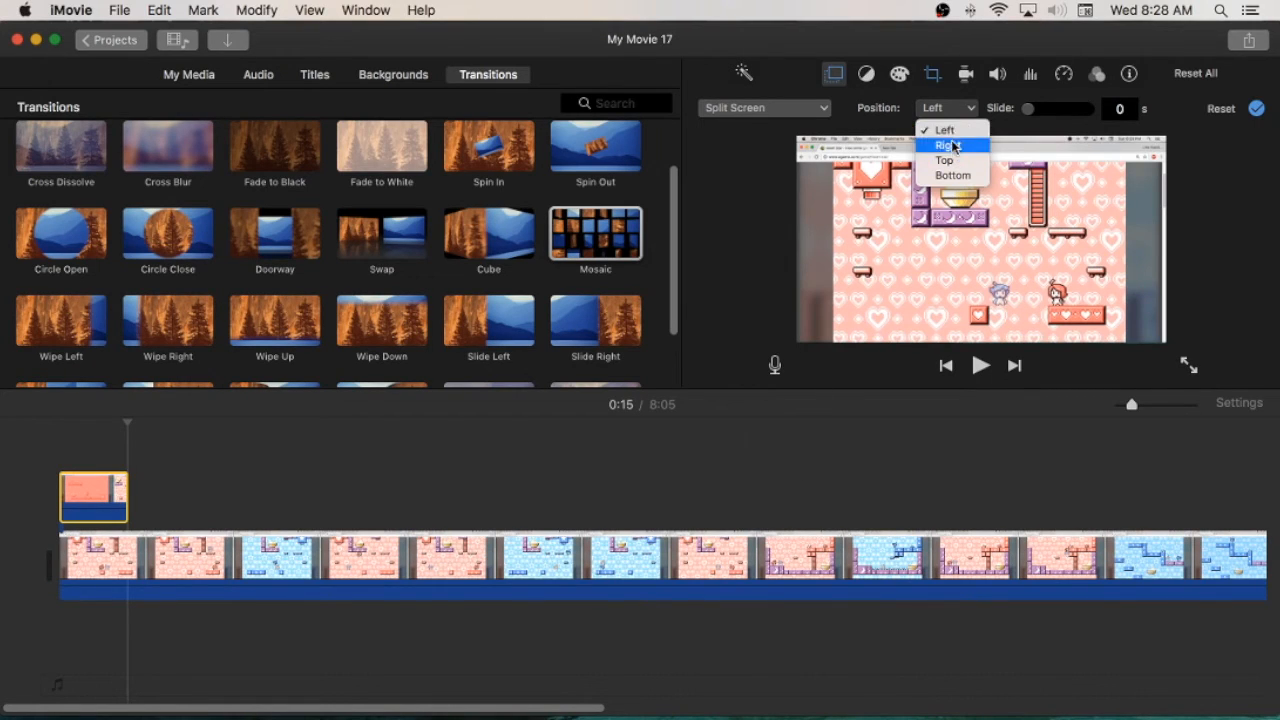
click(948, 145)
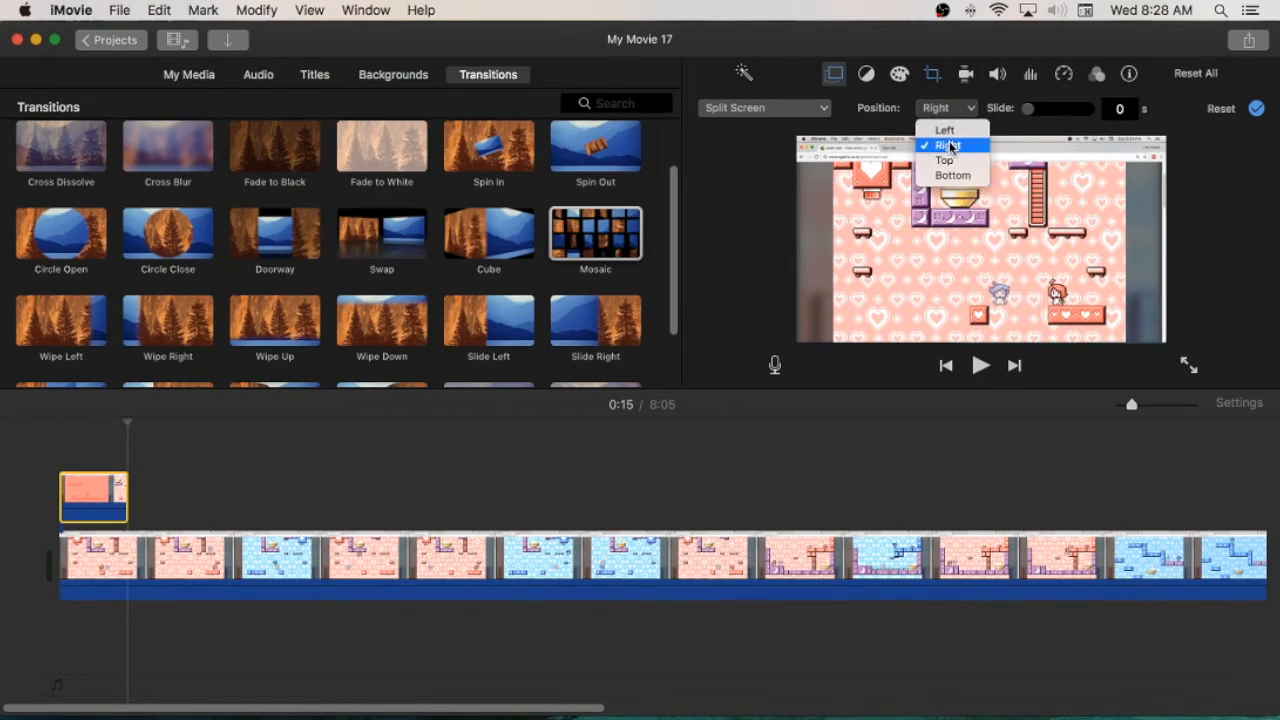
click(944, 129)
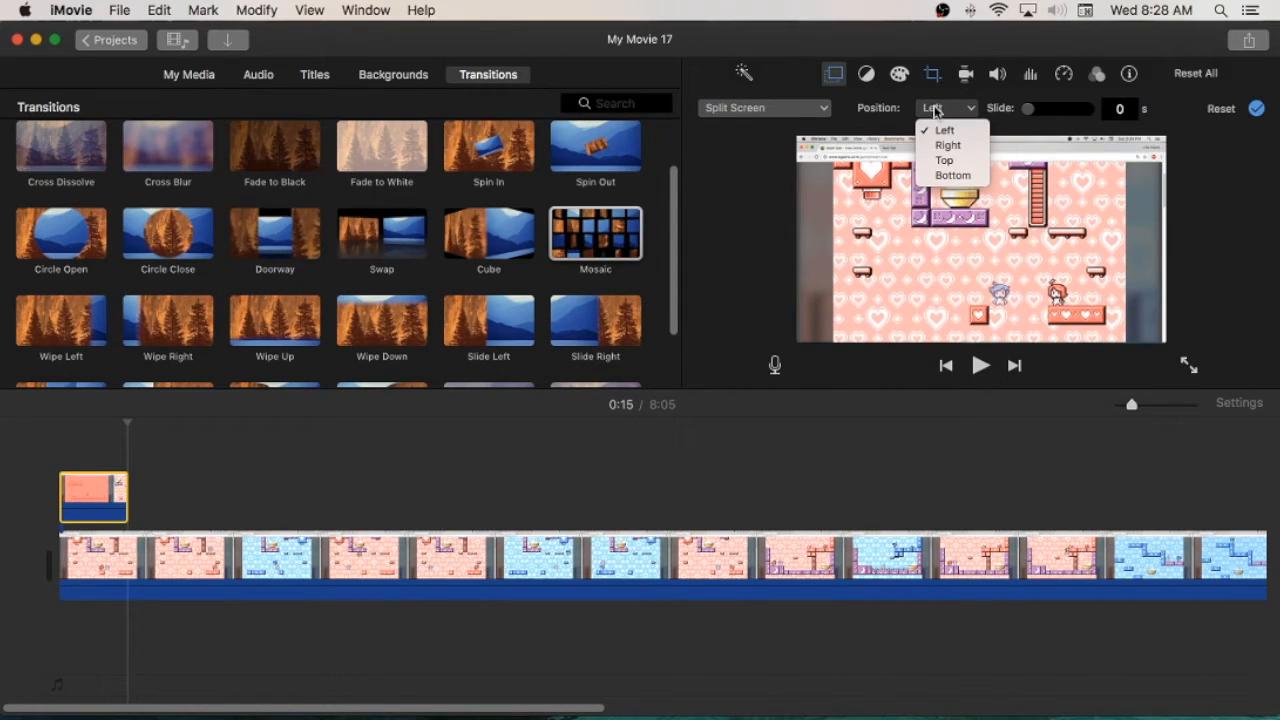
click(944, 130)
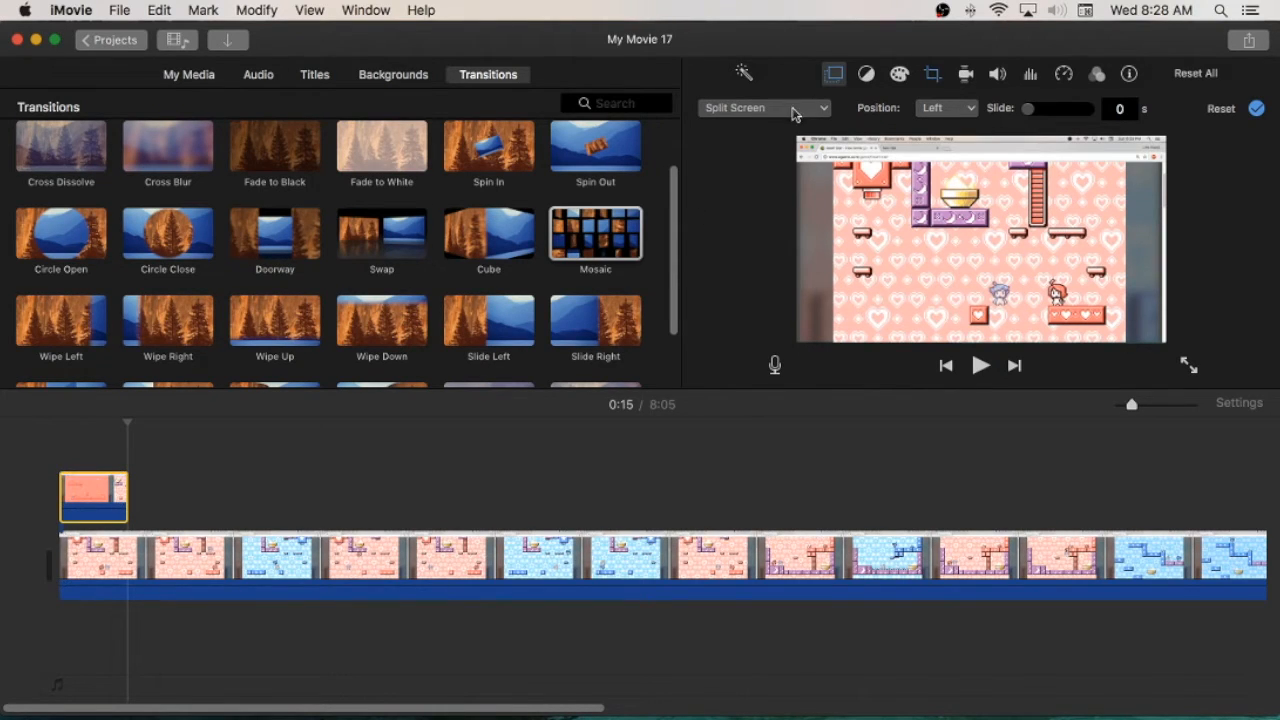
mouse_move(790, 174)
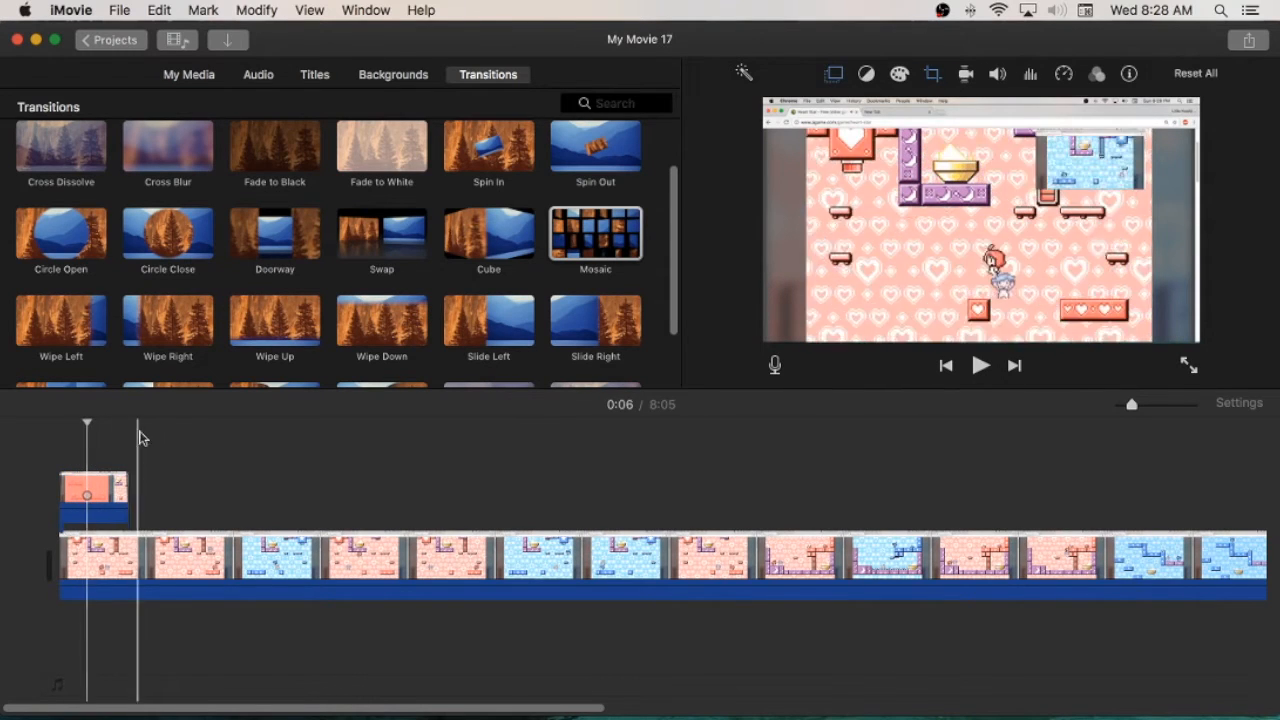
Try Green/Blue Screen, then Split Screen positioned right and then top.
click(834, 73)
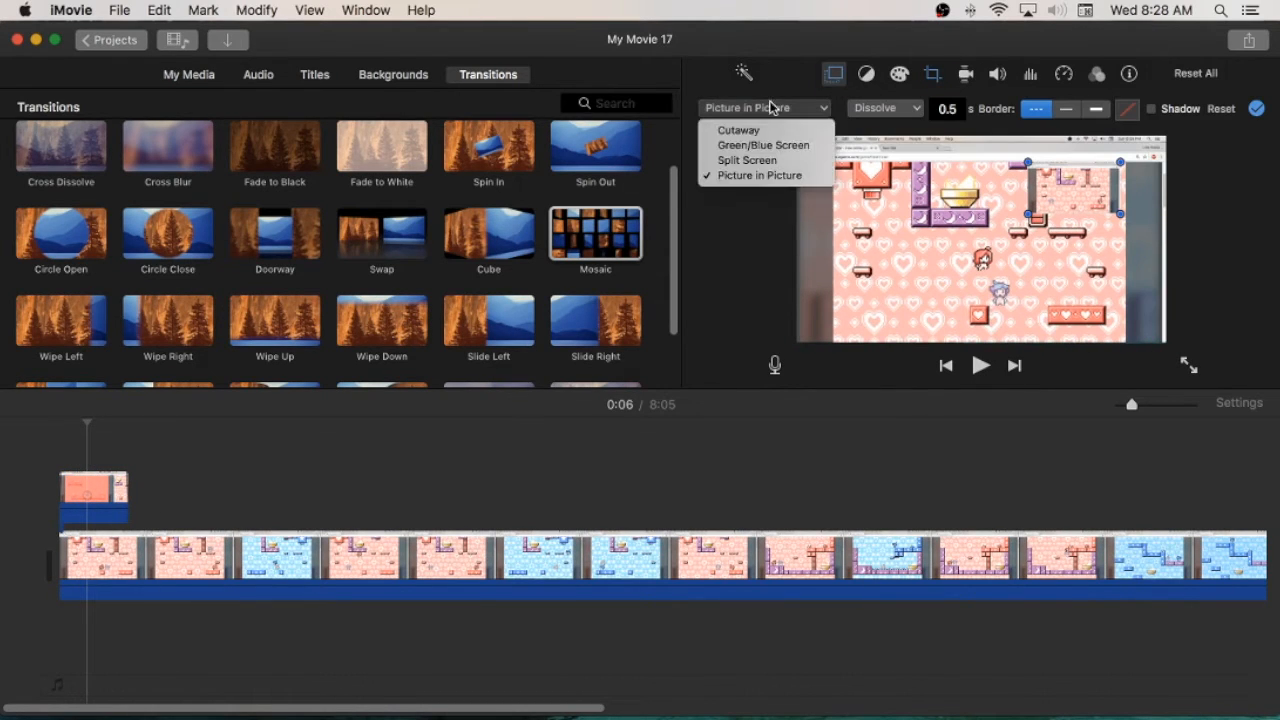
click(764, 145)
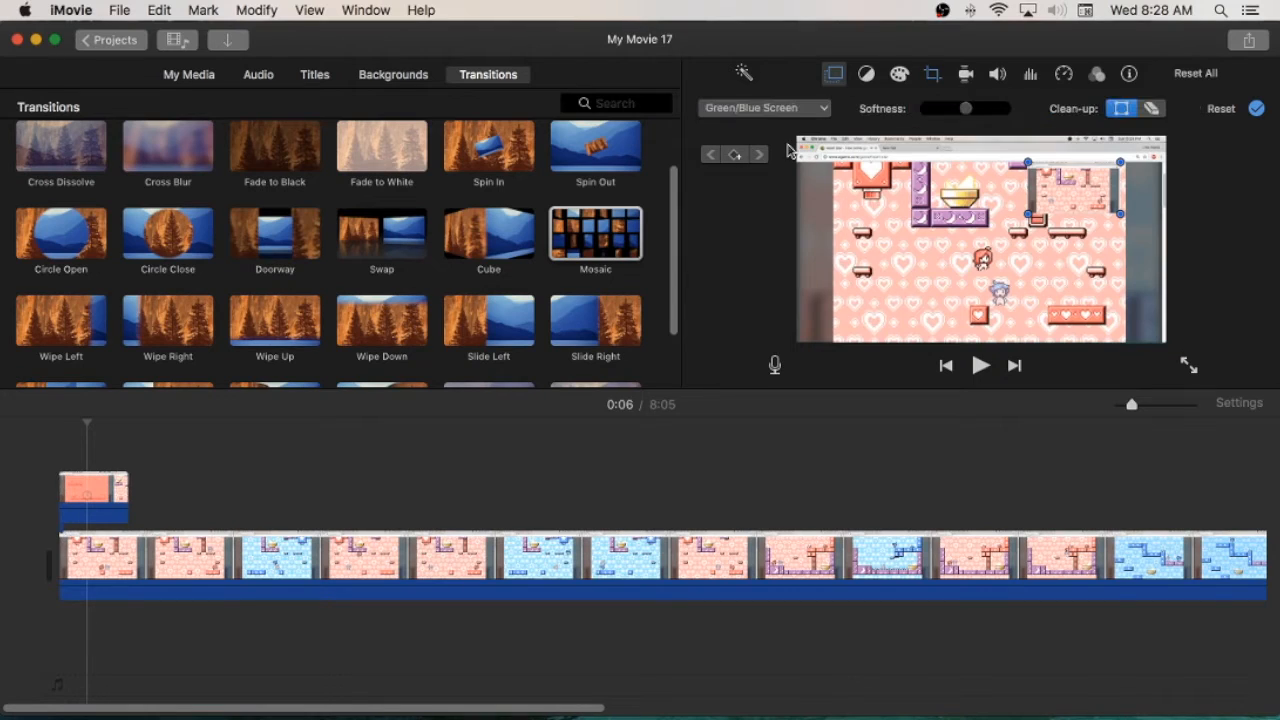
click(764, 107)
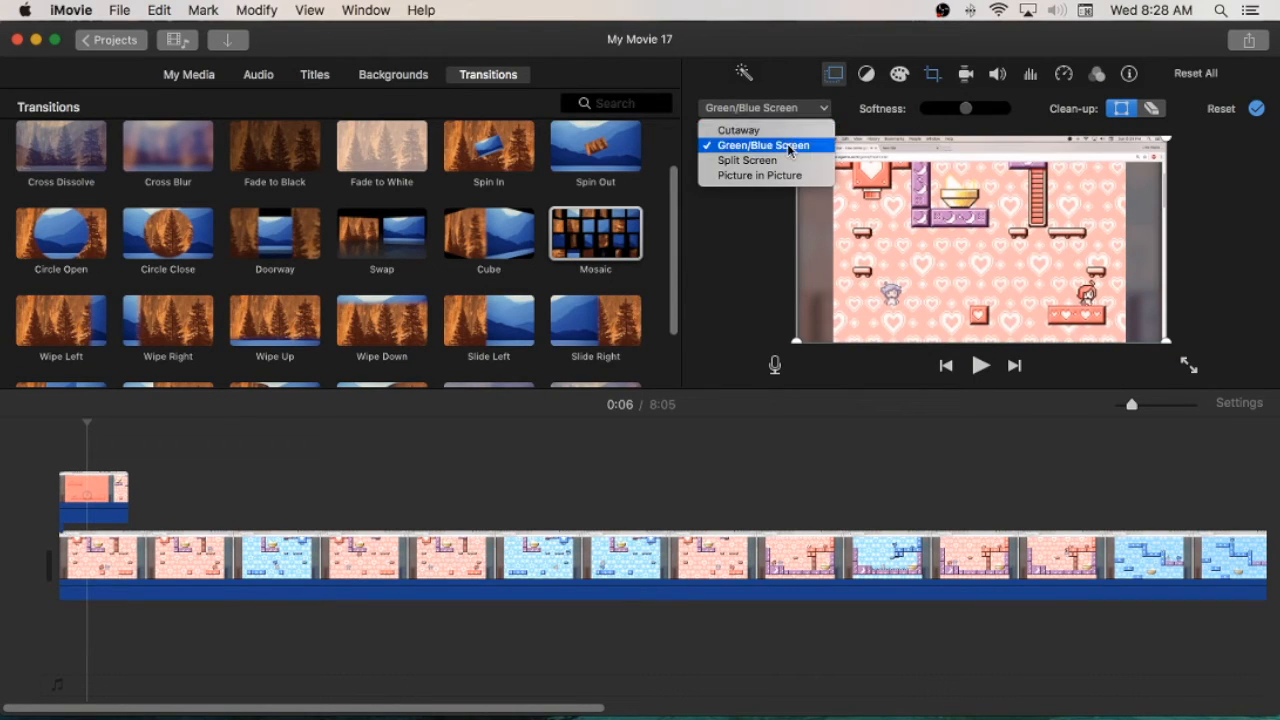
click(747, 160)
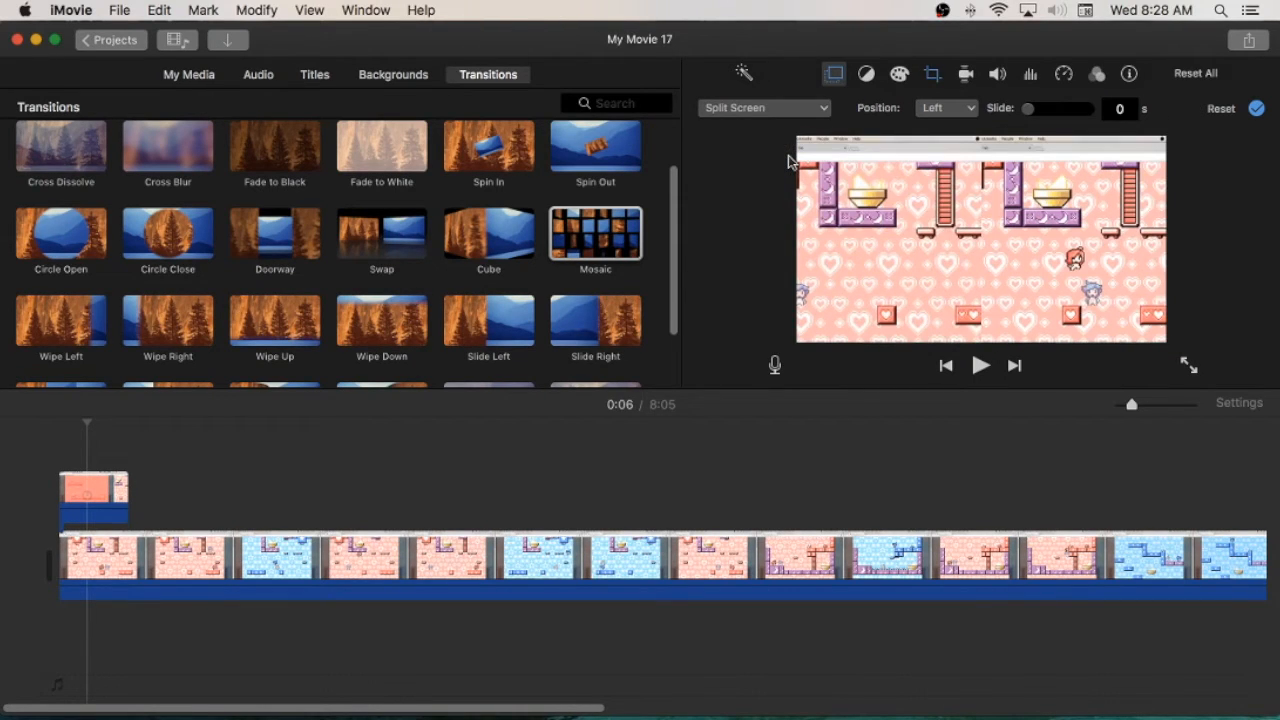
mouse_move(980, 332)
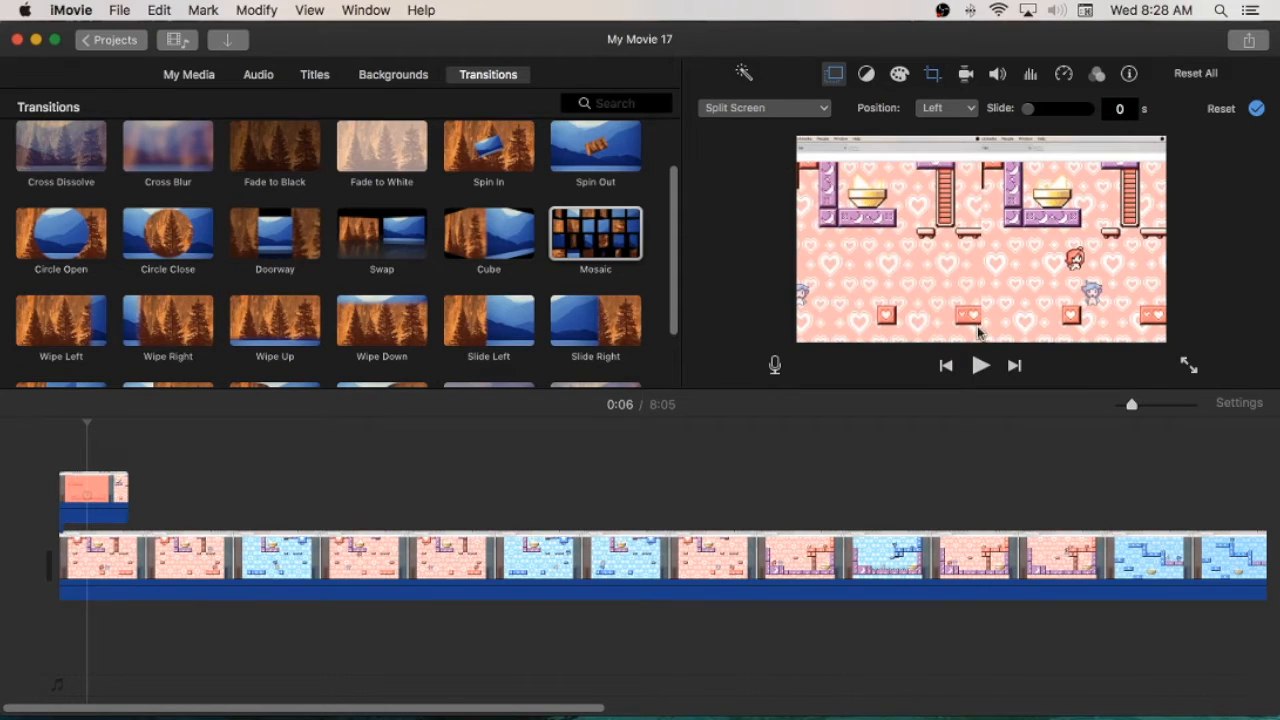
mouse_move(985, 155)
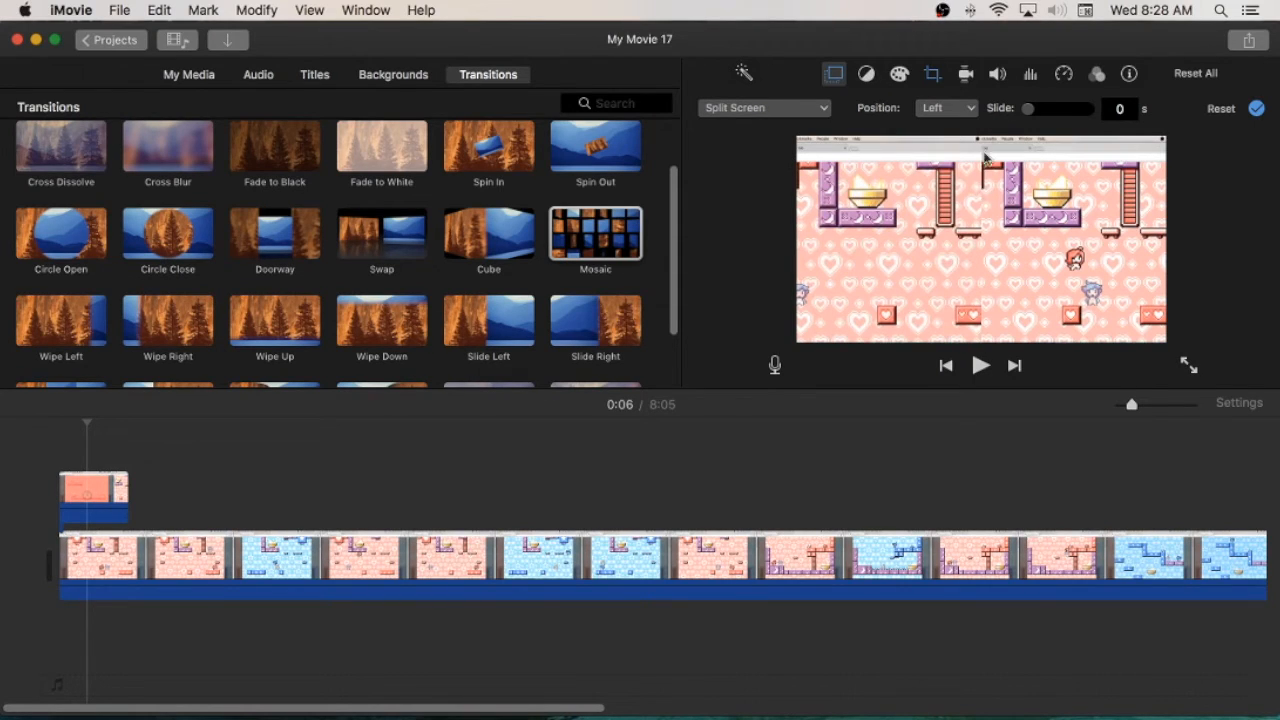
click(945, 108)
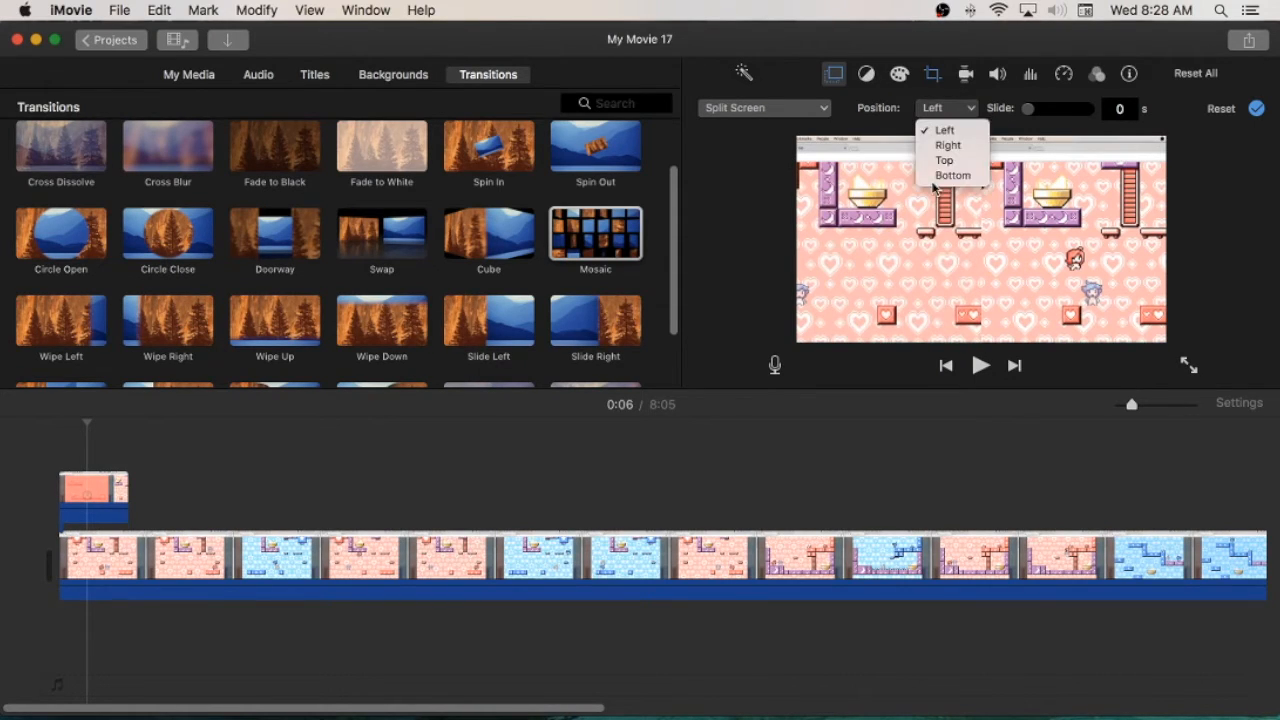
click(947, 145)
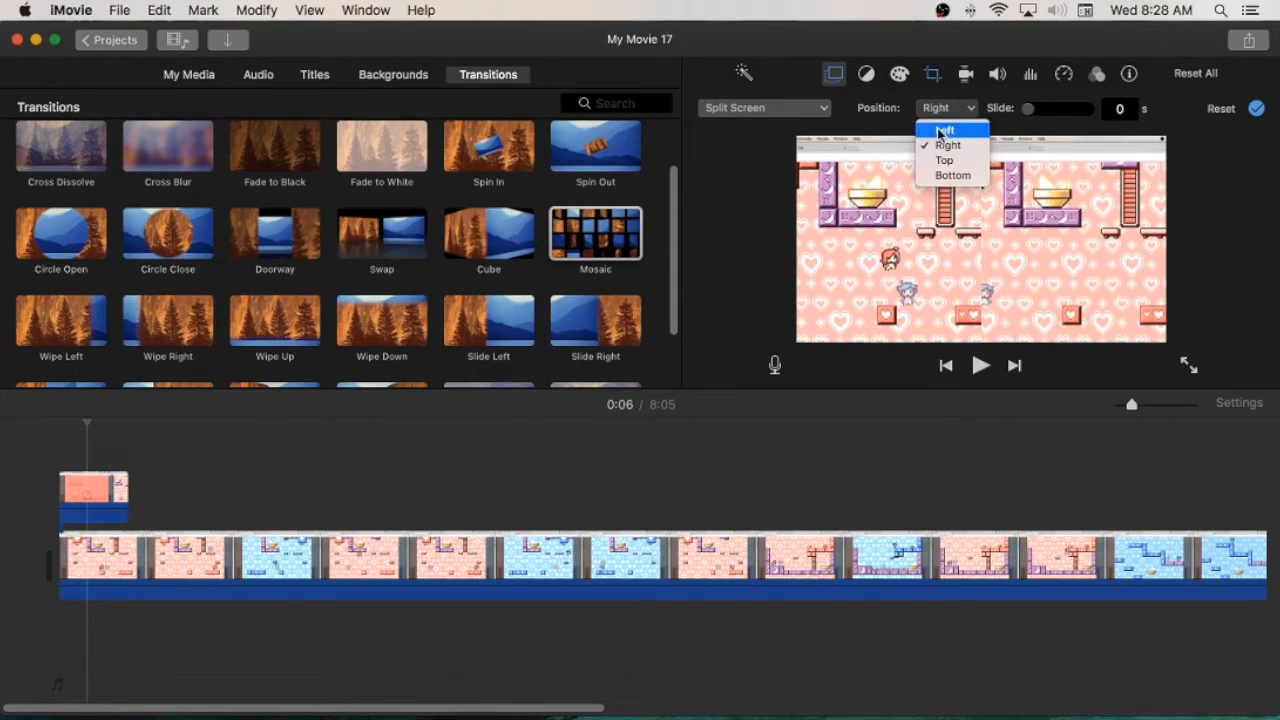
click(944, 160)
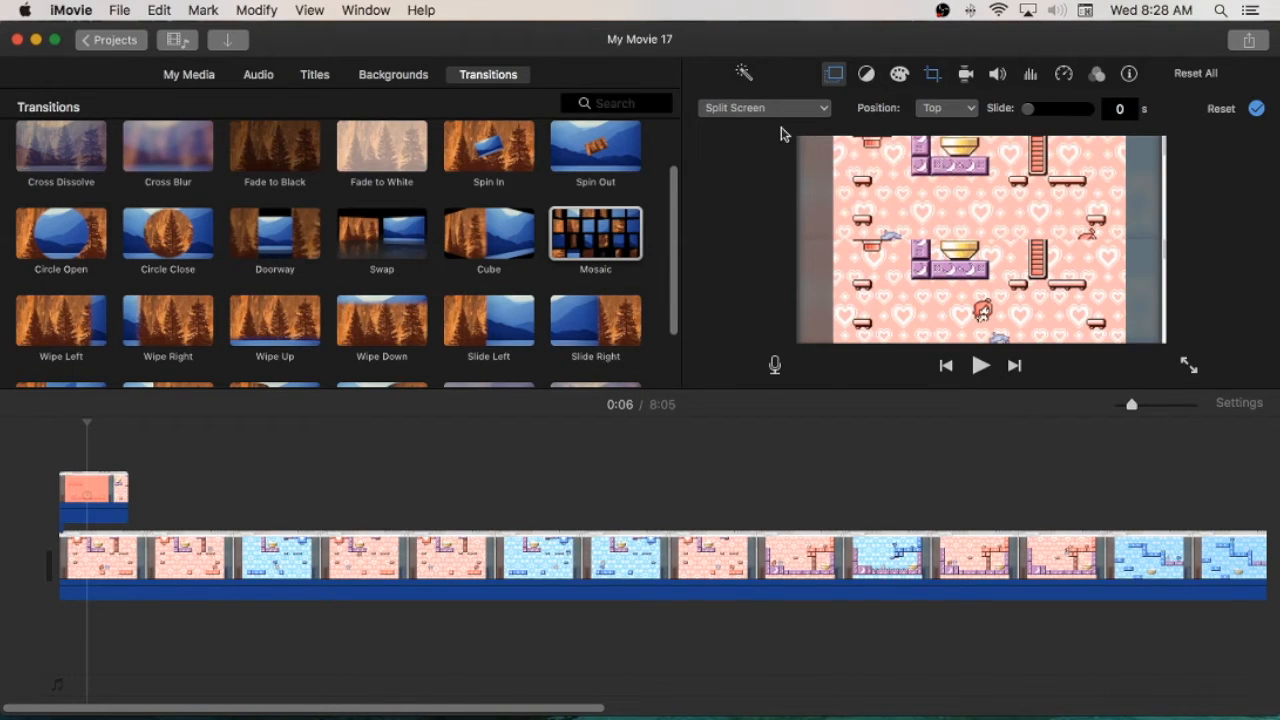
Show the overlay as Picture in Picture, change its transition style, then select the opening clip.
click(763, 108)
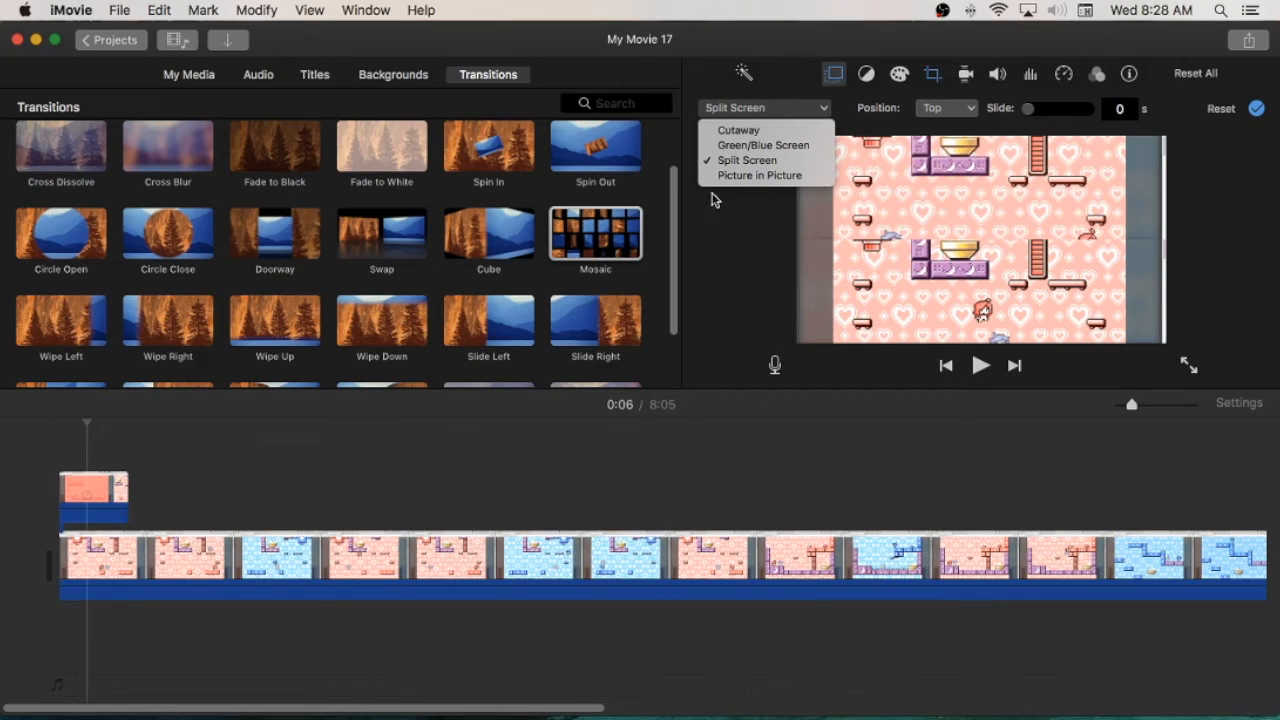
click(758, 175)
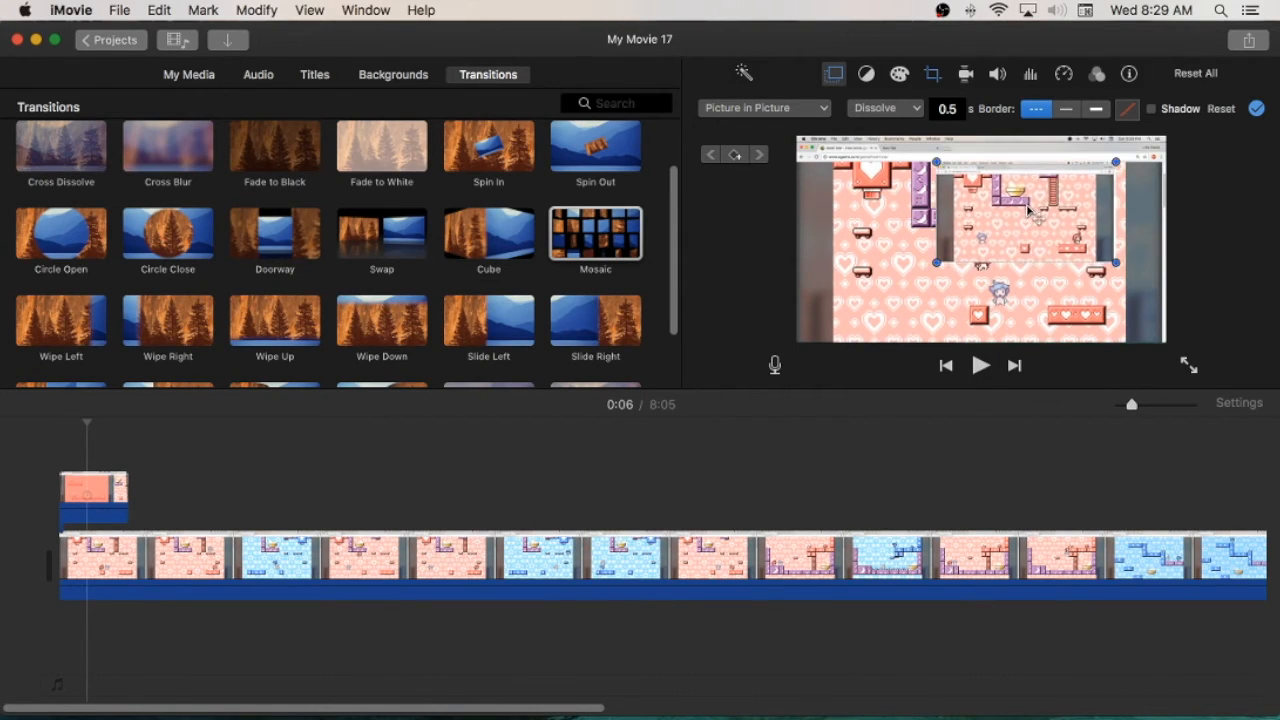
click(884, 108)
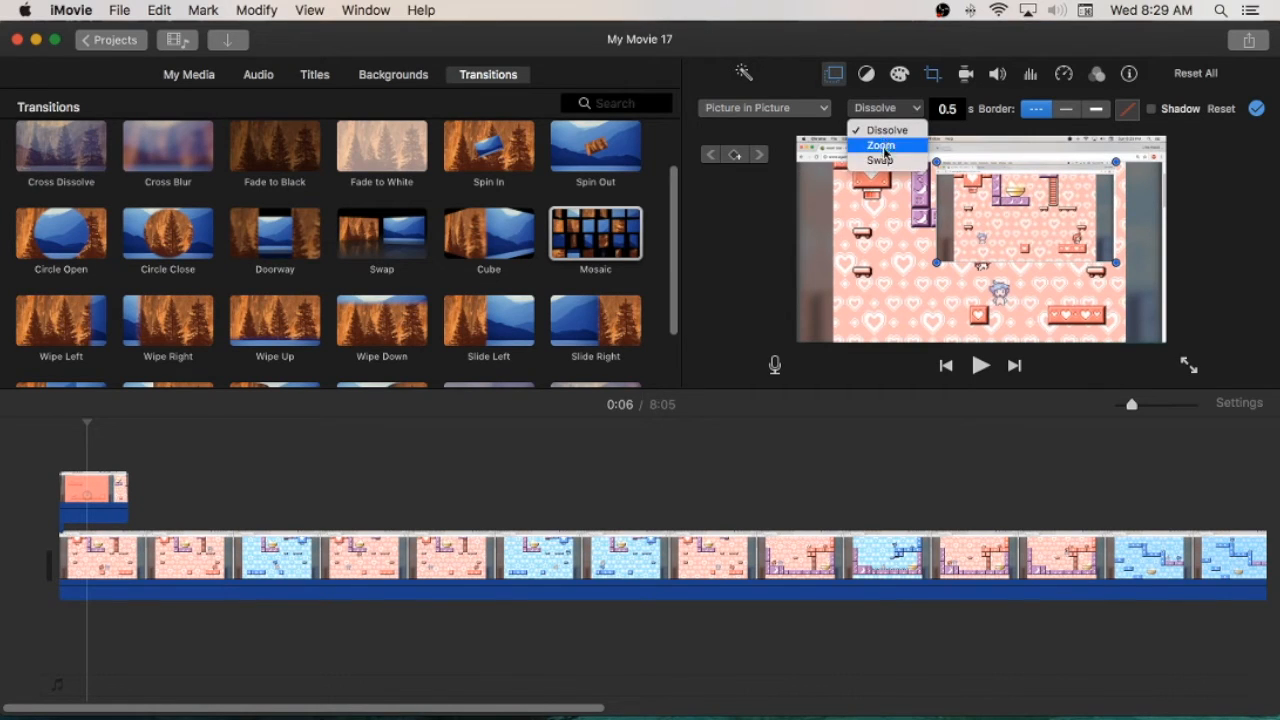
click(883, 129)
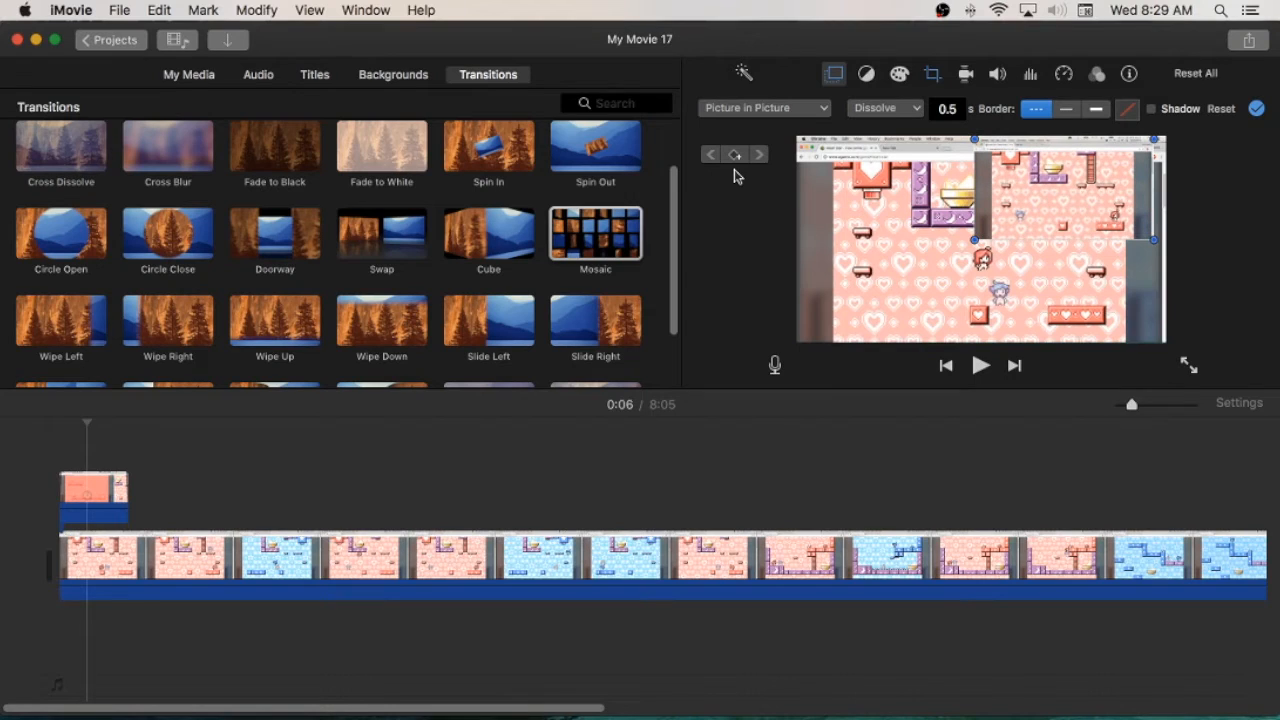
mouse_move(711, 154)
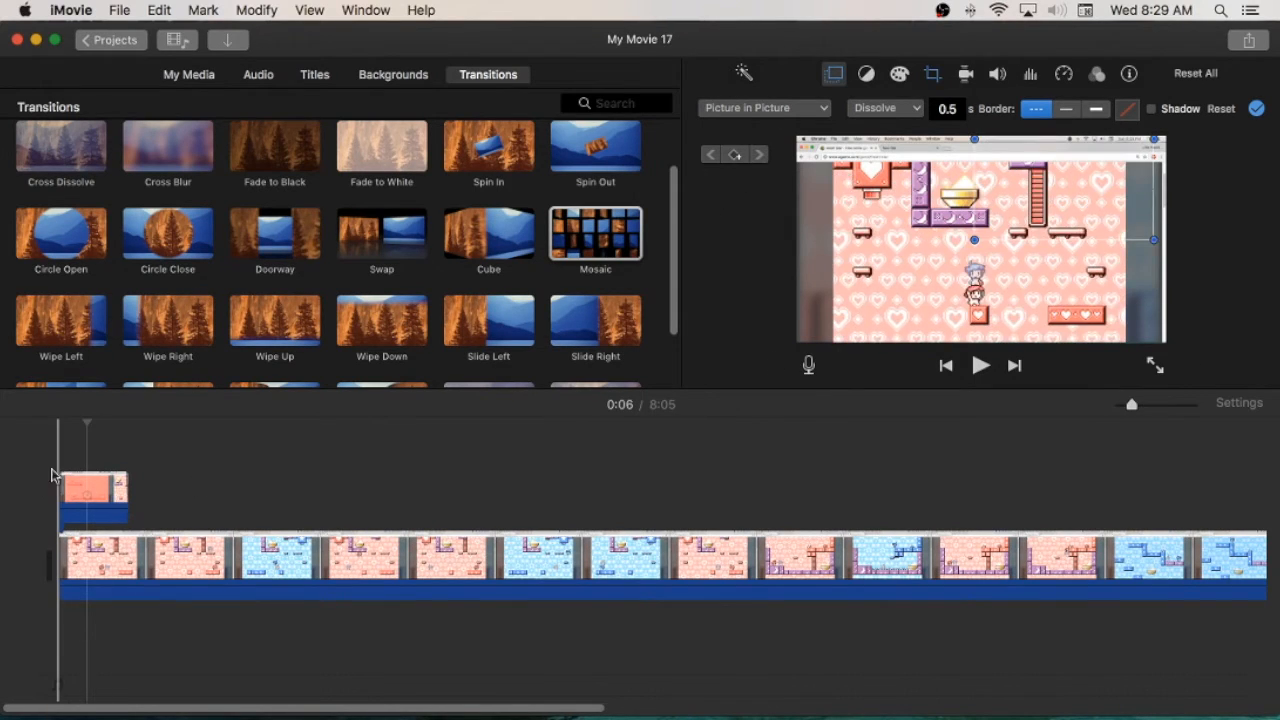
click(93, 504)
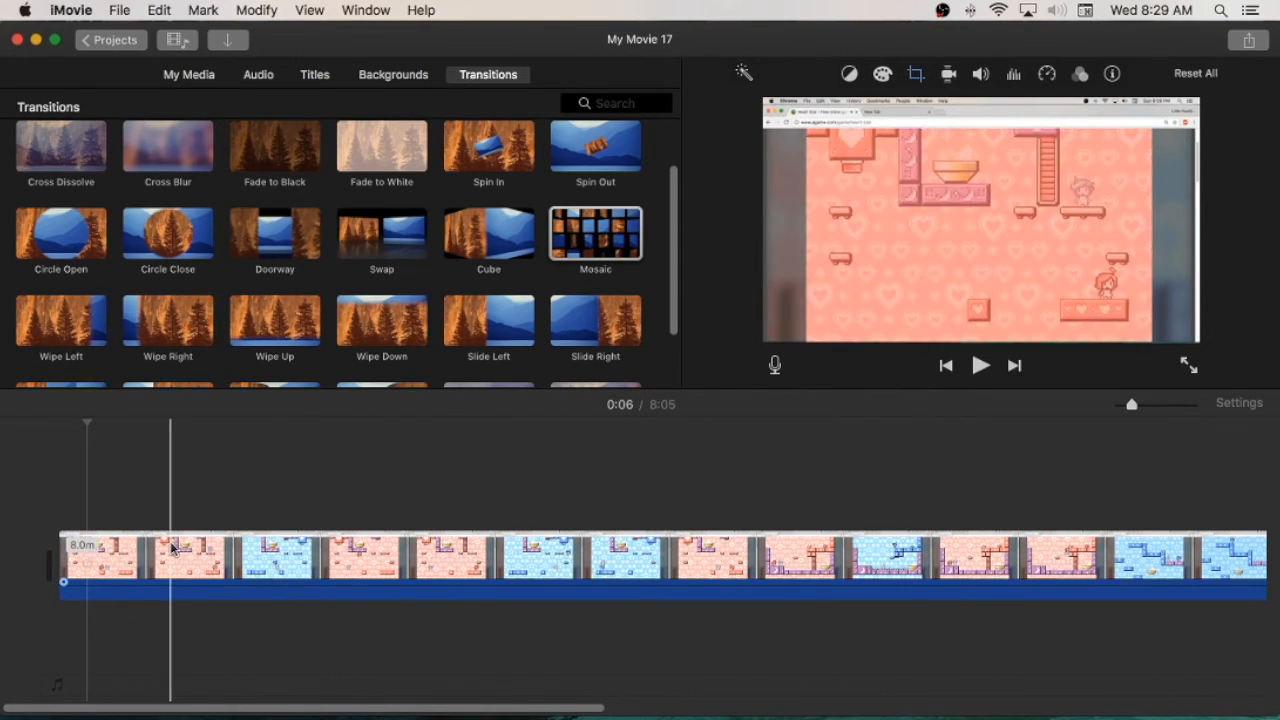
click(100, 575)
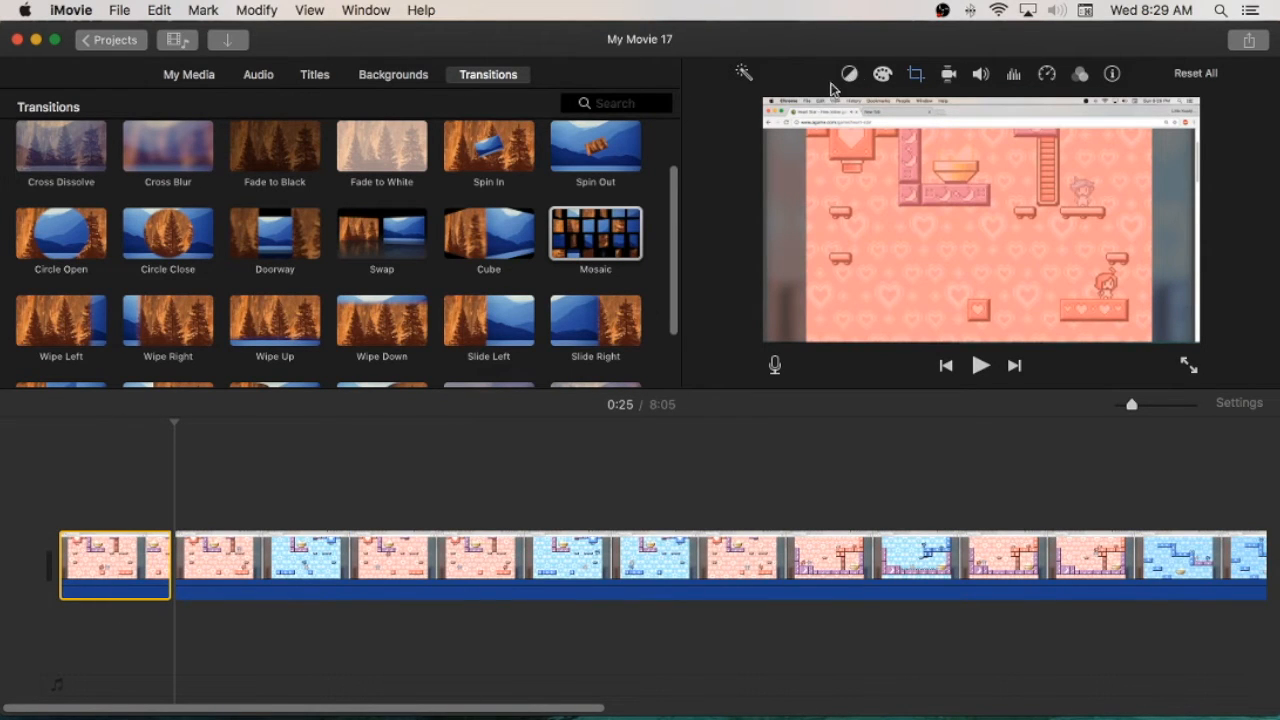
mouse_move(739, 24)
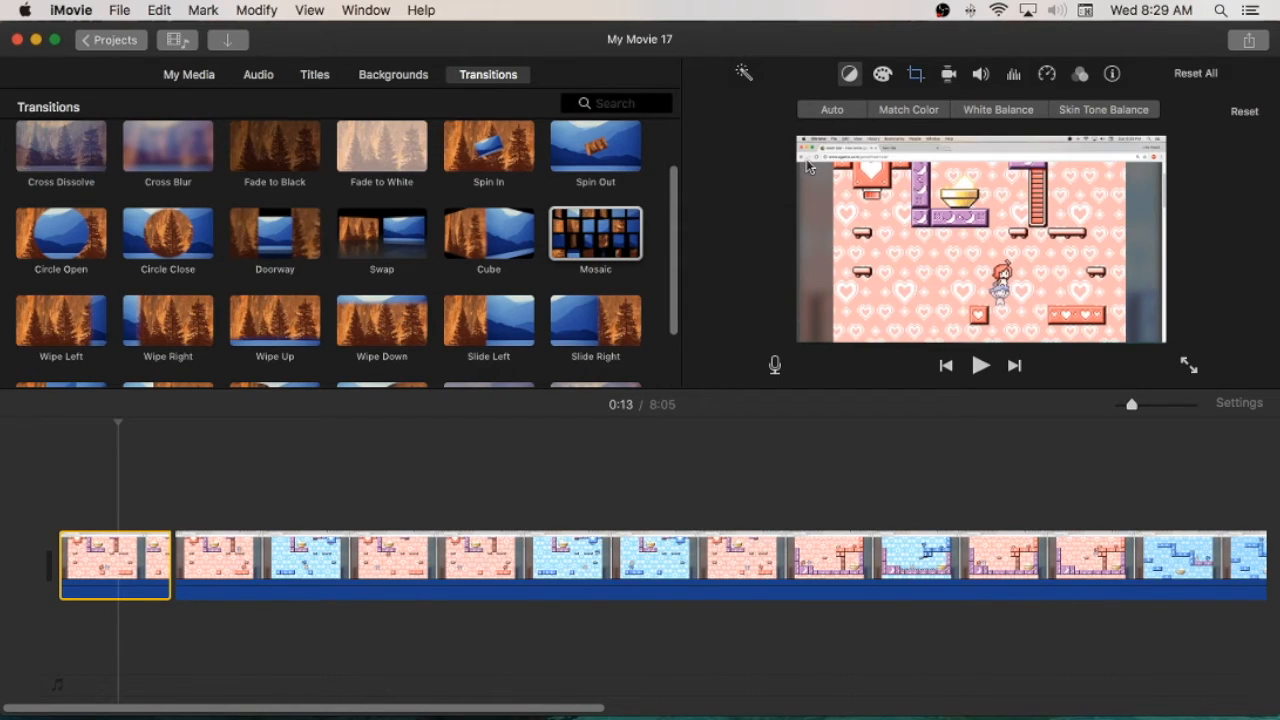
Try Match Color, then manually adjust the highlights and shadows in Color Correction.
click(907, 109)
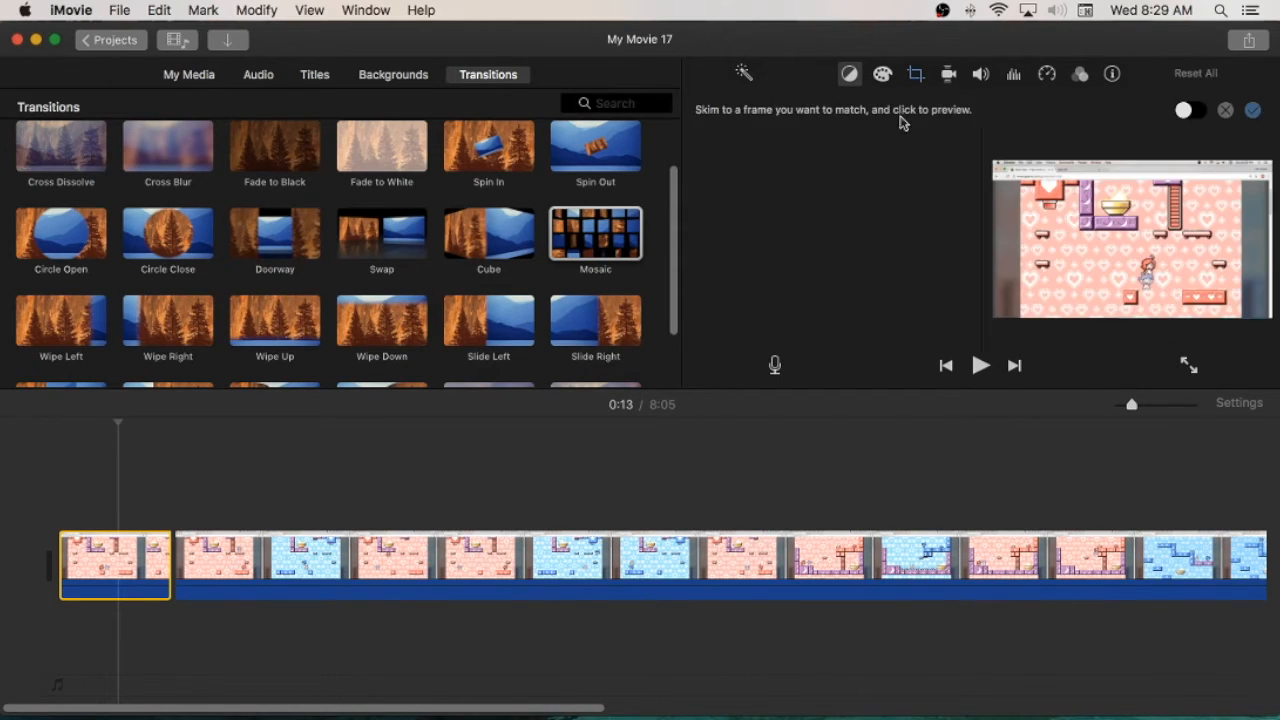
mouse_move(892, 145)
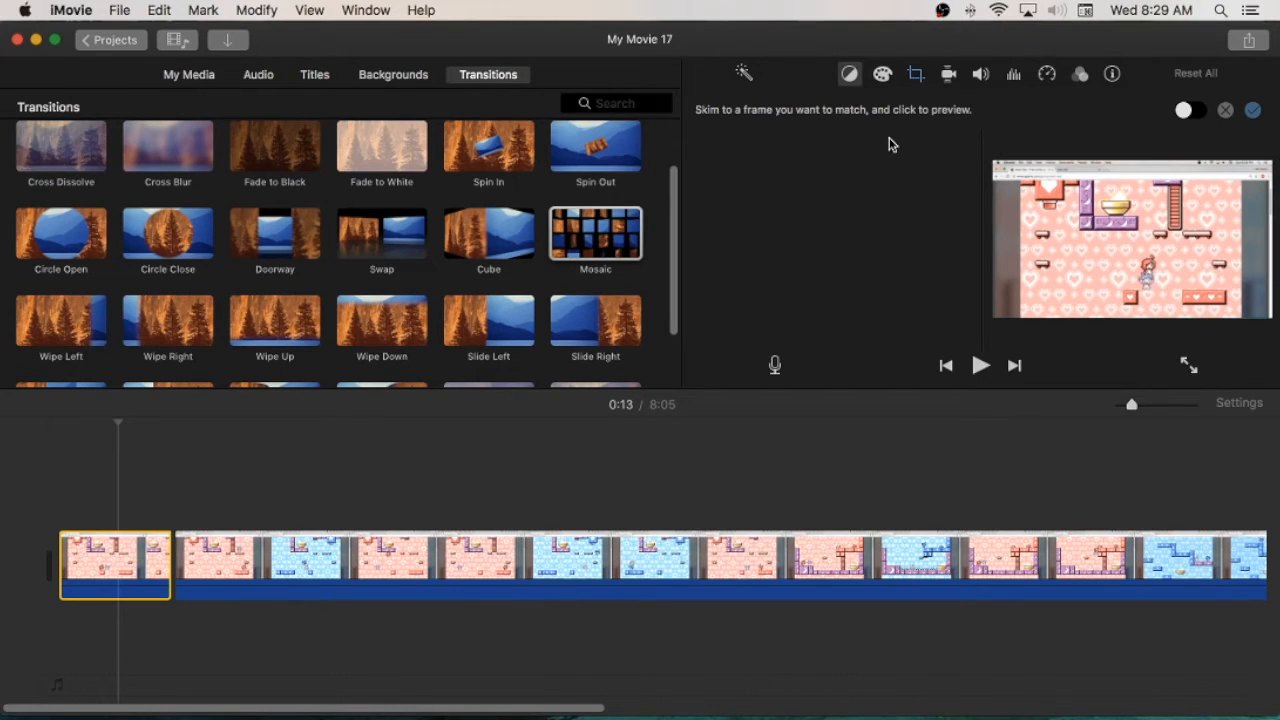
mouse_move(886, 176)
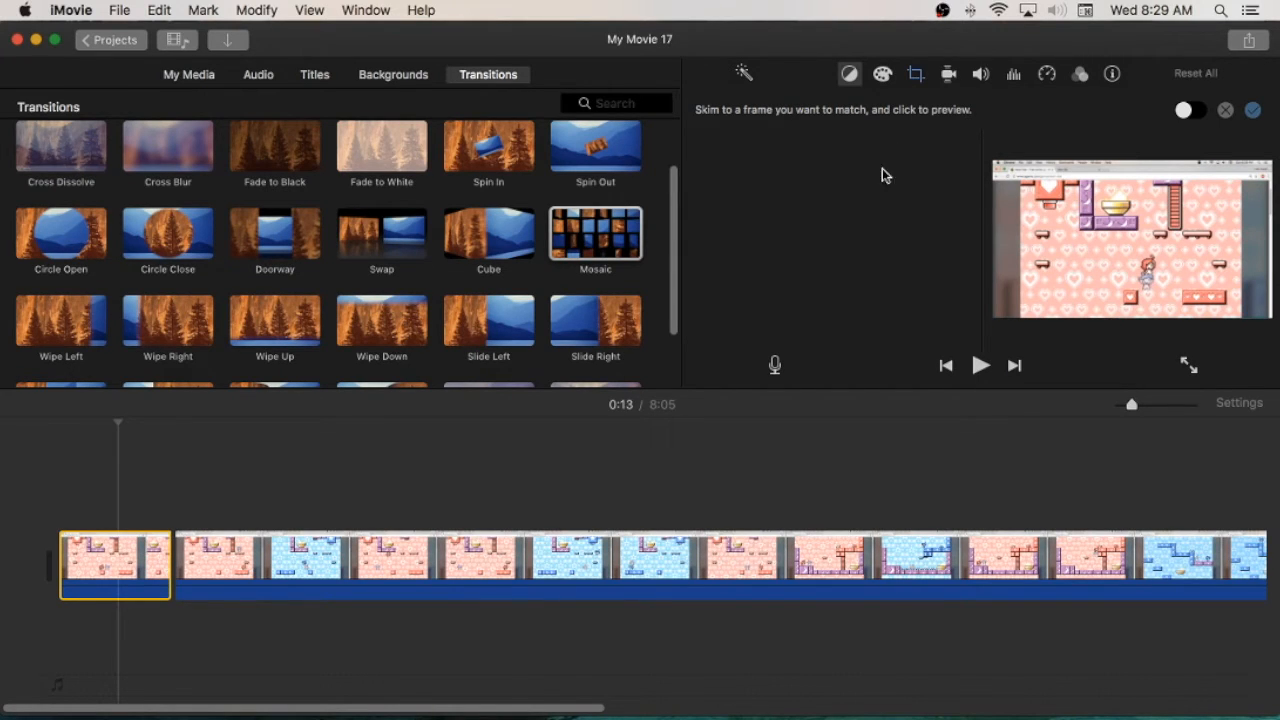
click(849, 73)
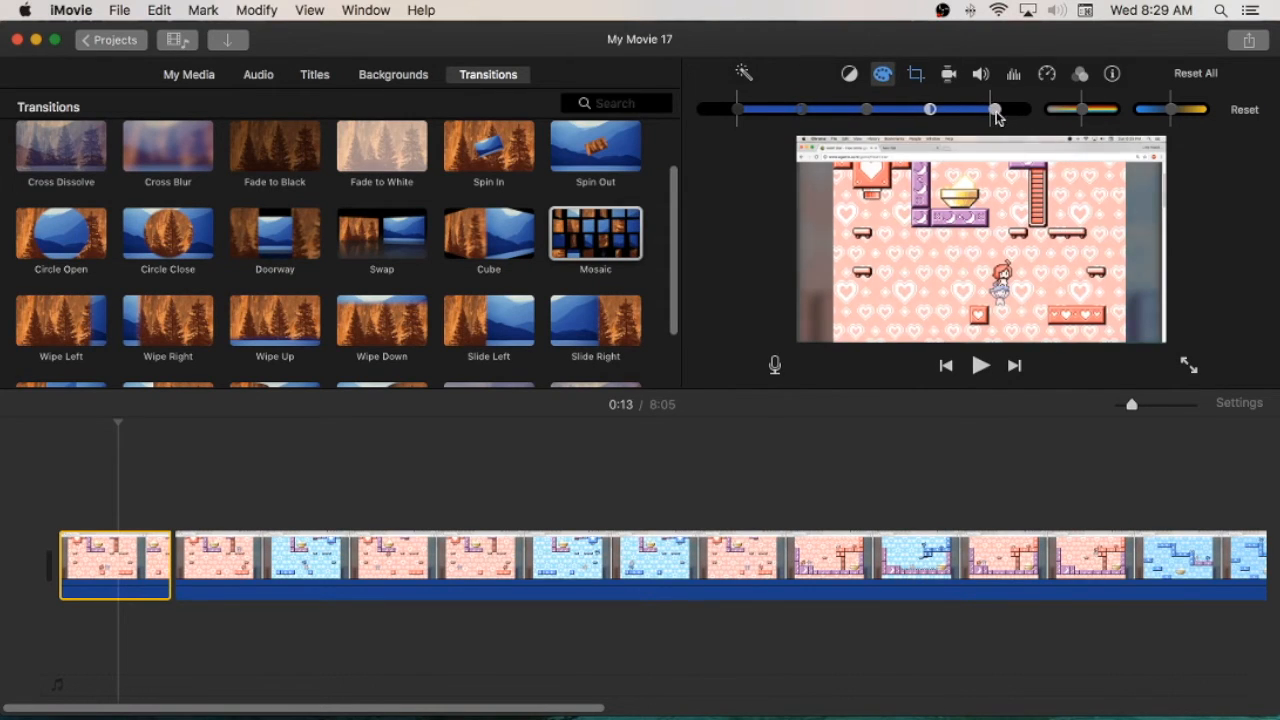
drag(995, 109, 990, 109)
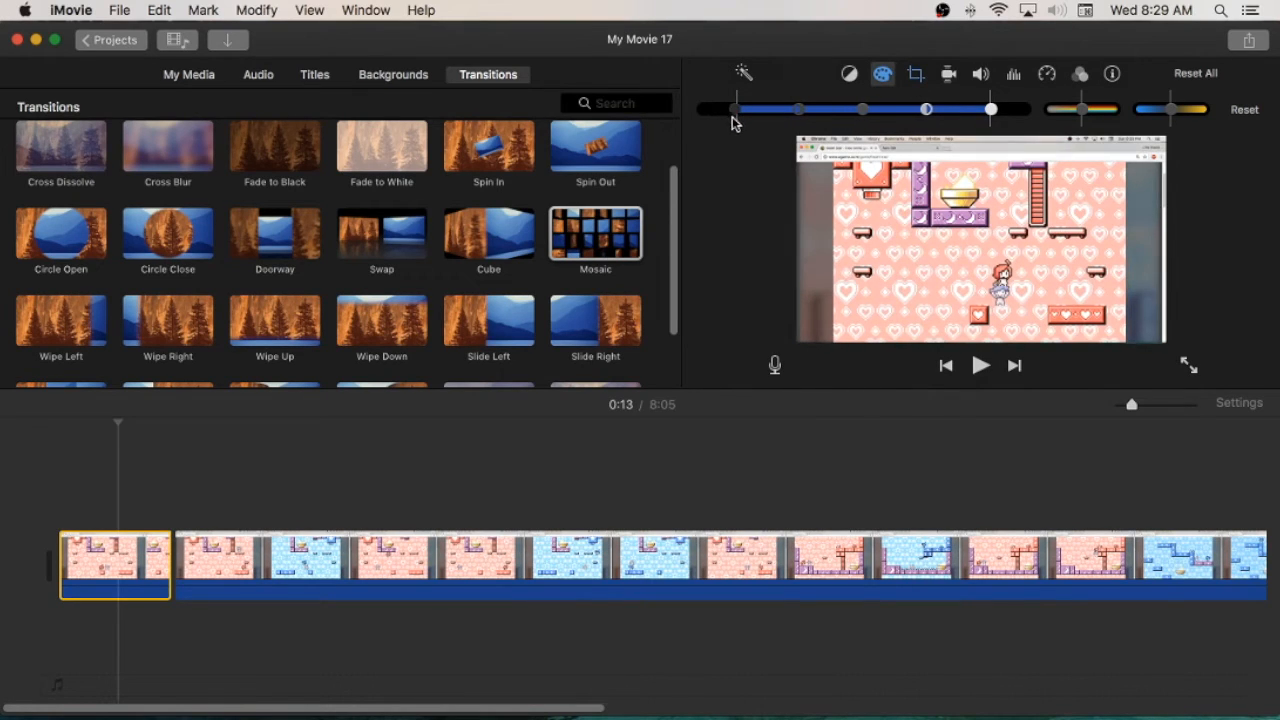
drag(925, 109, 948, 109)
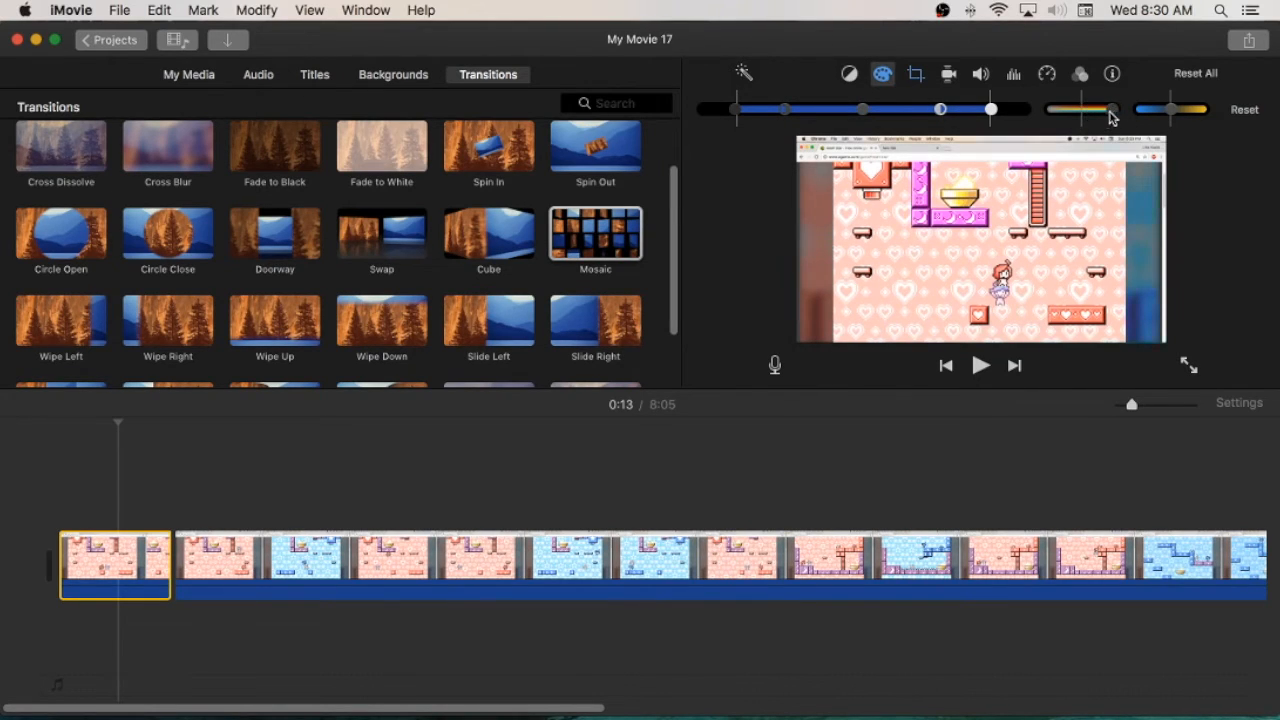
mouse_move(1145, 122)
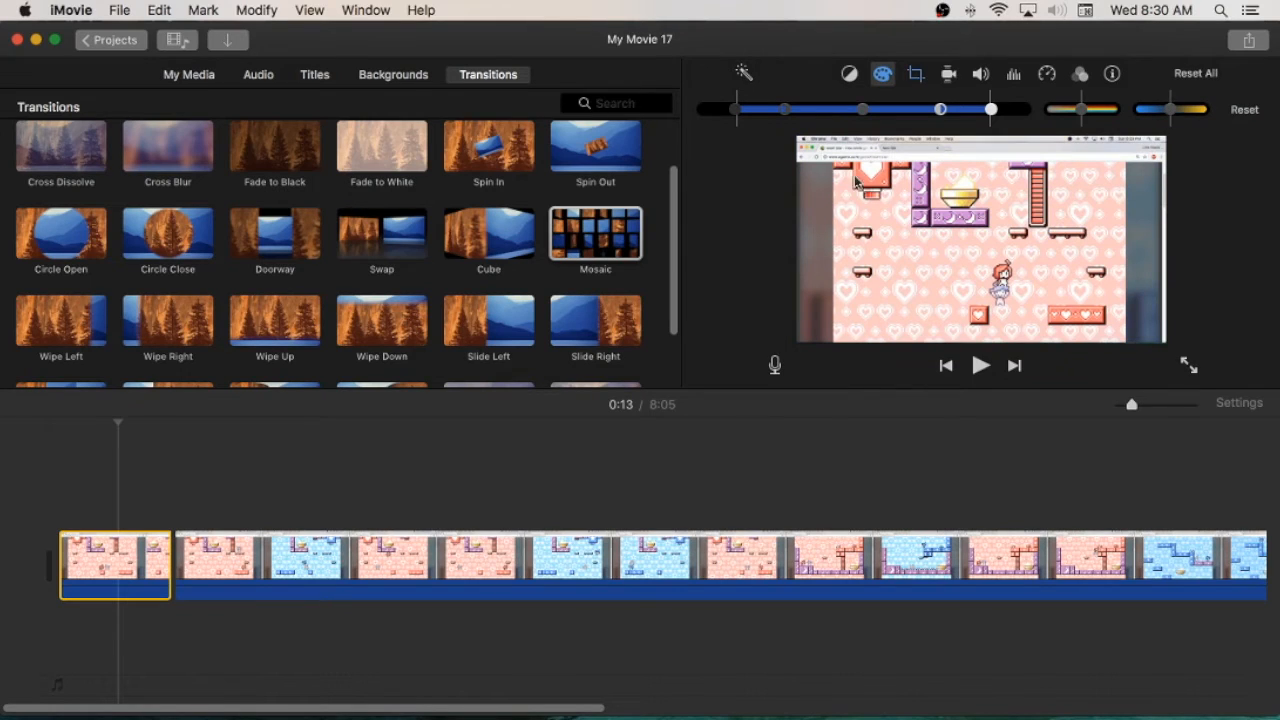
Apply a Ken Burns crop with the end frame framing the game characters.
click(916, 73)
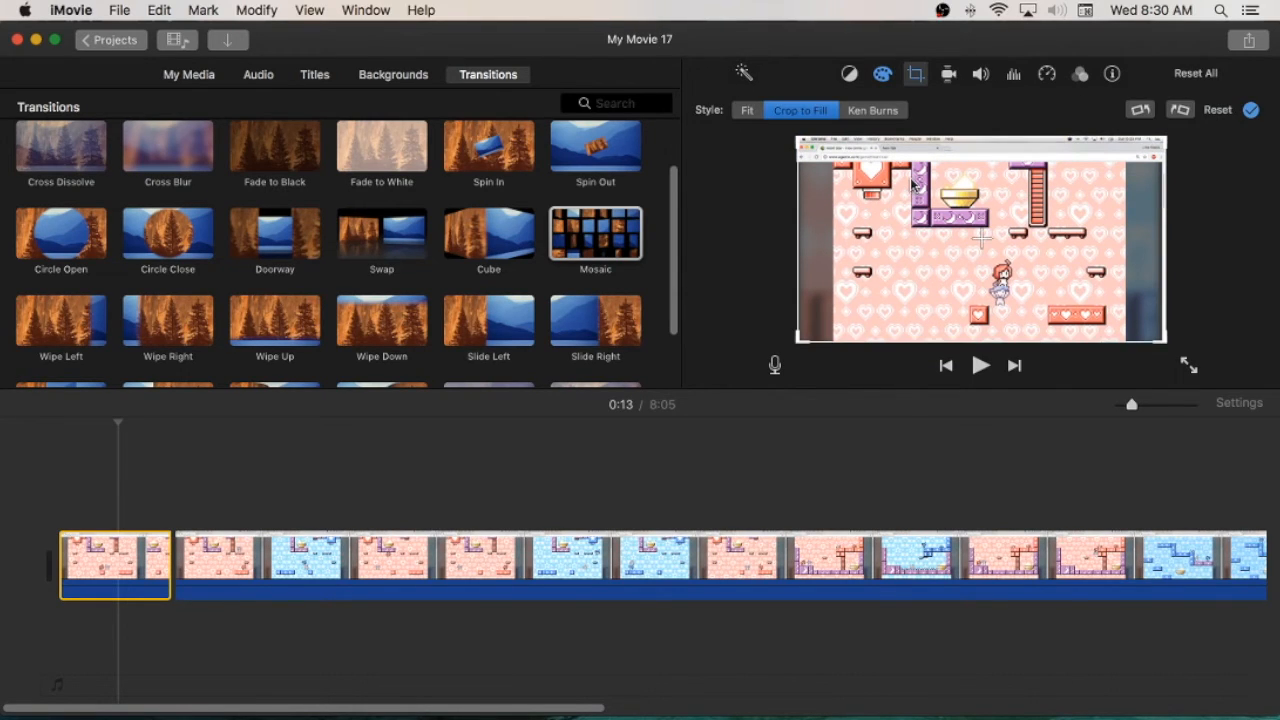
mouse_move(470, 293)
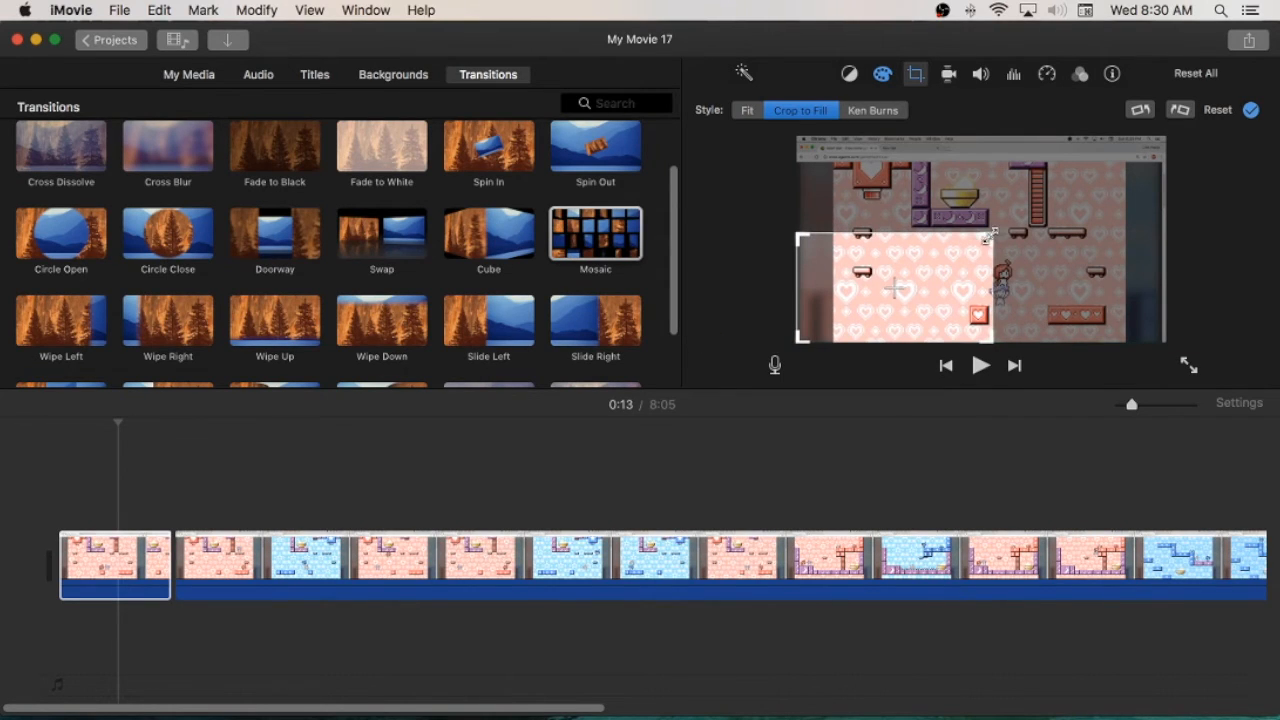
click(872, 110)
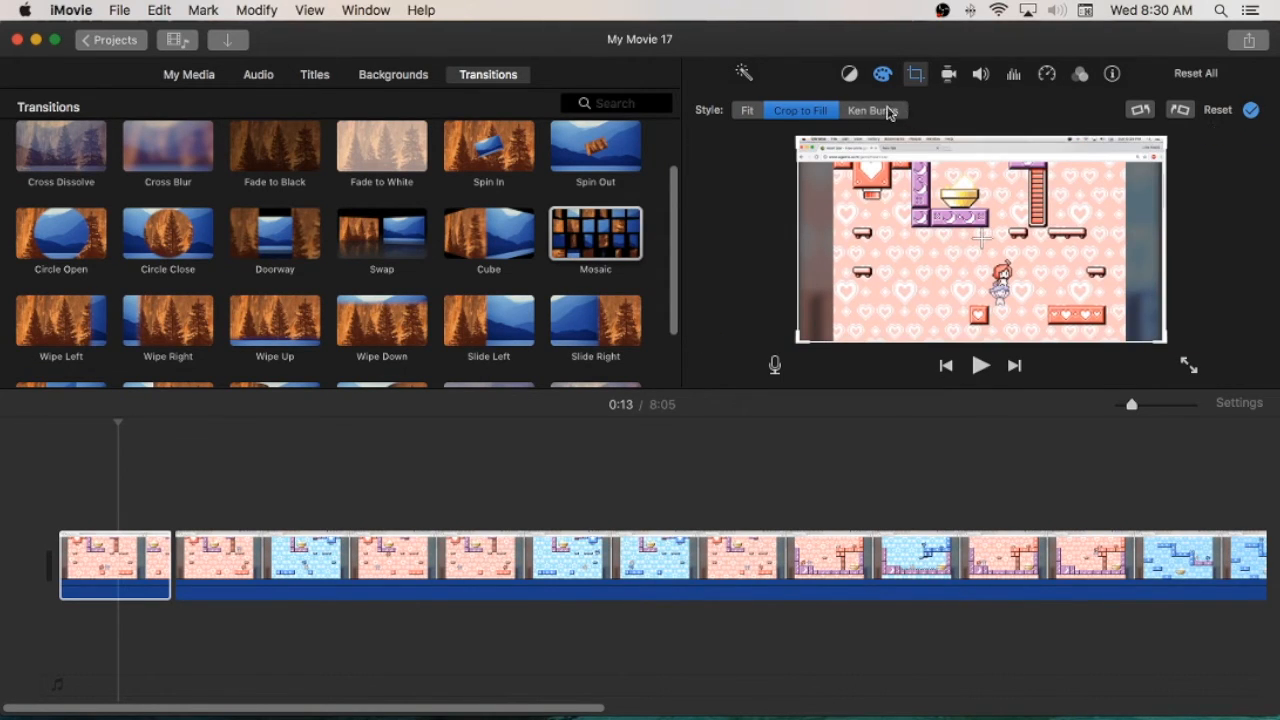
click(872, 110)
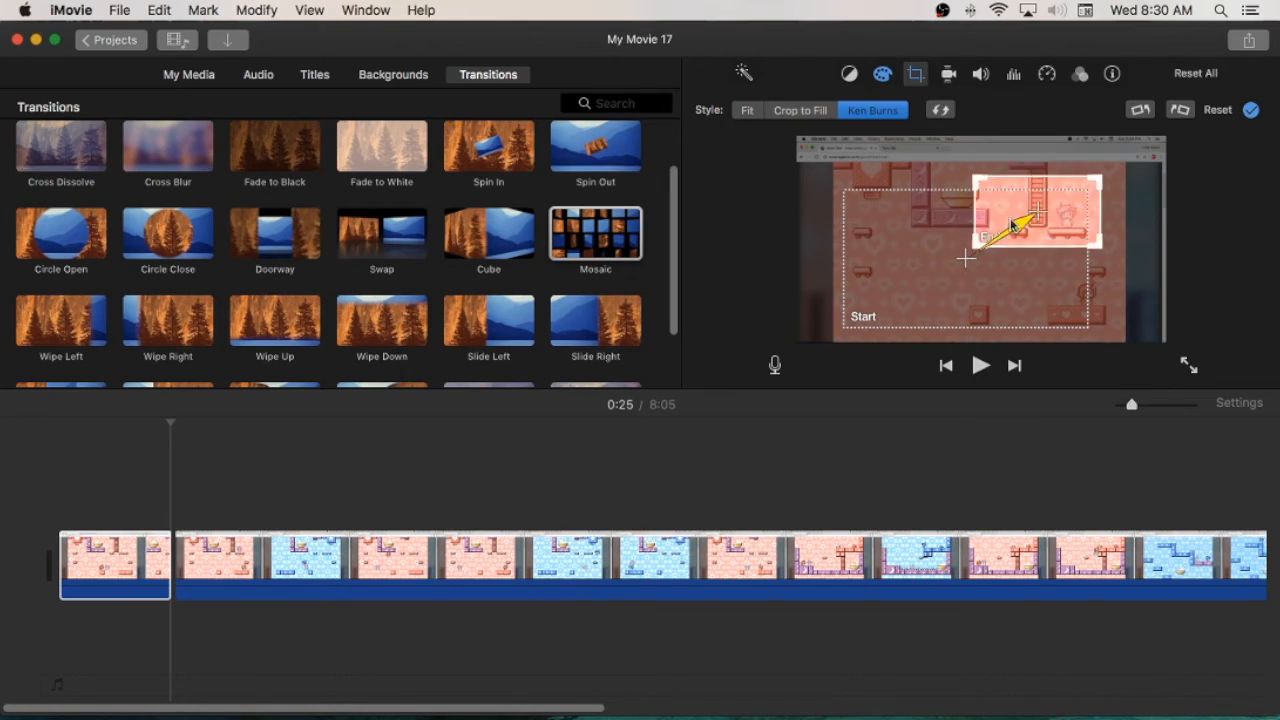
drag(1035, 210, 1010, 270)
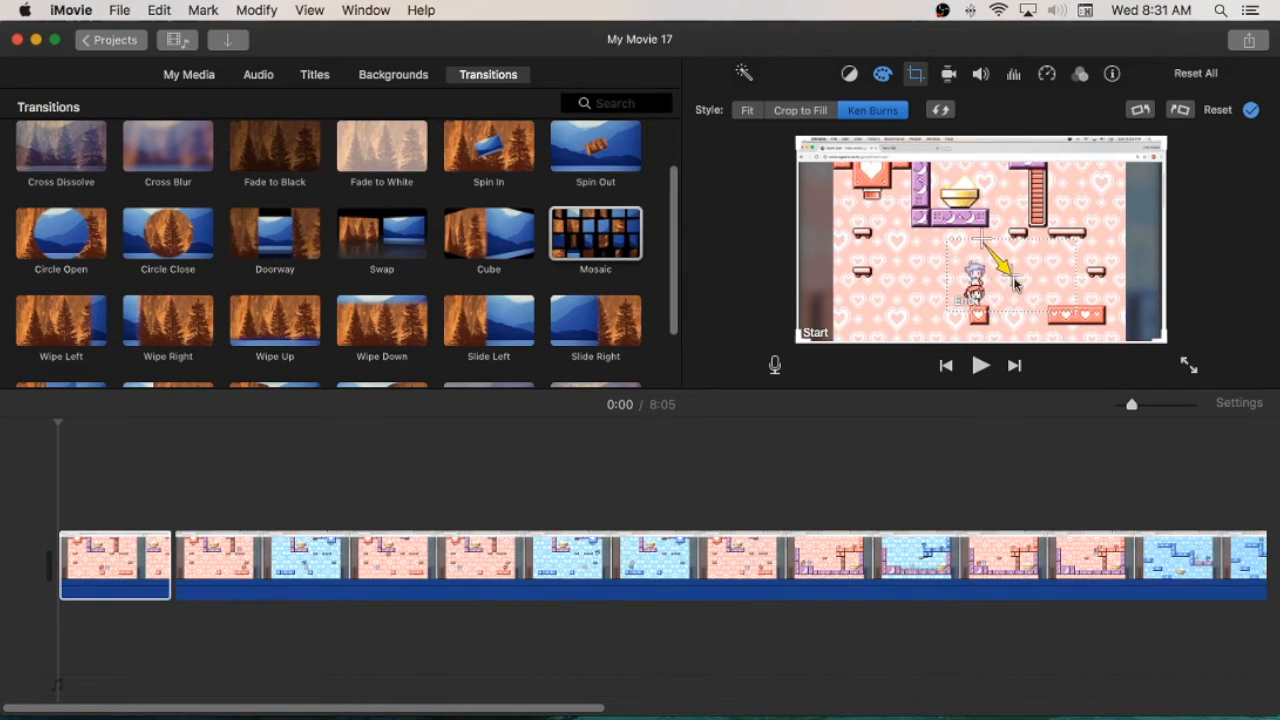
mouse_move(1010, 270)
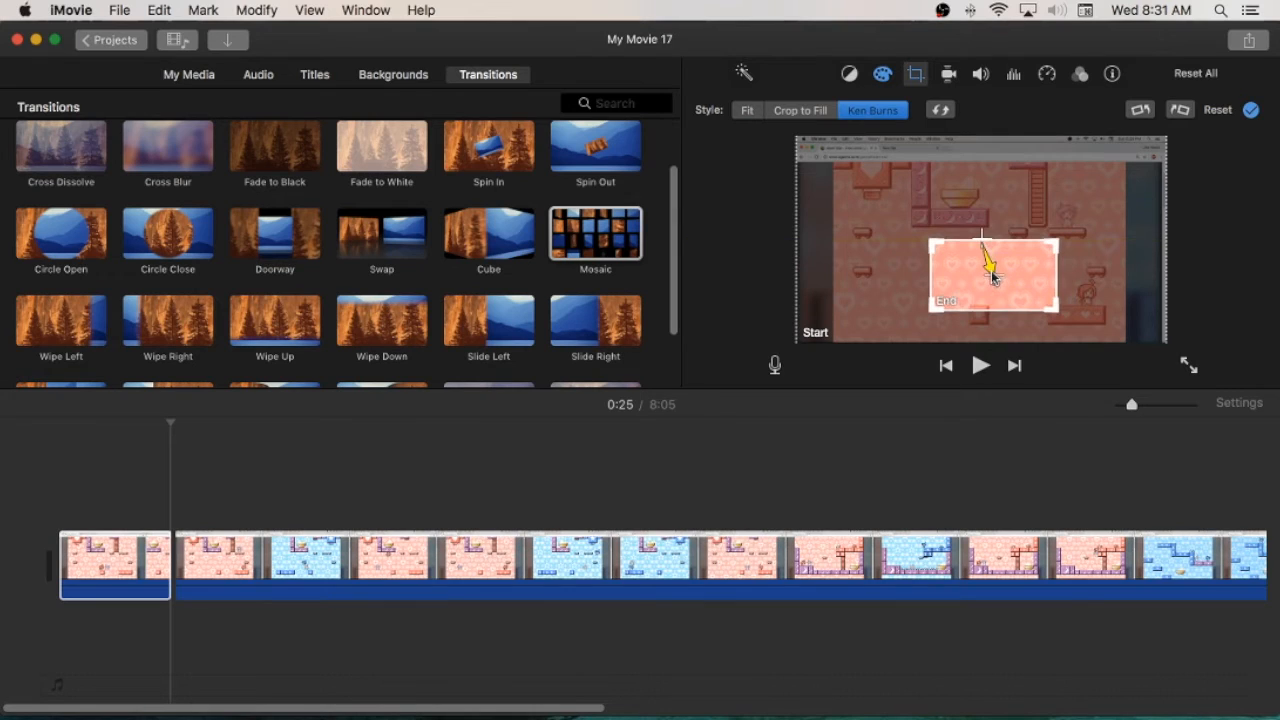
mouse_move(53, 494)
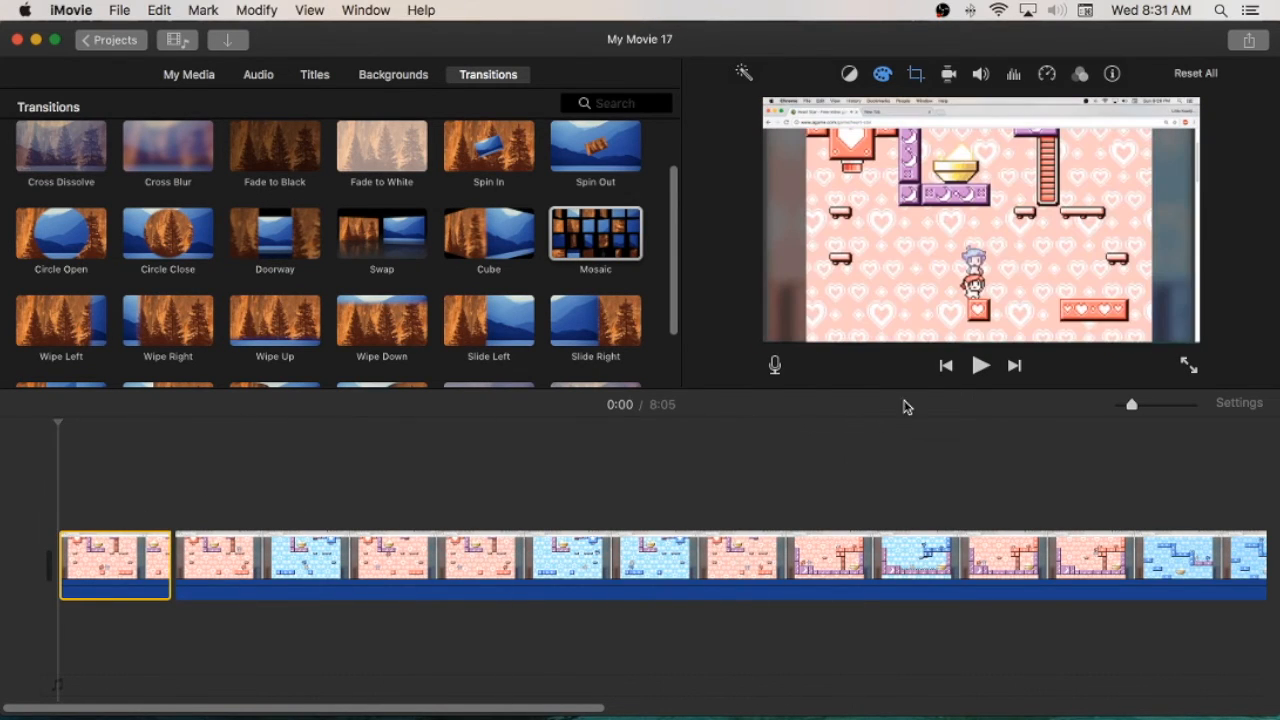
Play the clip to preview the Ken Burns zoom, restart playback, then stop it.
click(980, 365)
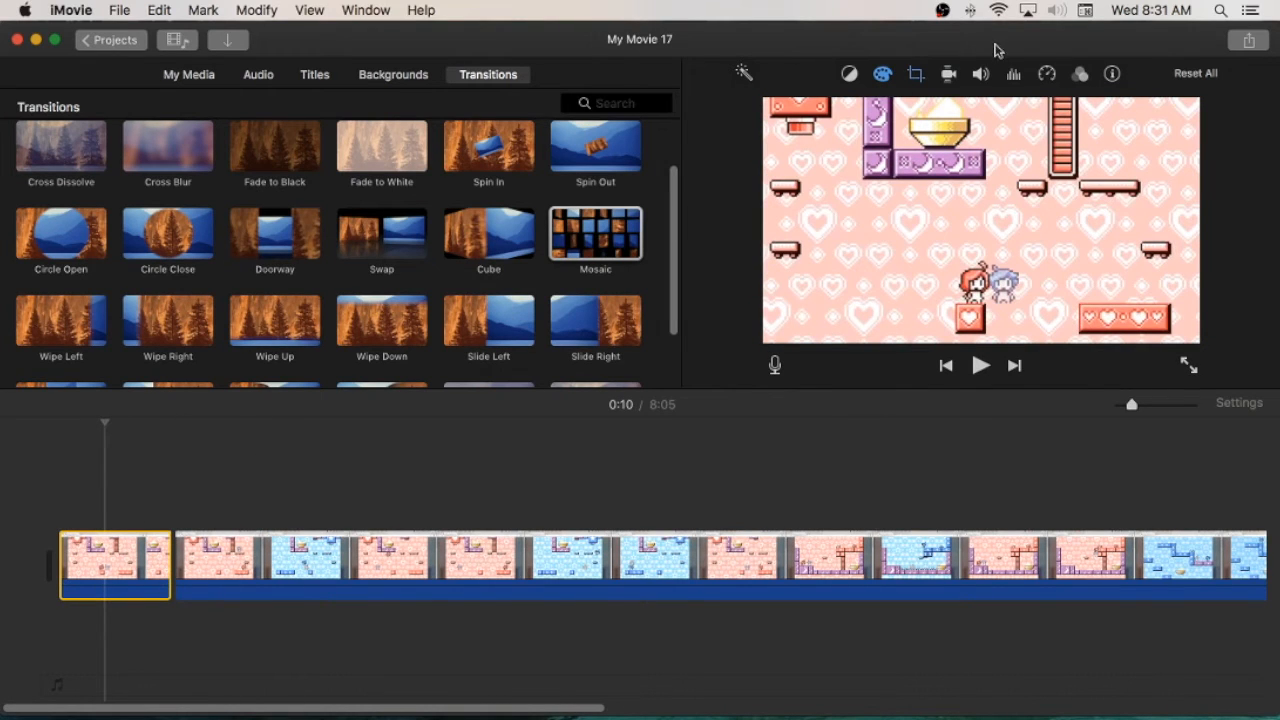
click(914, 73)
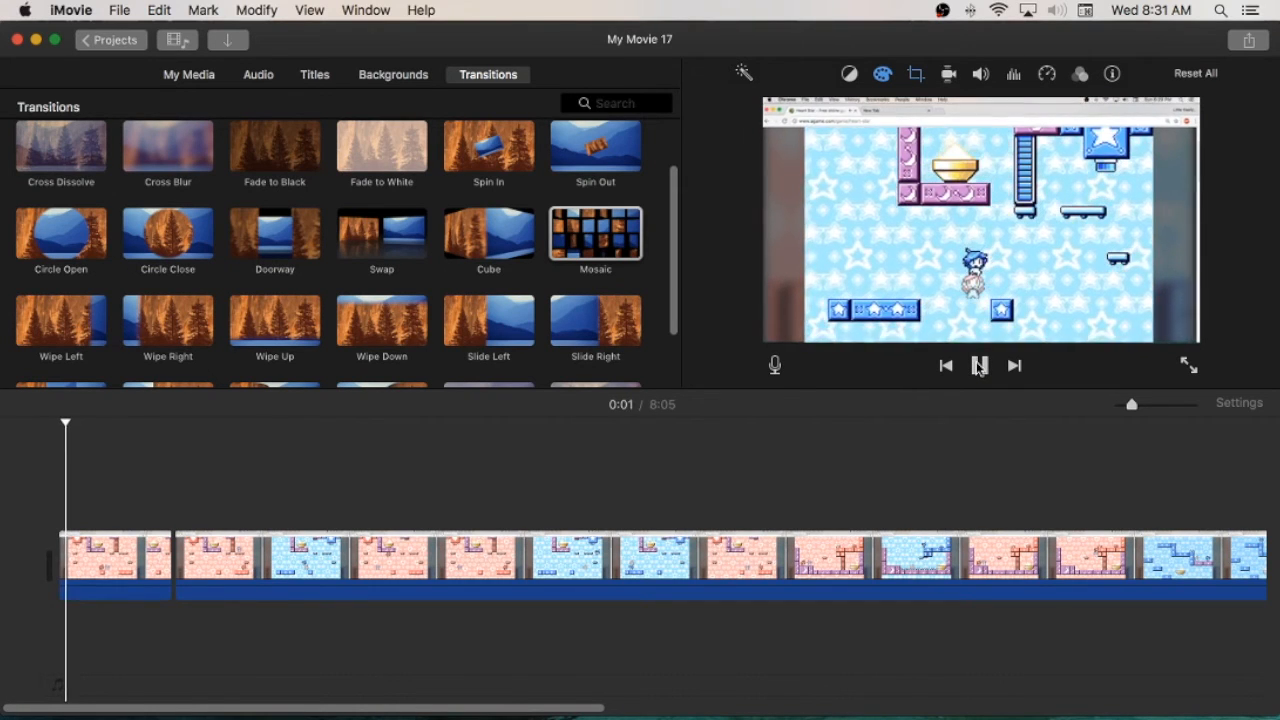
click(979, 365)
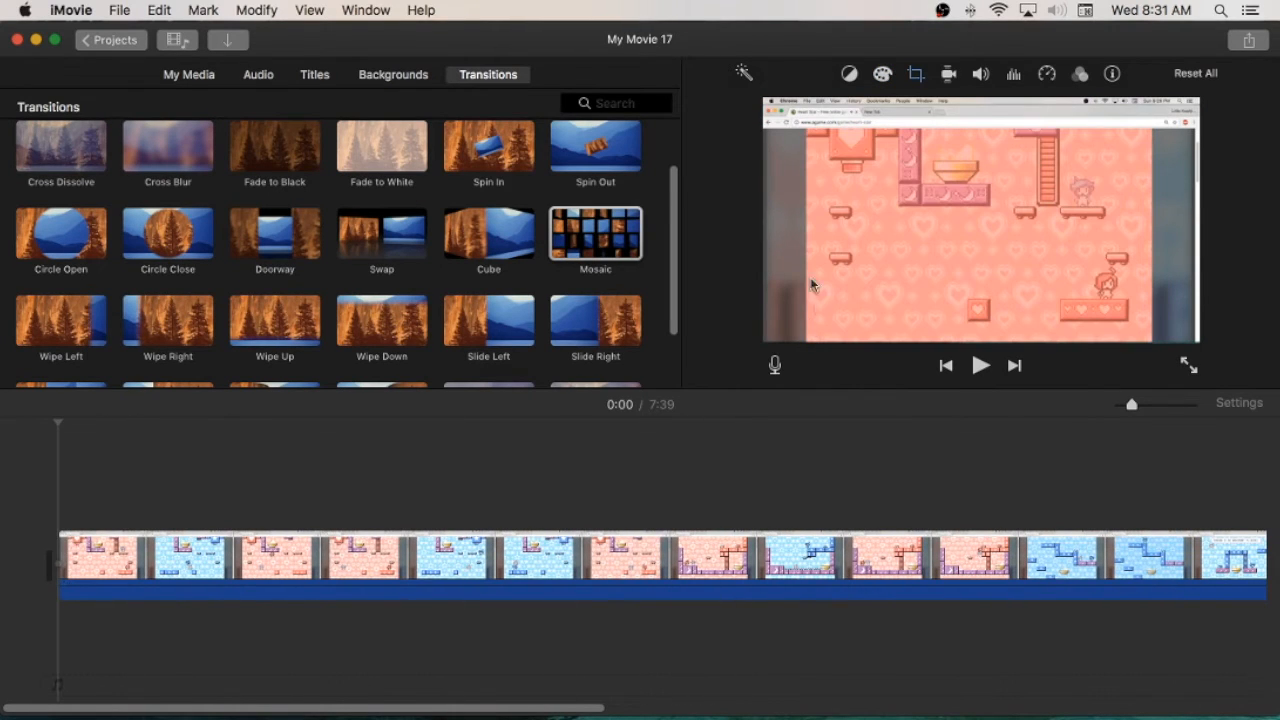
Select the new first clip and view its Stabilization, Volume, and Noise Reduction/Equalizer settings.
right_click(120, 562)
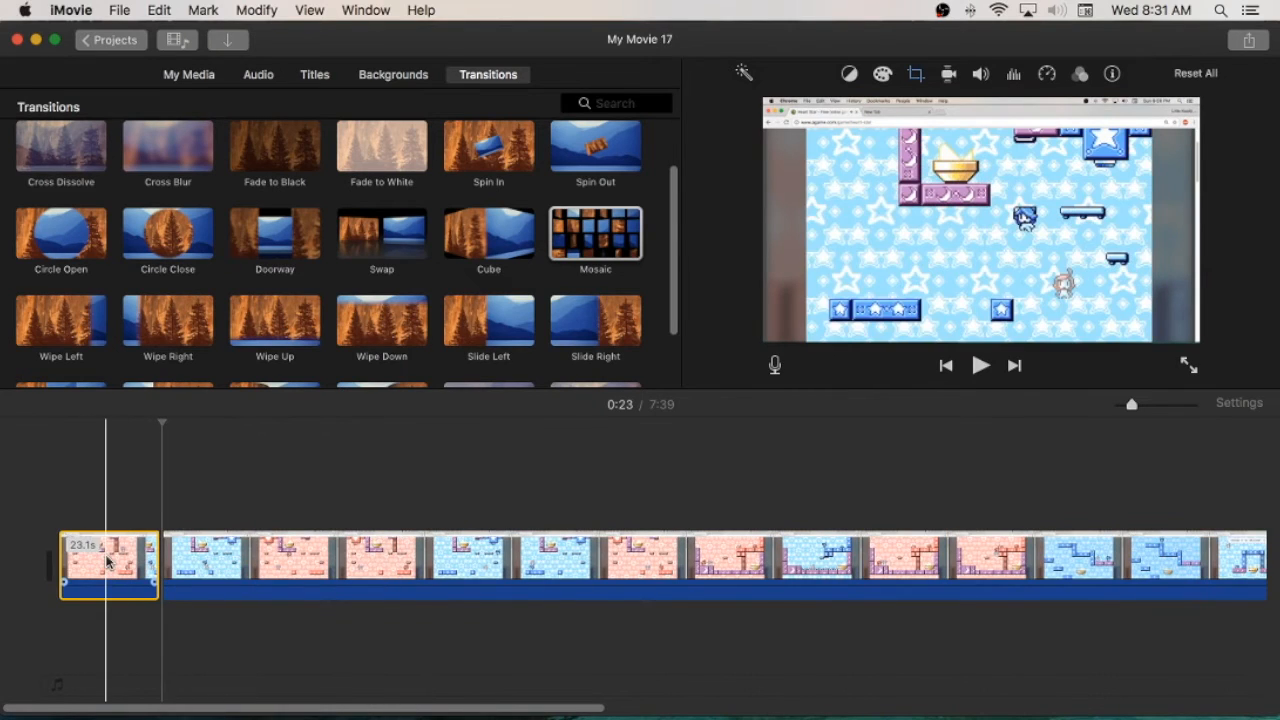
click(947, 72)
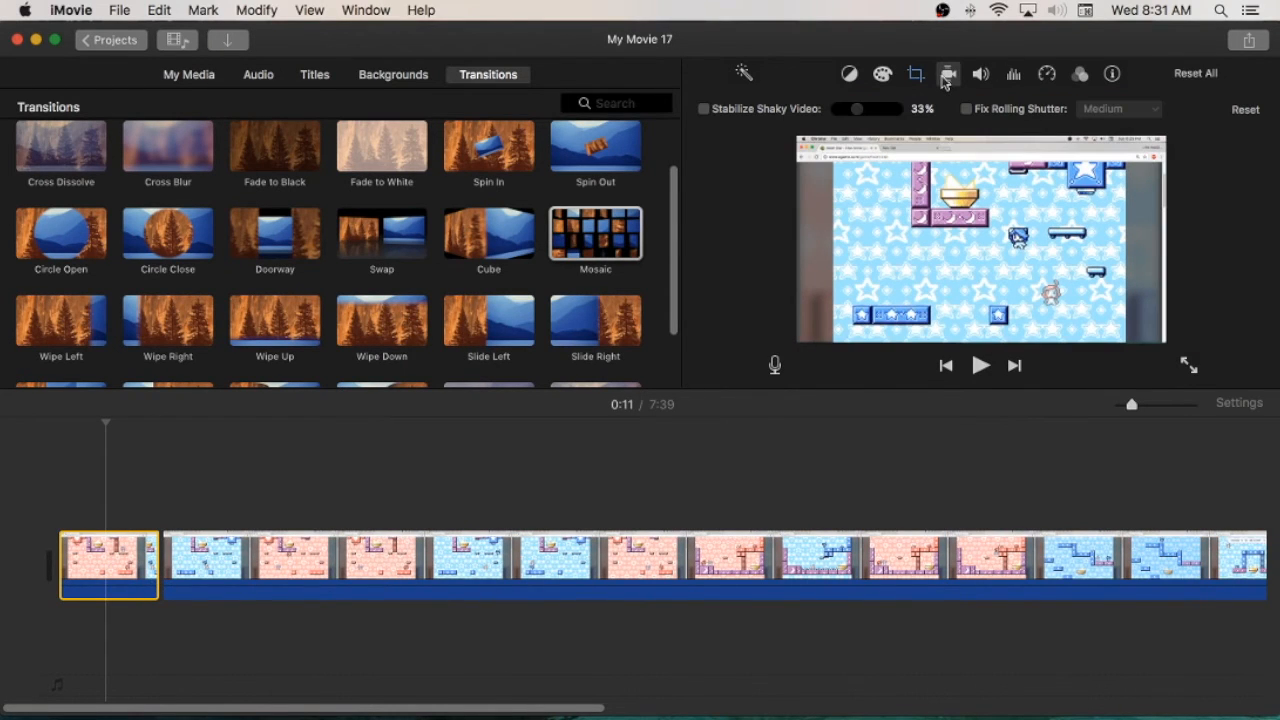
mouse_move(846, 97)
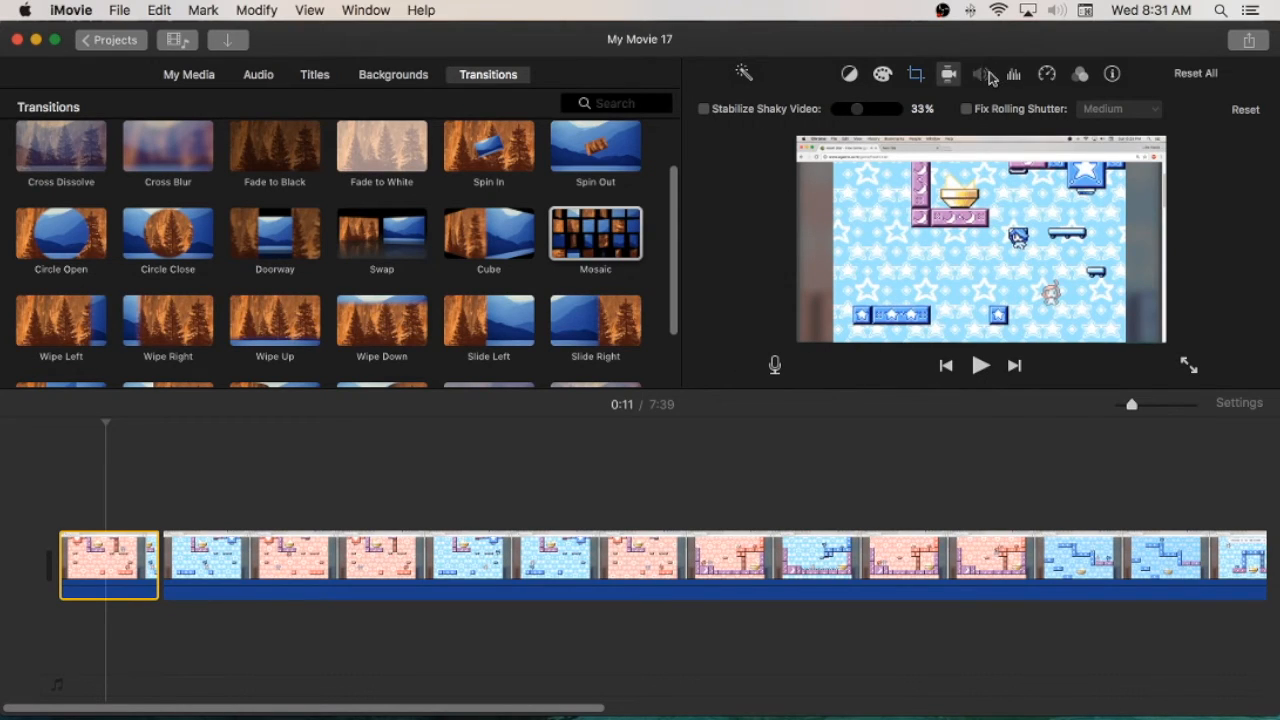
click(981, 73)
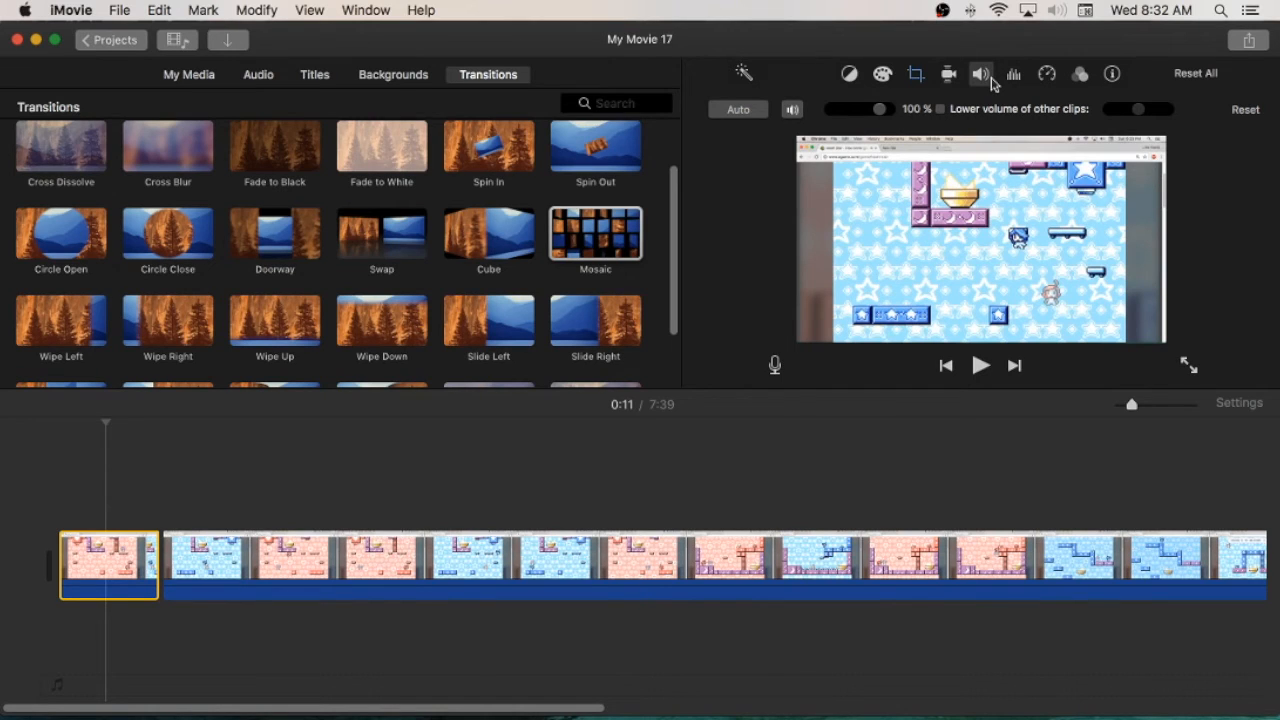
mouse_move(1016, 78)
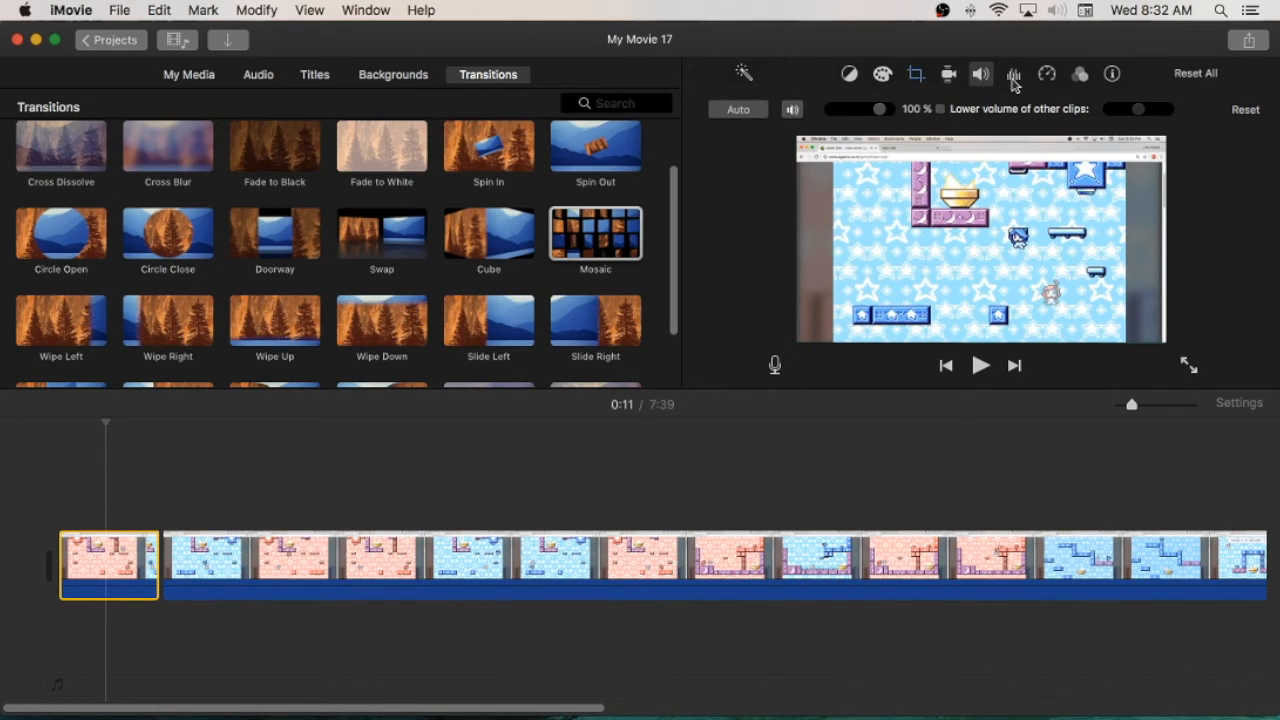
click(1017, 73)
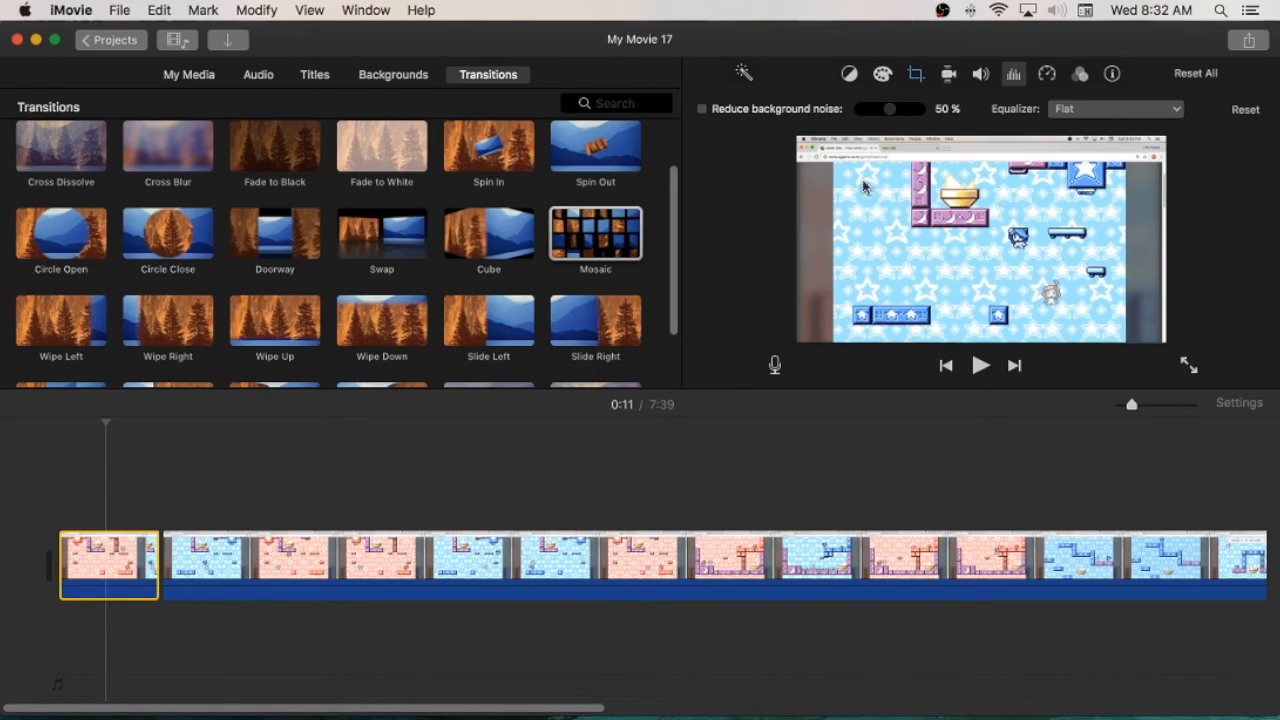
mouse_move(1047, 74)
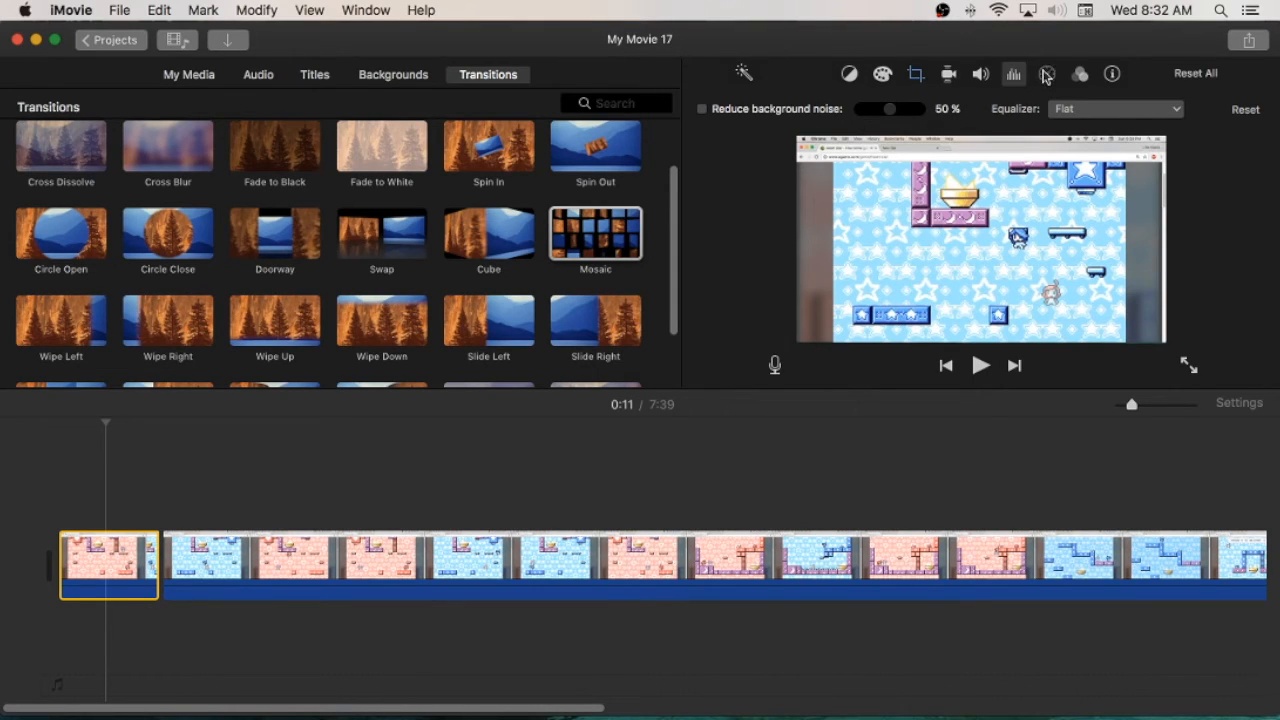
Set the opening clip to Slow speed and play it back.
click(1047, 73)
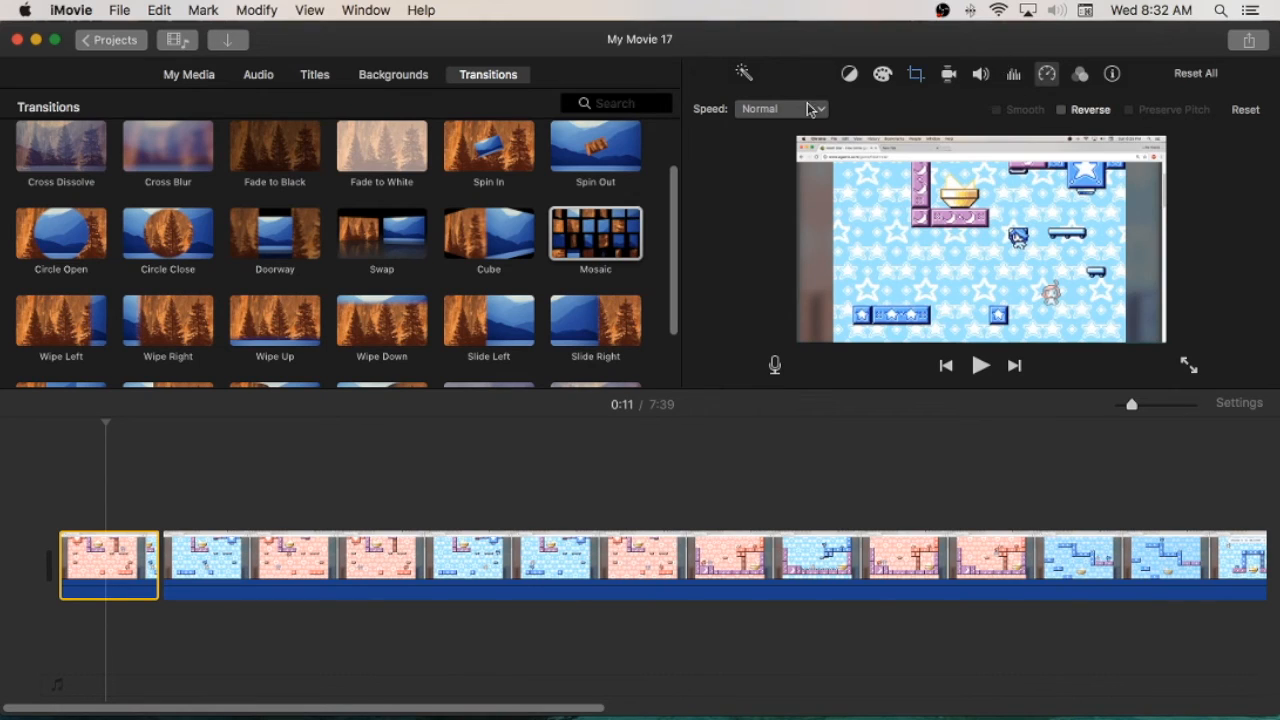
click(781, 108)
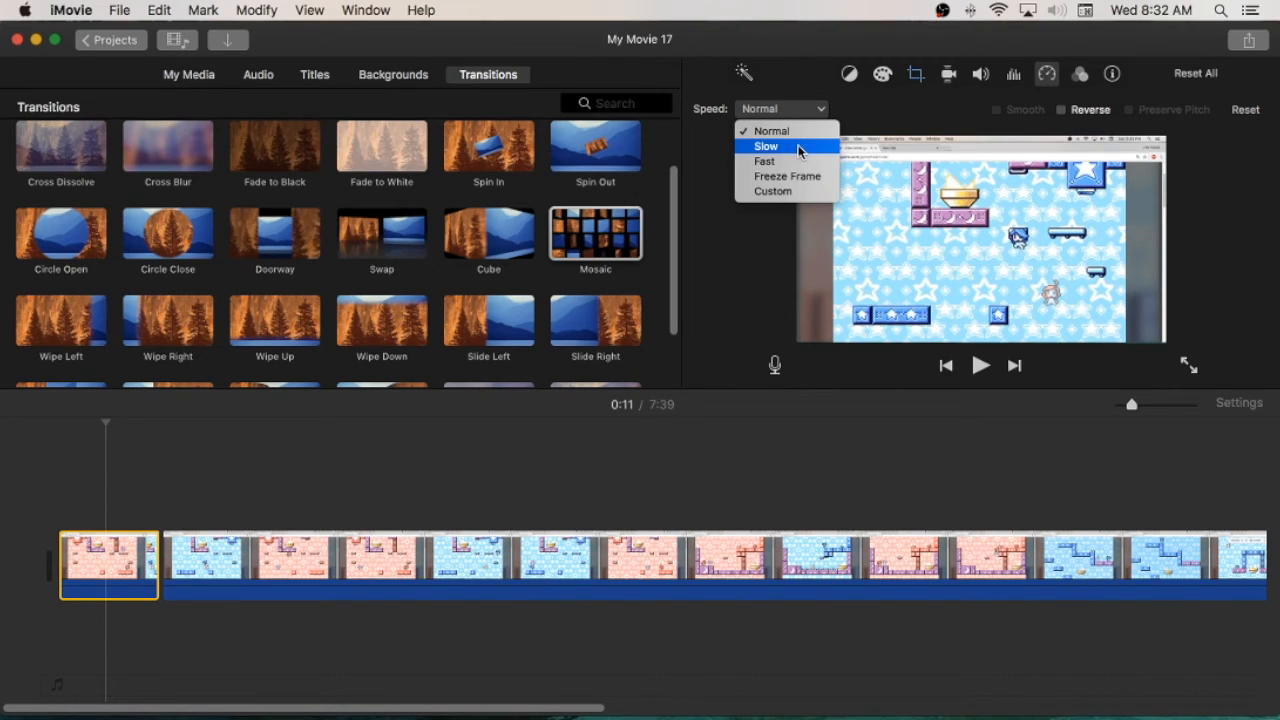
click(765, 146)
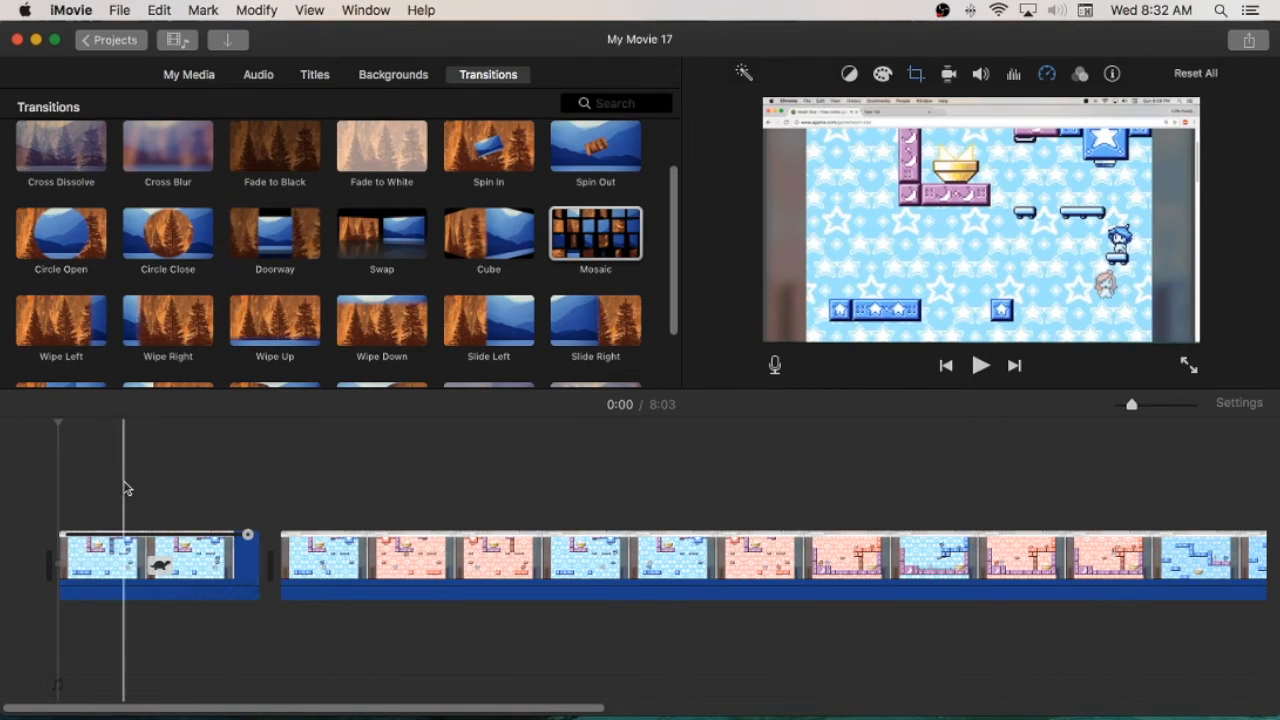
click(980, 366)
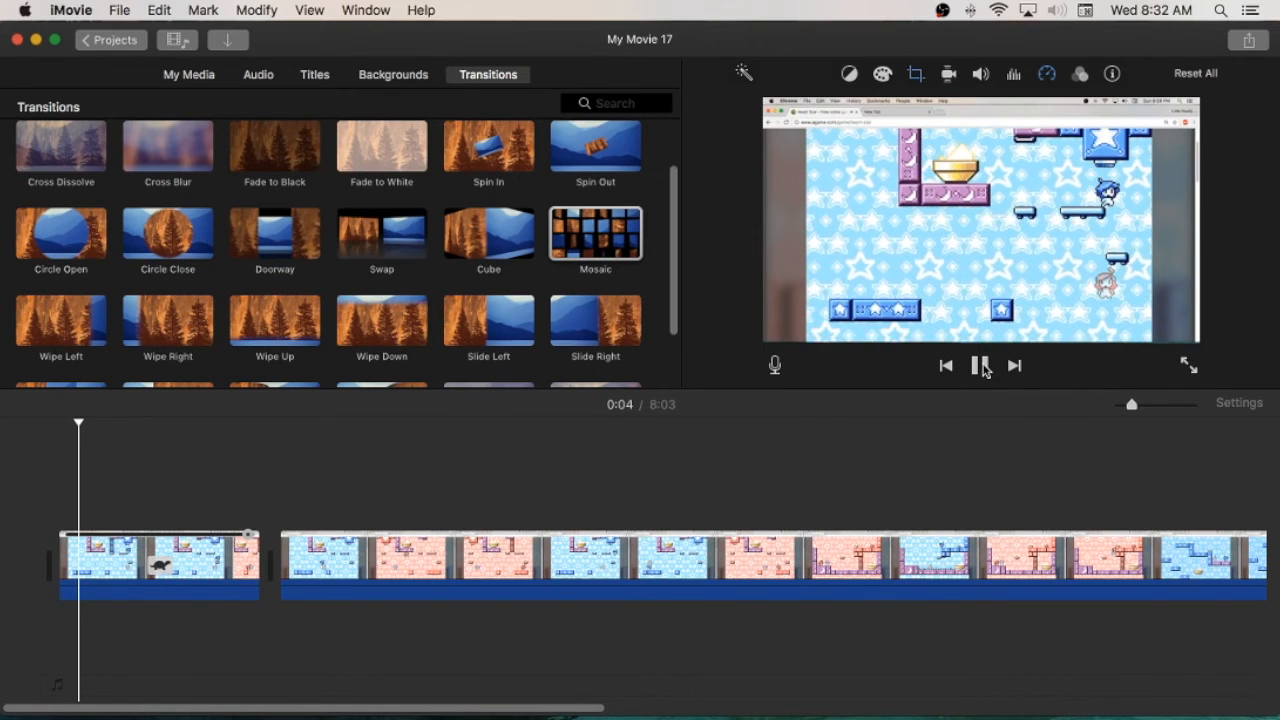
click(981, 366)
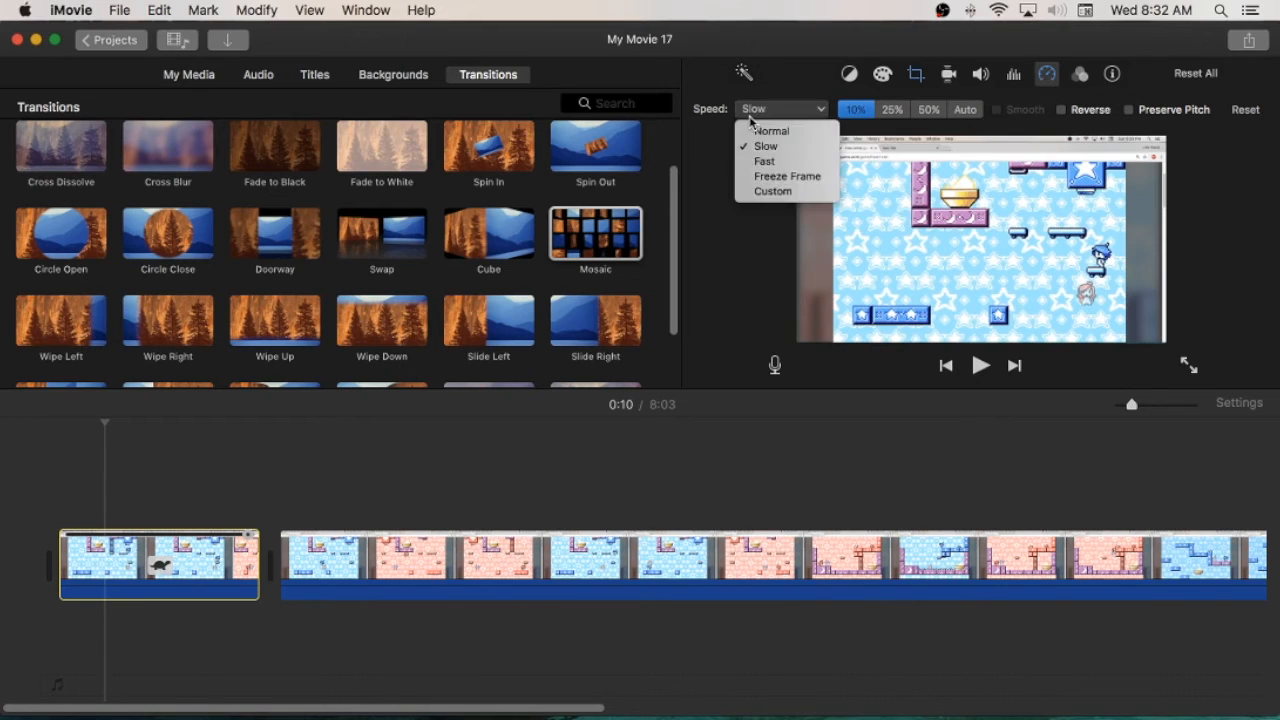
Try Fast speed with playback, then return the clip to Normal speed.
click(764, 161)
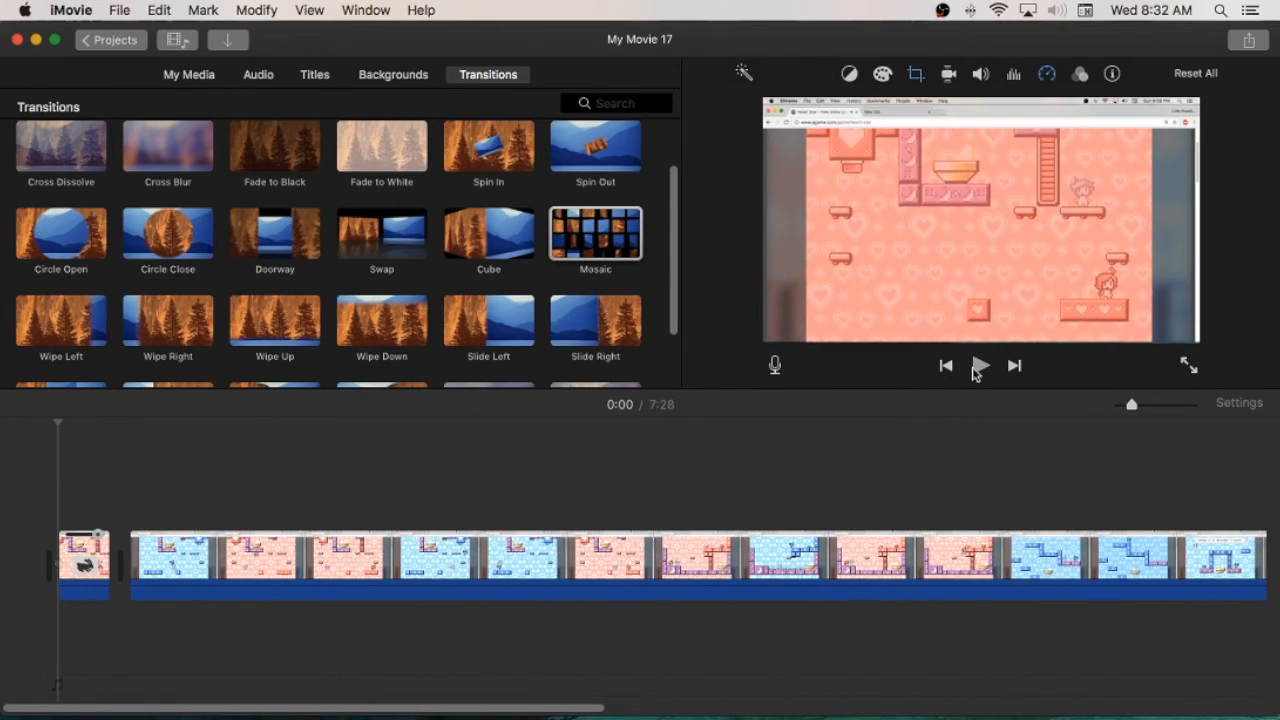
click(981, 366)
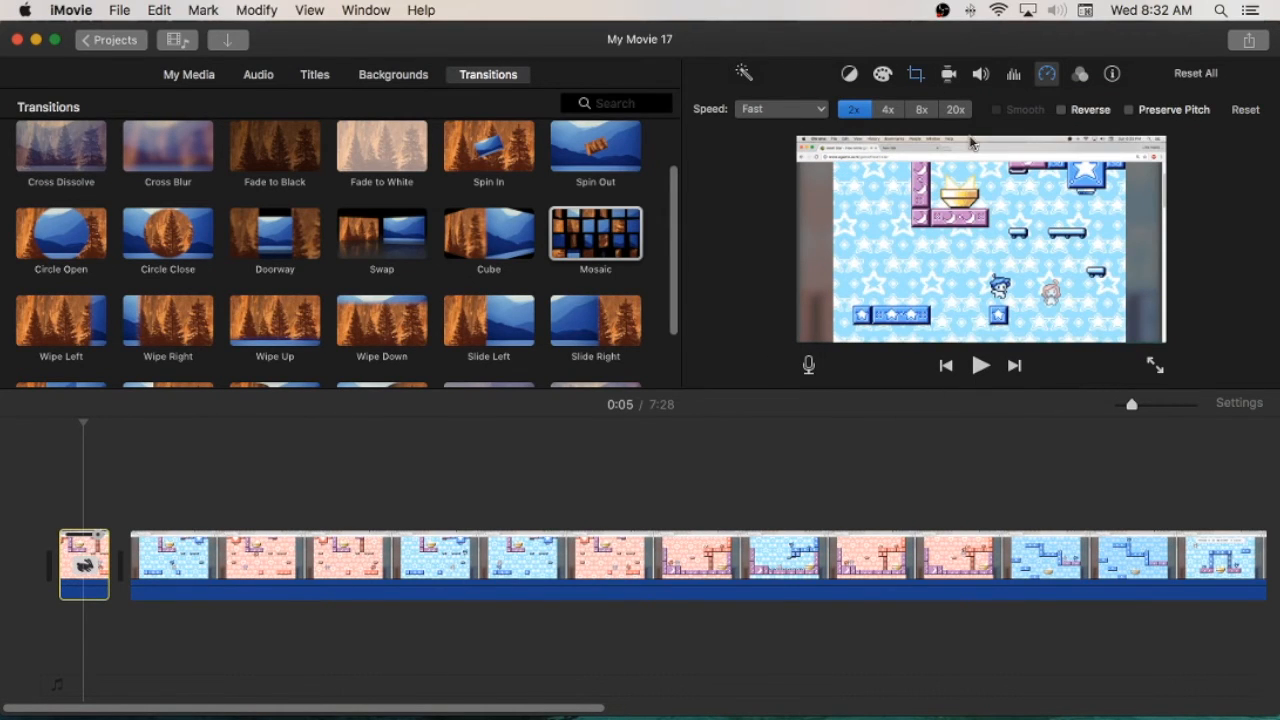
click(780, 108)
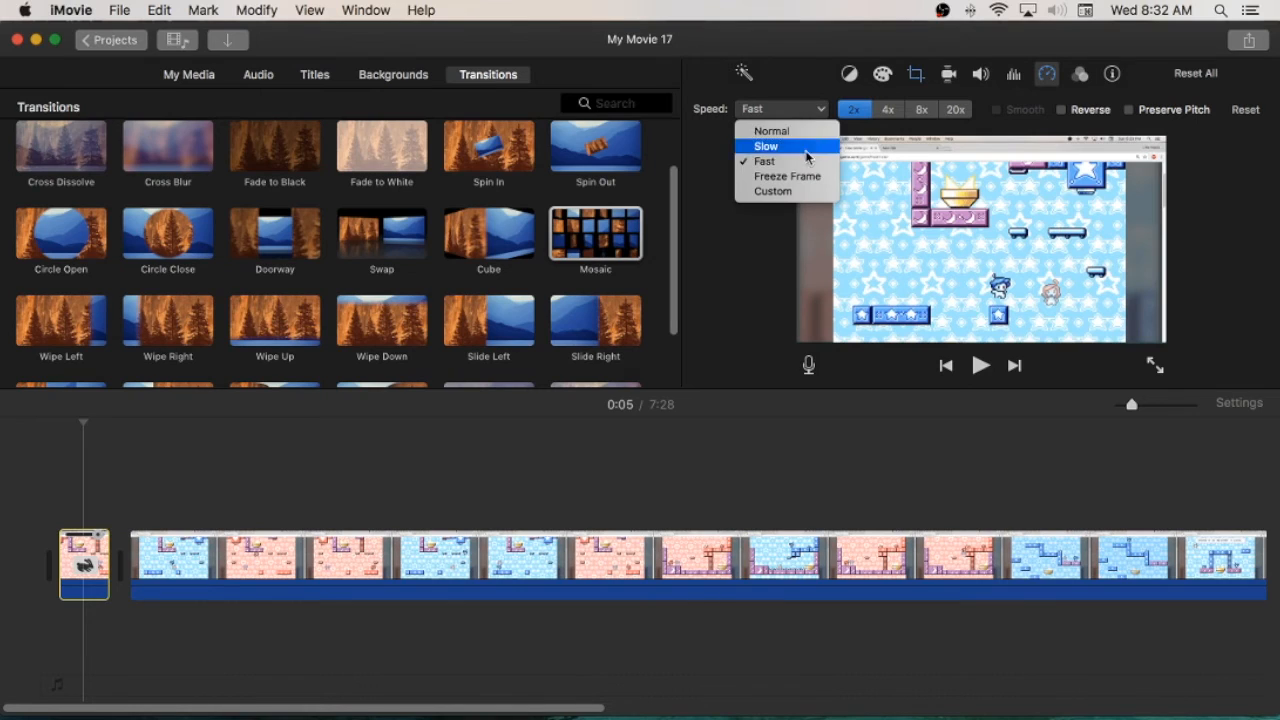
mouse_move(738, 234)
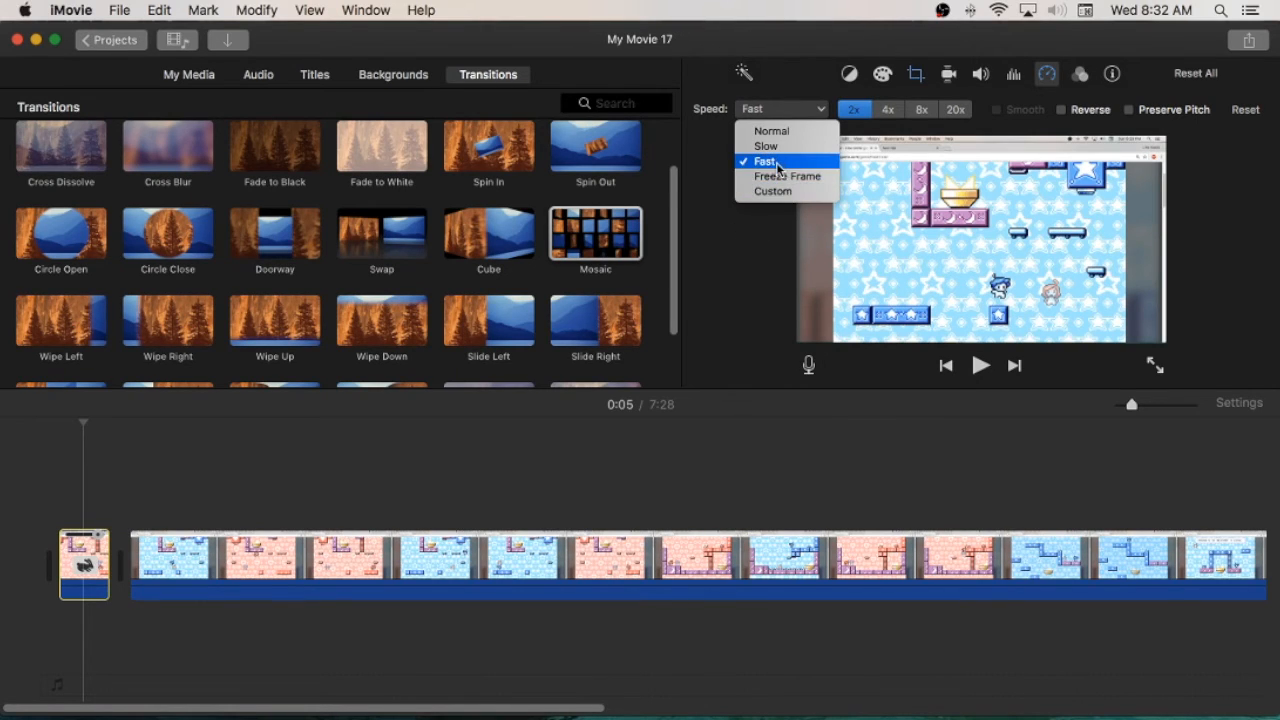
mouse_move(784, 131)
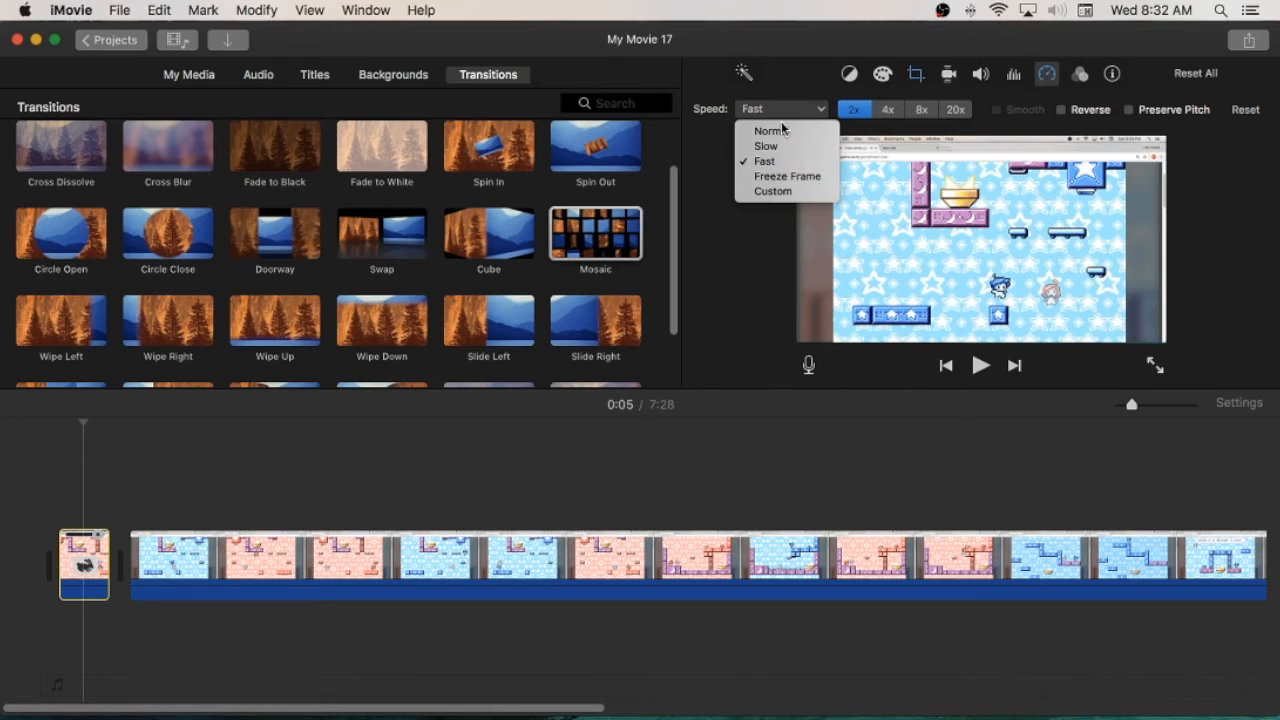
click(768, 130)
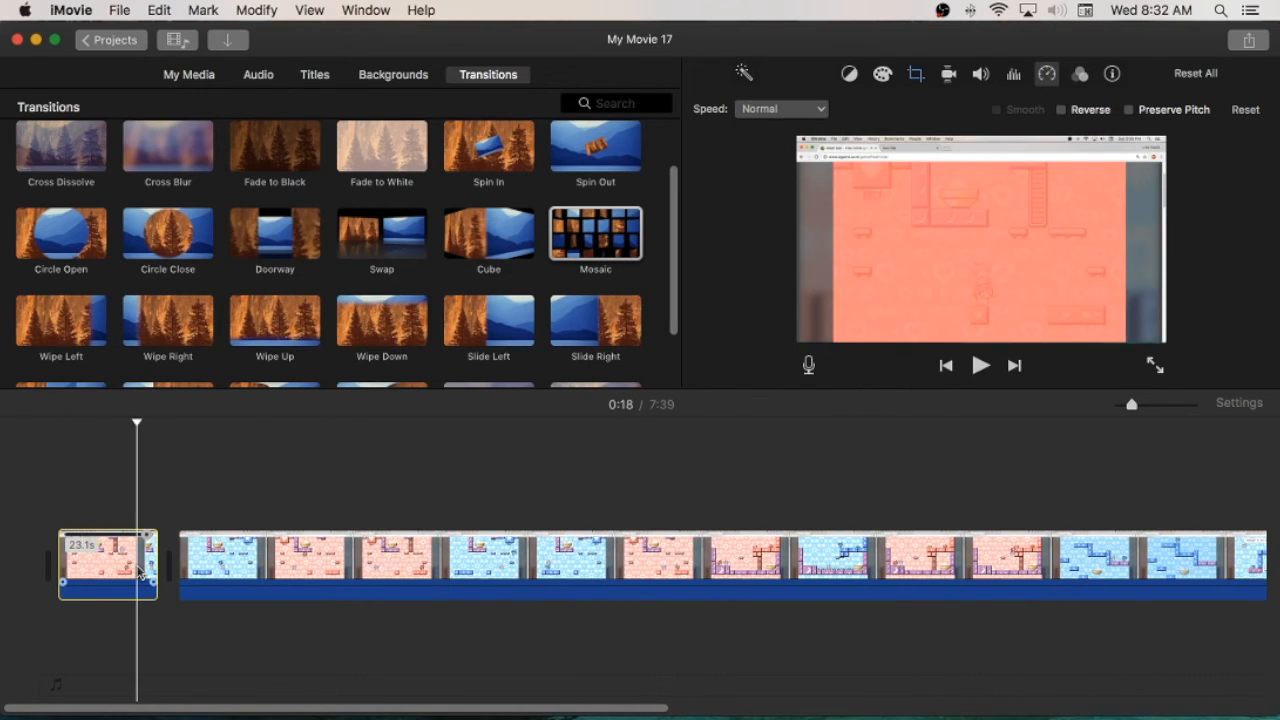
Split the clip, preview Muffled audio but cancel, then view clip filter choices.
right_click(110, 575)
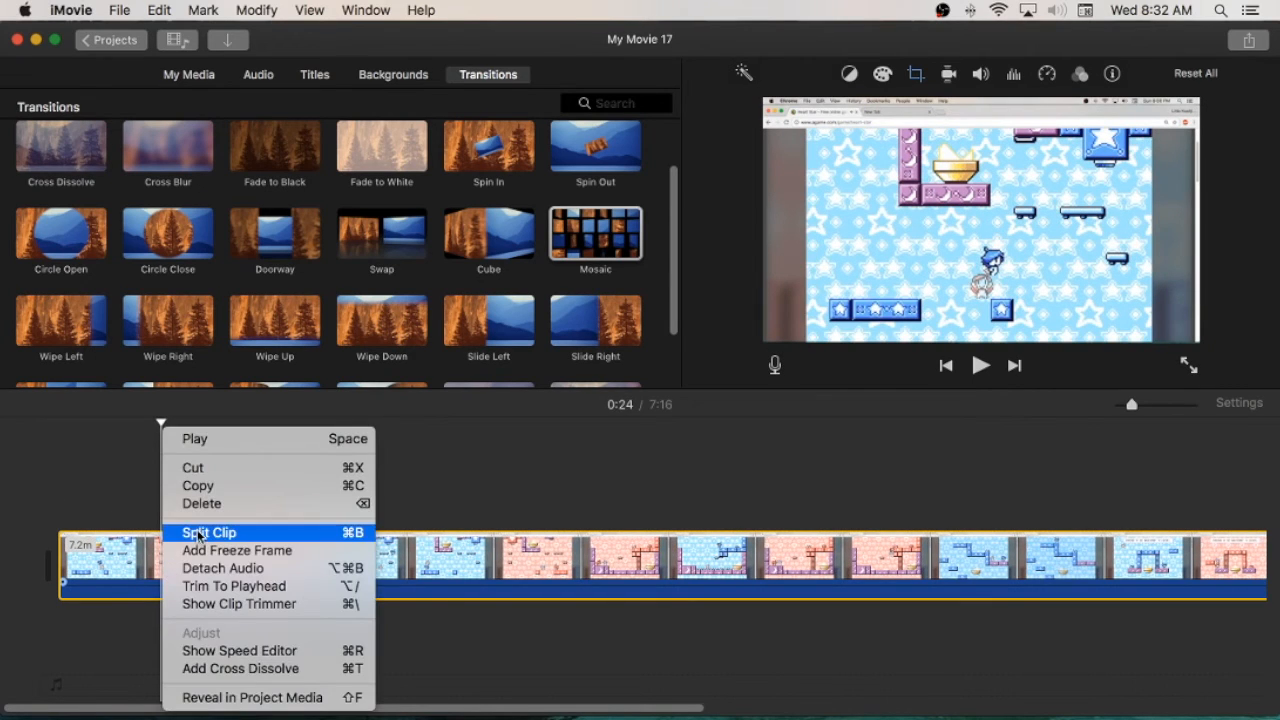
click(208, 532)
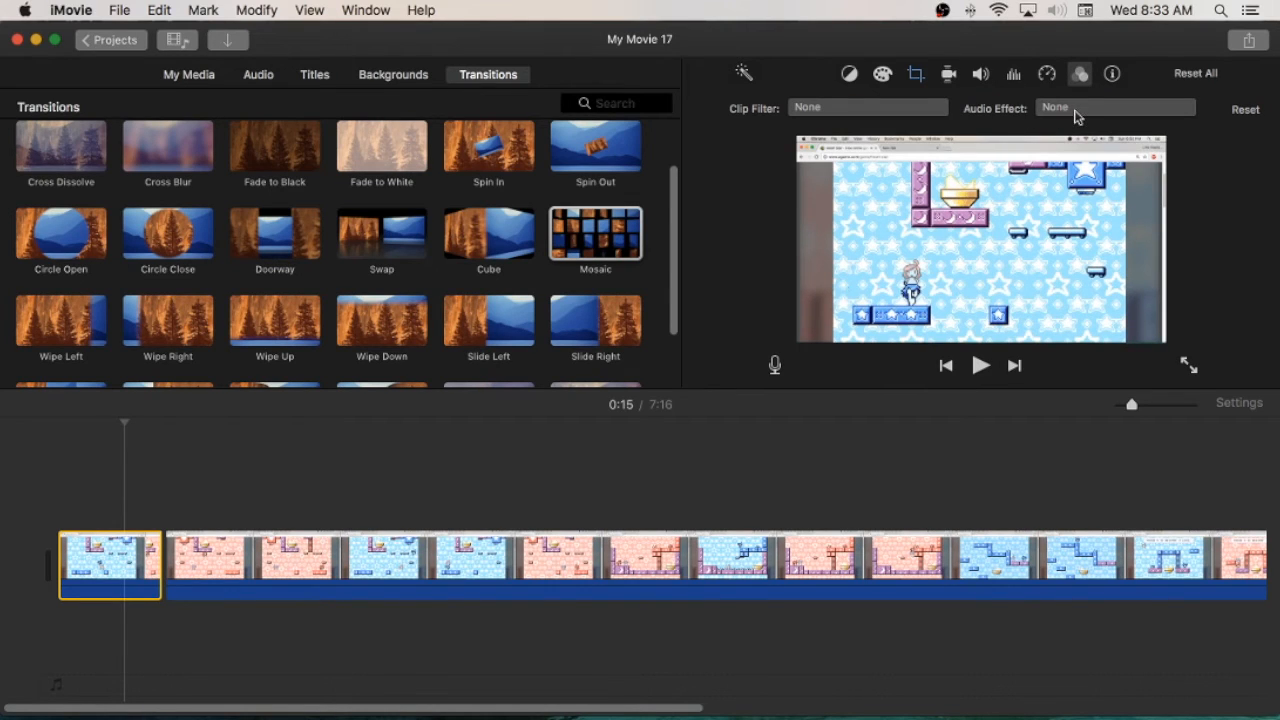
click(1115, 107)
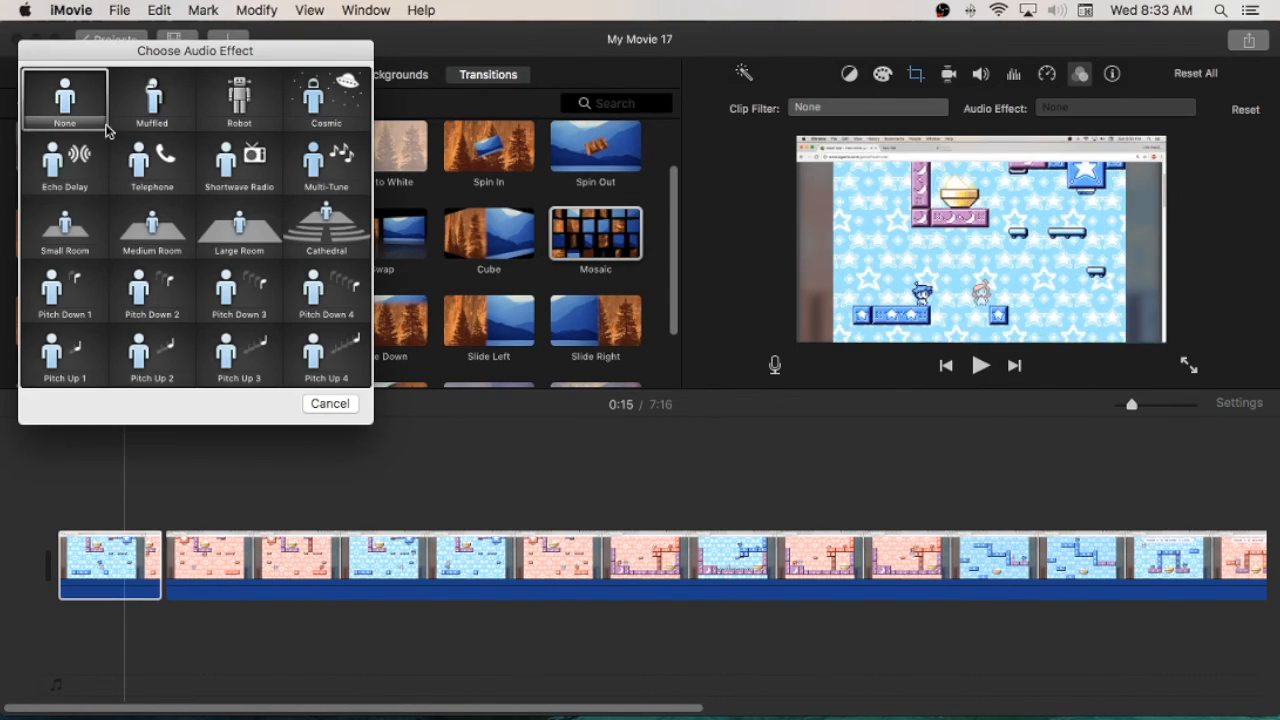
click(151, 99)
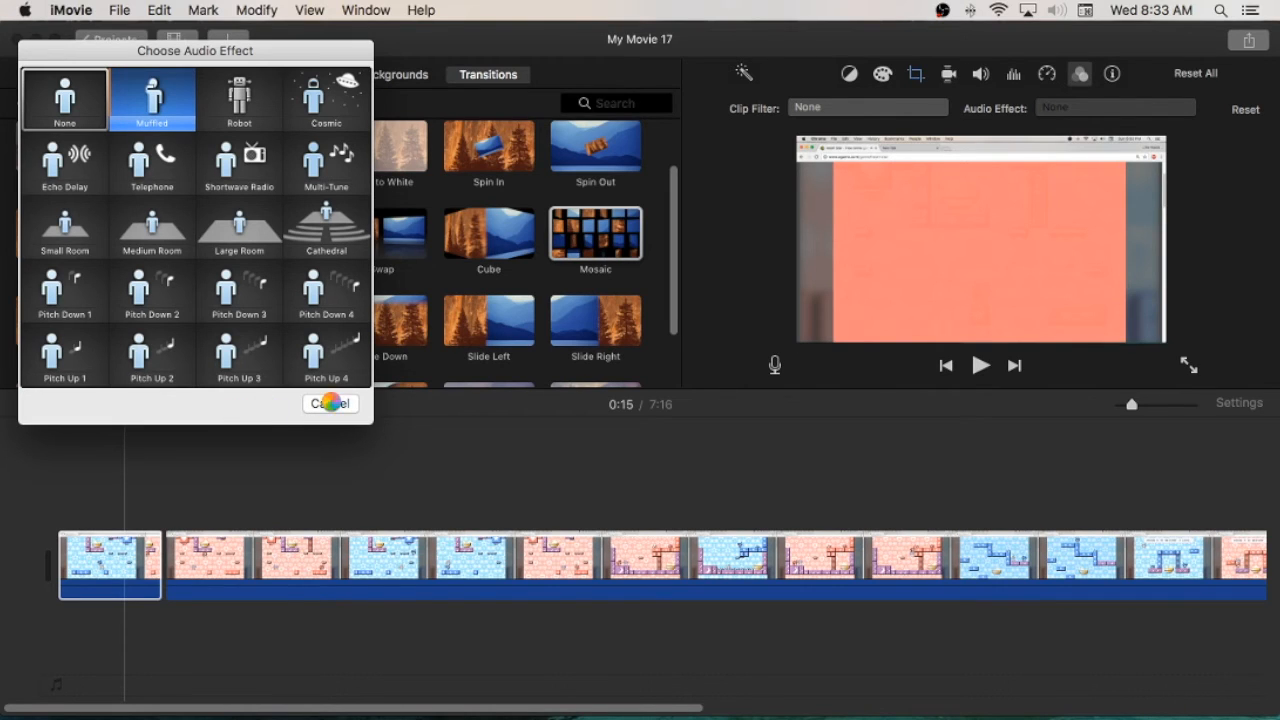
click(64, 100)
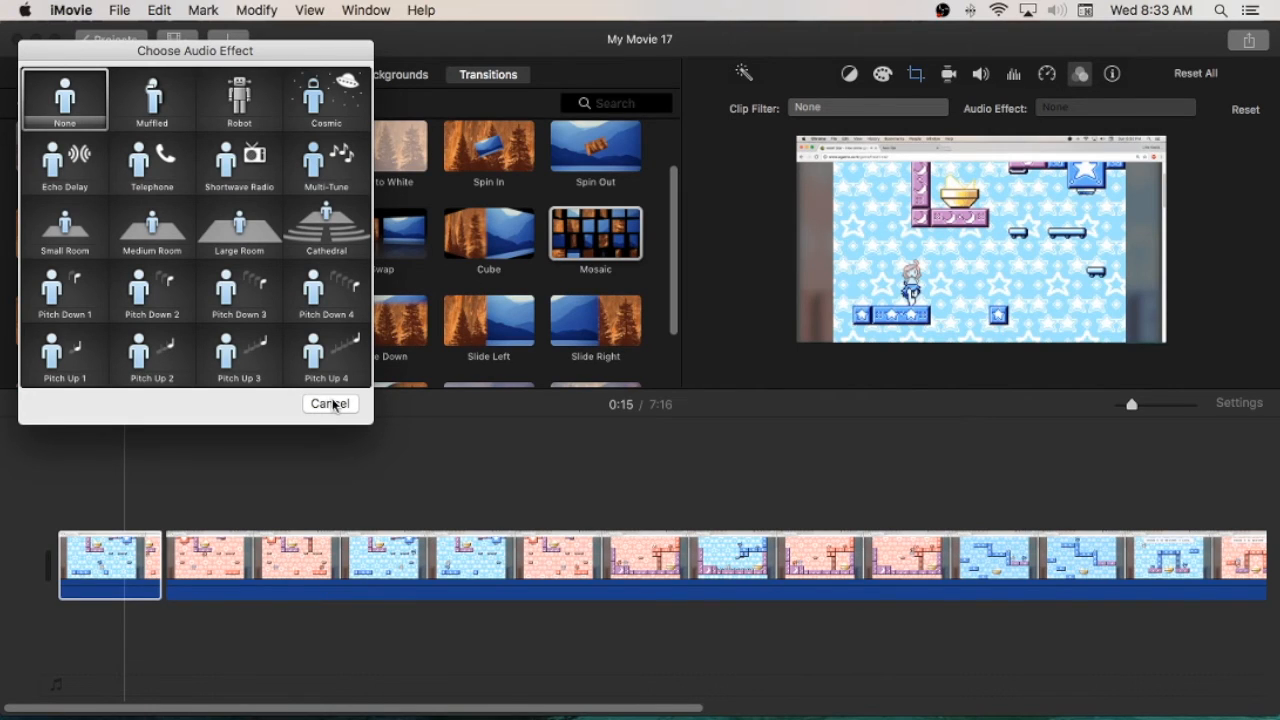
click(330, 404)
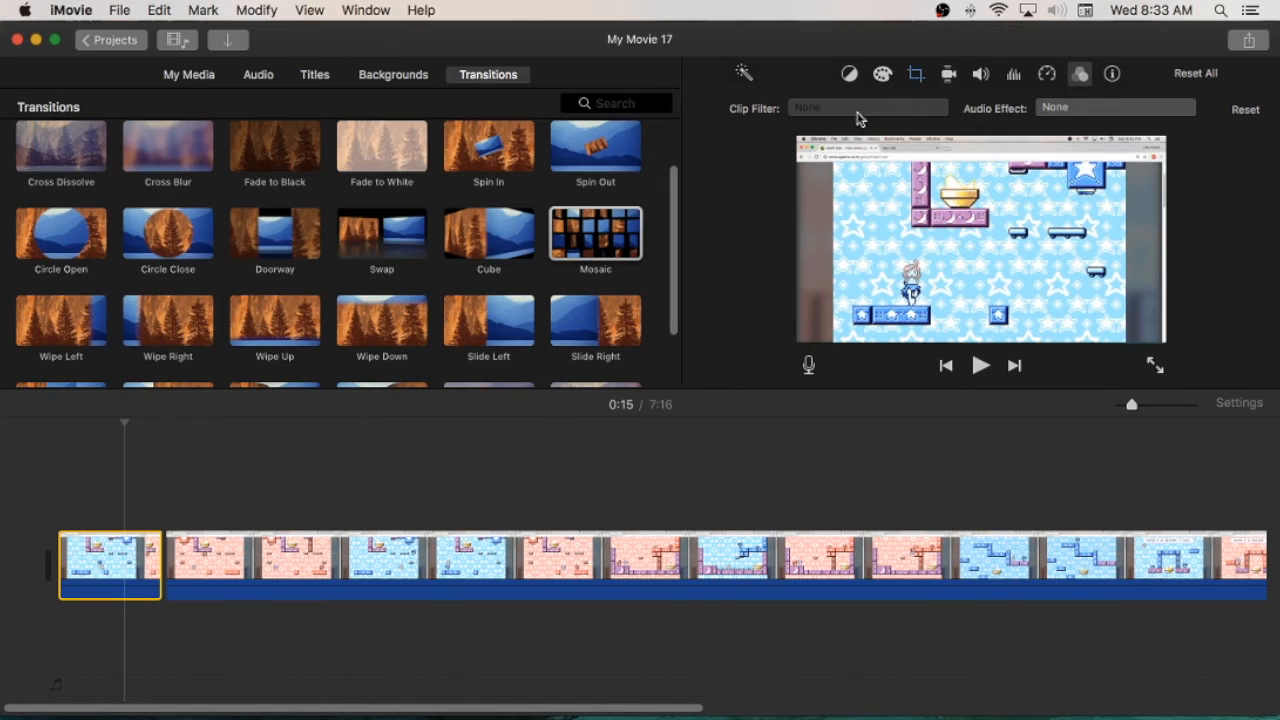
click(868, 107)
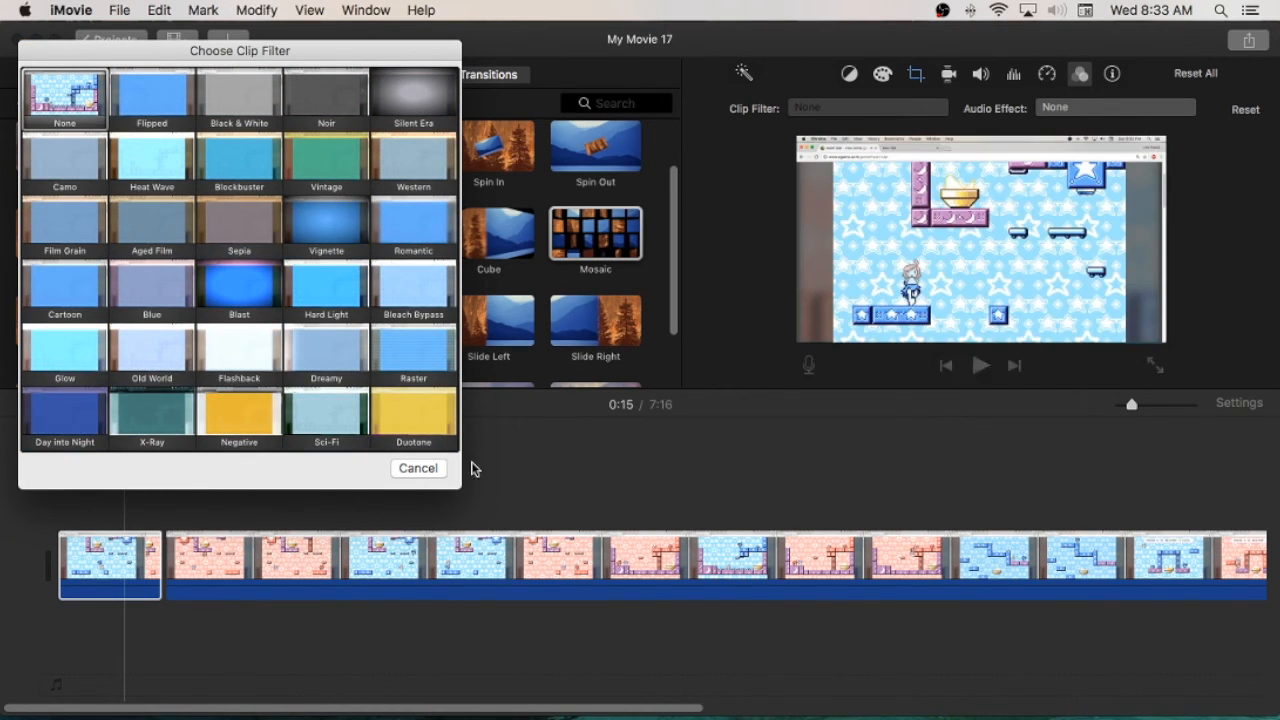
click(151, 103)
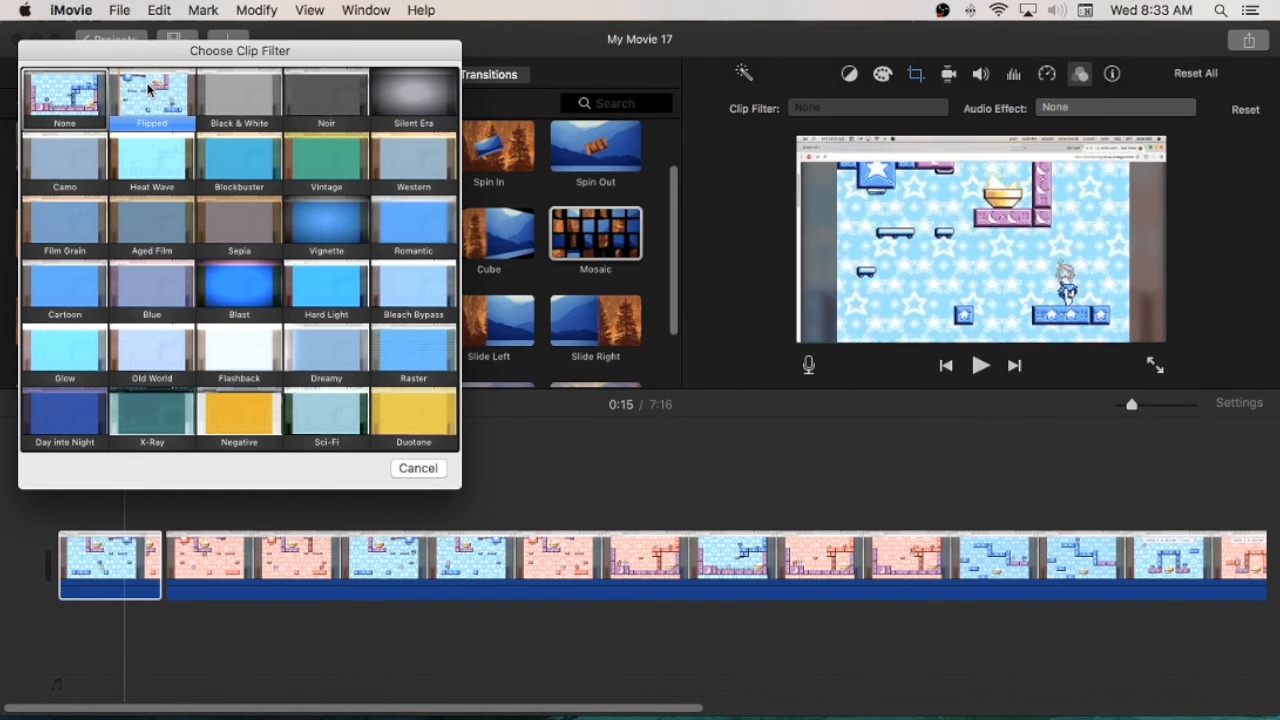
click(238, 95)
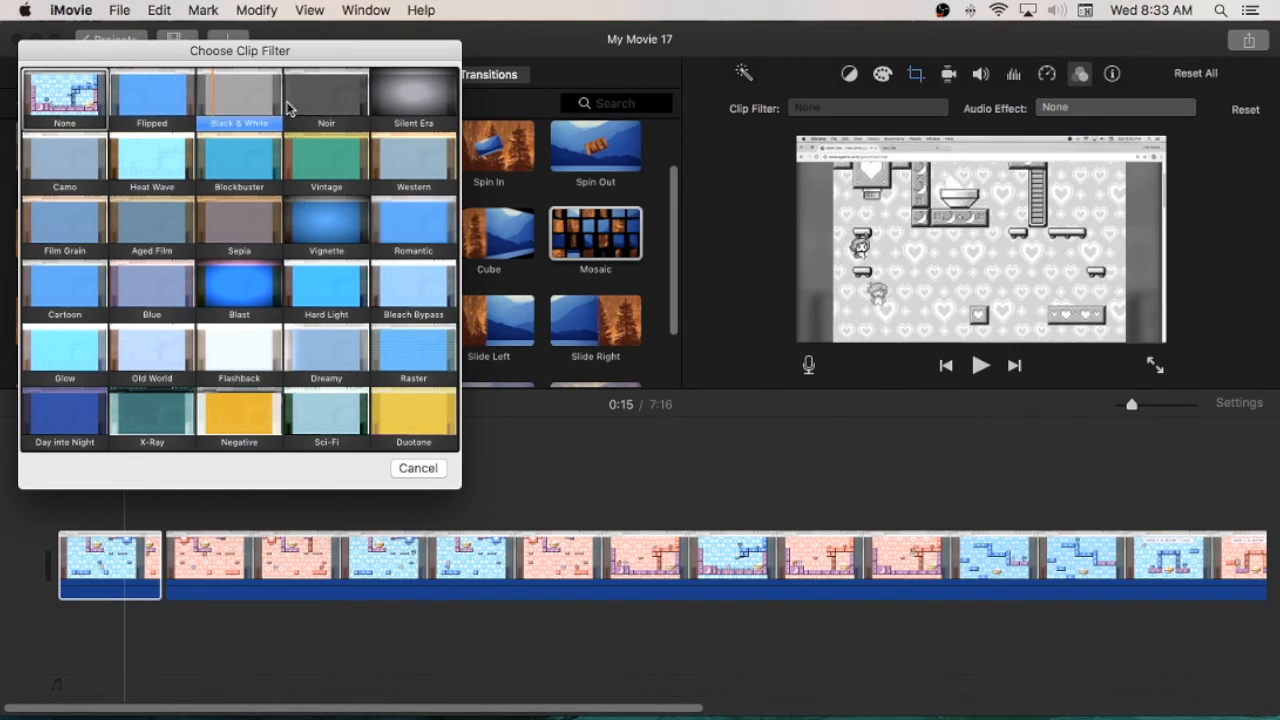
click(413, 95)
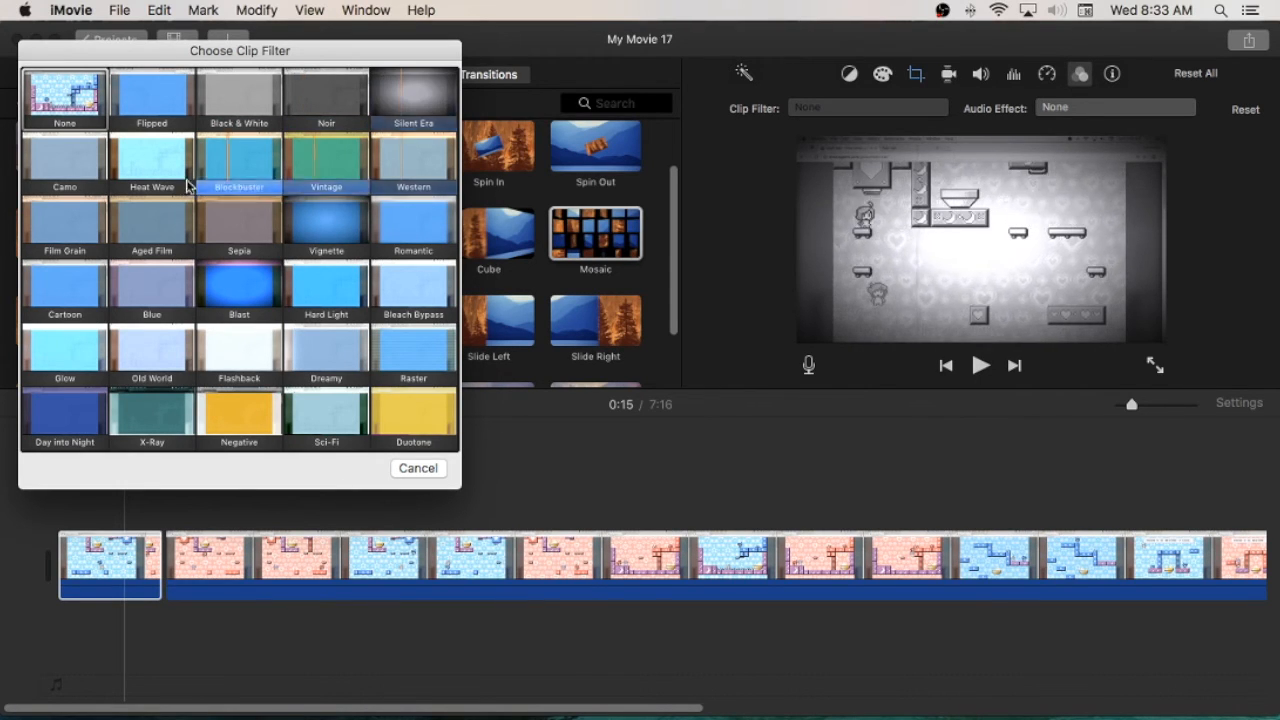
click(64, 165)
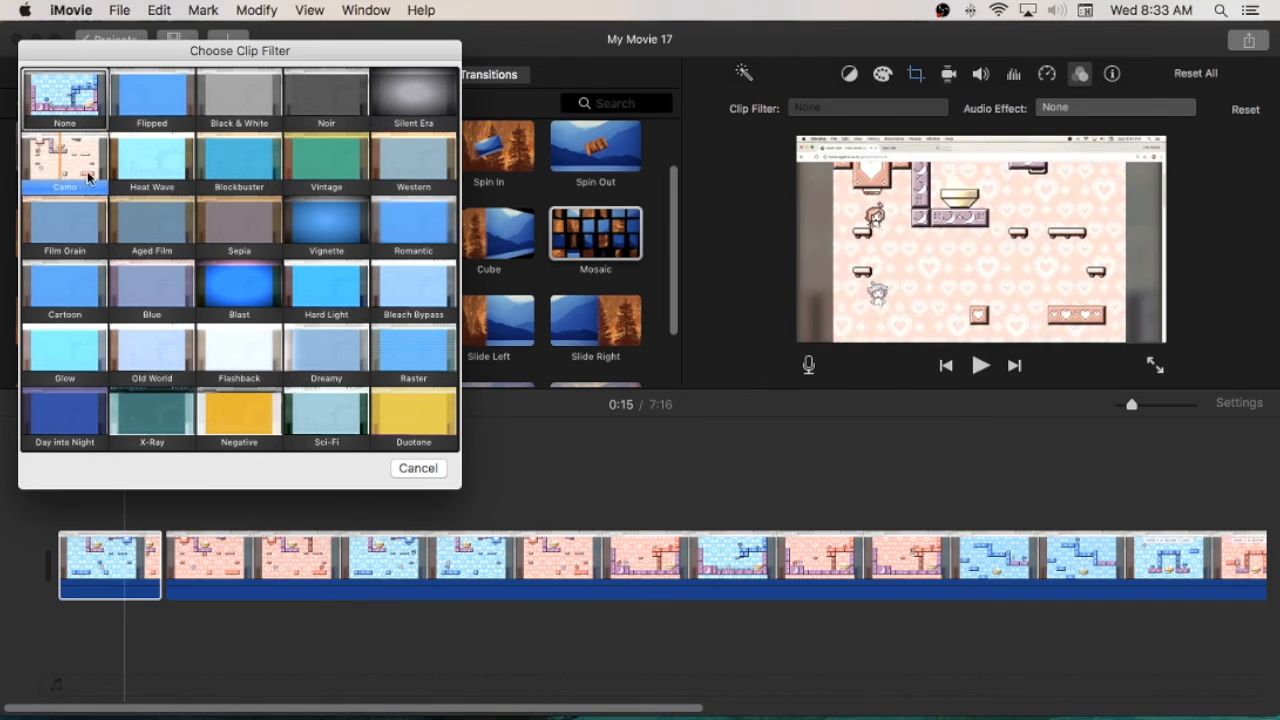
click(238, 159)
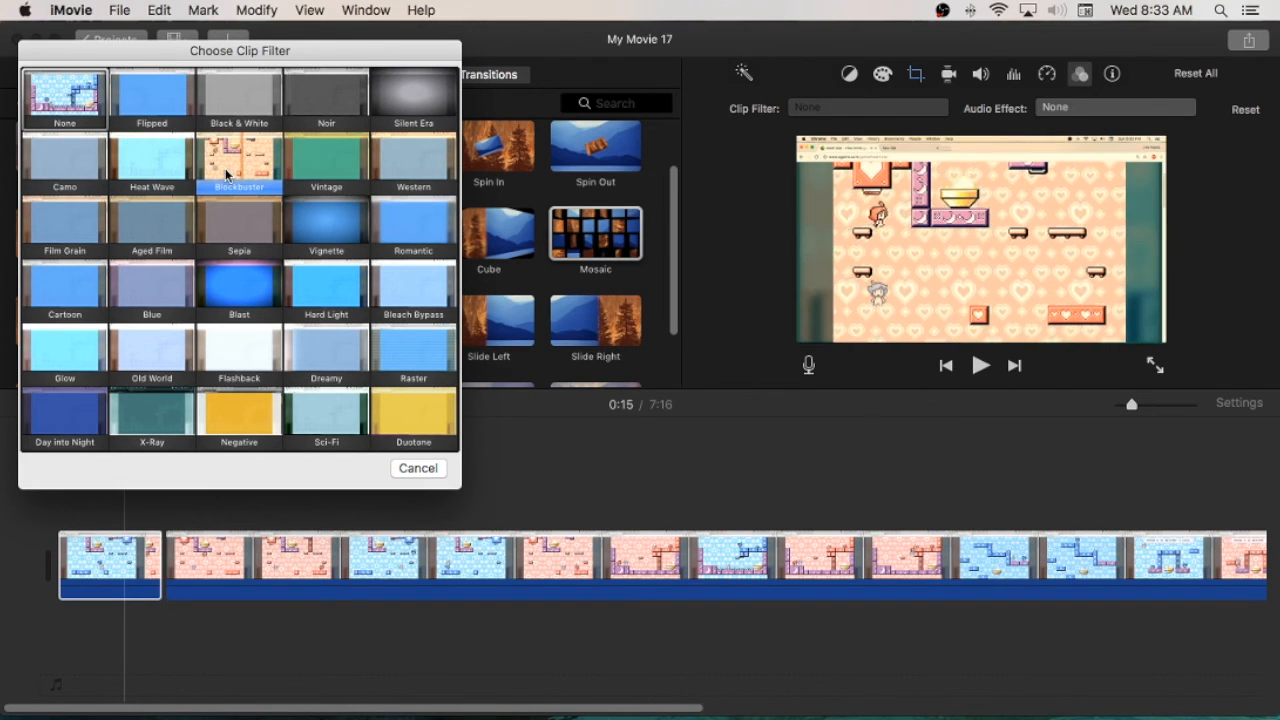
click(325, 160)
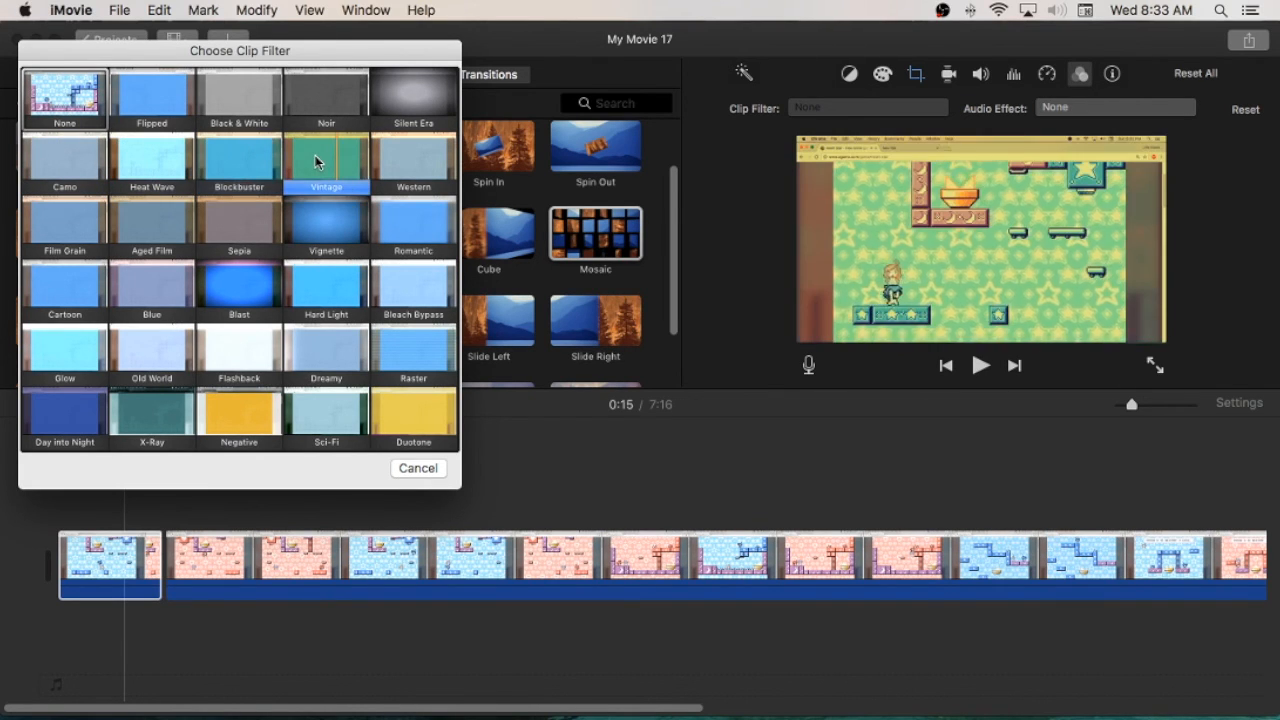
click(412, 160)
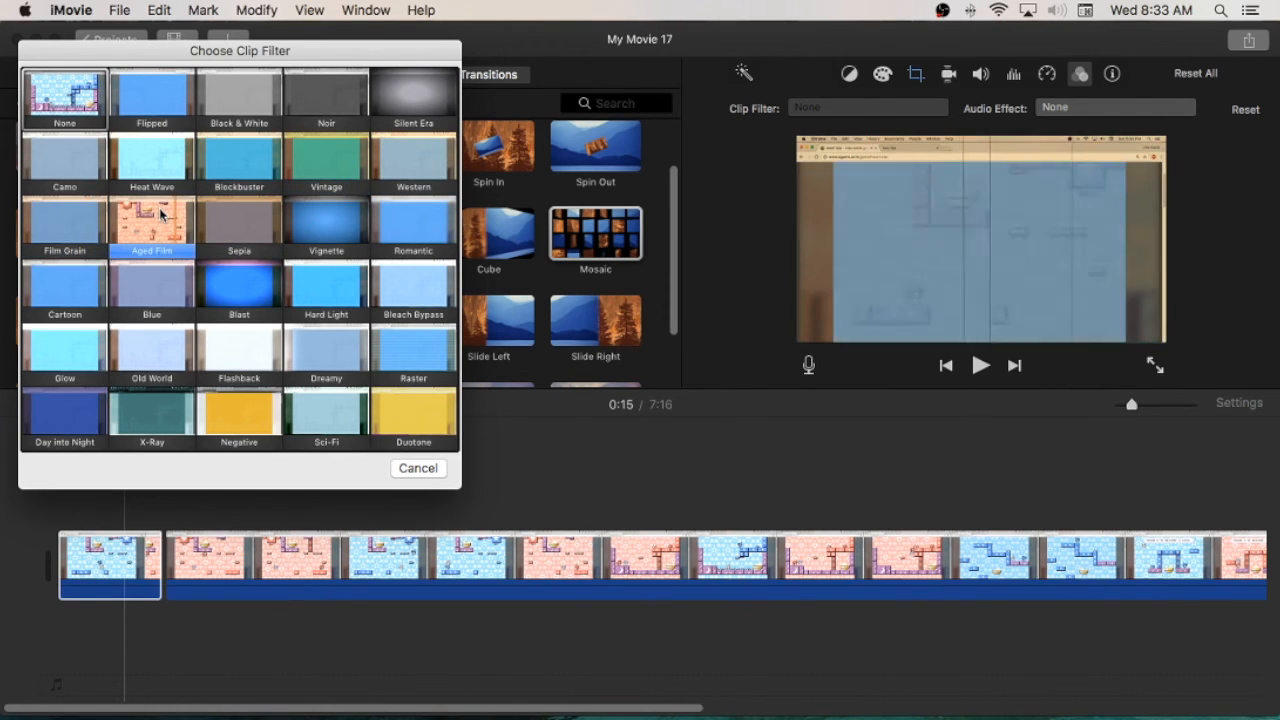
click(238, 225)
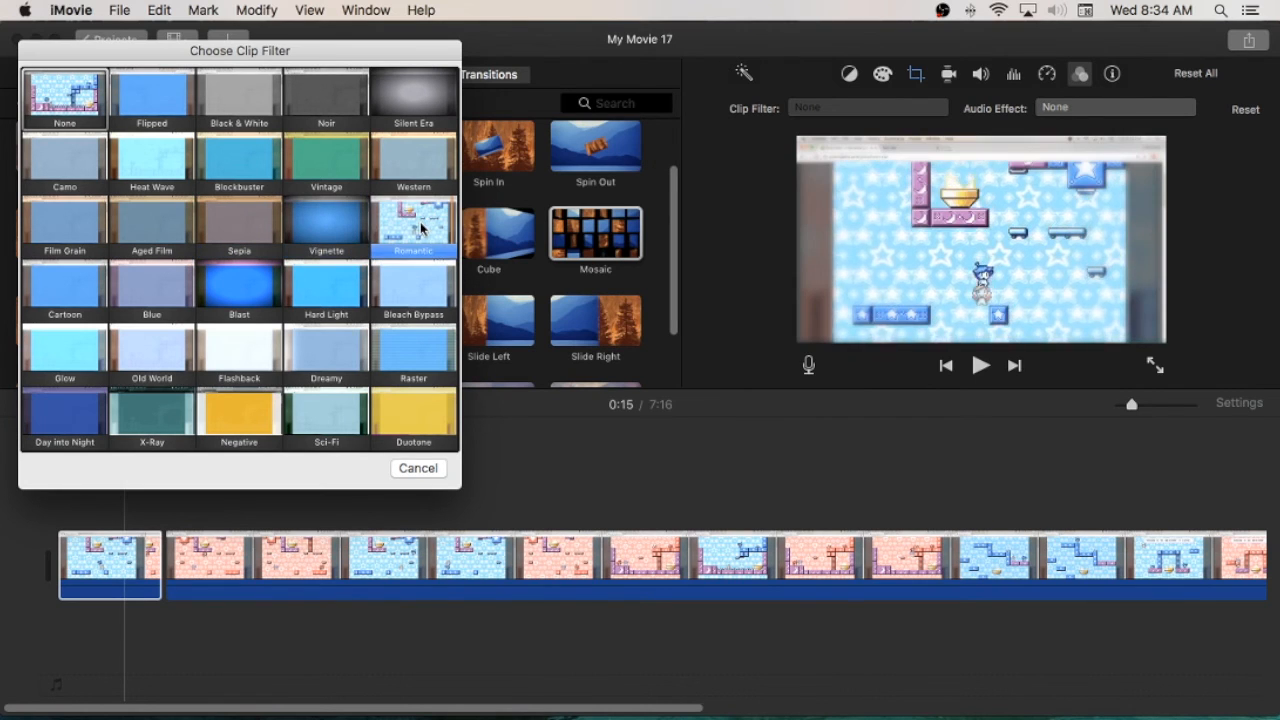
click(63, 288)
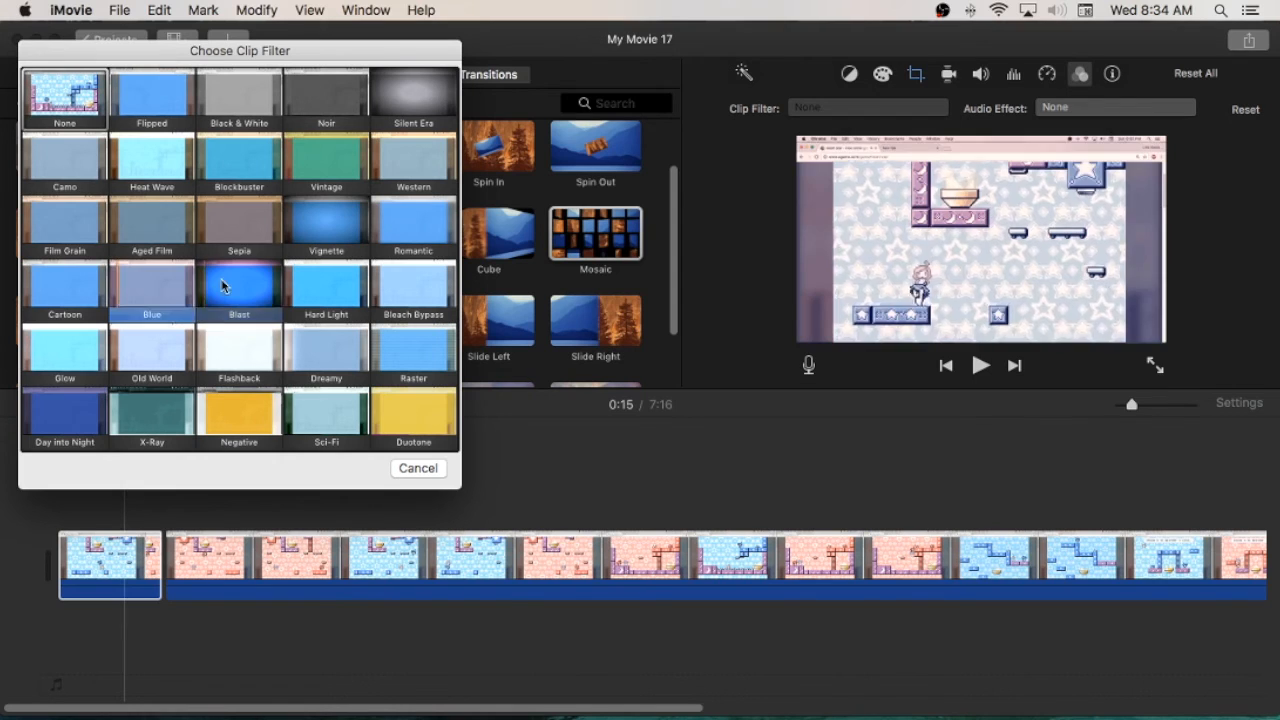
click(326, 287)
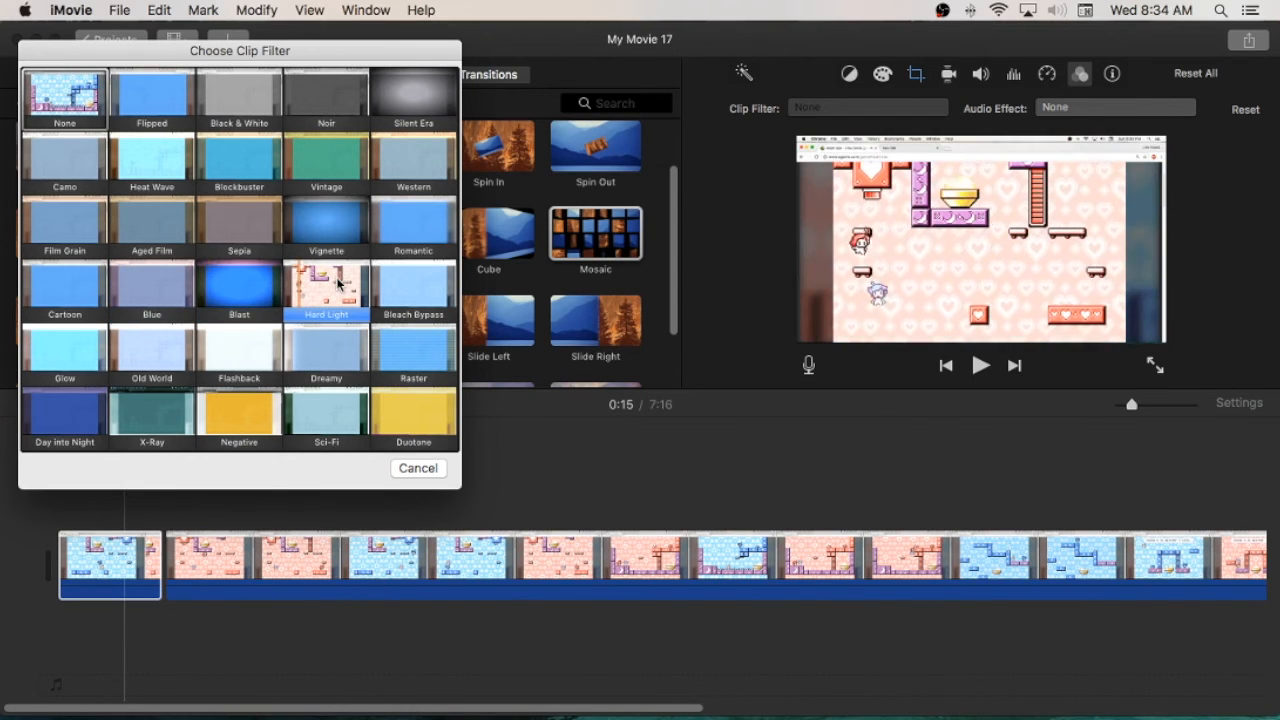
click(412, 286)
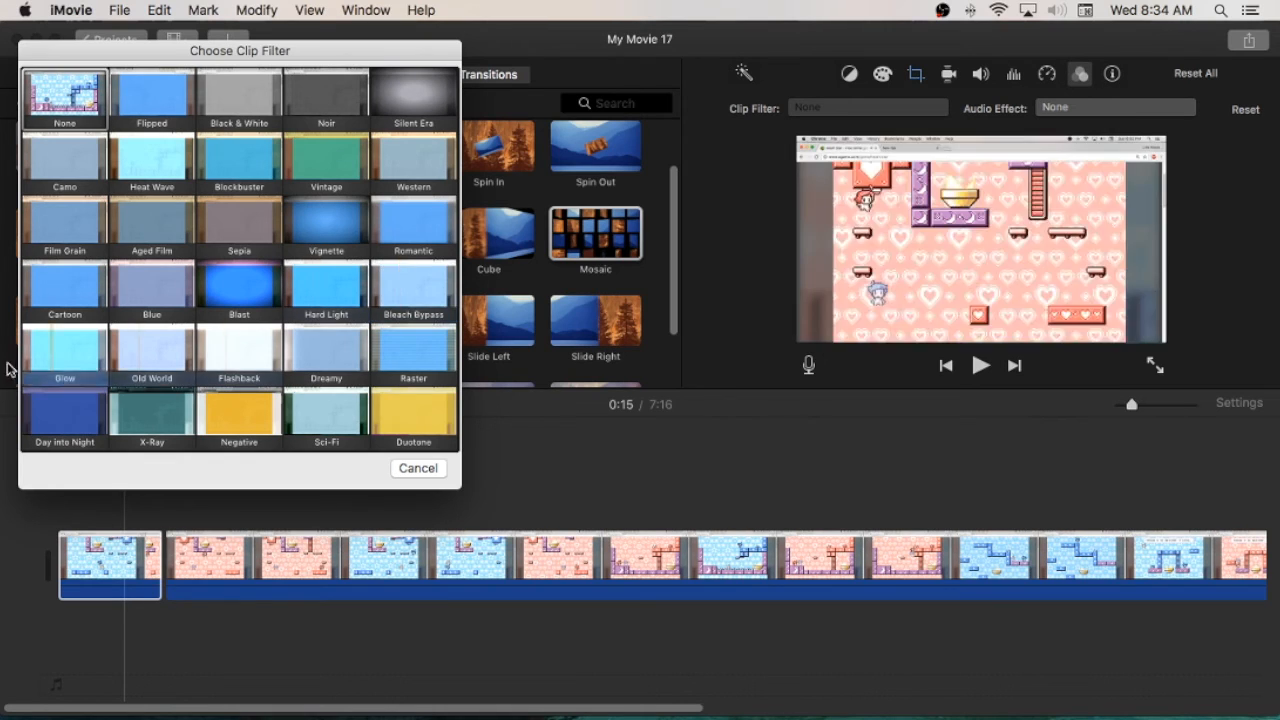
click(151, 350)
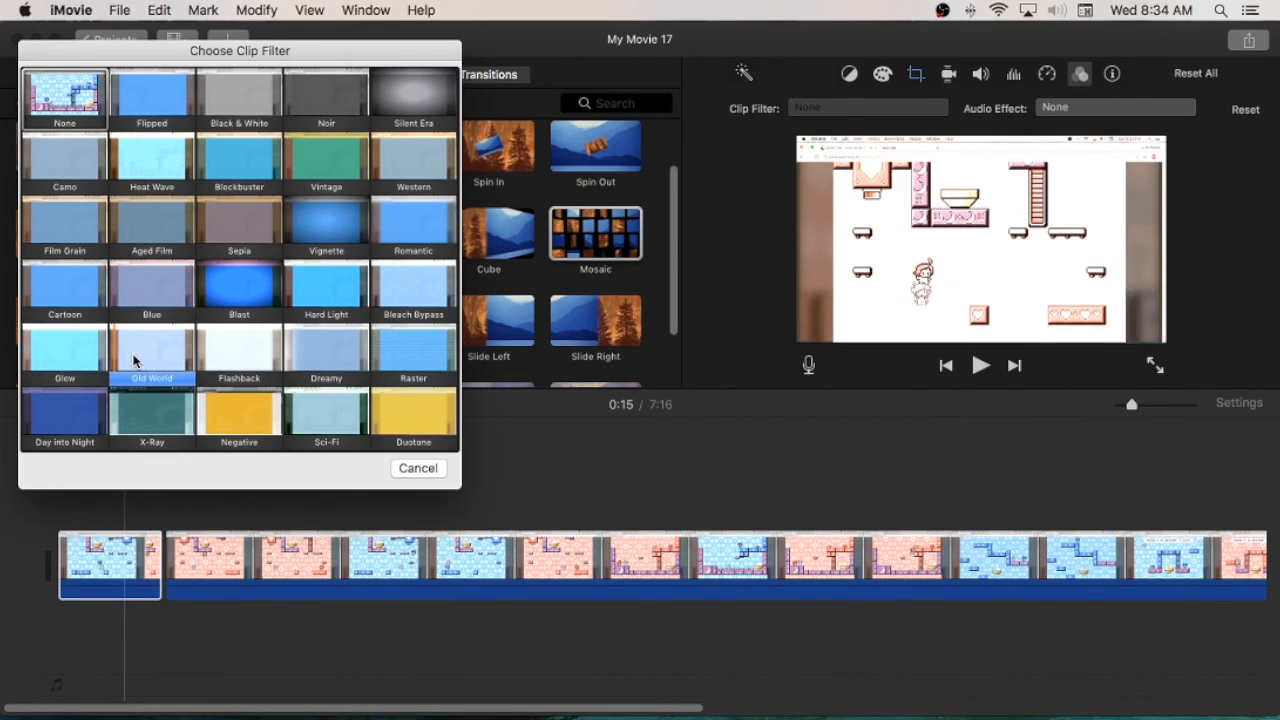
click(238, 350)
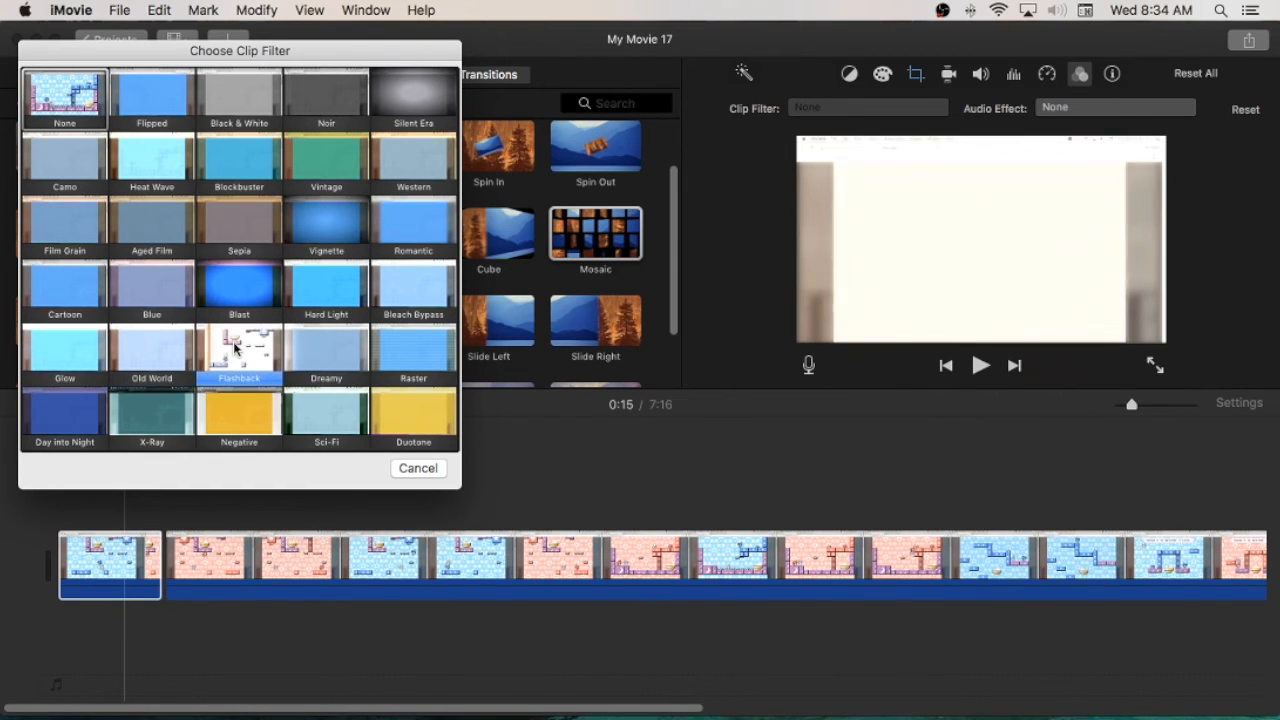
click(413, 350)
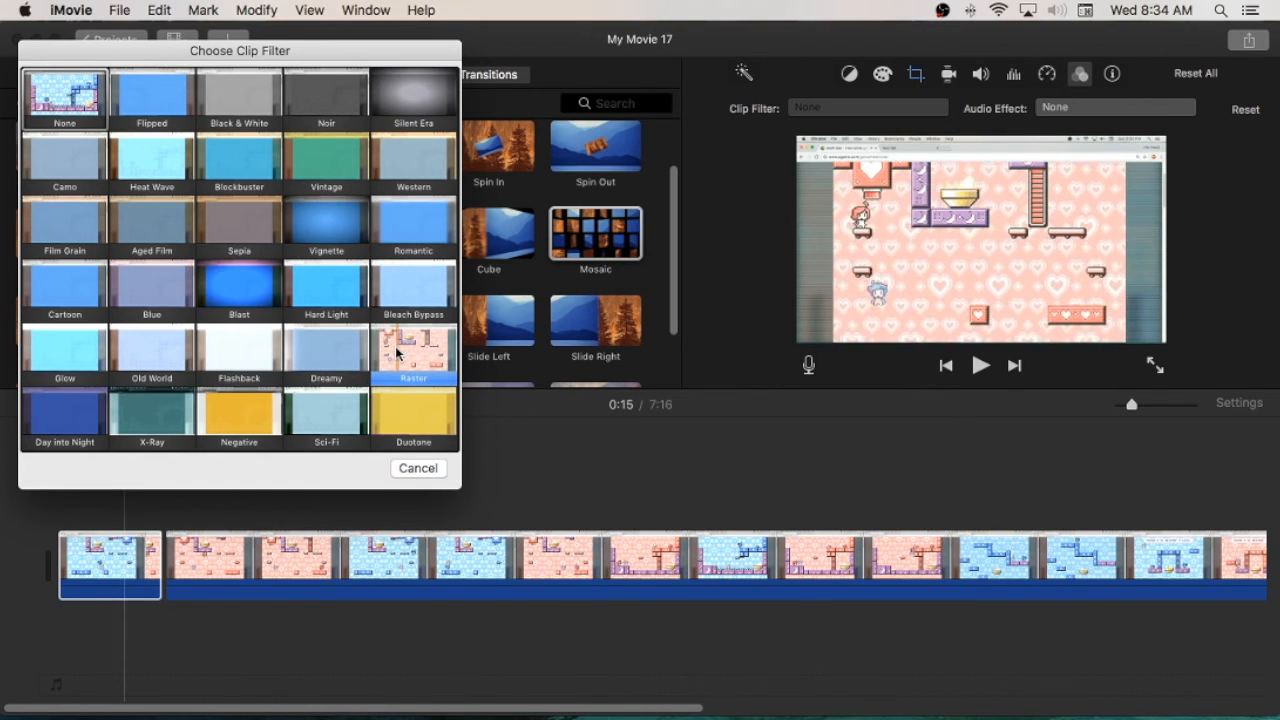
click(64, 412)
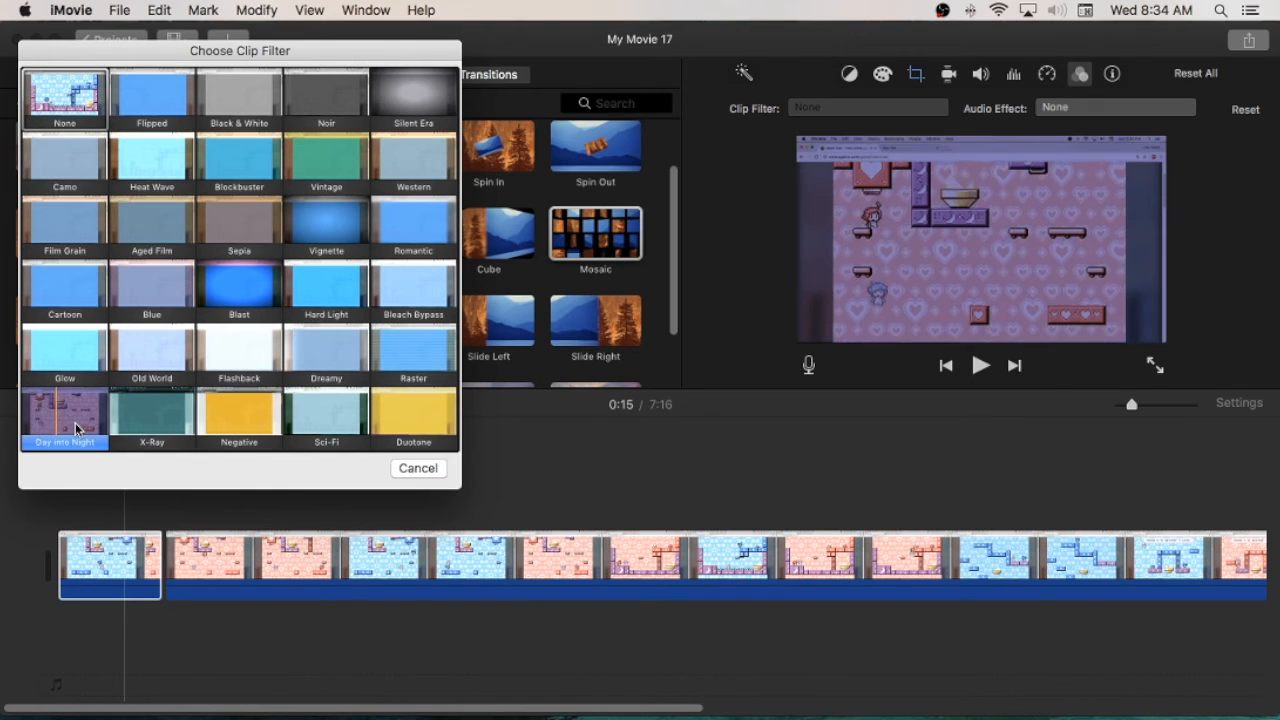
click(151, 412)
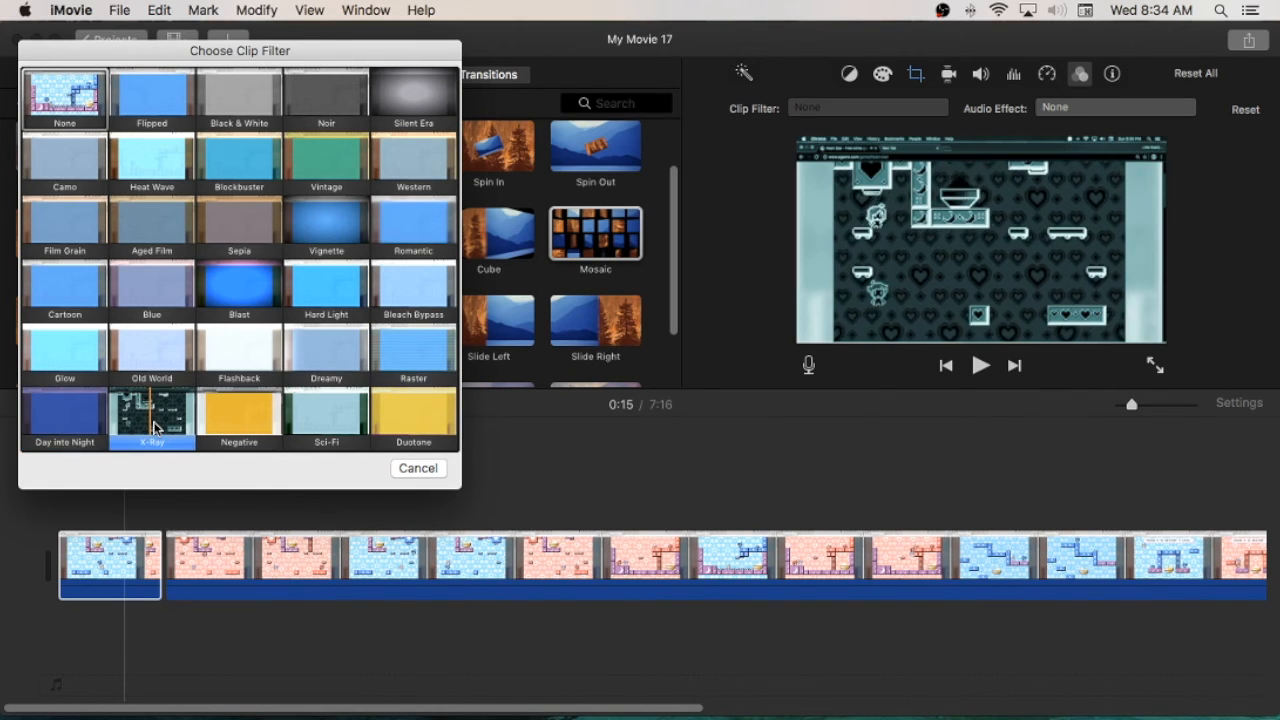
click(238, 415)
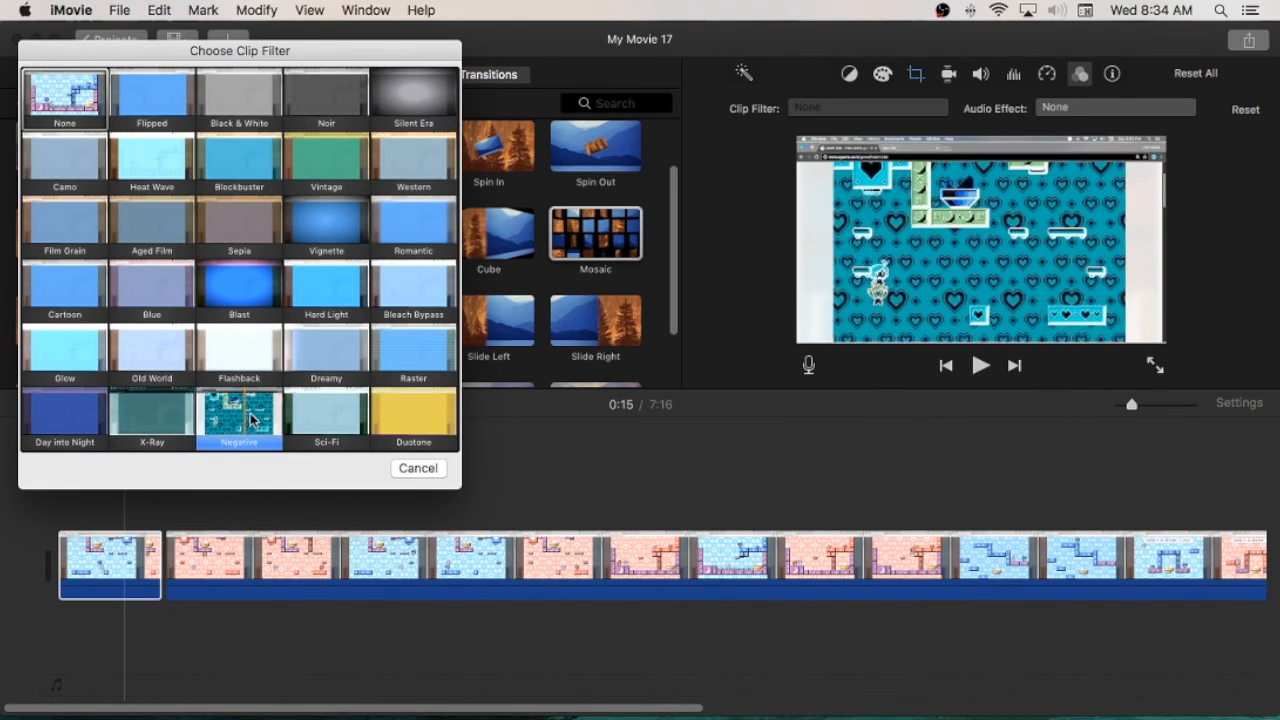
click(238, 415)
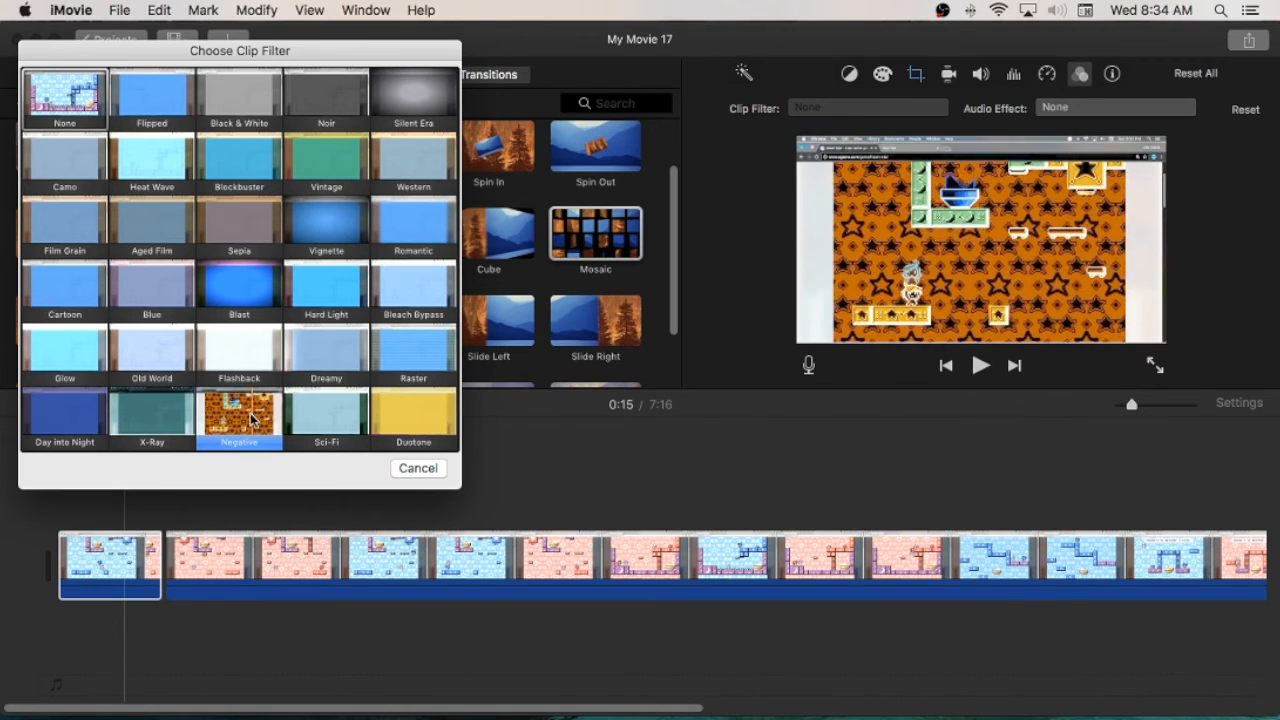
click(326, 415)
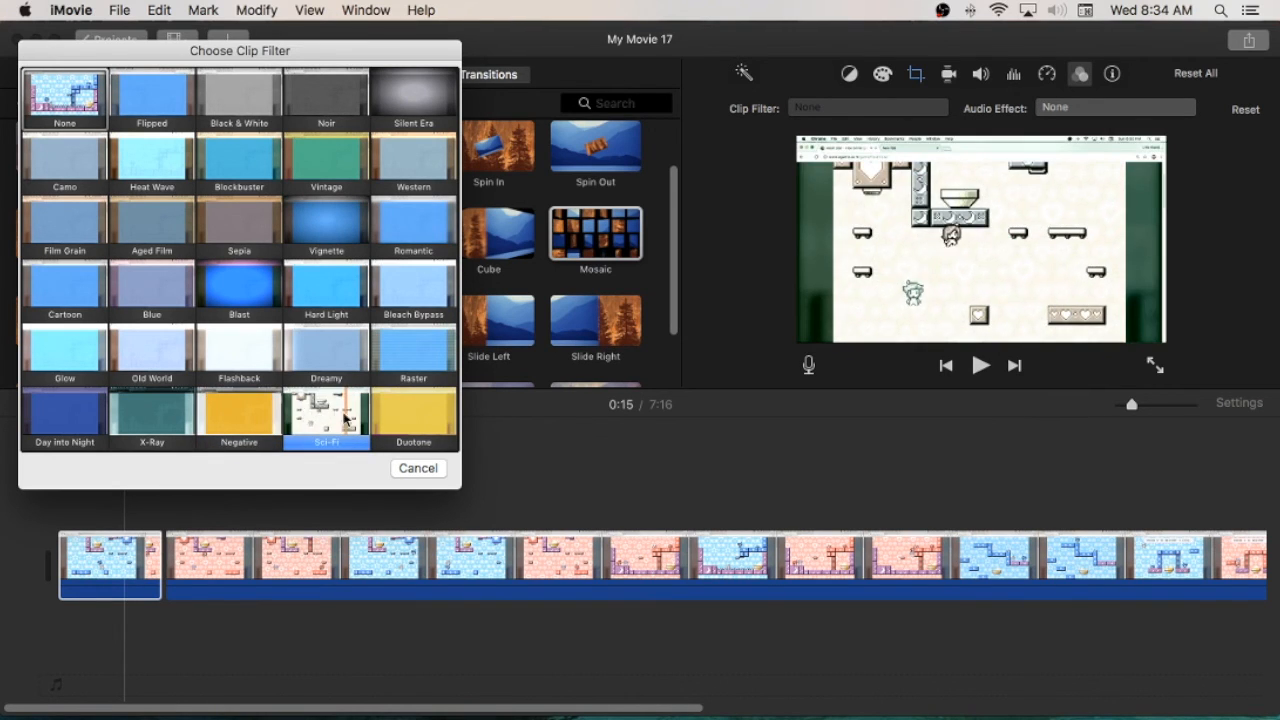
click(413, 416)
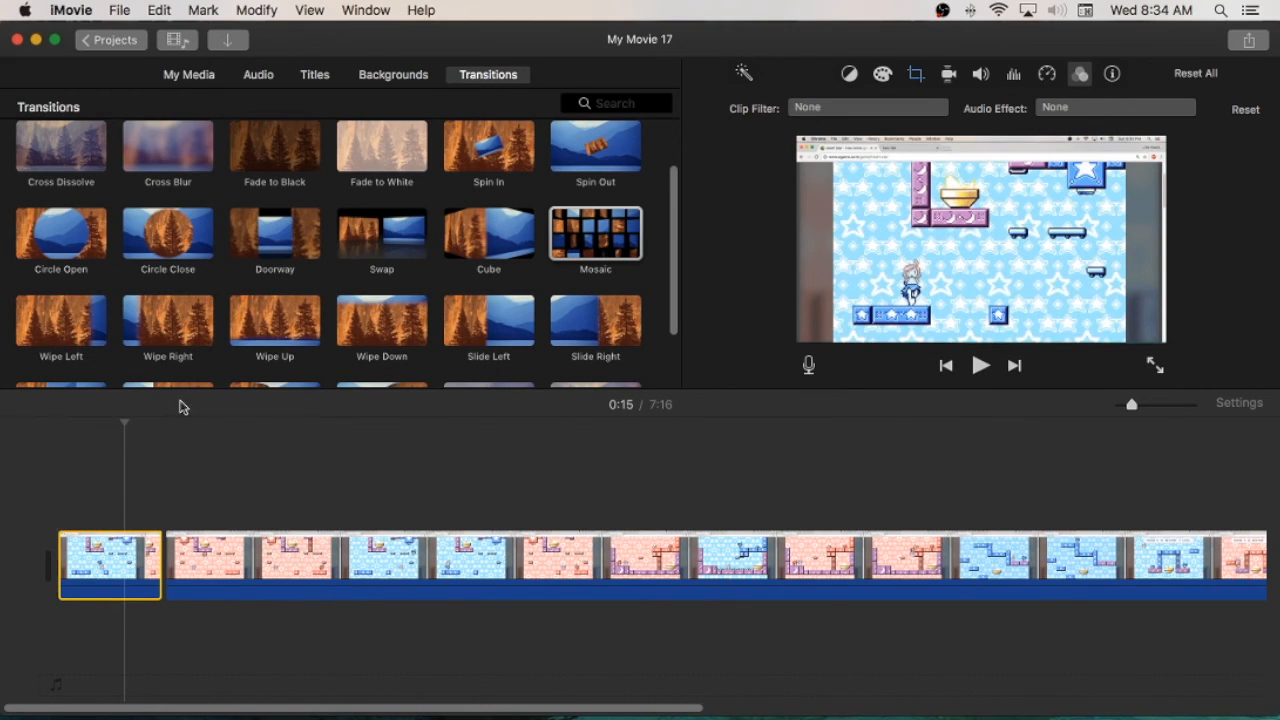
mouse_move(692, 212)
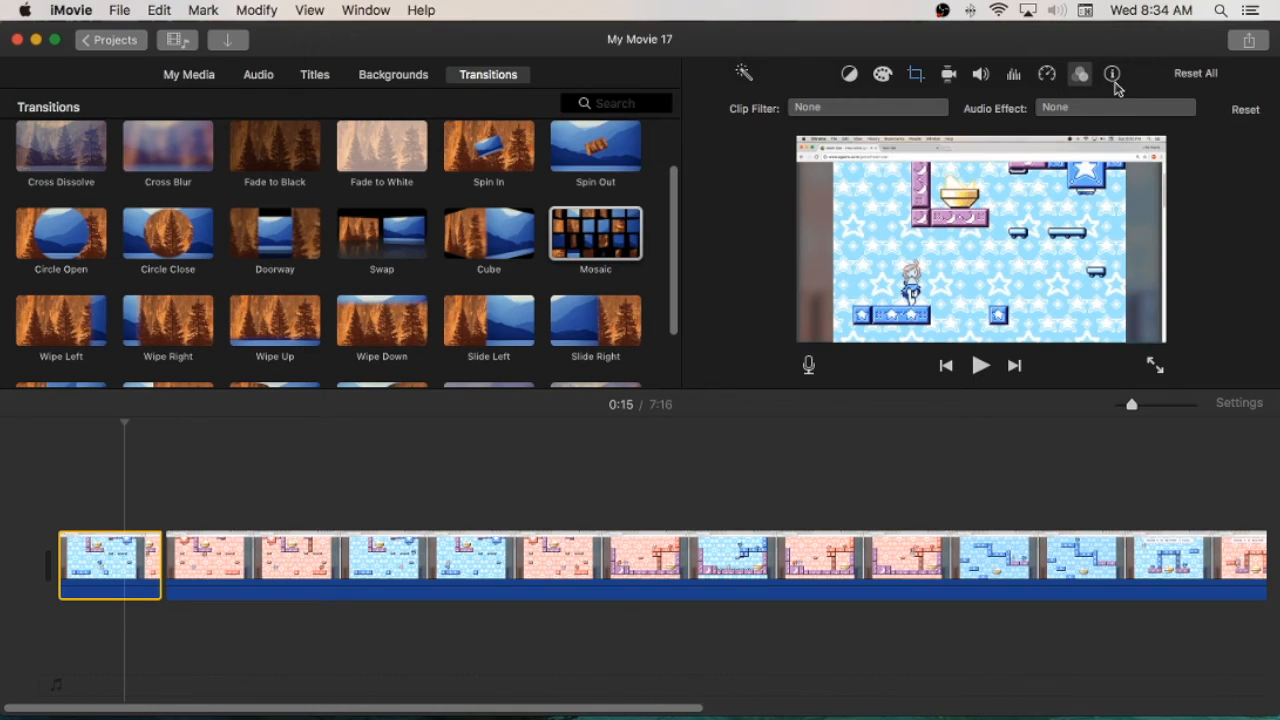
Check the clip info showing a 24-second duration, then show colour balance options.
click(1112, 73)
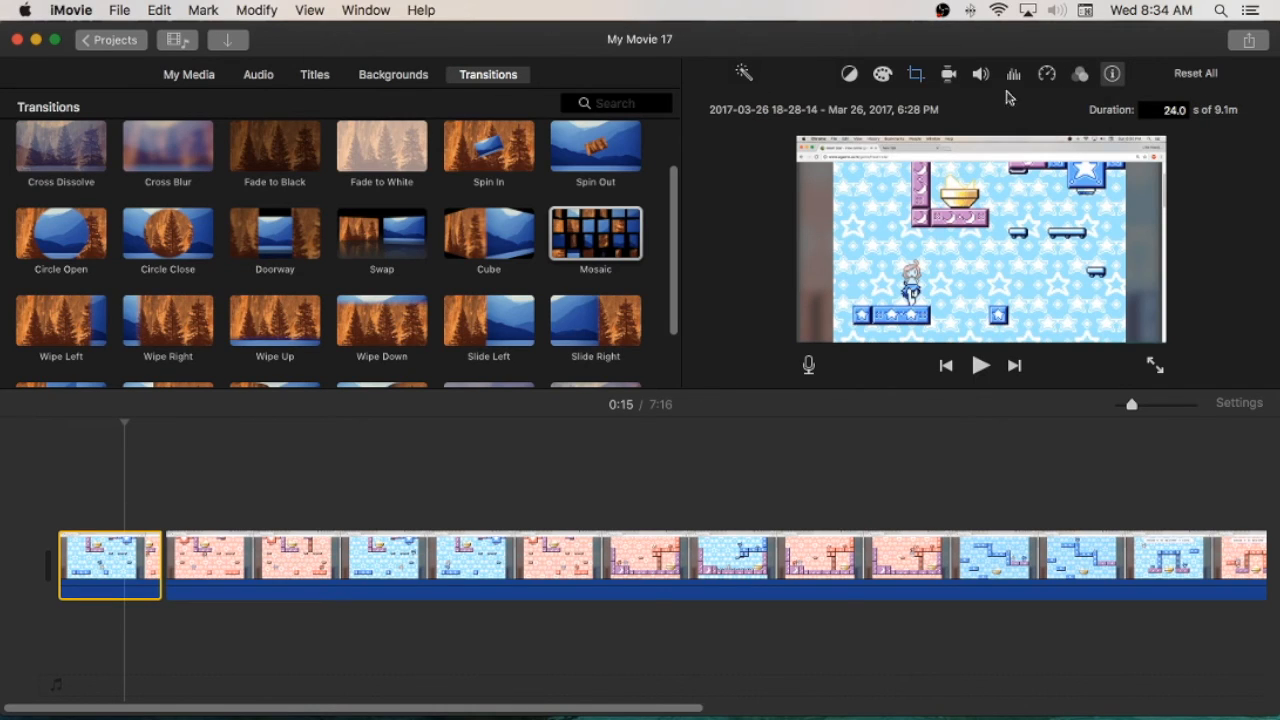
mouse_move(743, 158)
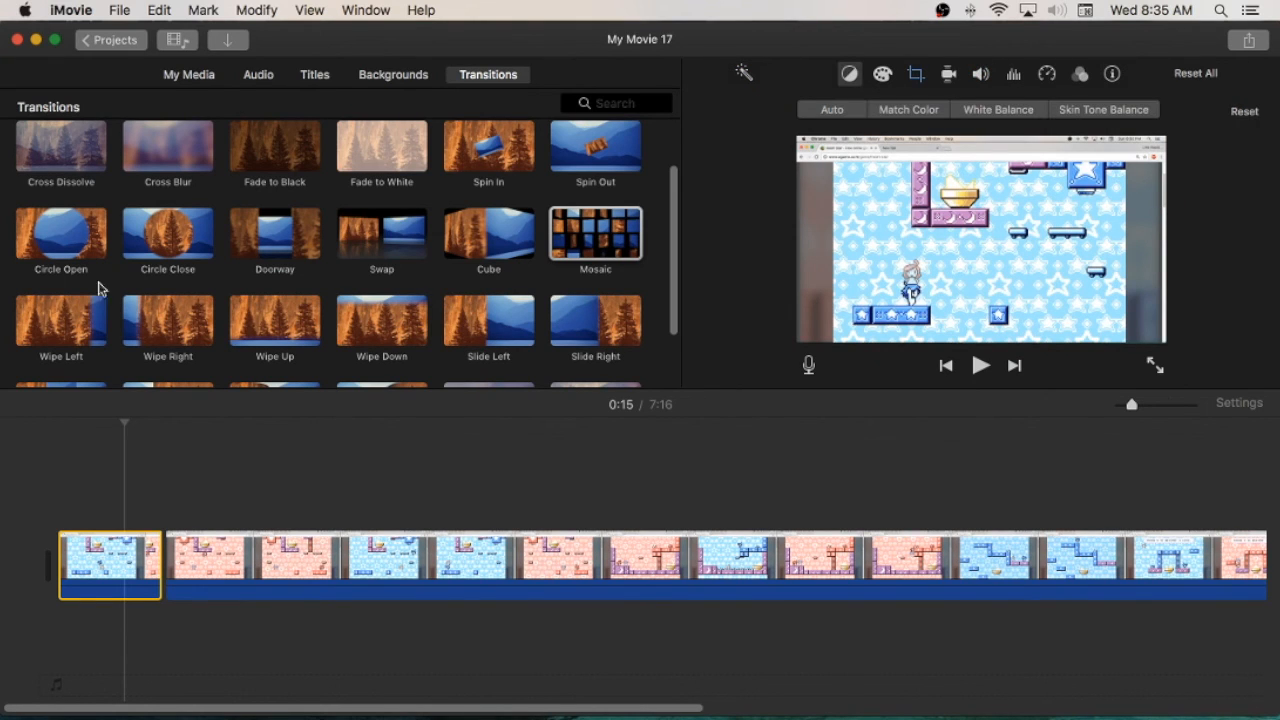
click(507, 555)
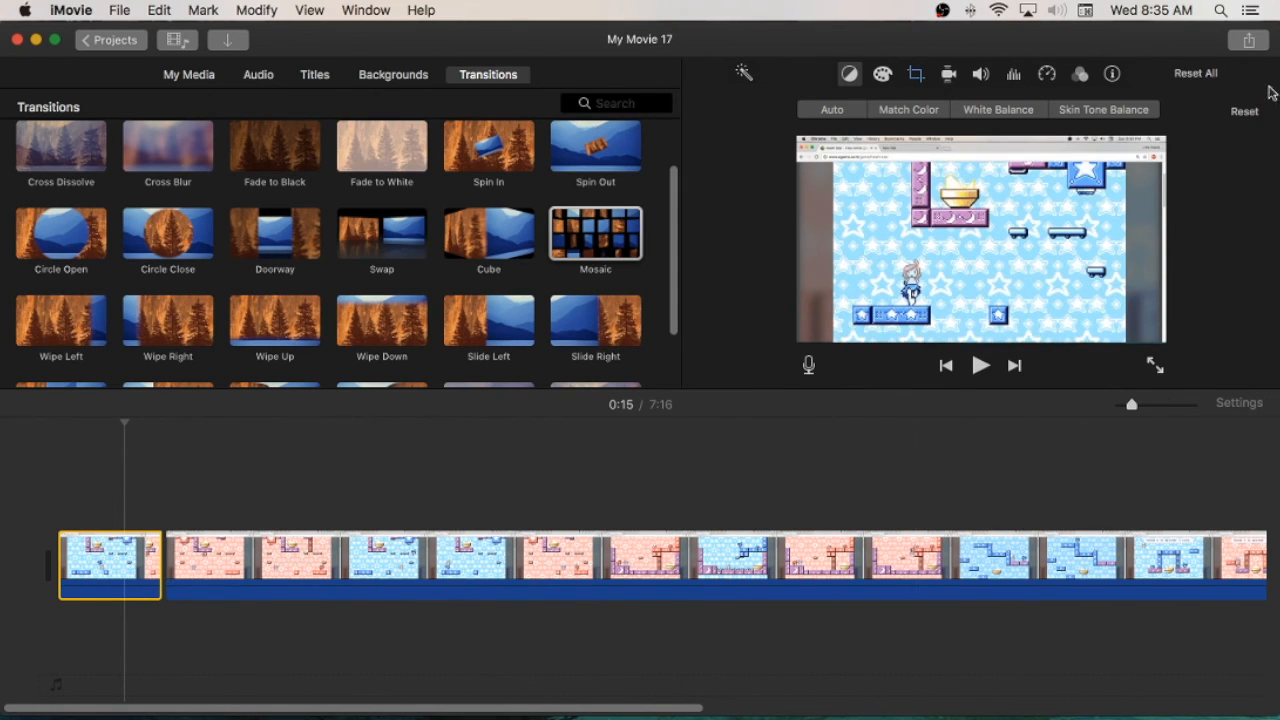
Open the Share menu listing Theater, Email, YouTube, Image and File.
click(1248, 40)
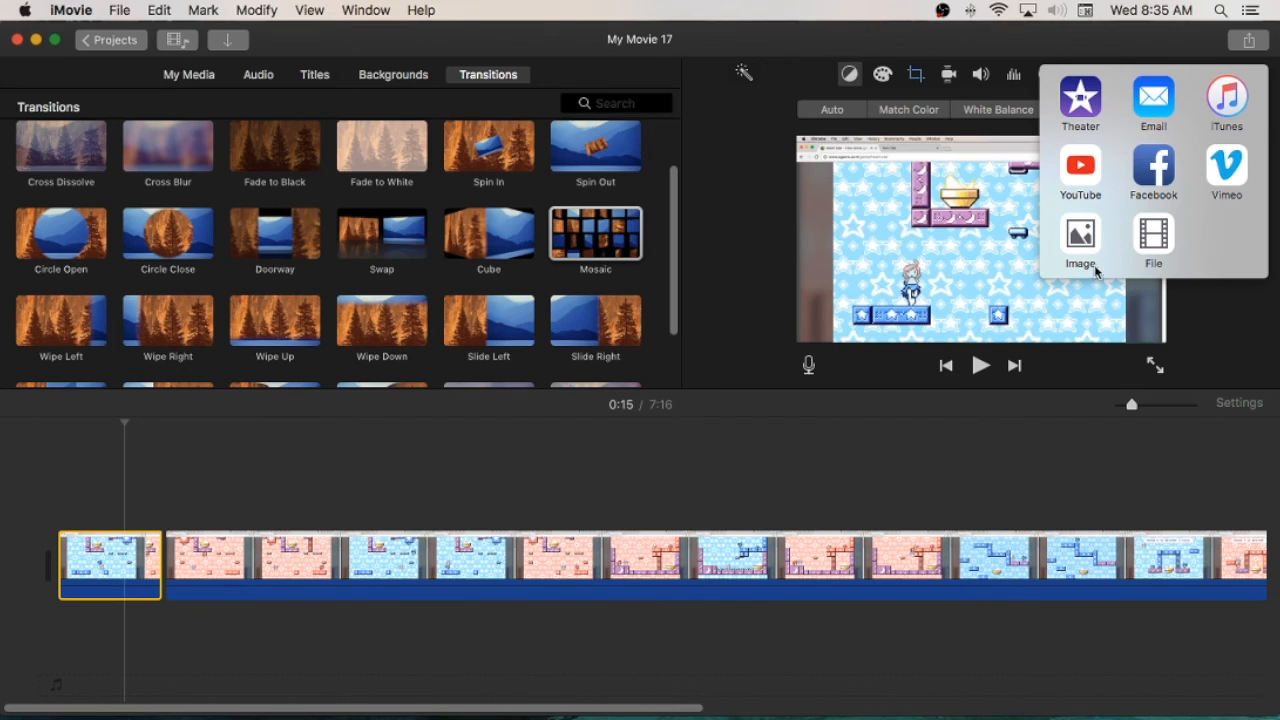
mouse_move(1080, 165)
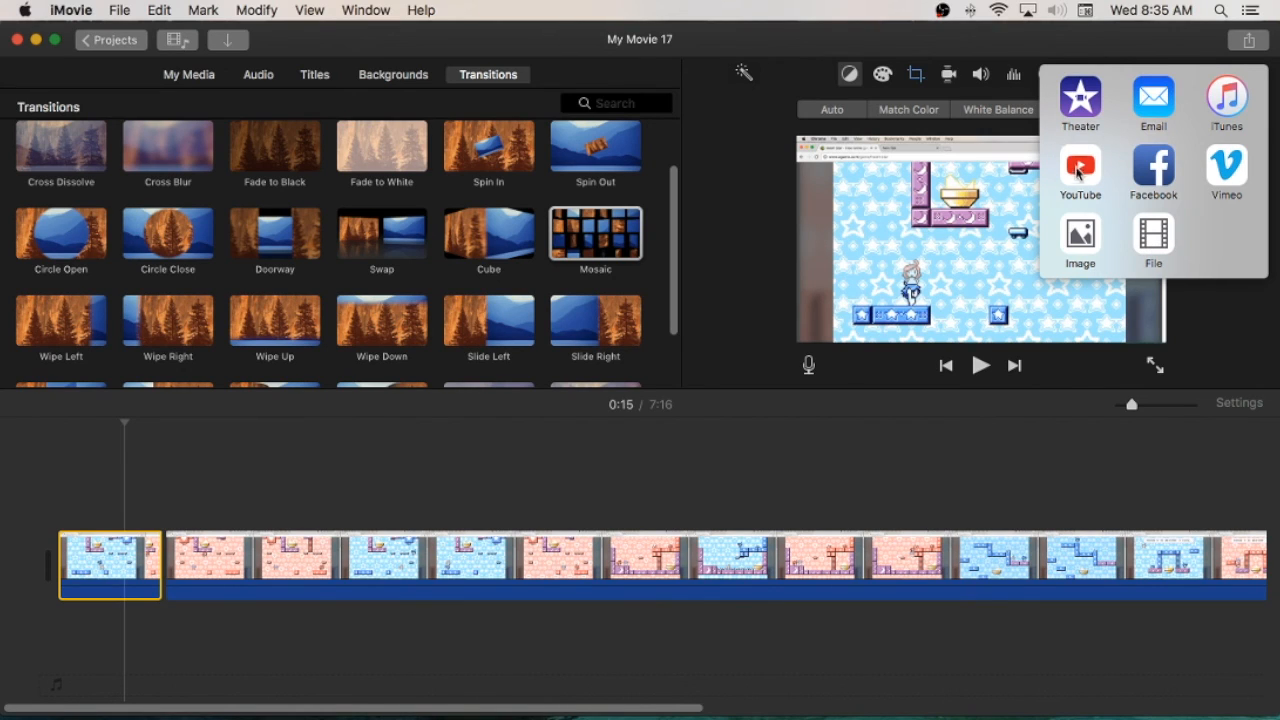
mouse_move(1152, 238)
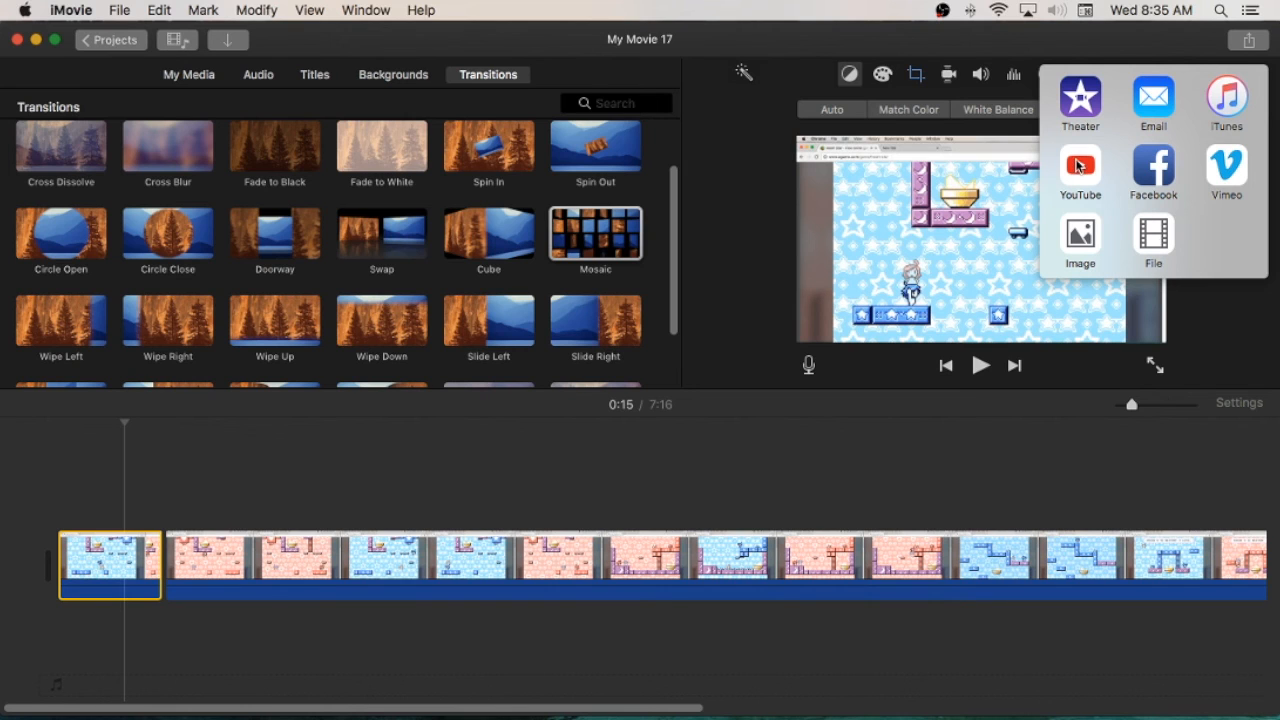
mouse_move(572, 295)
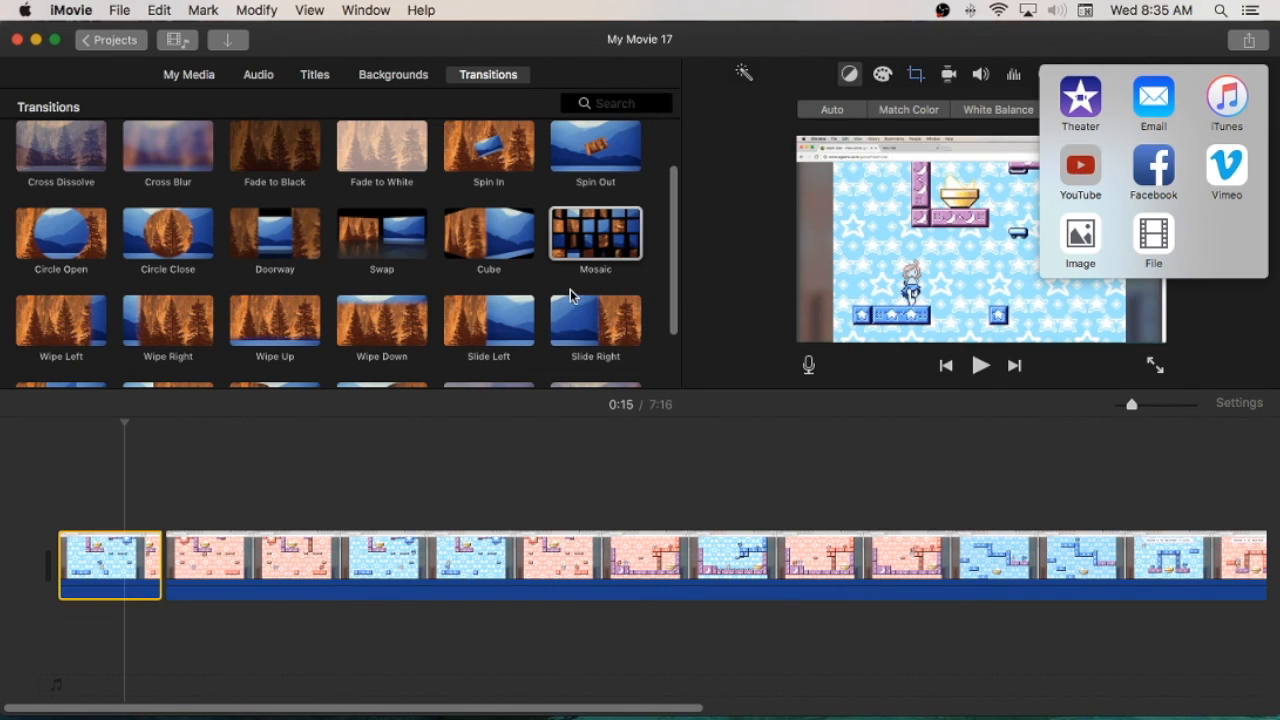
Review the YouTube upload dialog for My Movie 17, then cancel without uploading.
click(1080, 166)
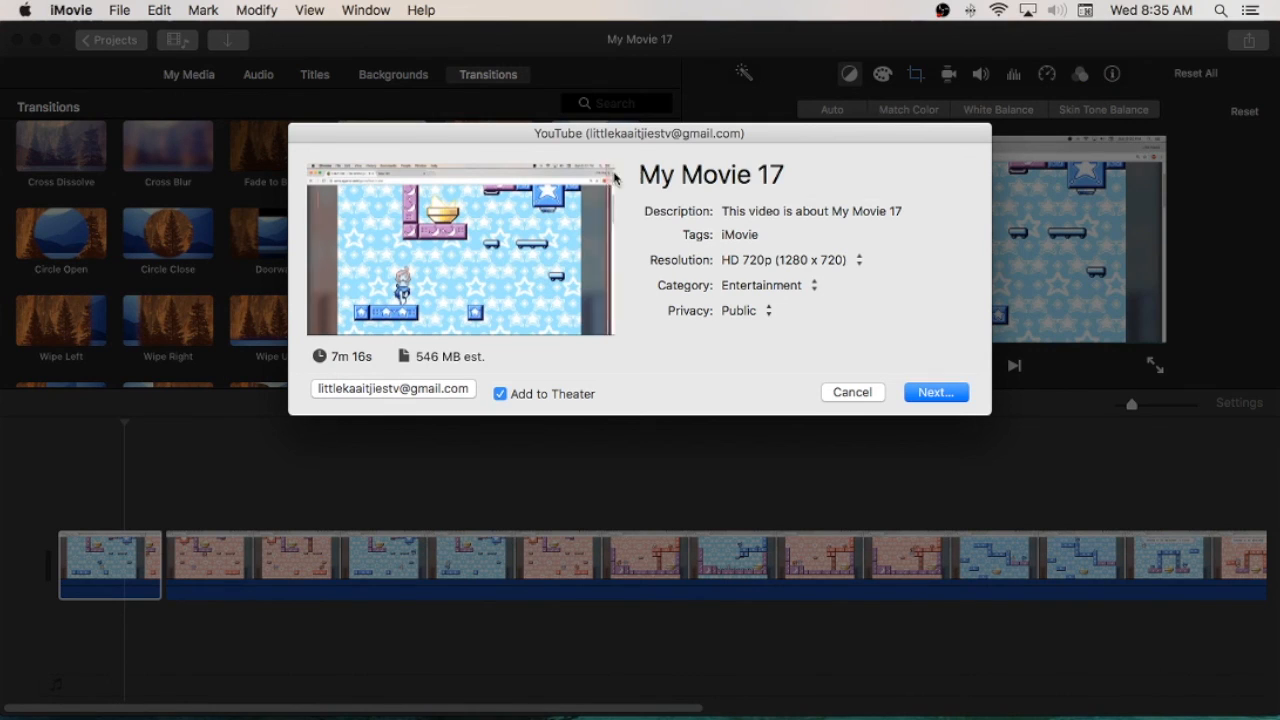
click(740, 174)
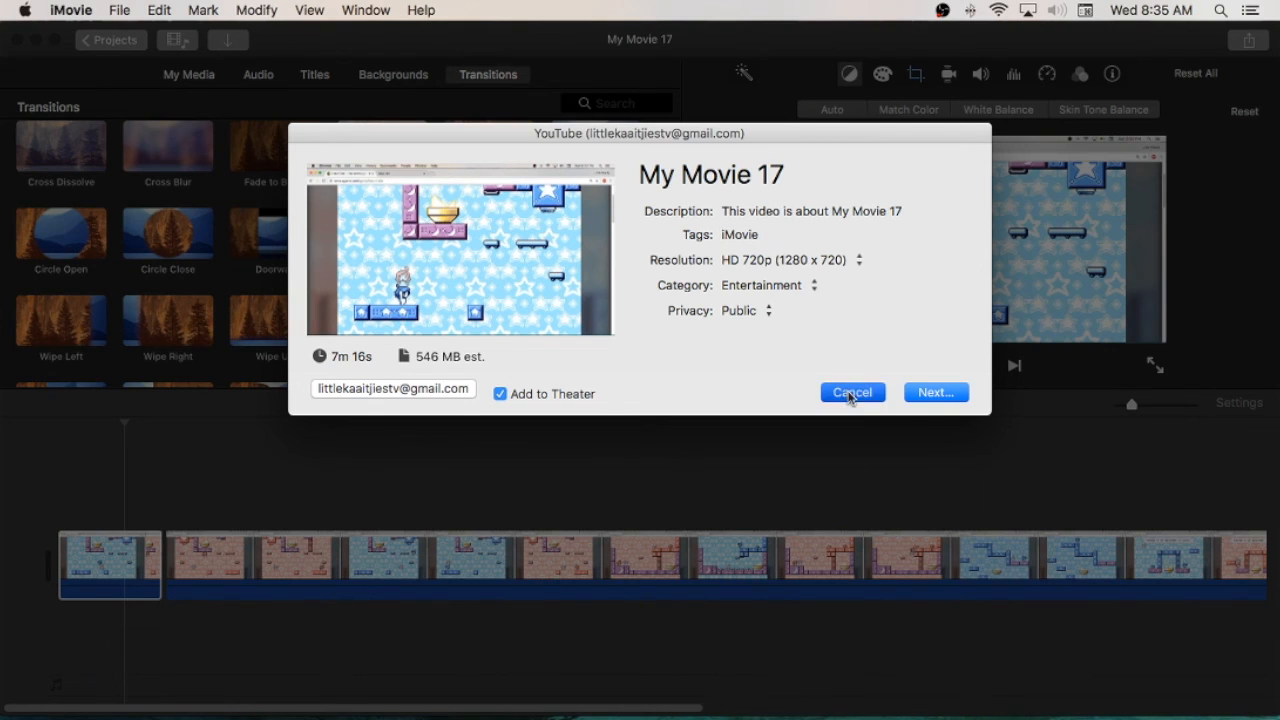
click(852, 392)
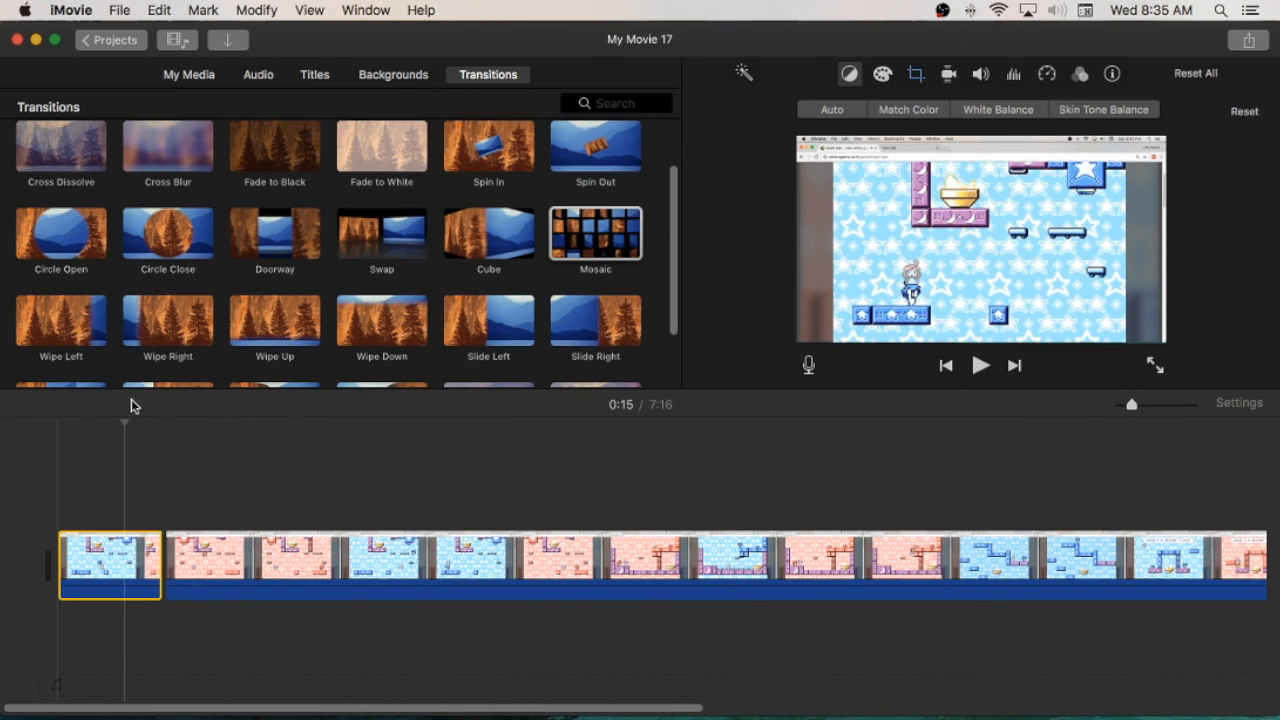
mouse_move(262, 170)
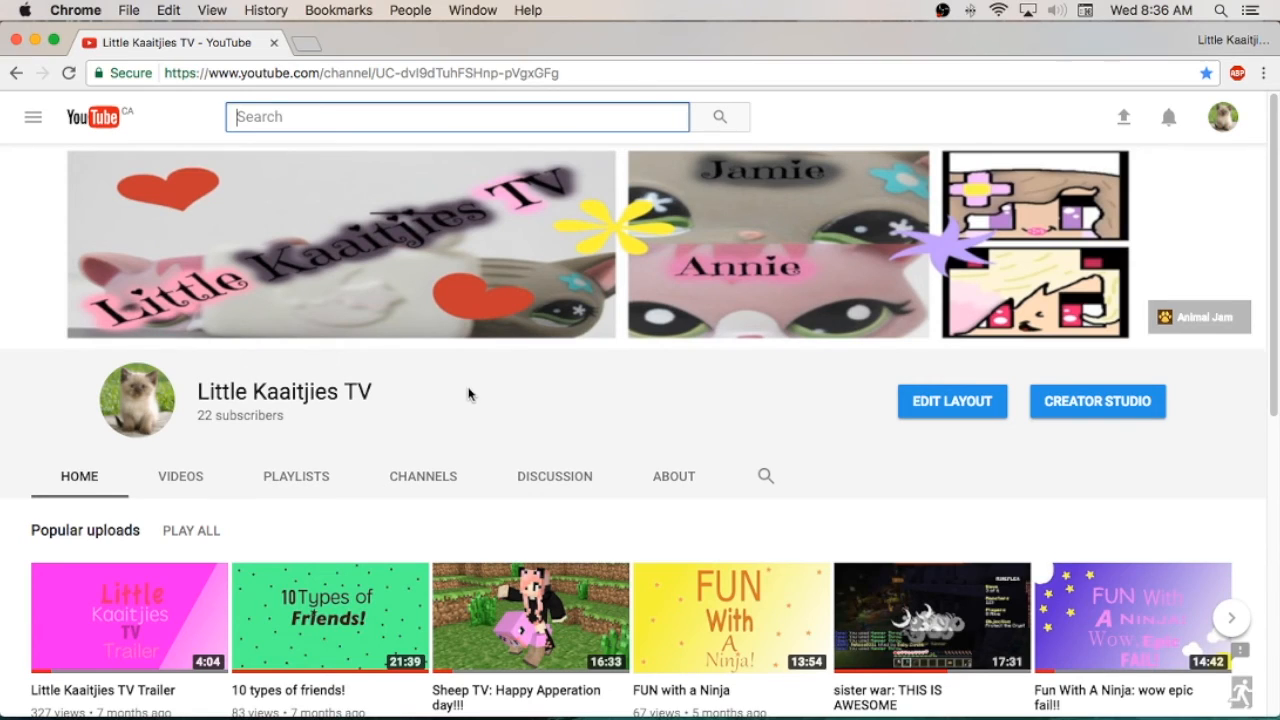
mouse_move(688, 372)
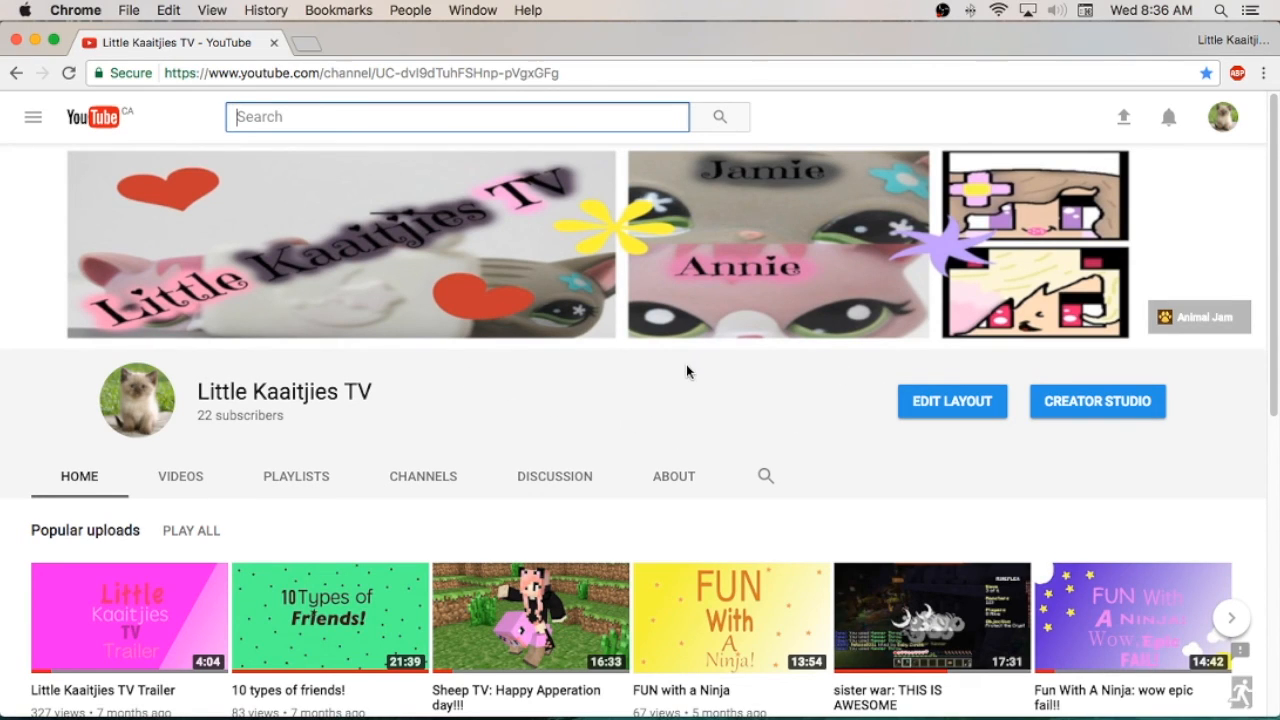
Go from the channel page into Creator Studio and open its free-music Audio Library.
click(1098, 401)
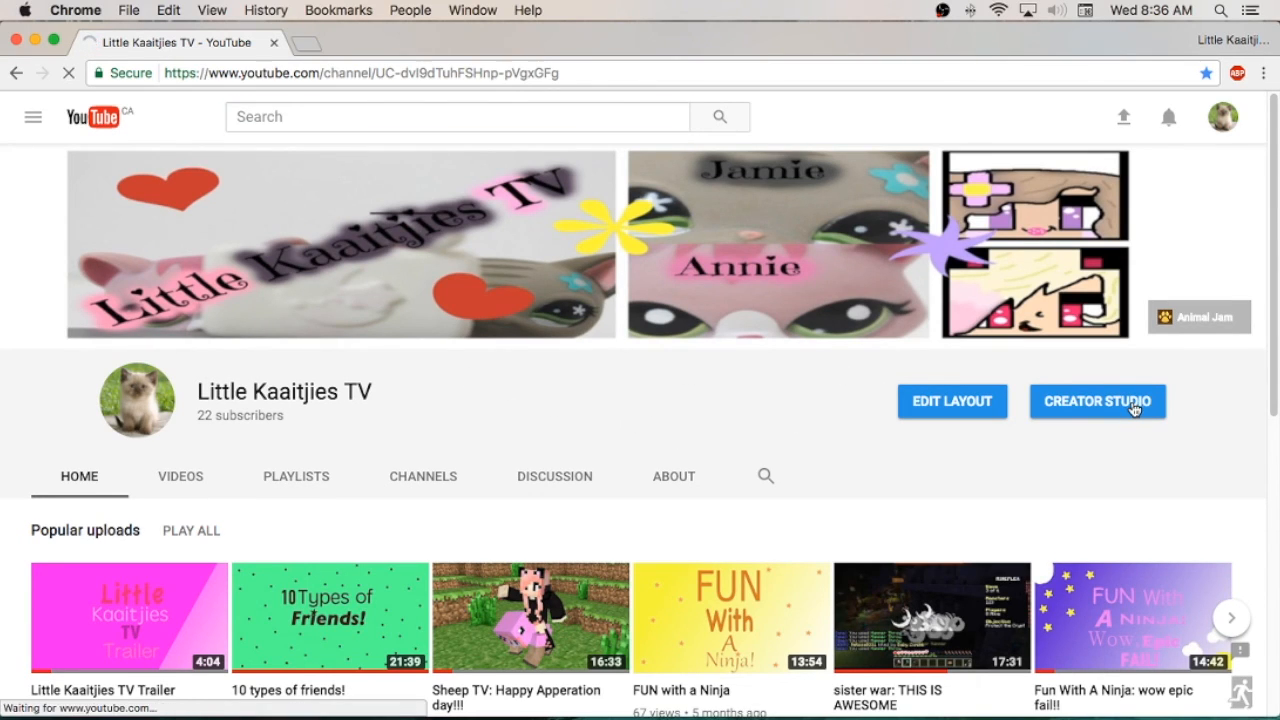
click(1098, 401)
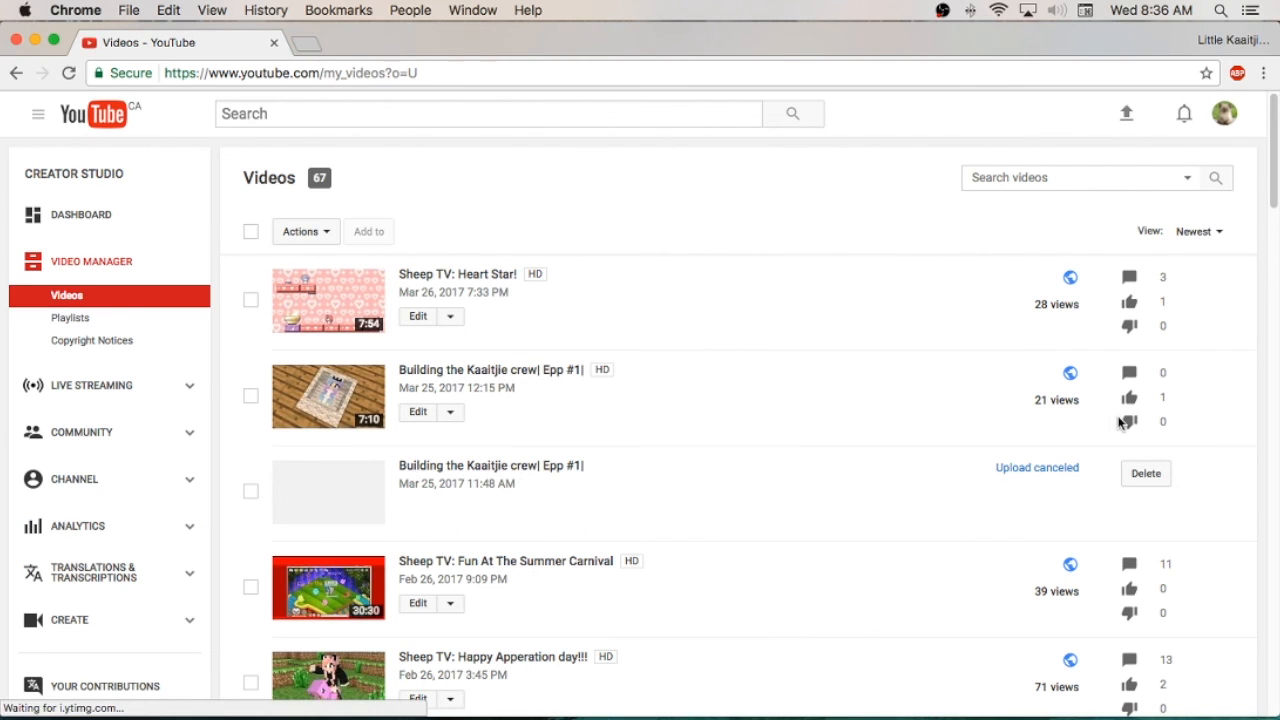
scroll(down, 3)
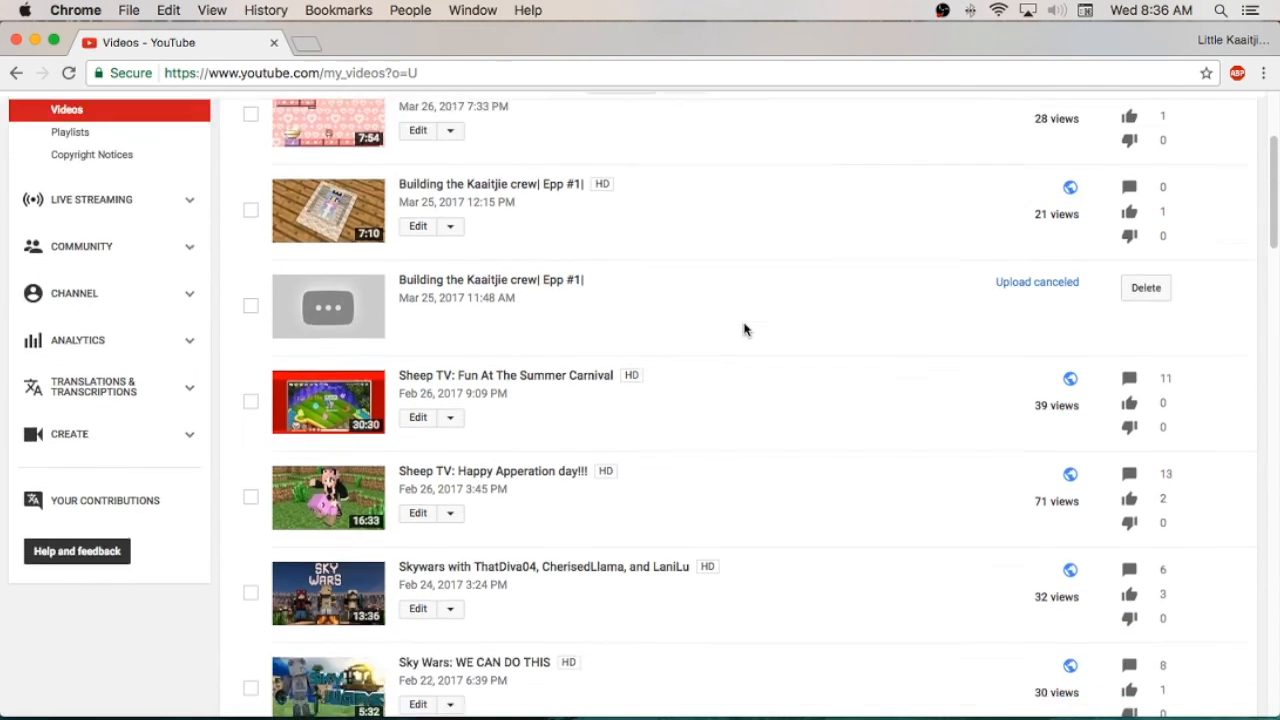
click(69, 434)
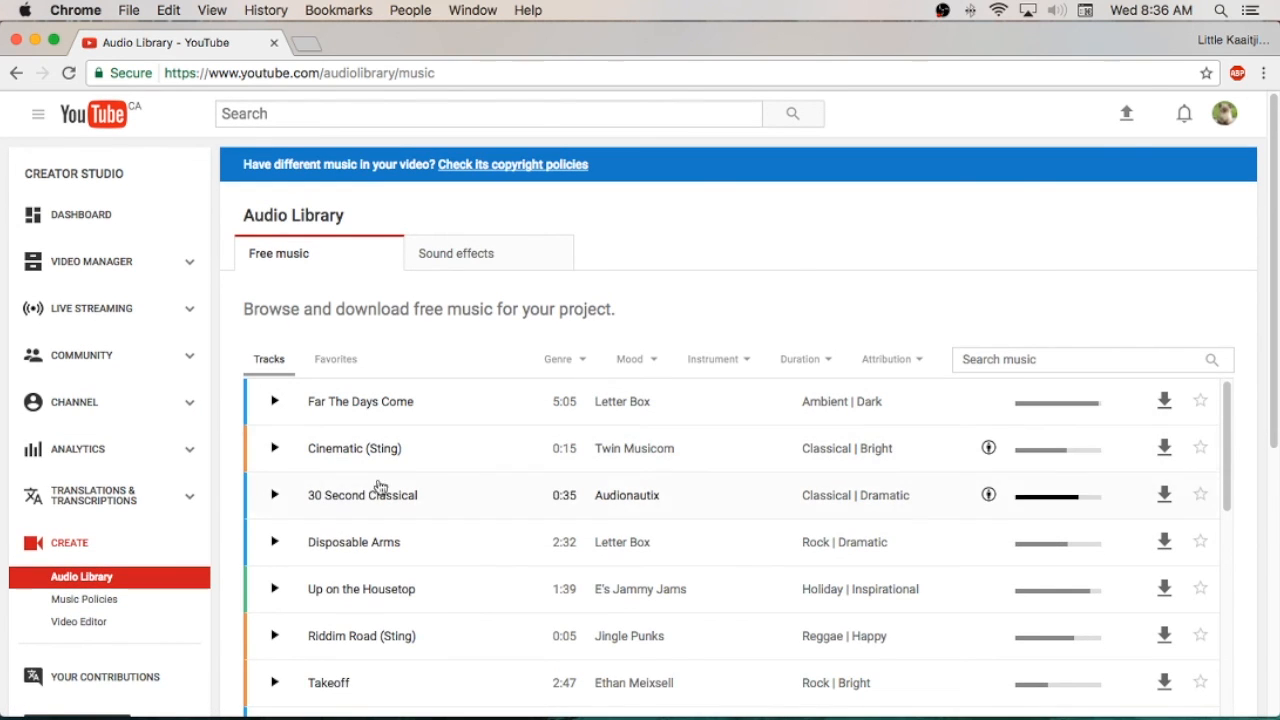
Expand Far The Days Come, then Cinematic (Sting) to reveal its Creative Commons attribution terms.
click(360, 402)
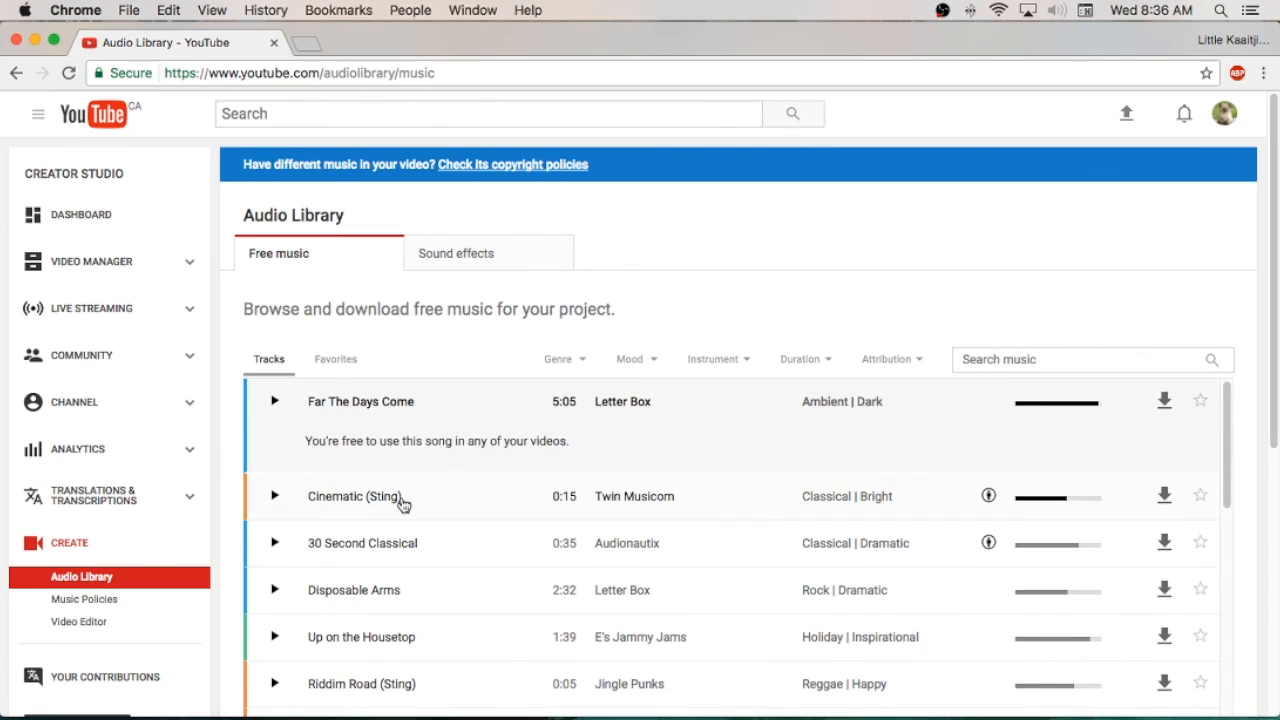
click(354, 497)
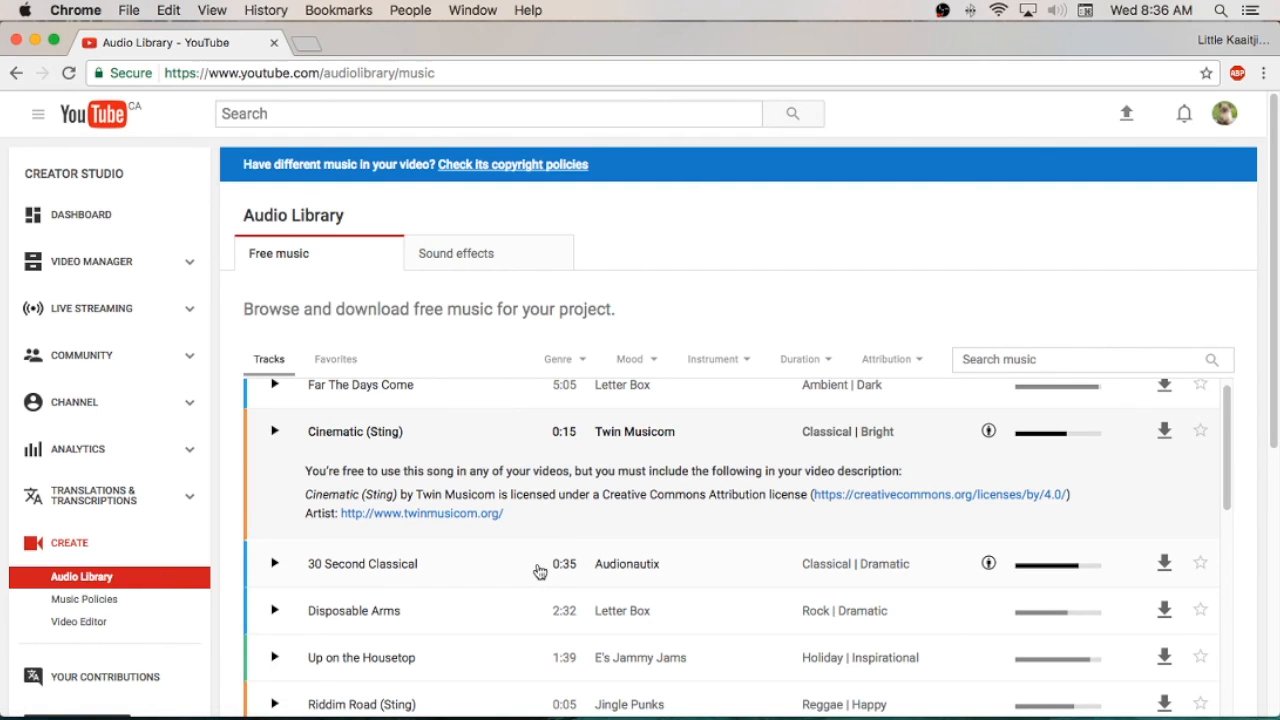
mouse_move(527, 549)
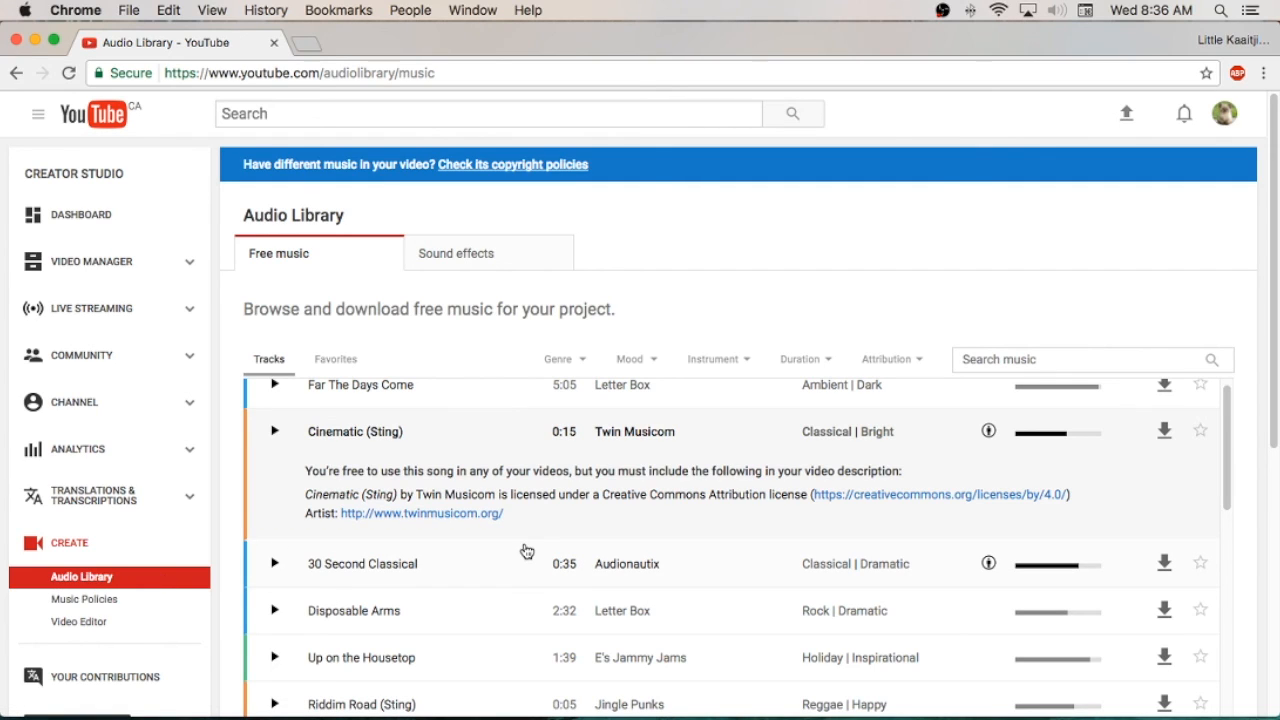
mouse_move(513, 488)
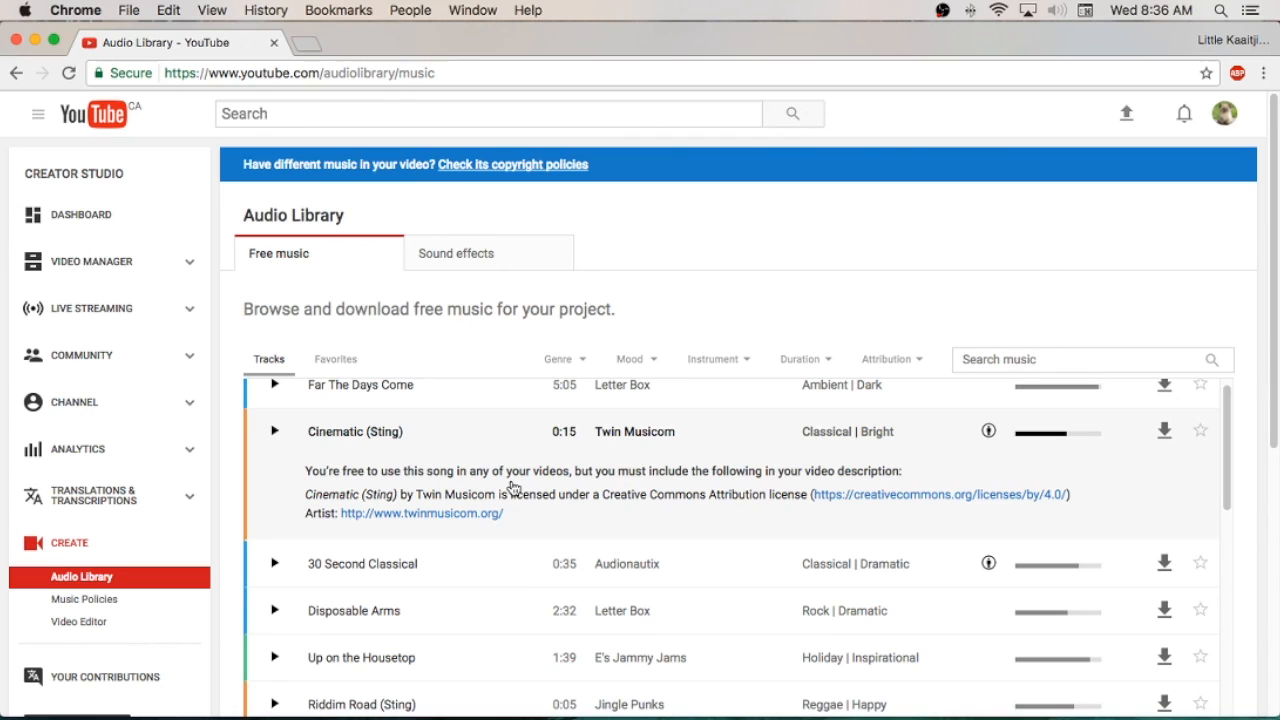